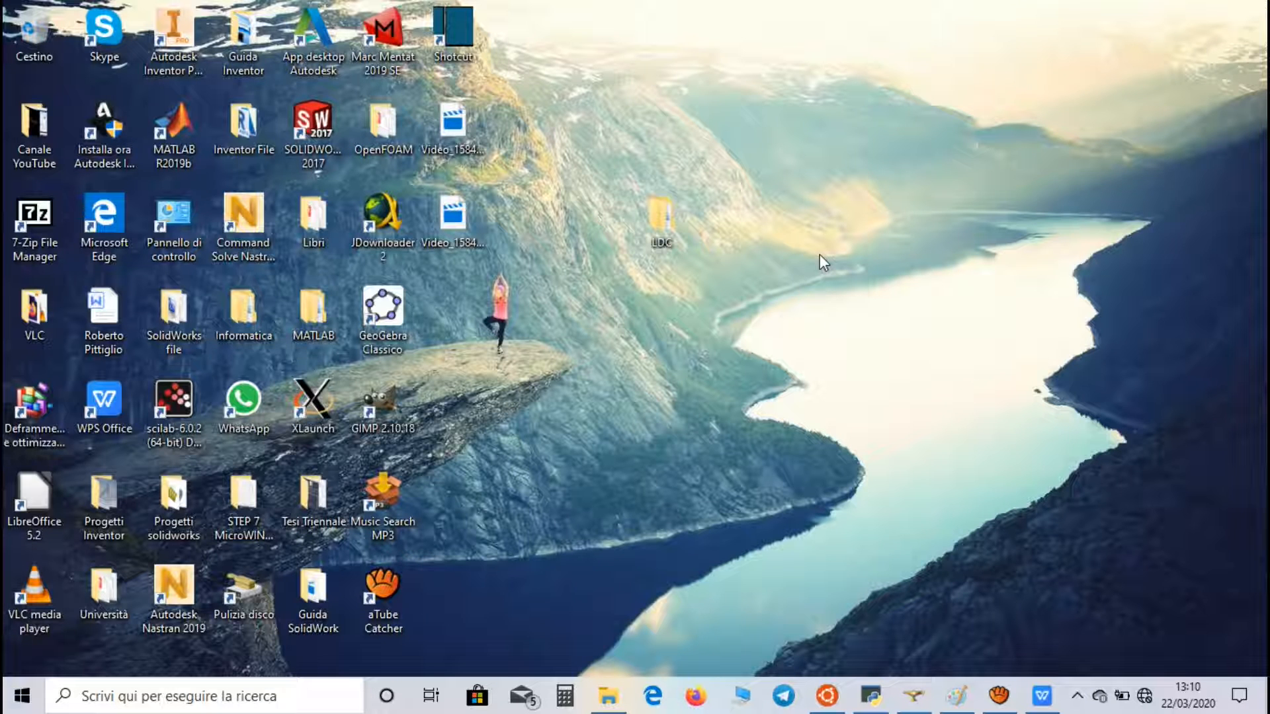
mouse_move(1044, 703)
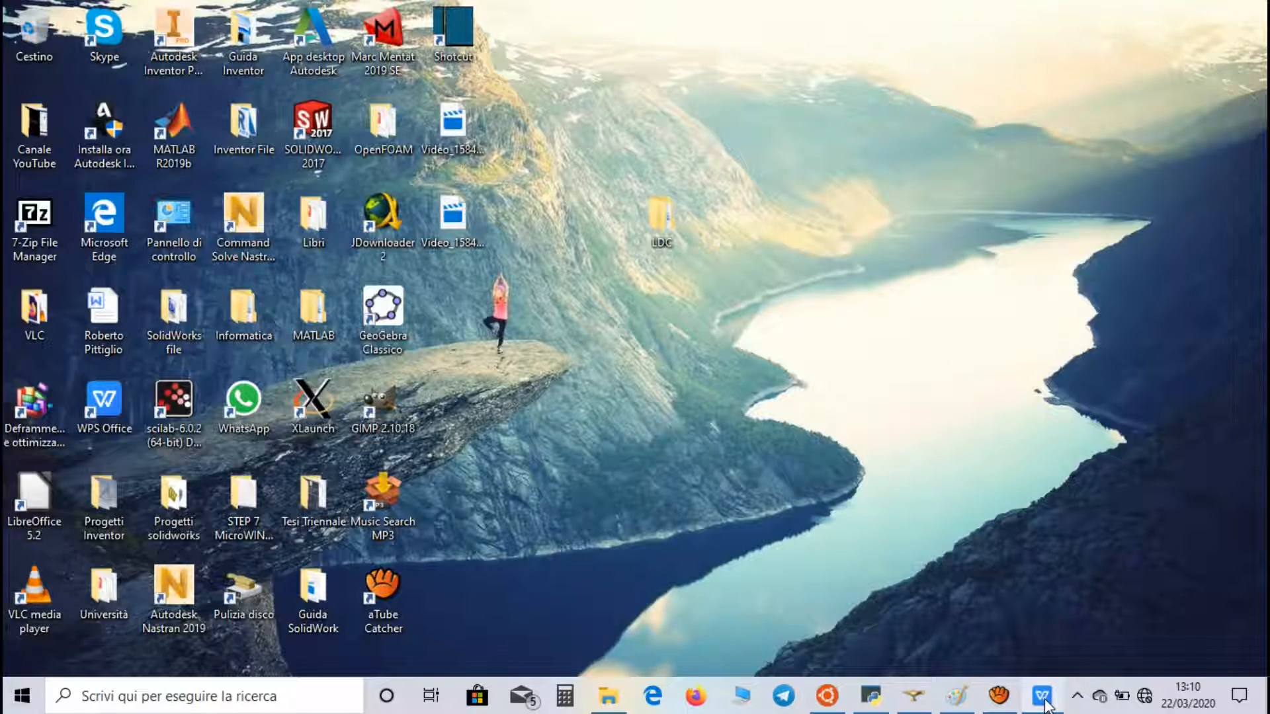
Bring up the cavity sketch PDF, then launch SALOME from its desktop shortcut.
click(1042, 697)
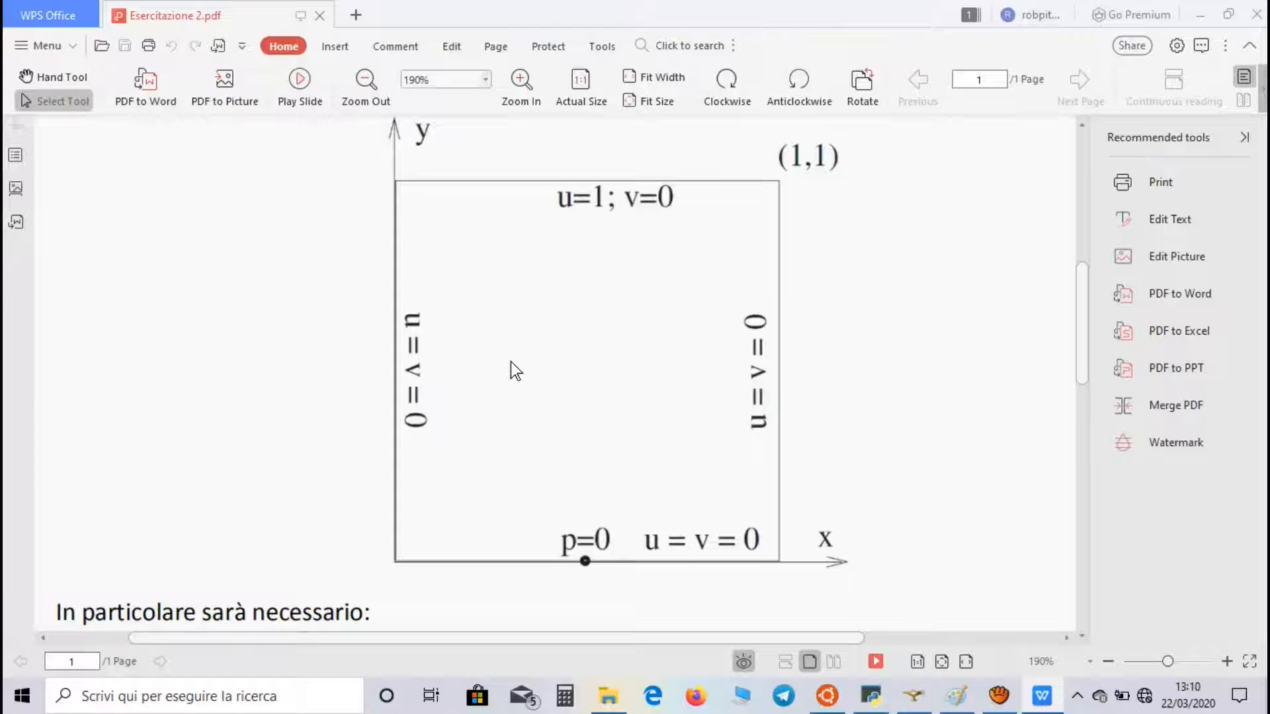
mouse_move(662, 383)
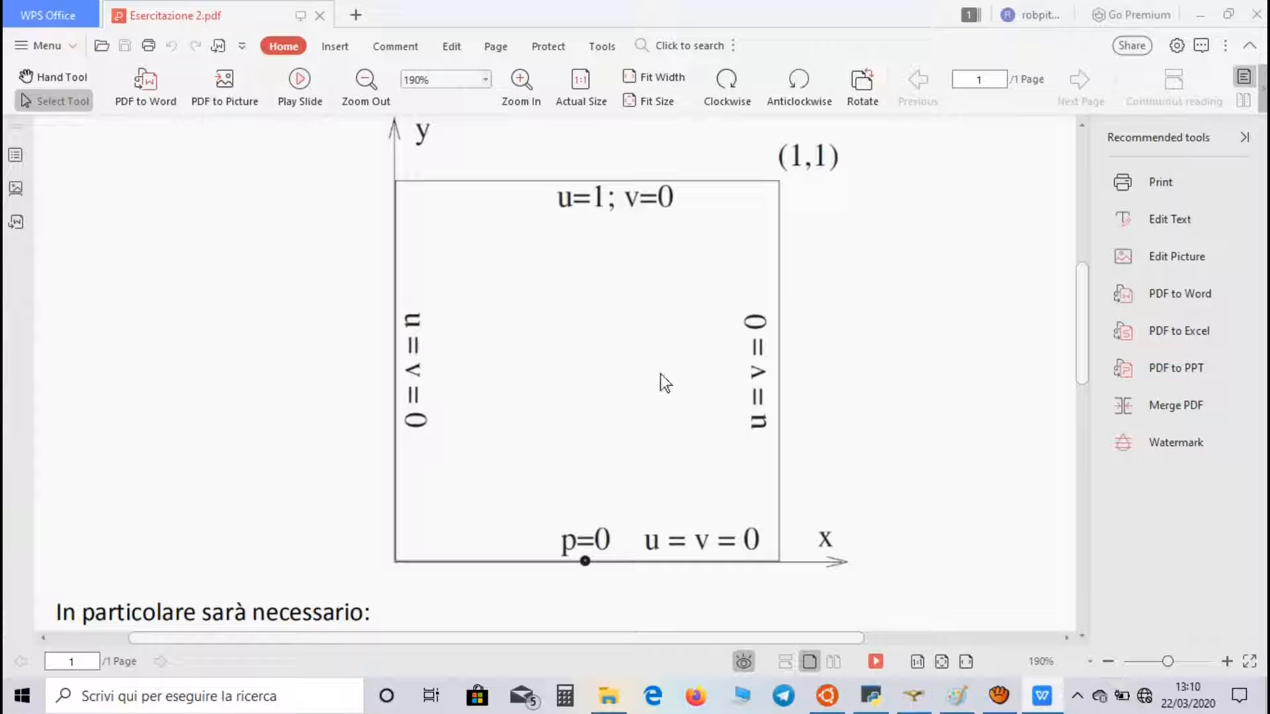
mouse_move(677, 411)
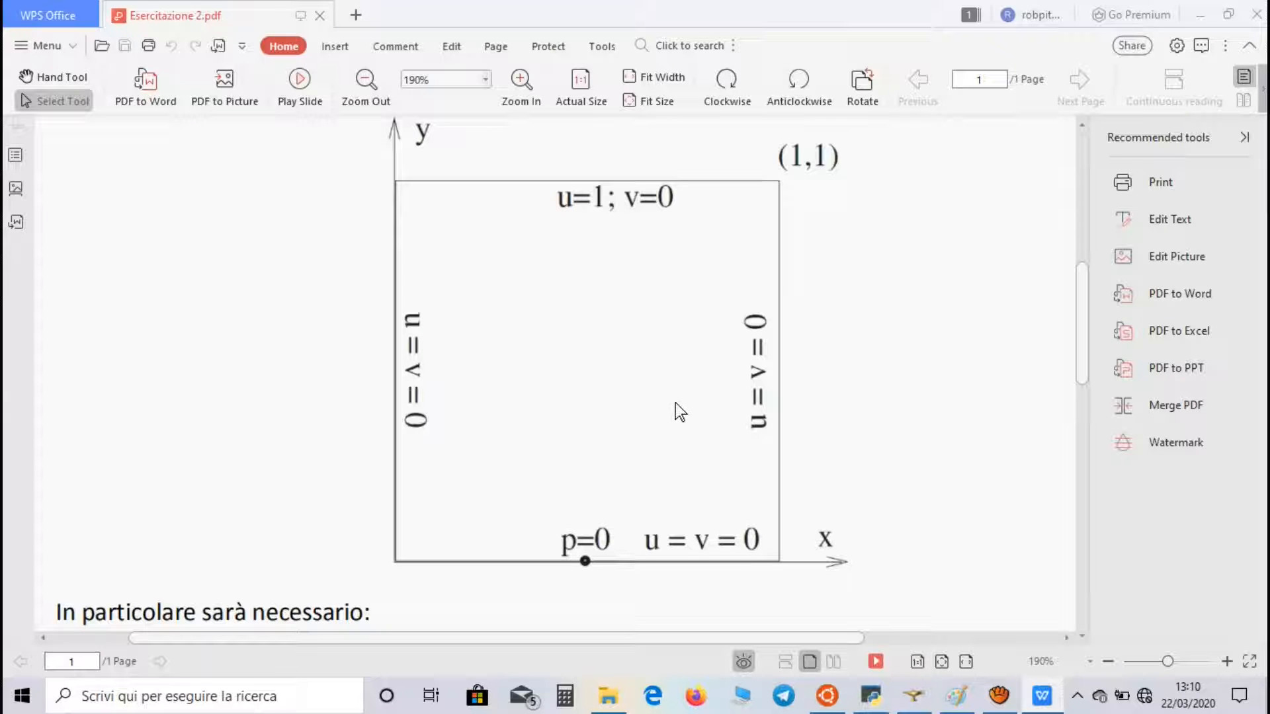
mouse_move(594, 235)
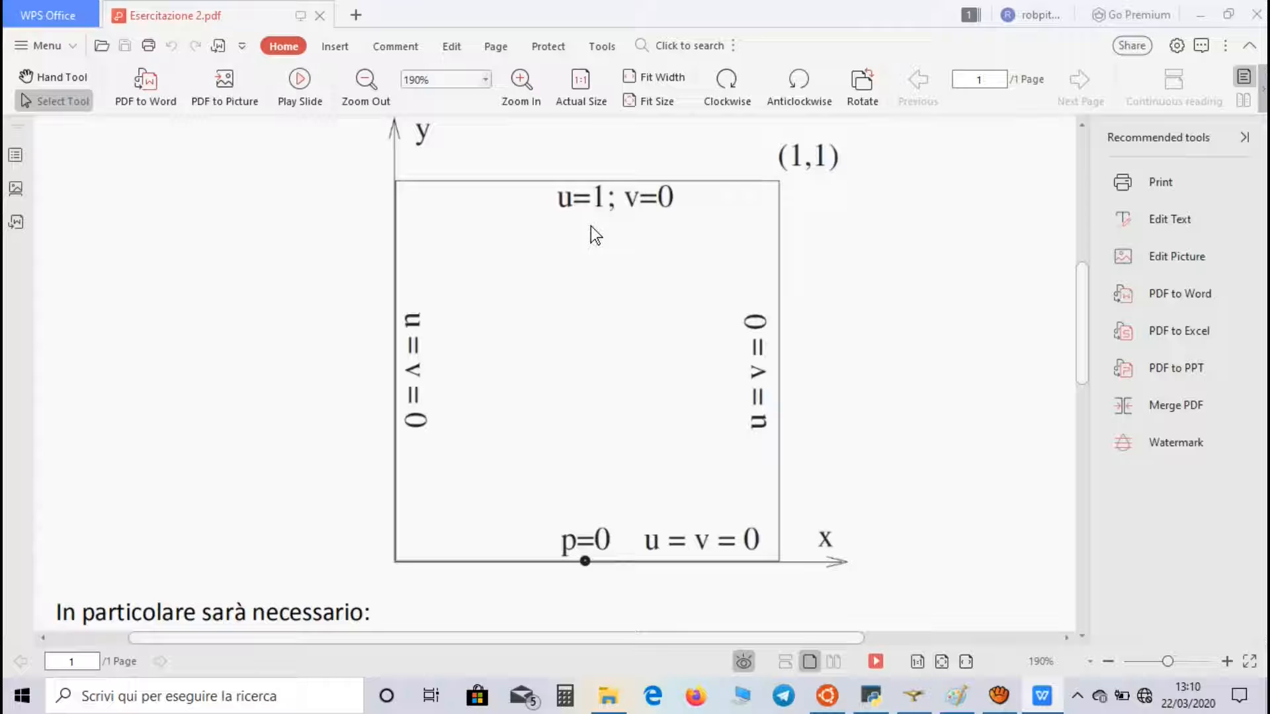
mouse_move(679, 200)
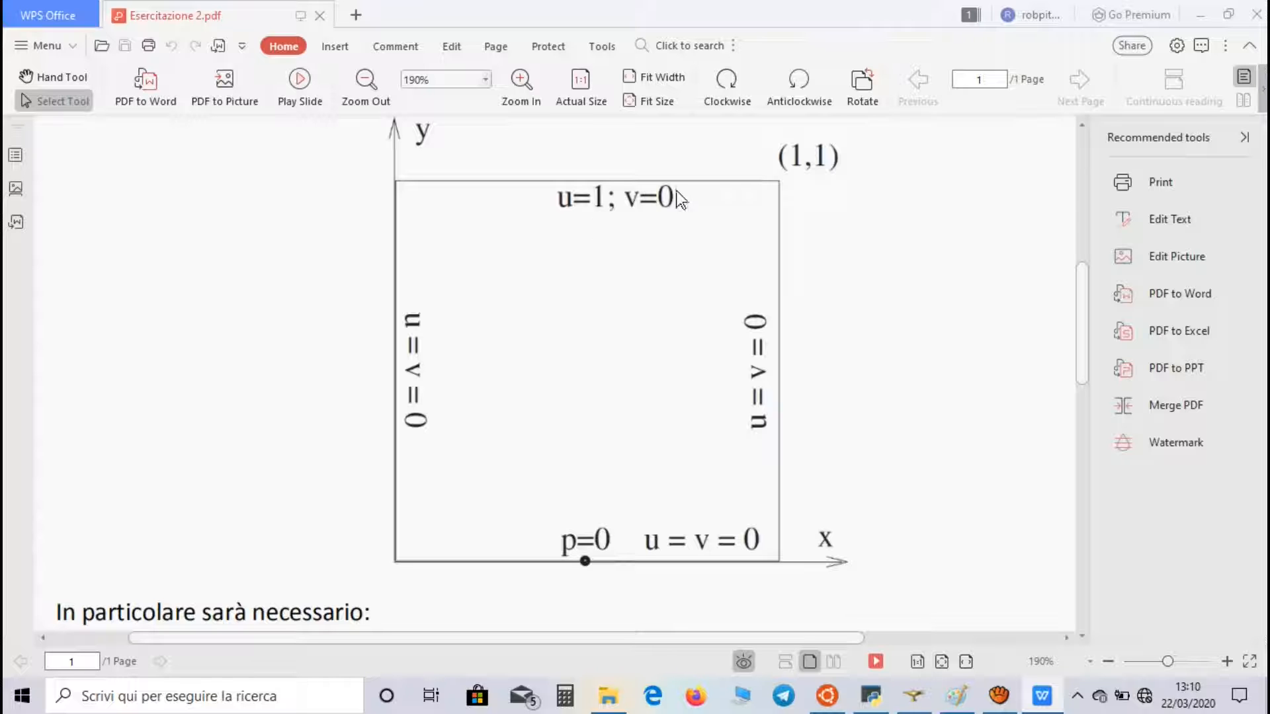
mouse_move(573, 300)
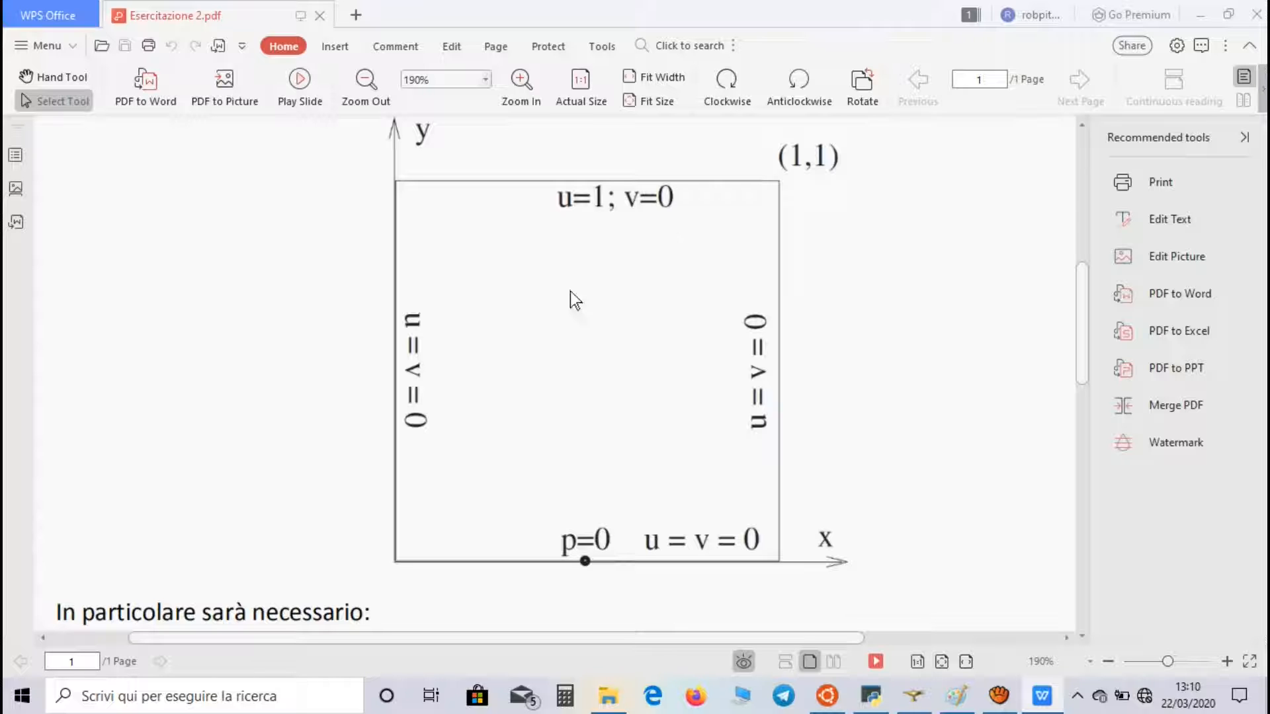
mouse_move(1173, 11)
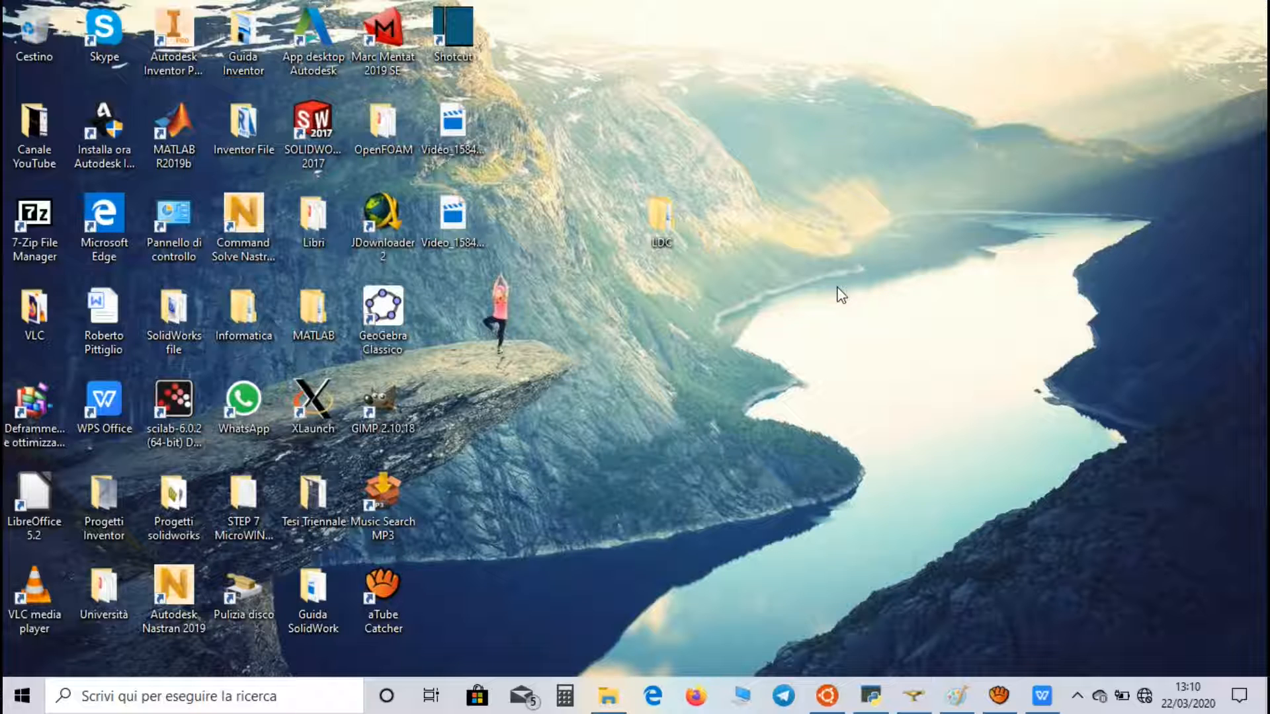
mouse_move(628, 506)
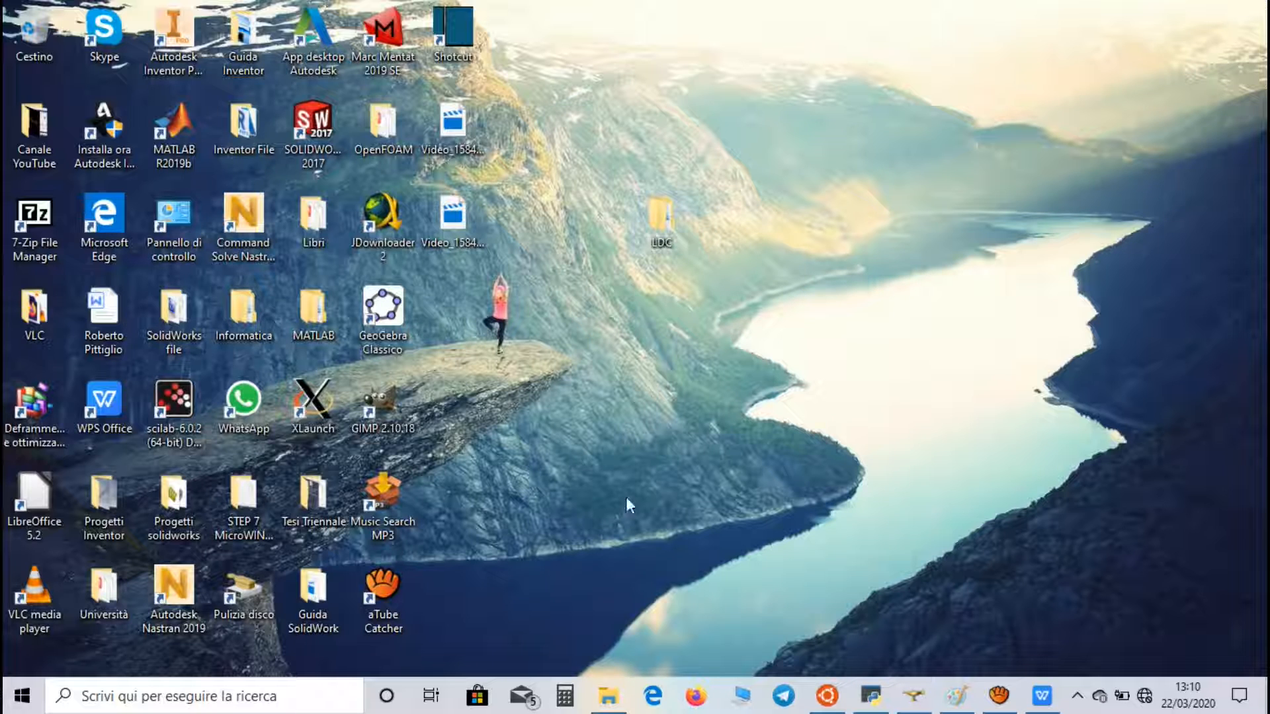
double_click(661, 217)
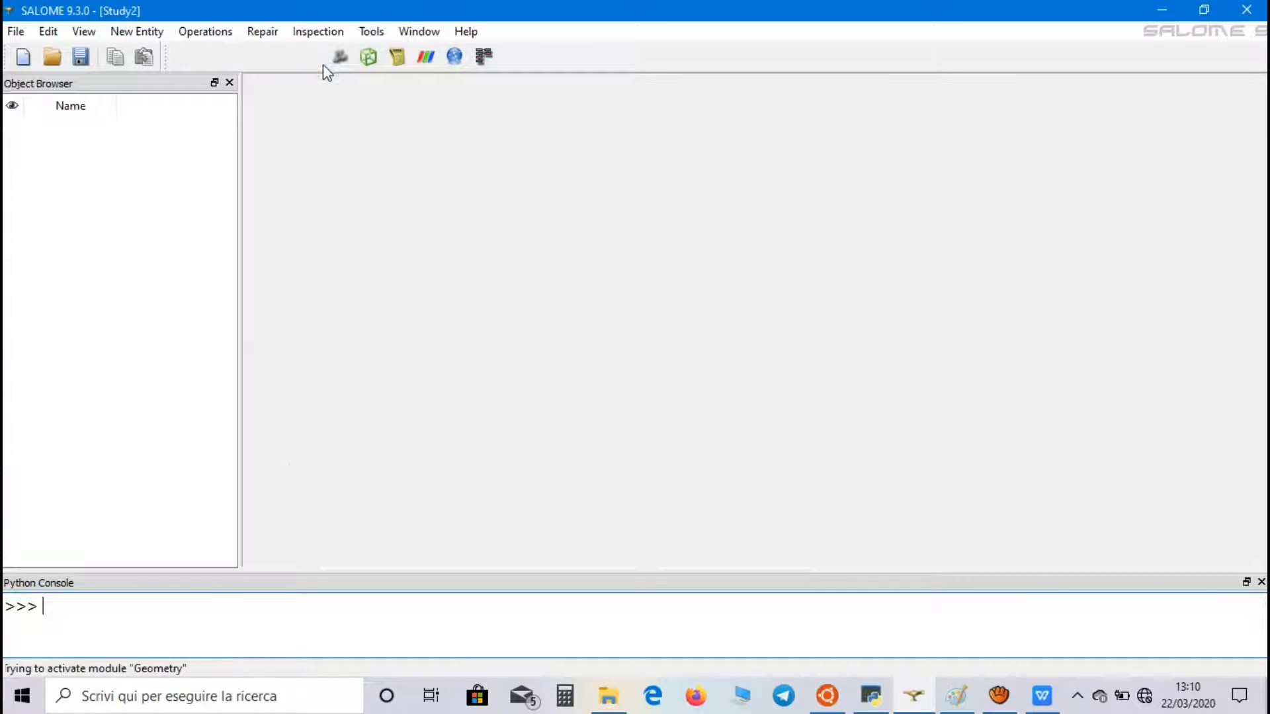
Confirm the study's length units are metres in File > Properties, then start a box.
click(16, 31)
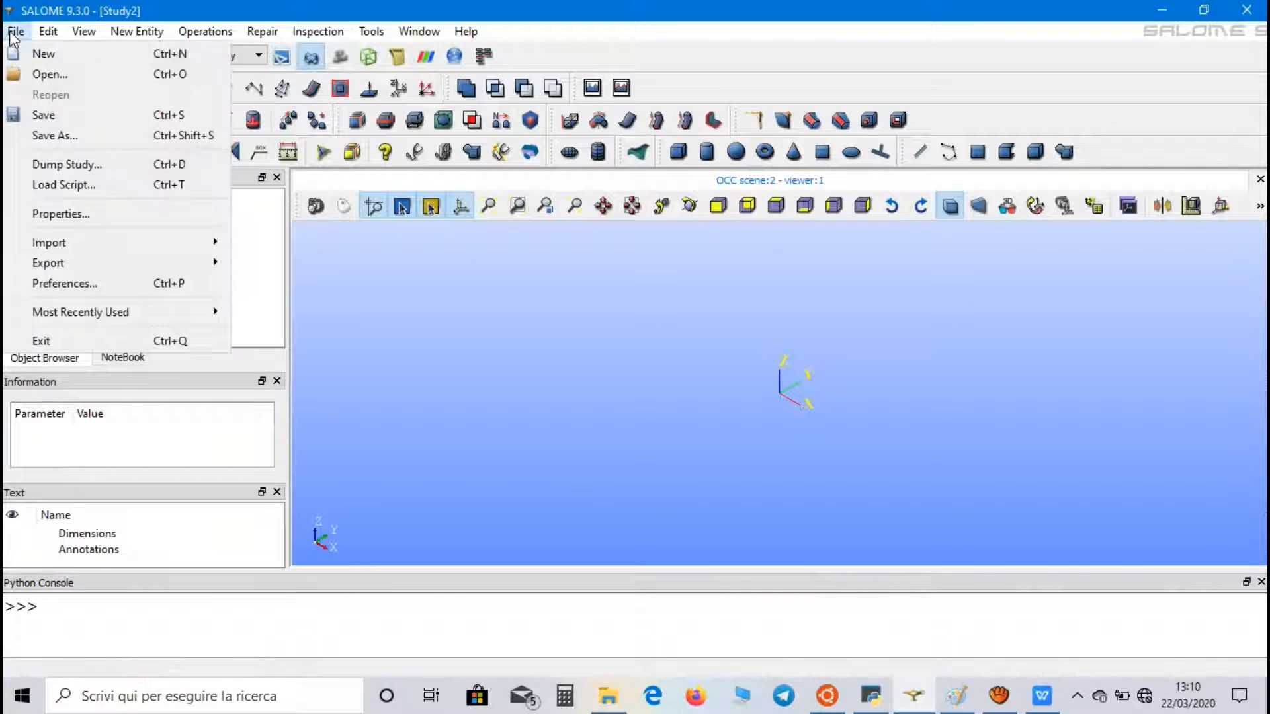
click(14, 30)
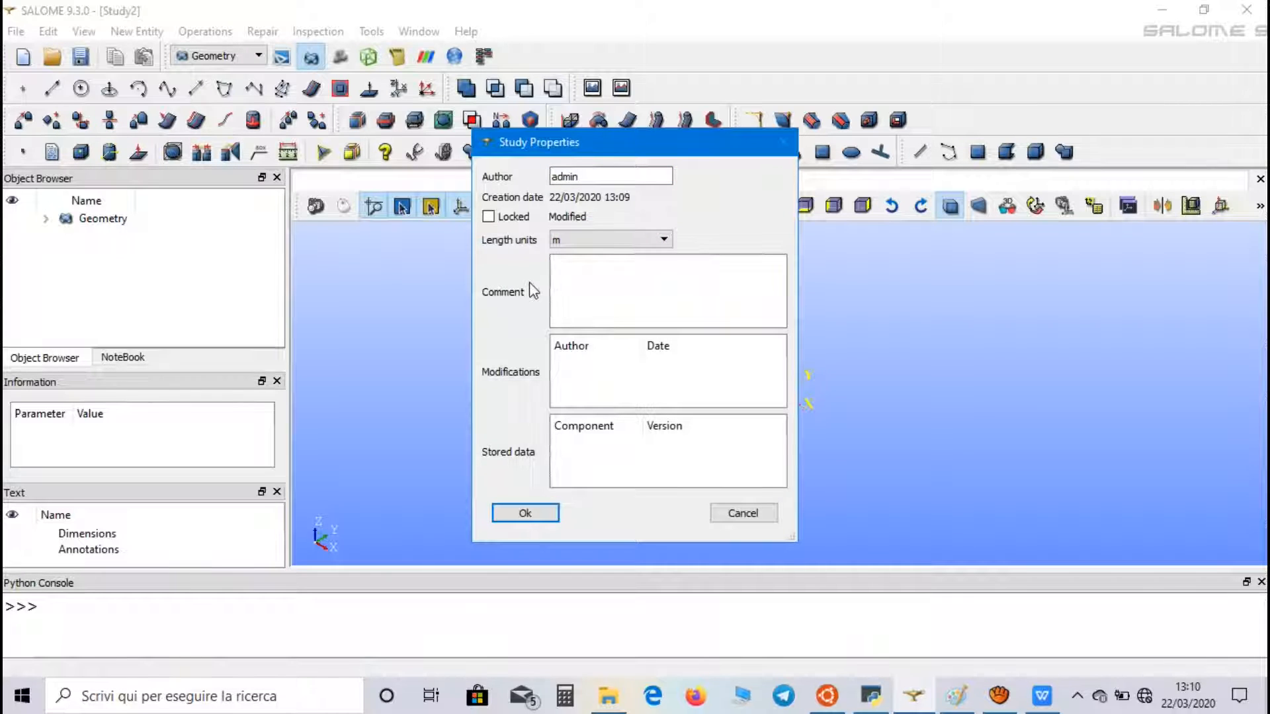
click(525, 513)
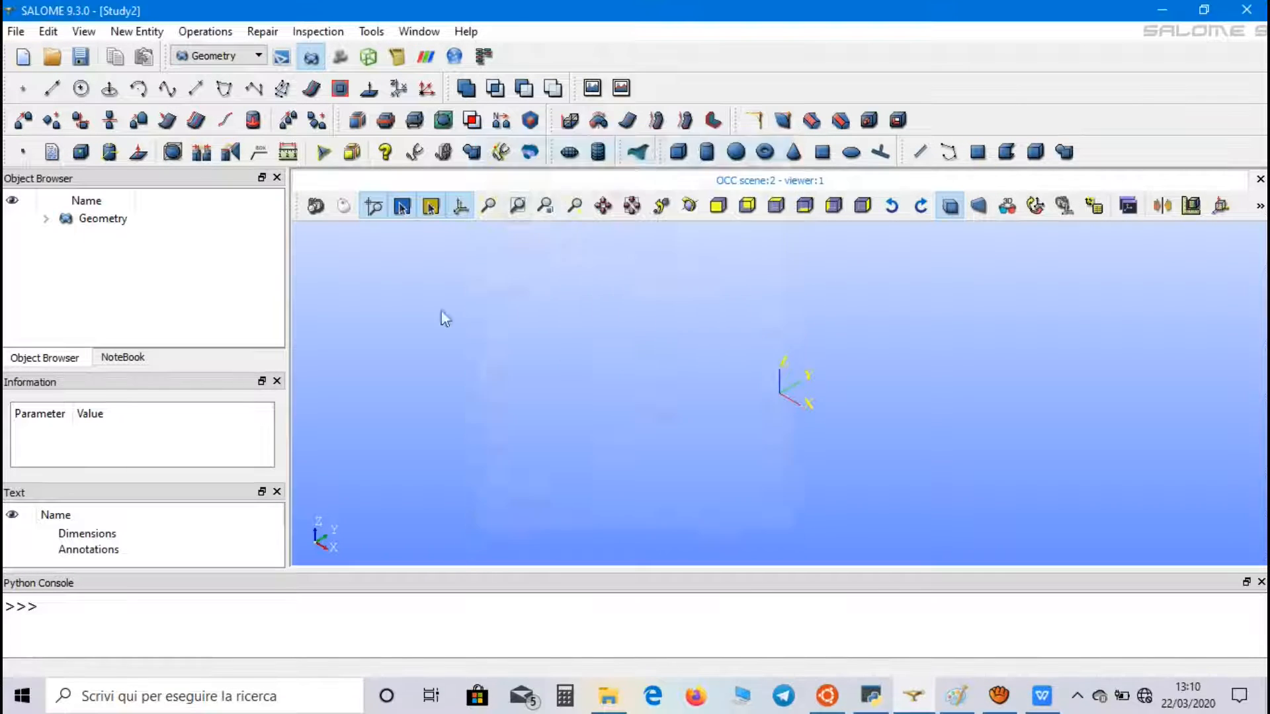
click(678, 152)
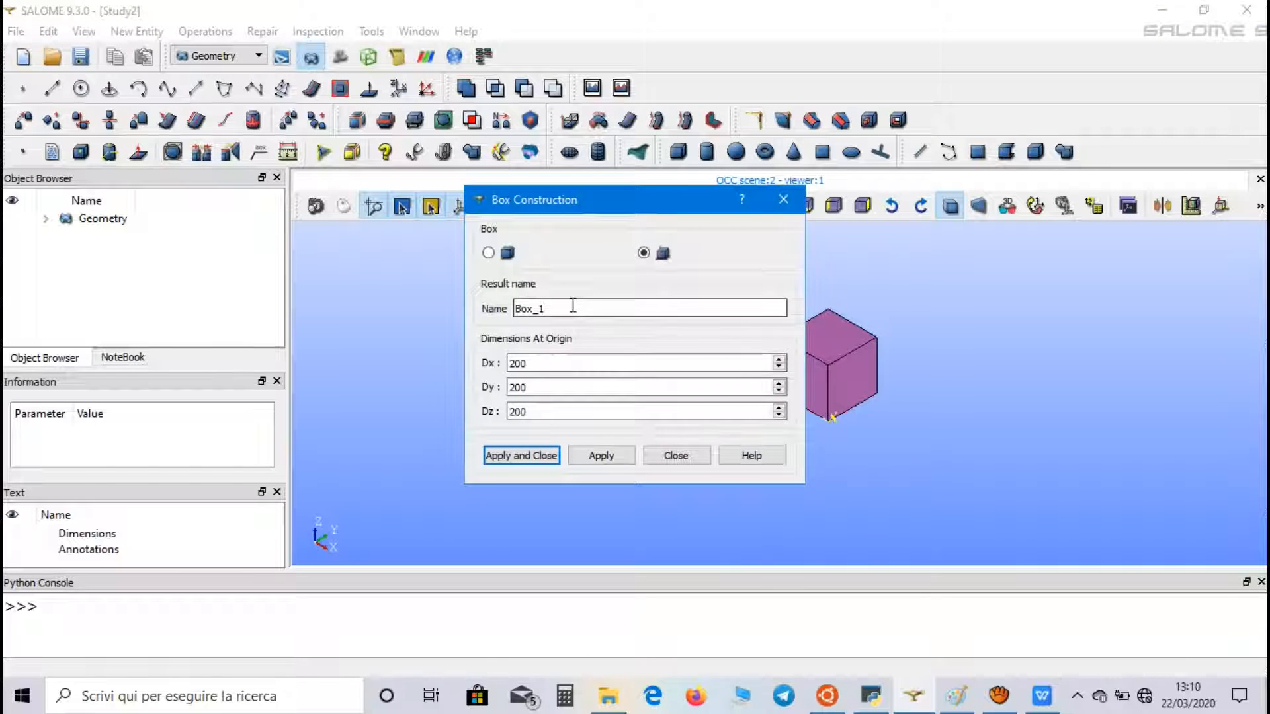
Build the box 'Idc' with Dx 1, Dy 1 and Dz 0.1.
text(Idc)
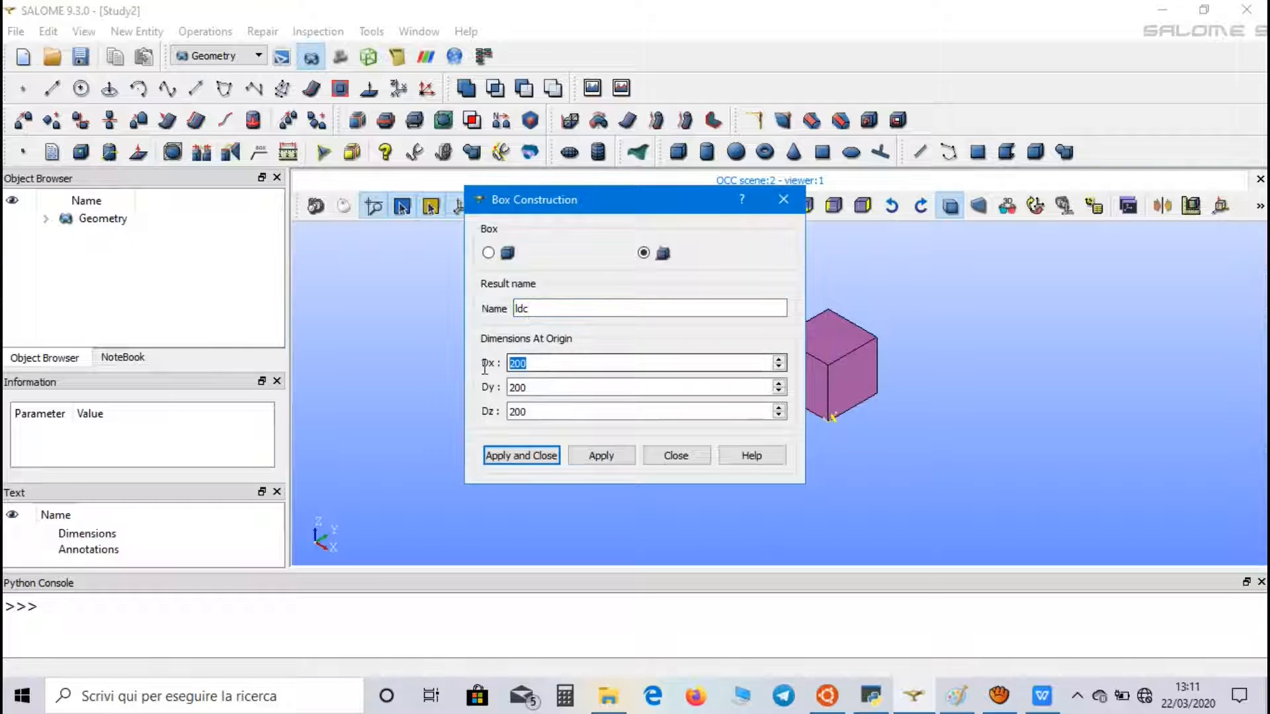
text(1)
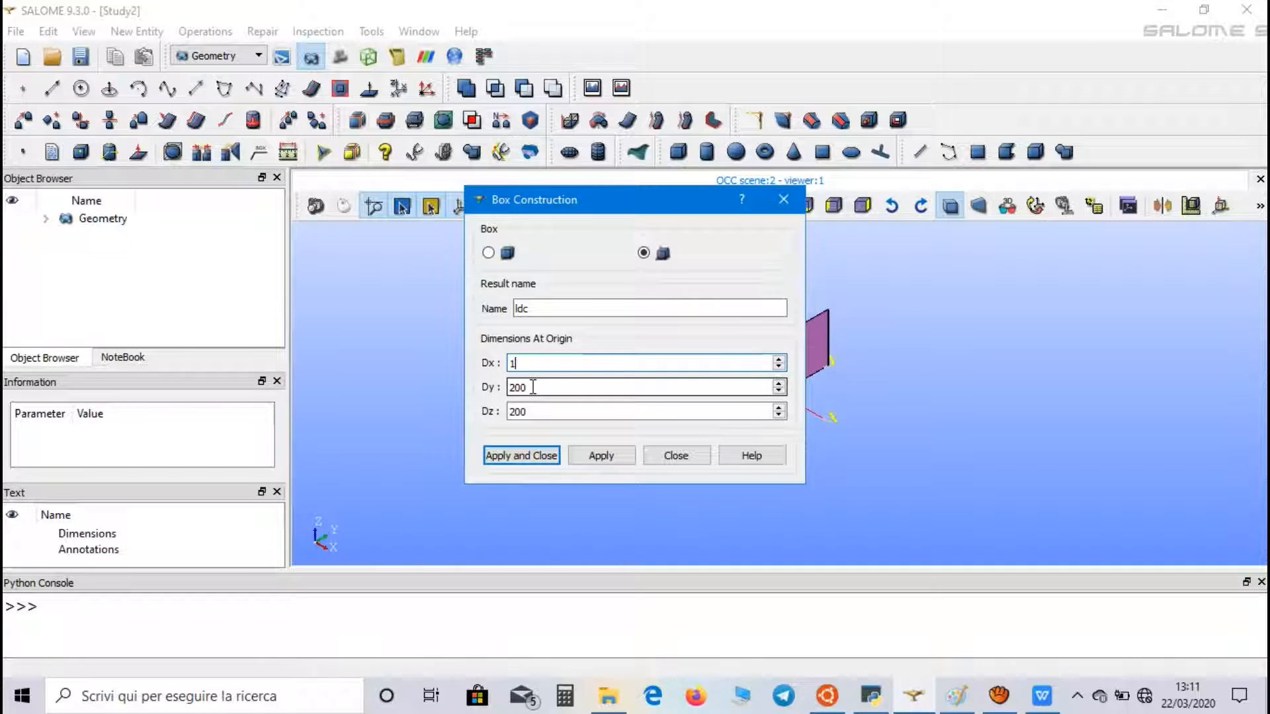
text(1)
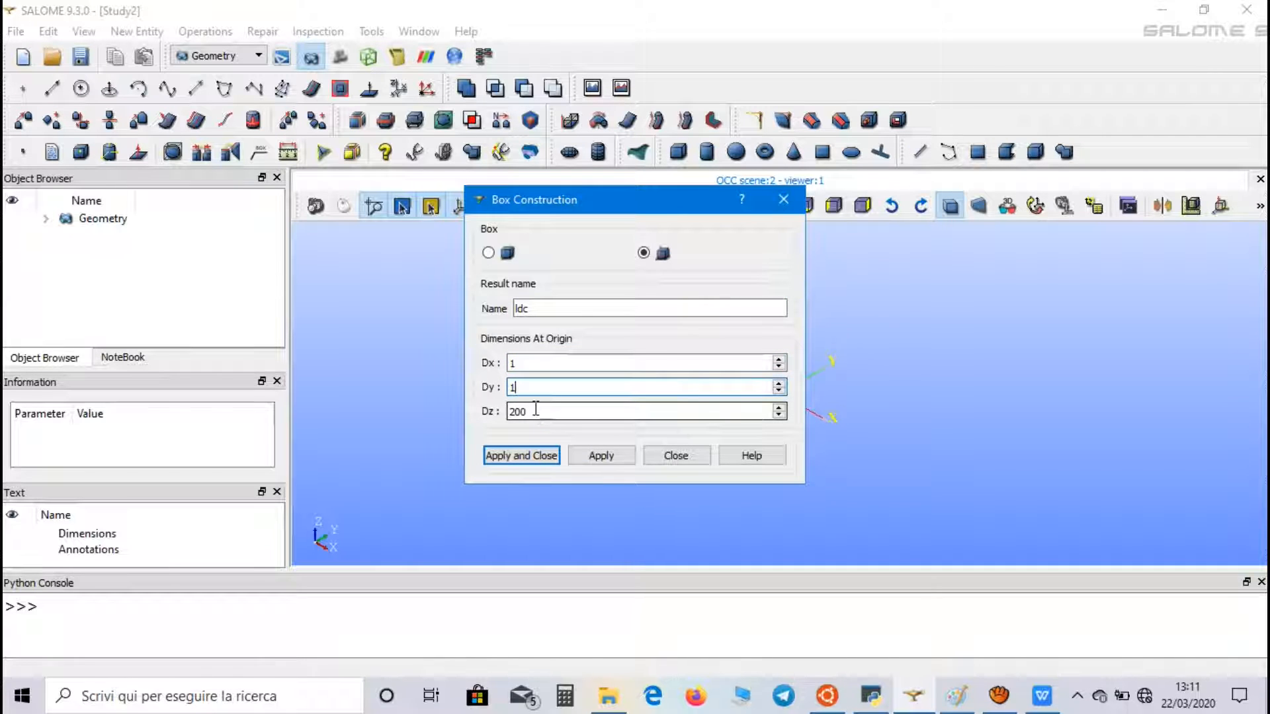
text(0.1)
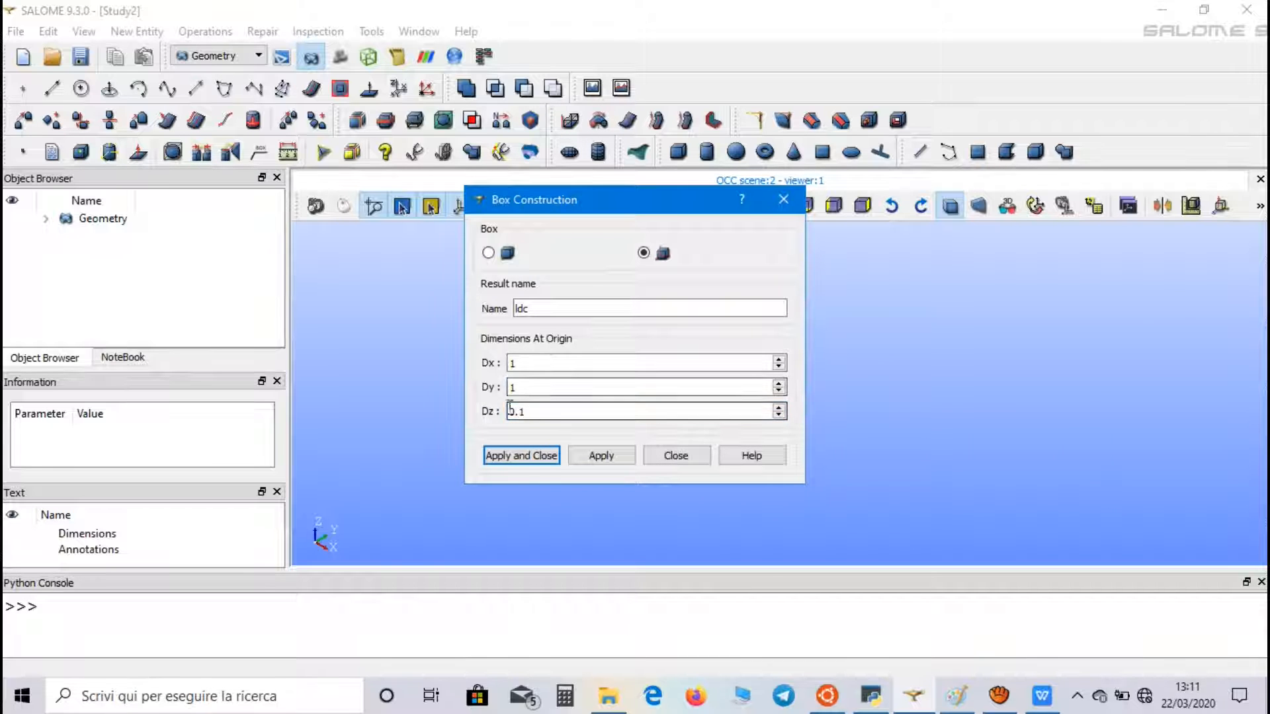
click(521, 455)
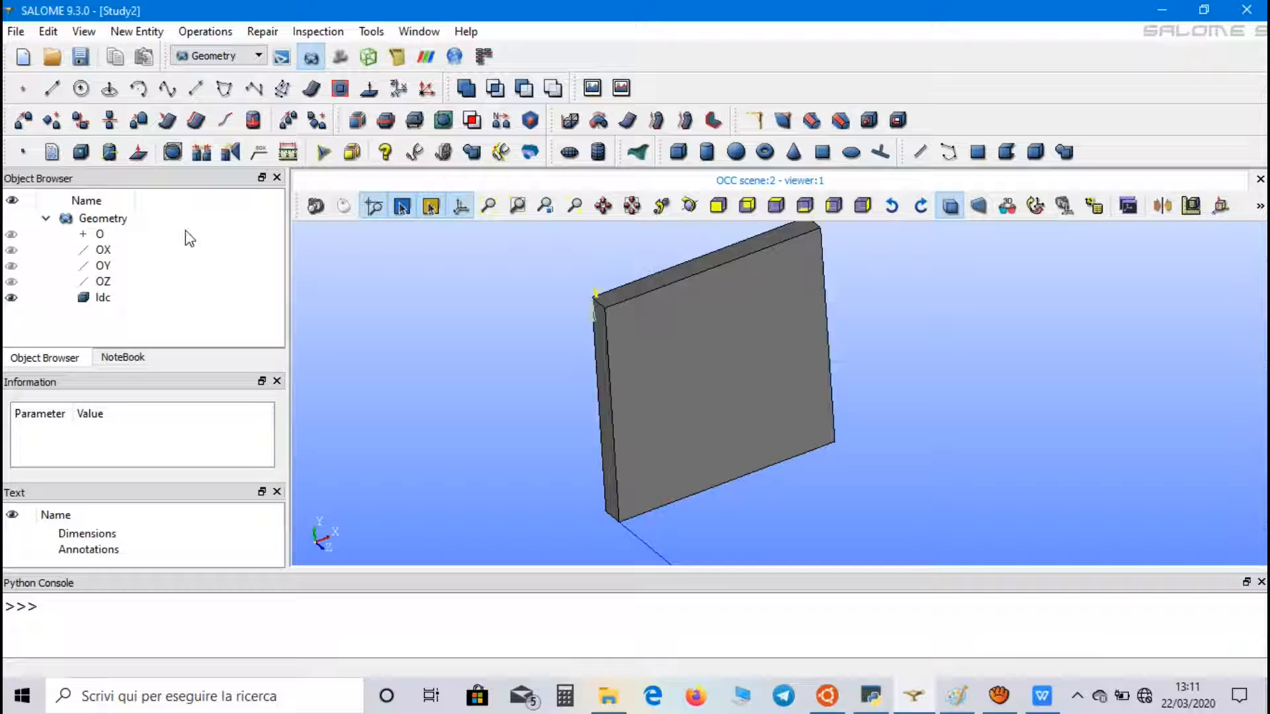
Create the face group 'moving_wall' on the Idc box.
right_click(102, 297)
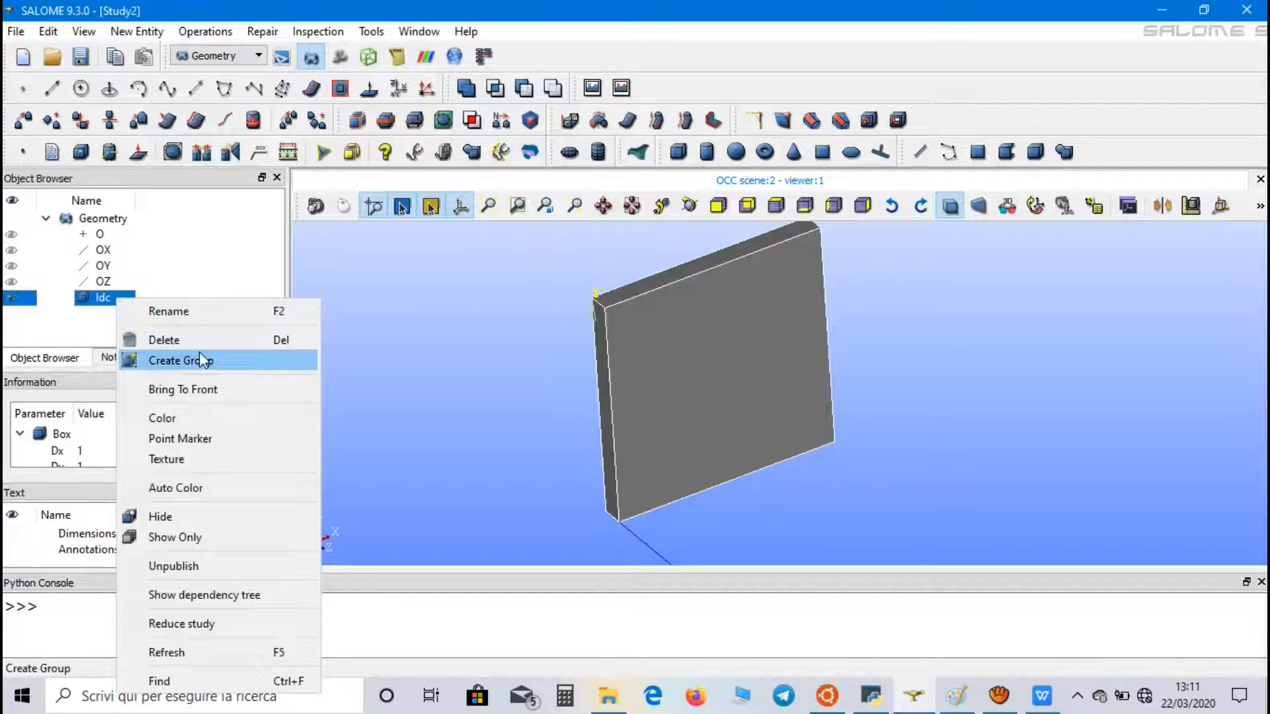
click(180, 360)
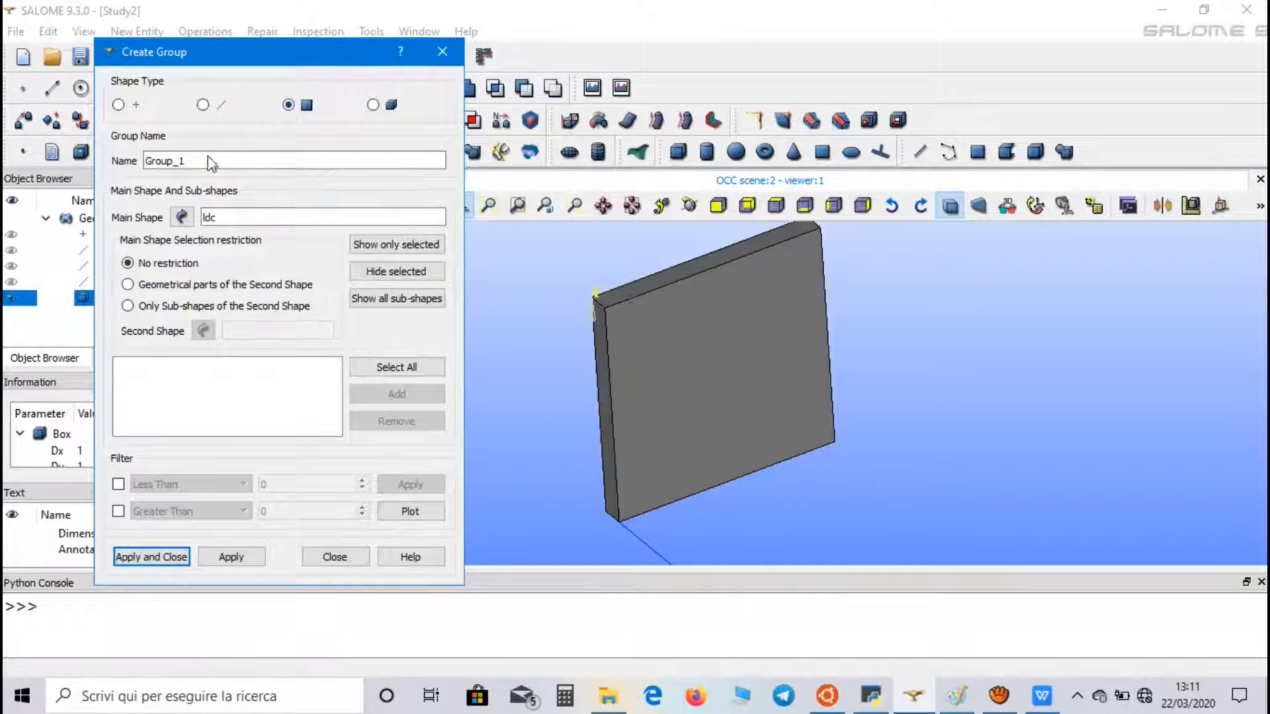
text(m)
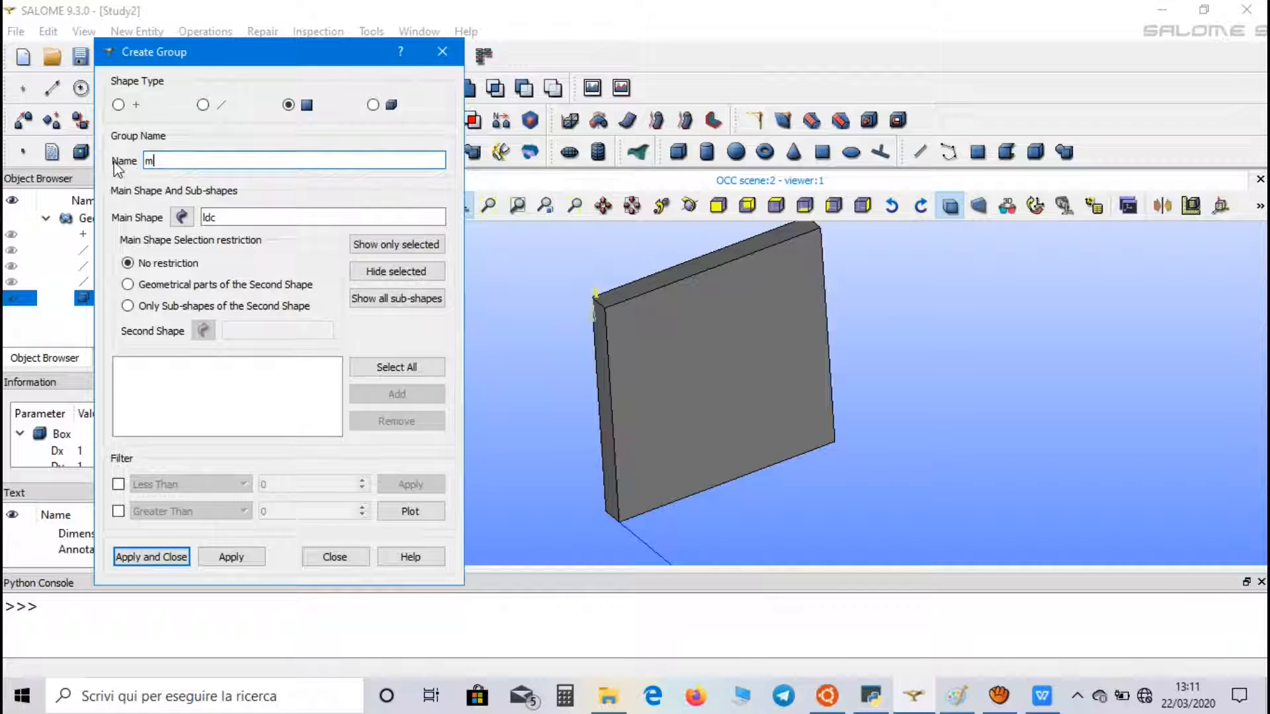
text(oving_)
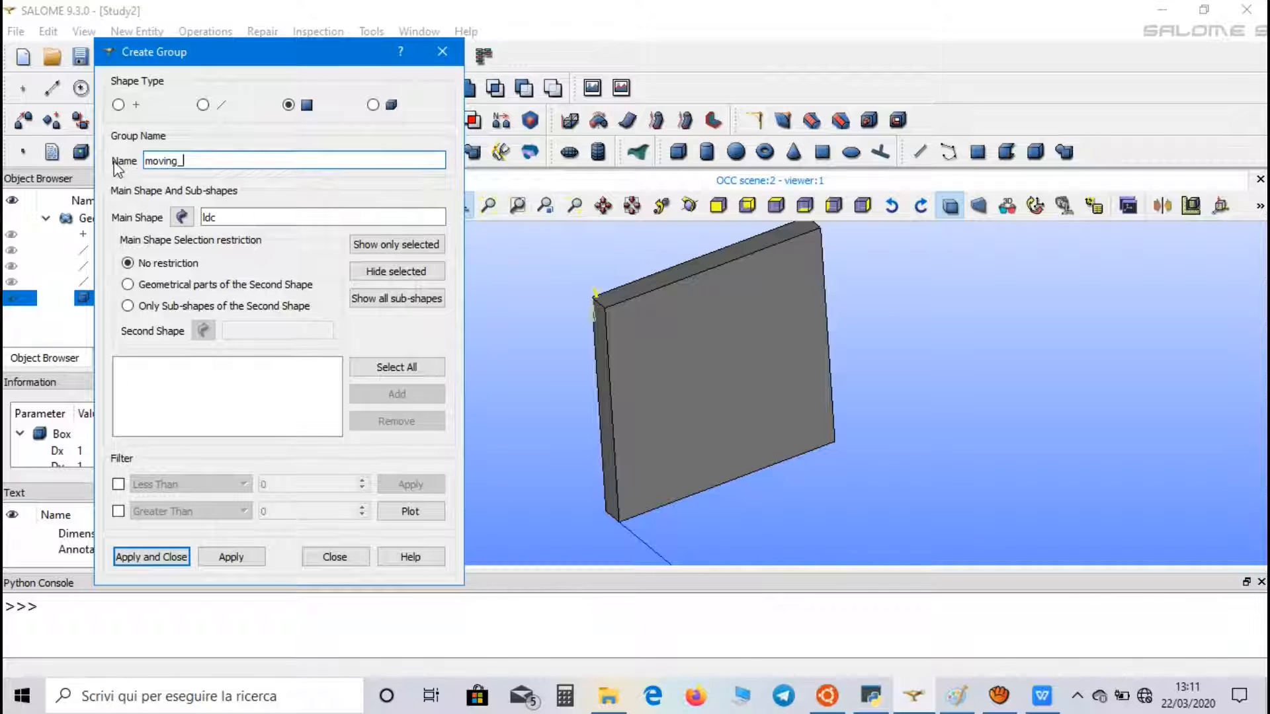
text(wall)
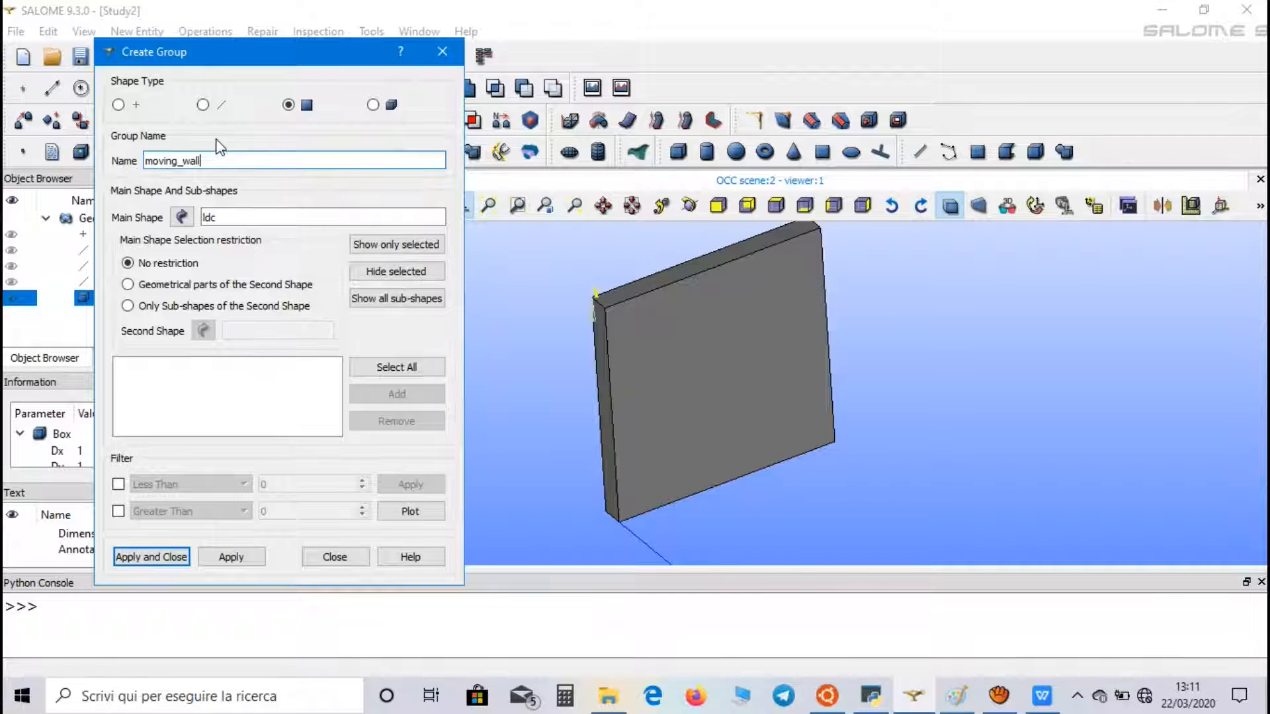
click(687, 279)
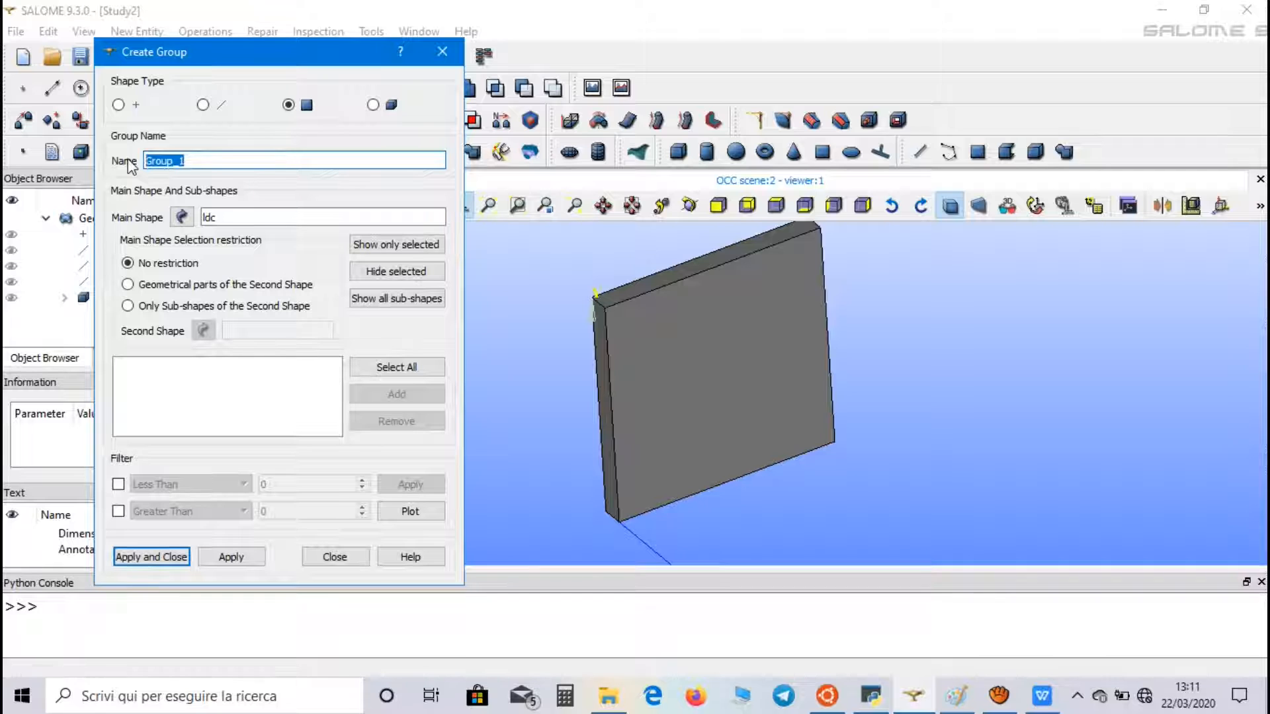
Create the 'walls' face group from picked side faces and begin naming front_back.
text(walls)
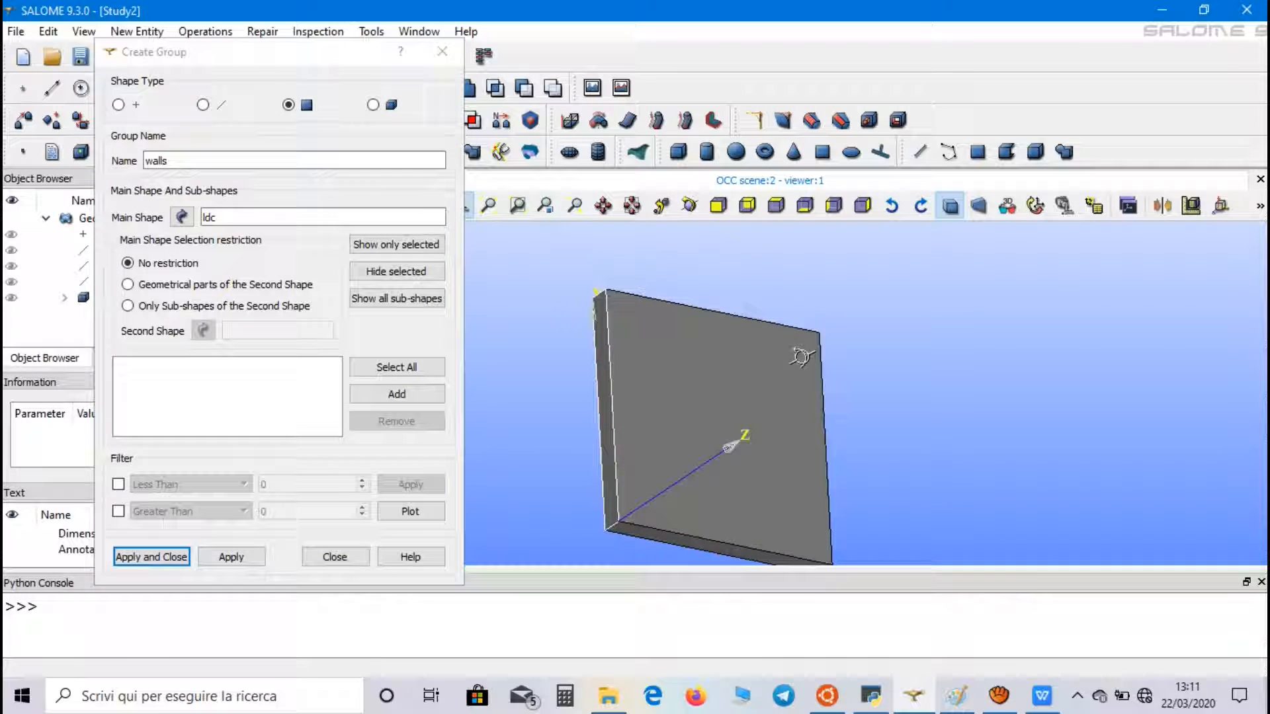
click(609, 395)
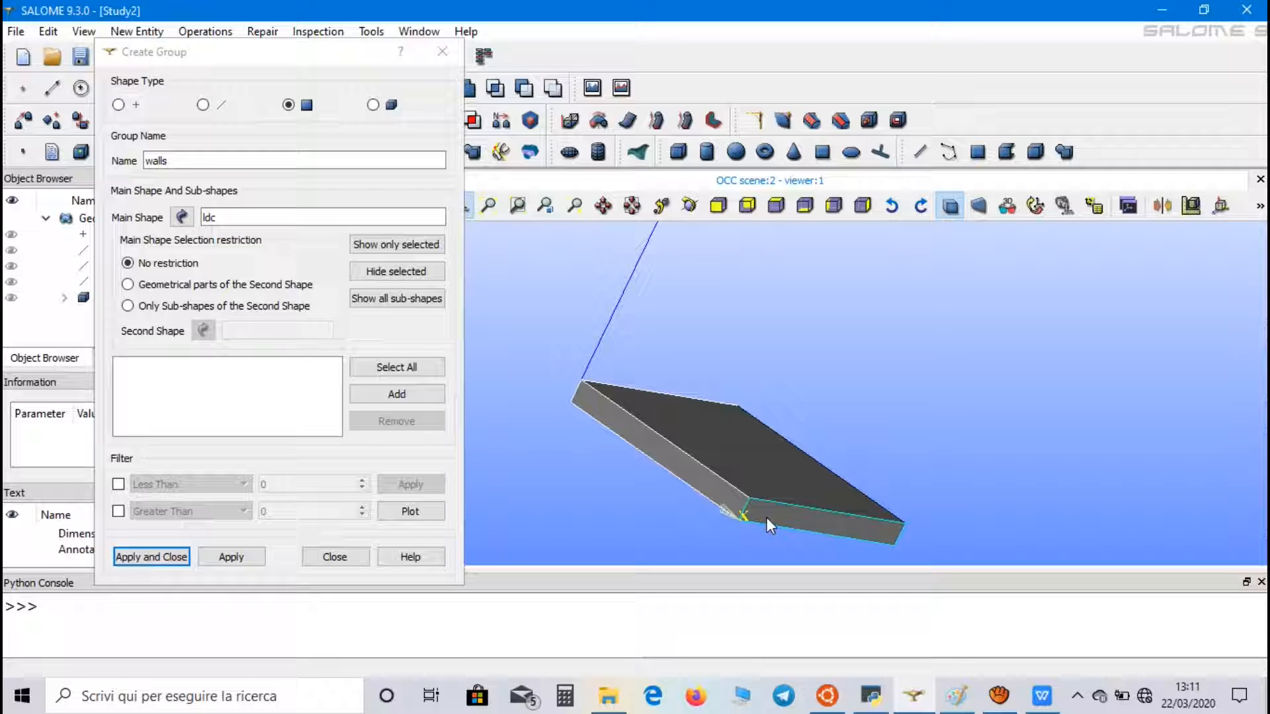
click(396, 394)
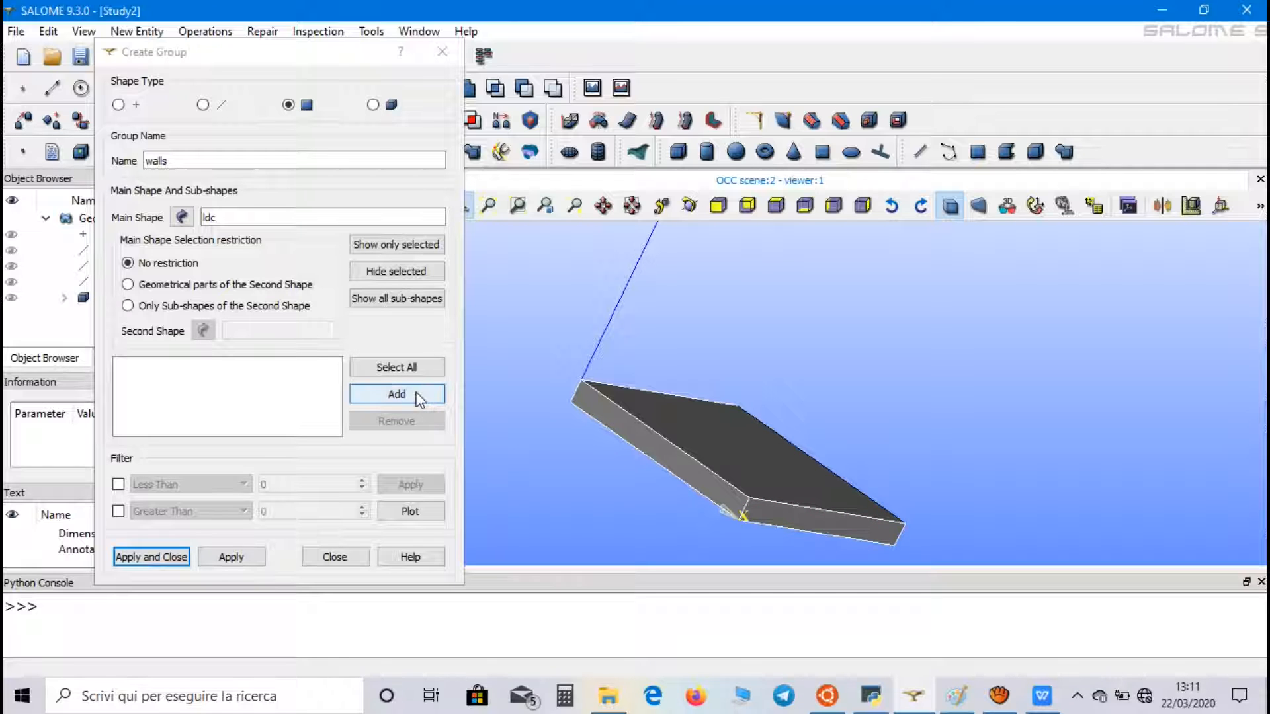
click(231, 557)
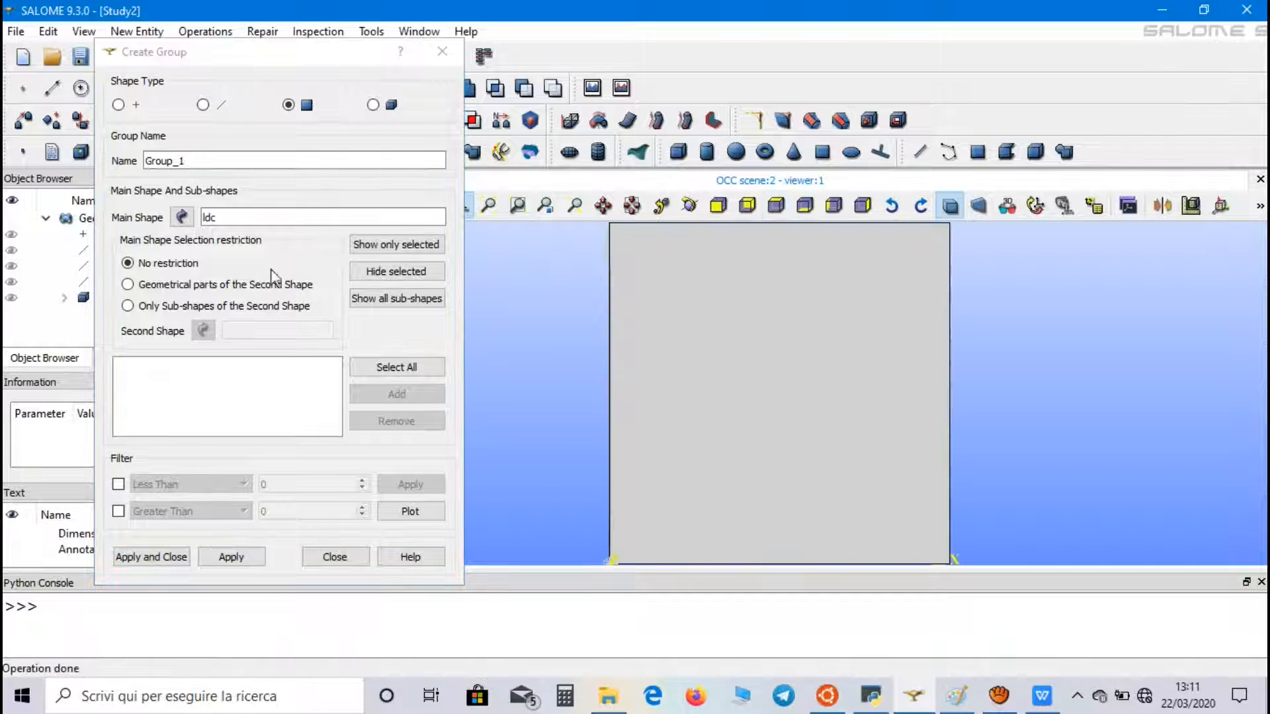
text(fro)
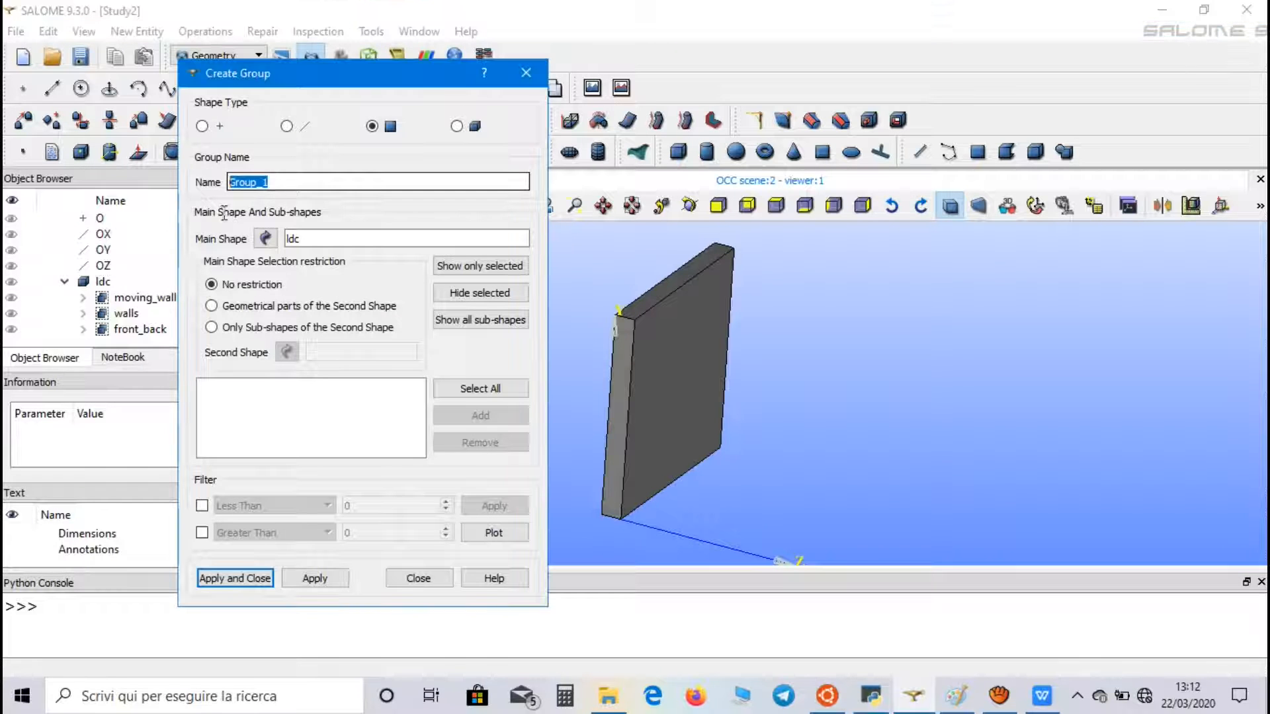
Create the face group 'source_face' on the ldc box.
text(sour)
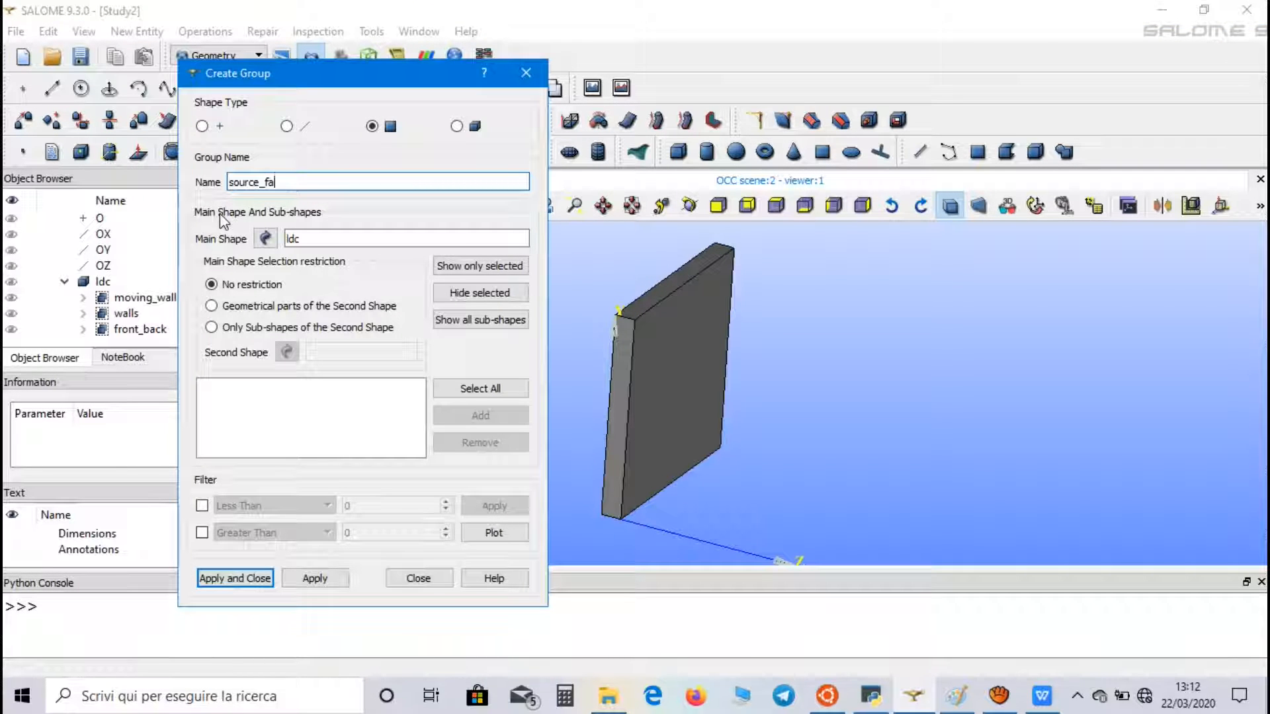
text(ce)
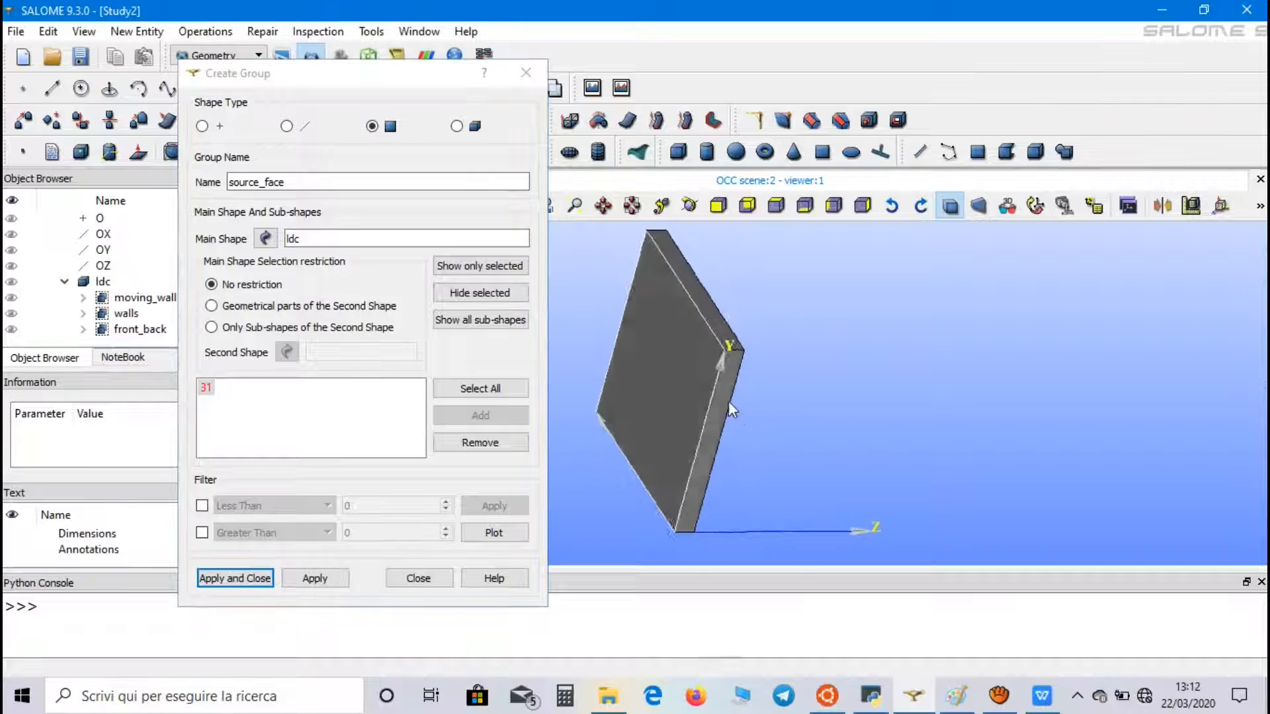
click(315, 578)
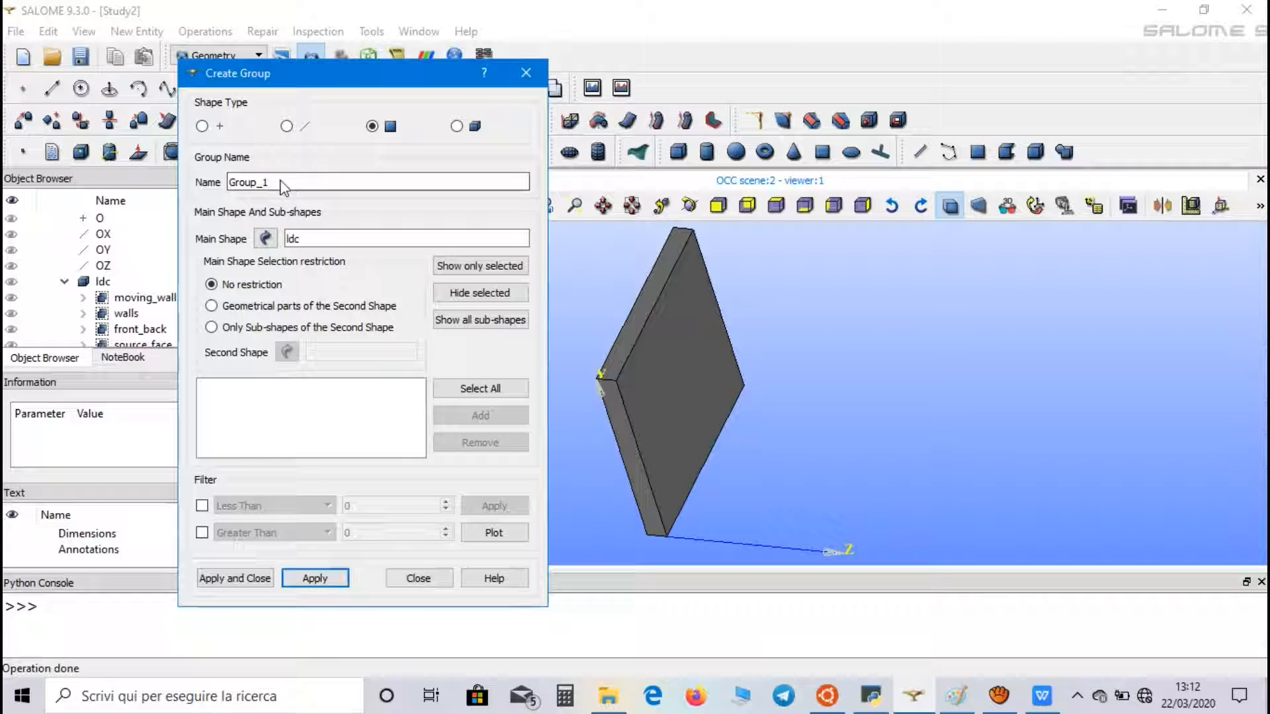
Create the face group 'destination_face' on the ldc box.
text(dest)
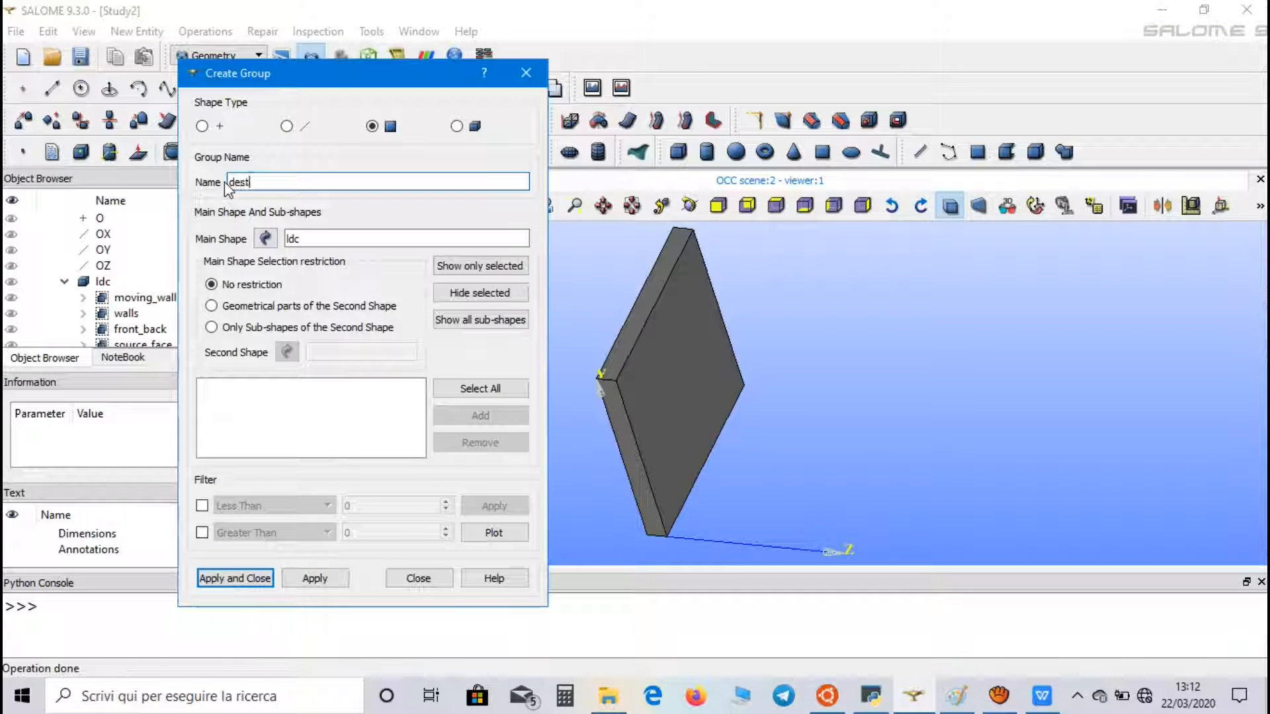
text(ination_face)
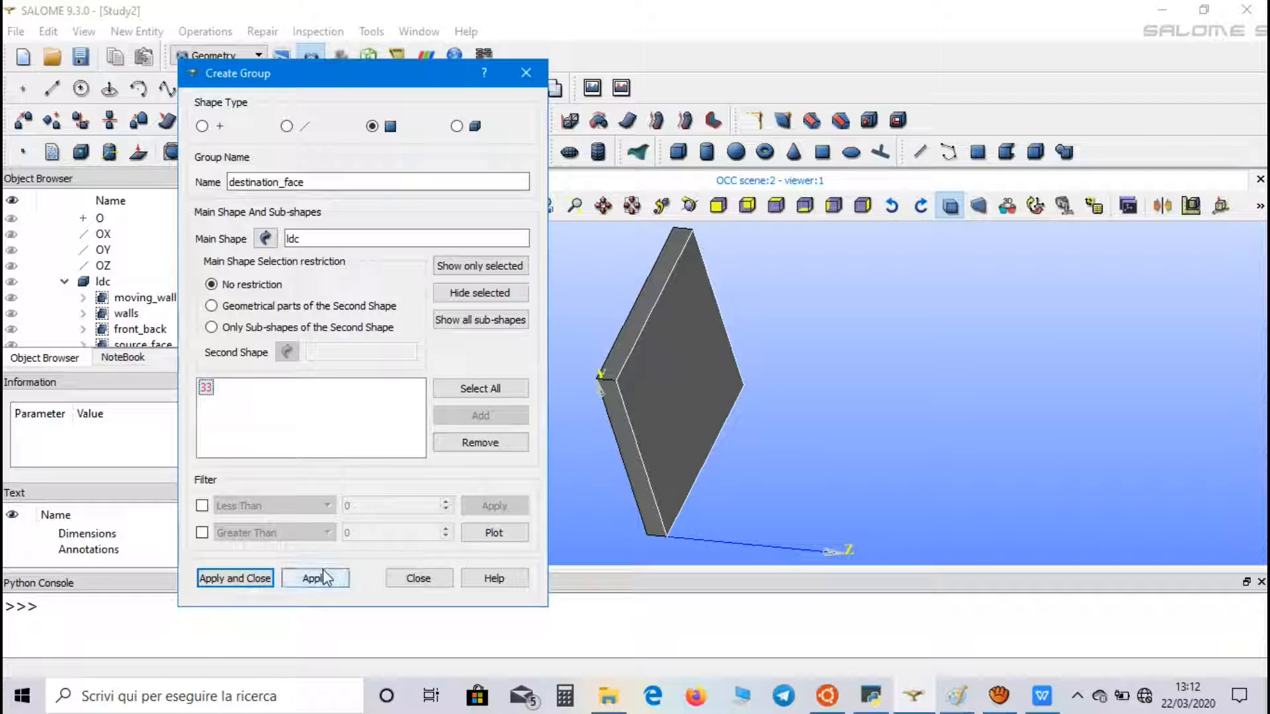
click(315, 577)
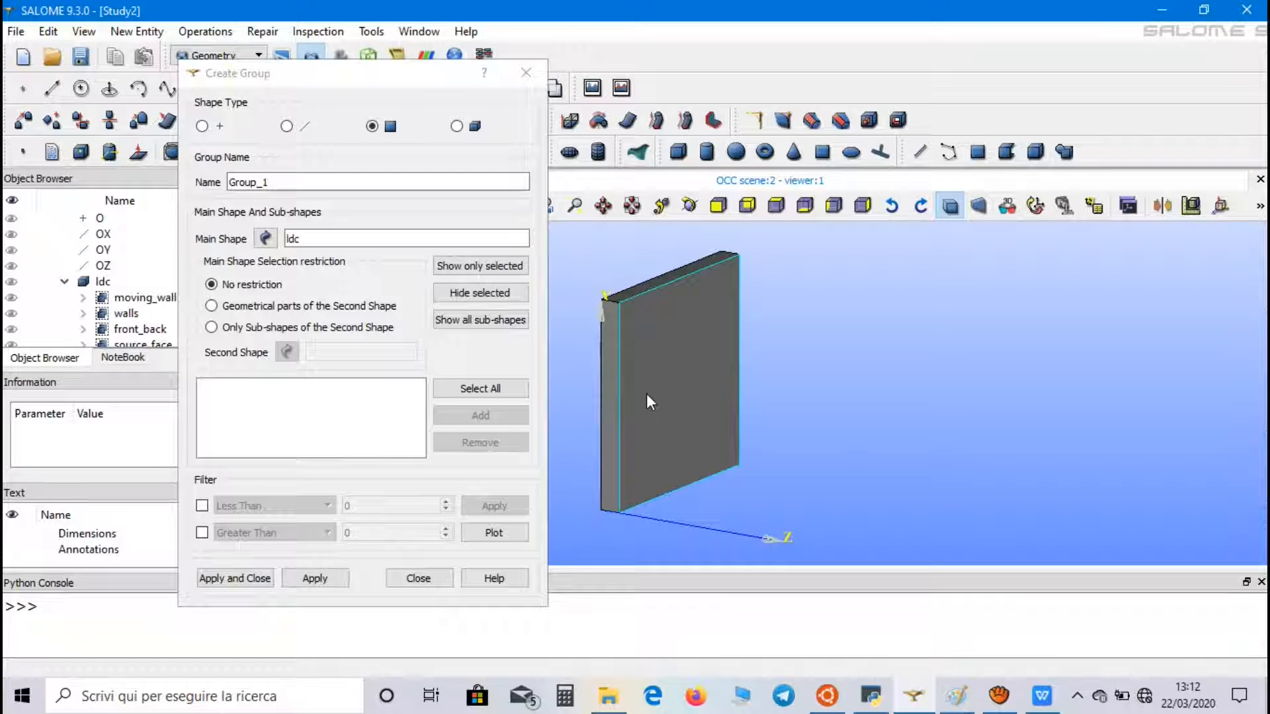
click(286, 126)
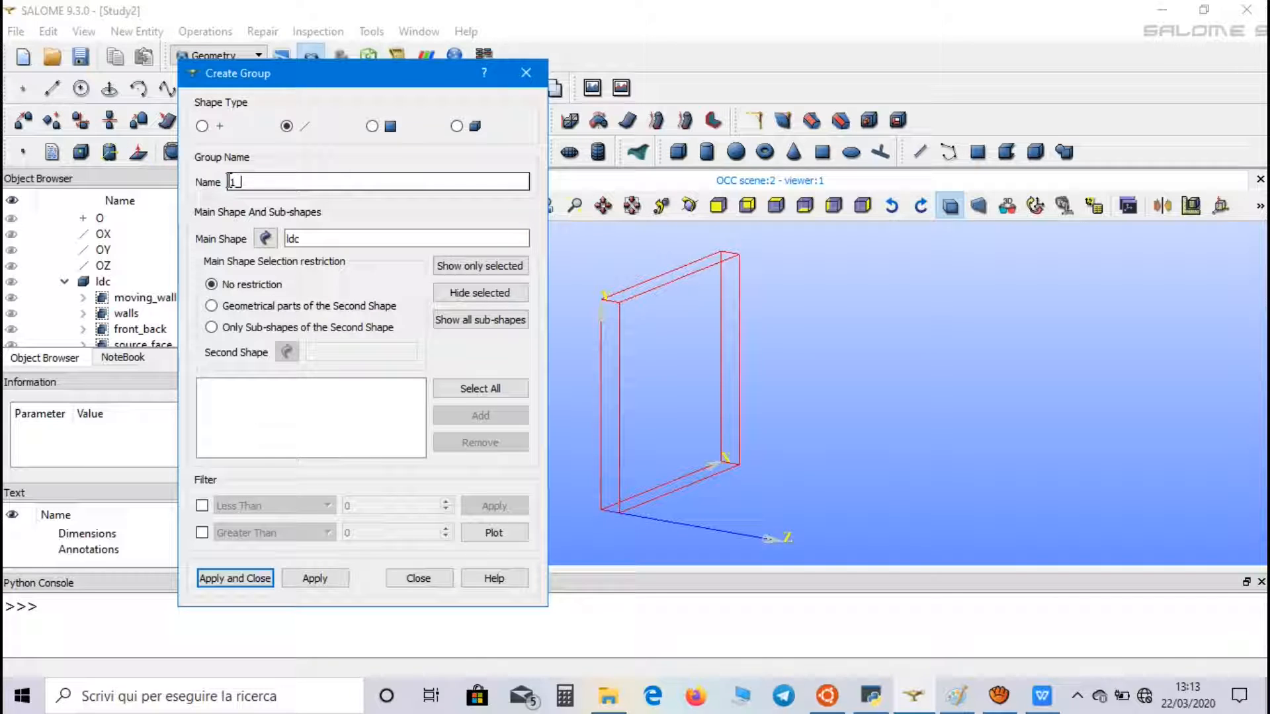
Add picked edges to groups '1_elem_edges' and 'walls_edges', then close the group dialog.
text(_elem)
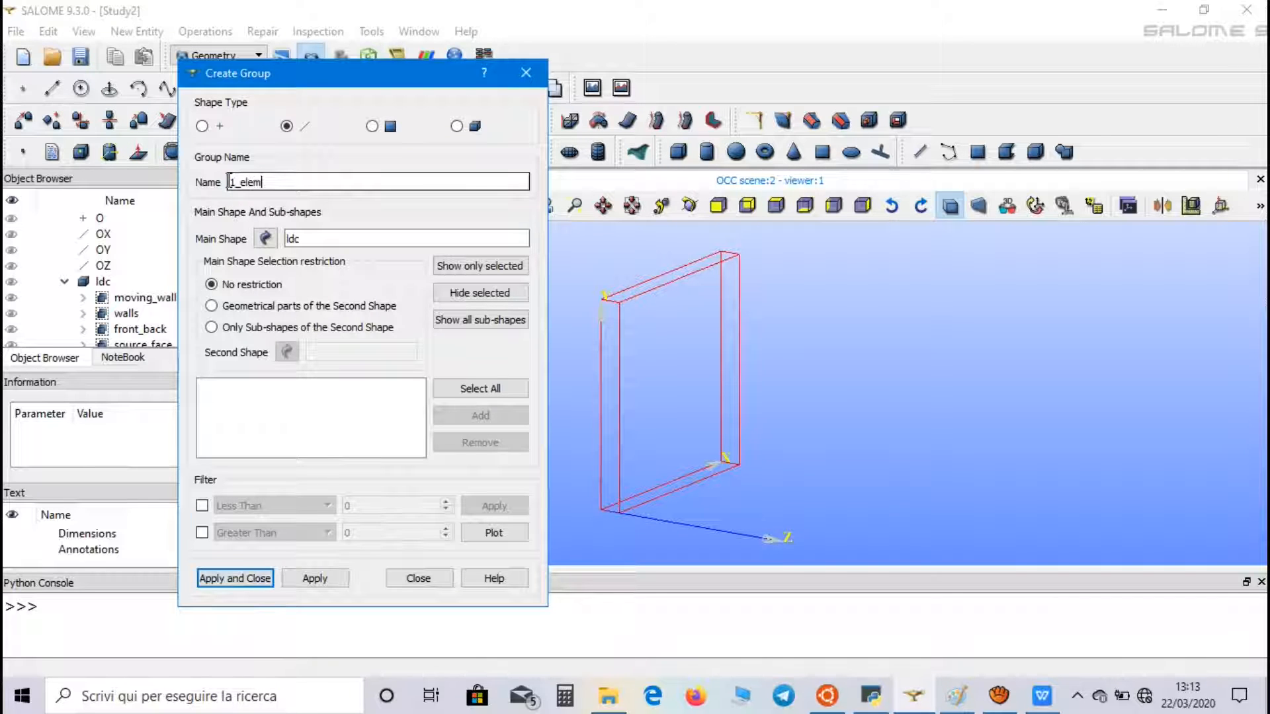
text(_edges)
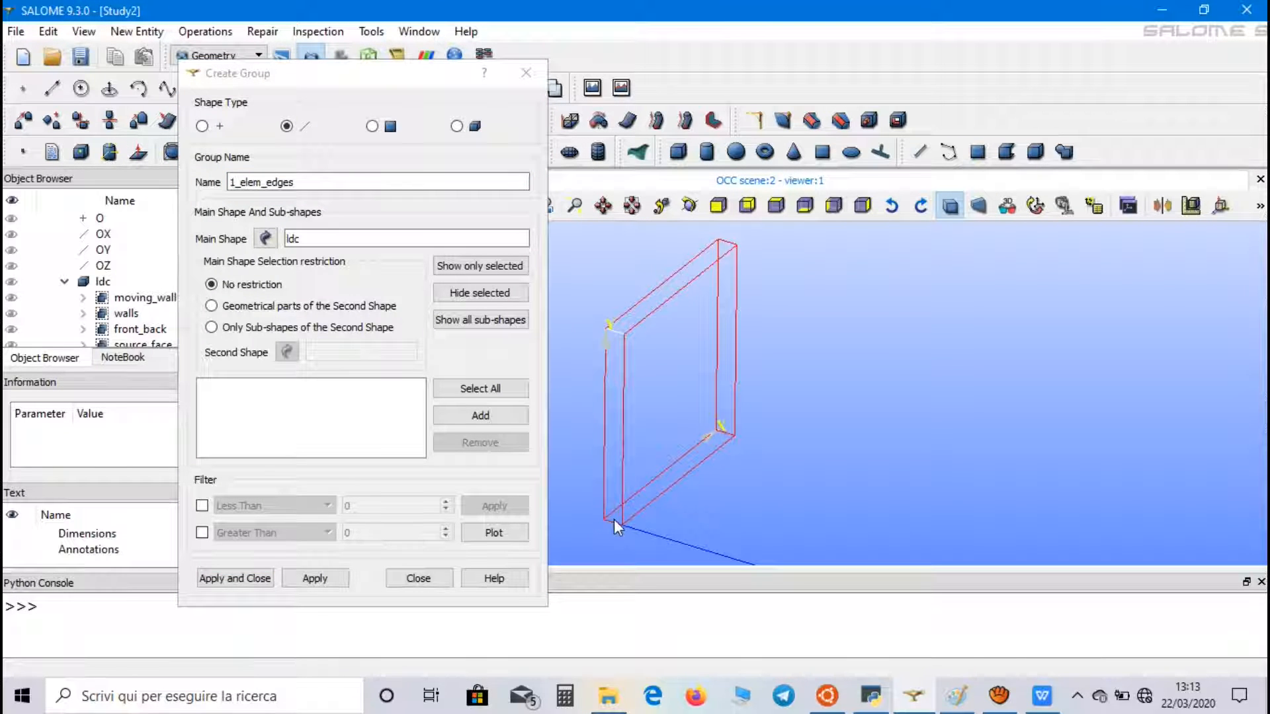
mouse_move(727, 441)
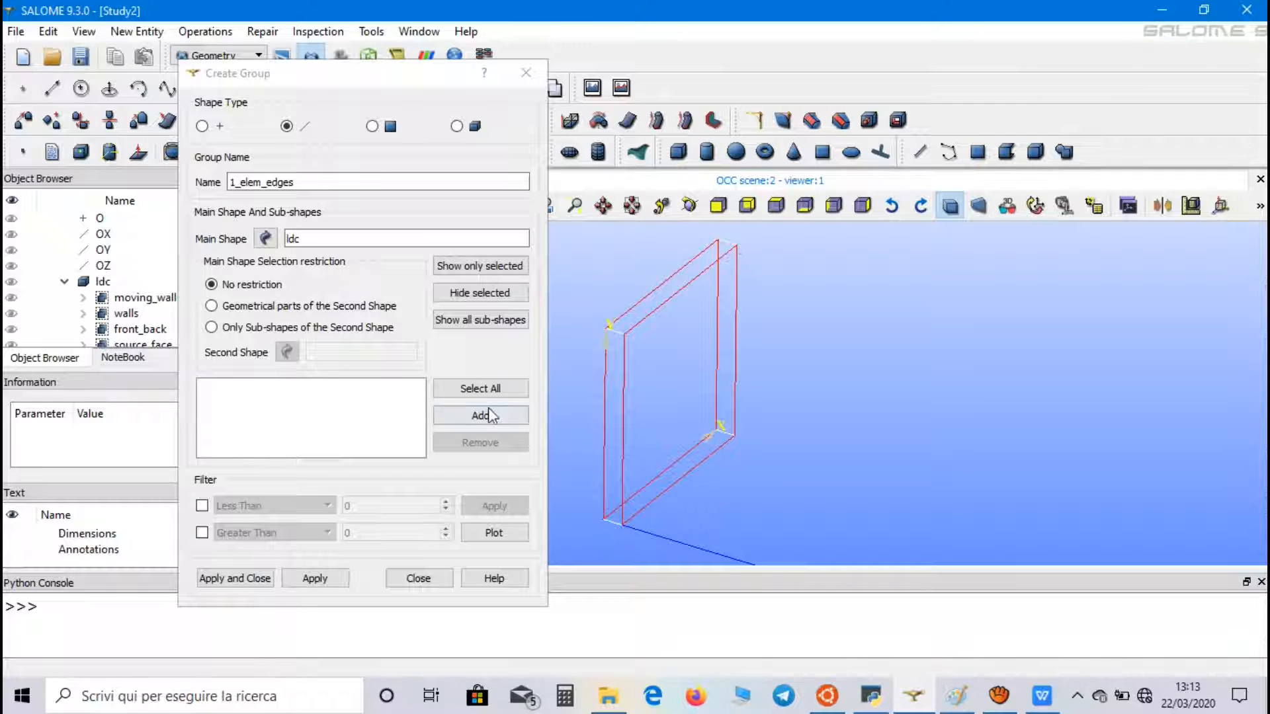
click(315, 578)
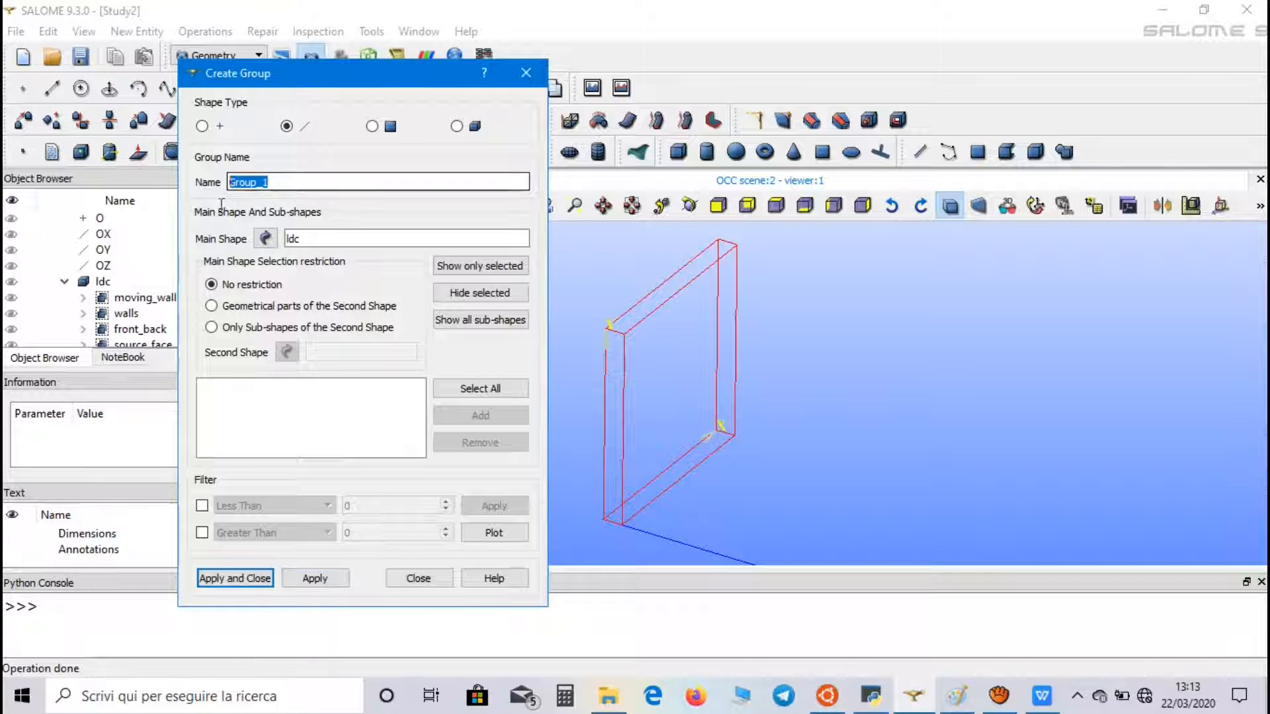
text(walls_edges)
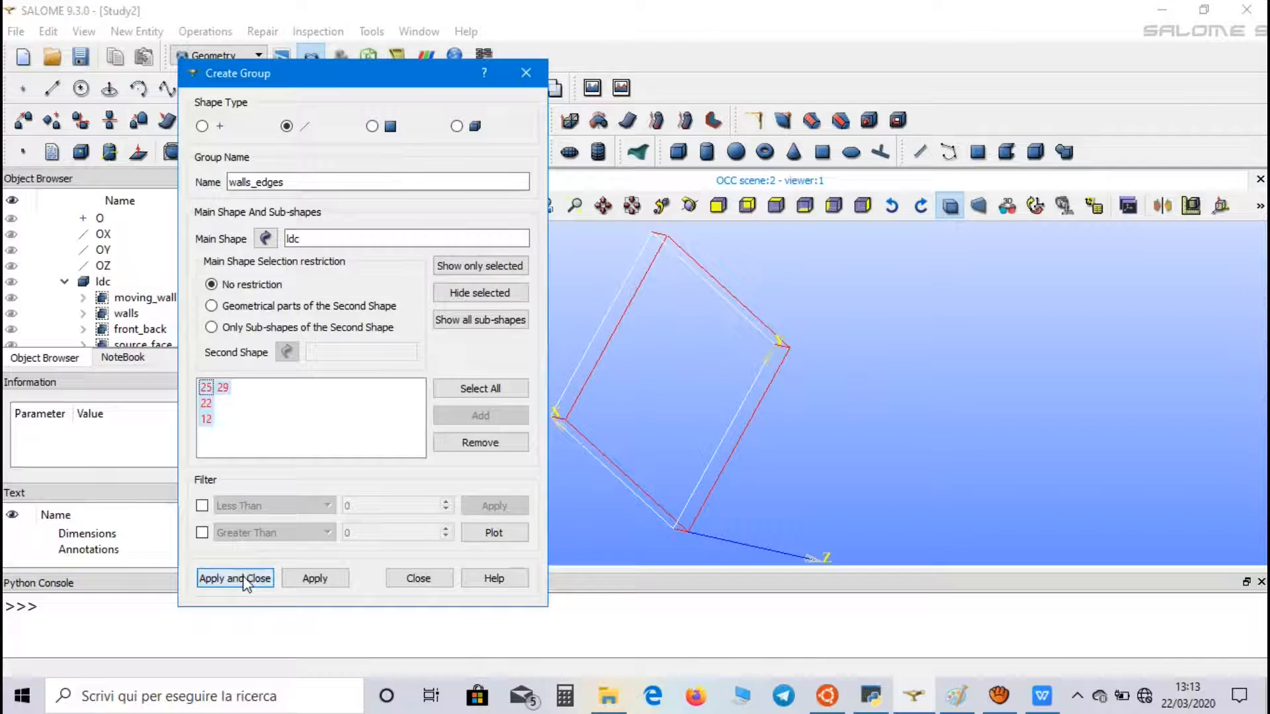
click(235, 577)
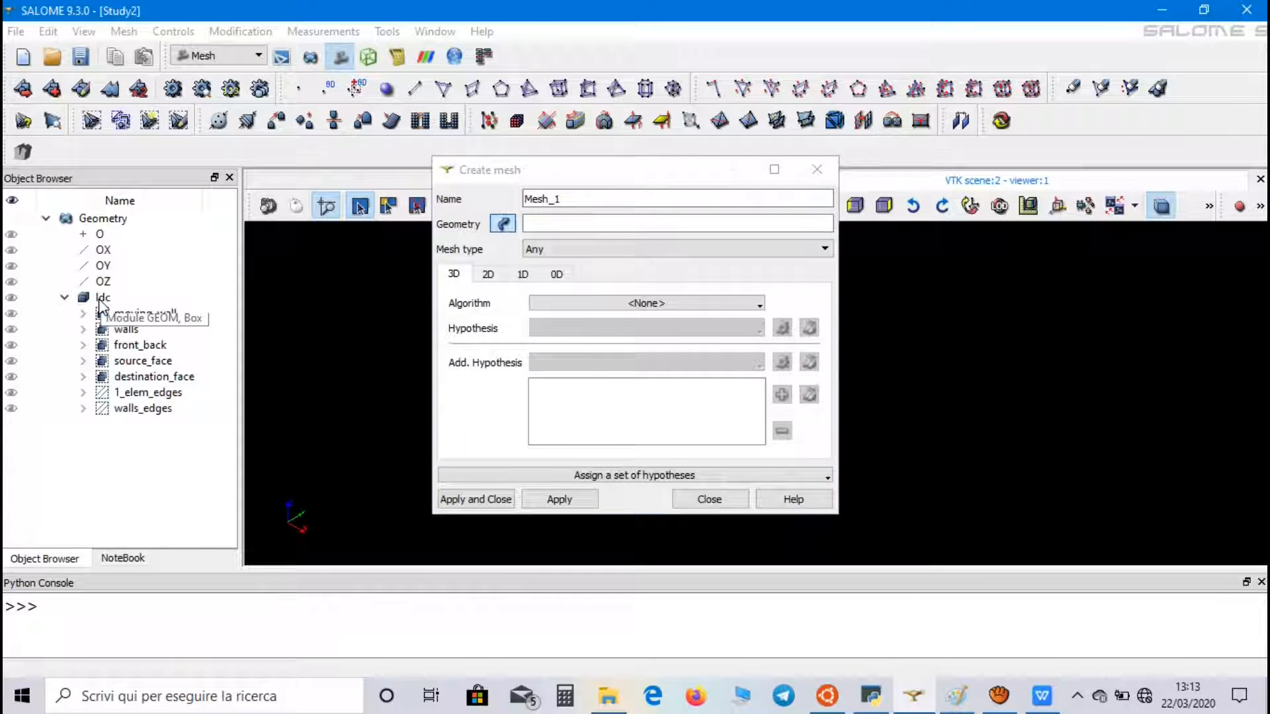
Mesh the ldc geometry as 'ldc_mesh' using the Extrusion 3D algorithm.
click(103, 297)
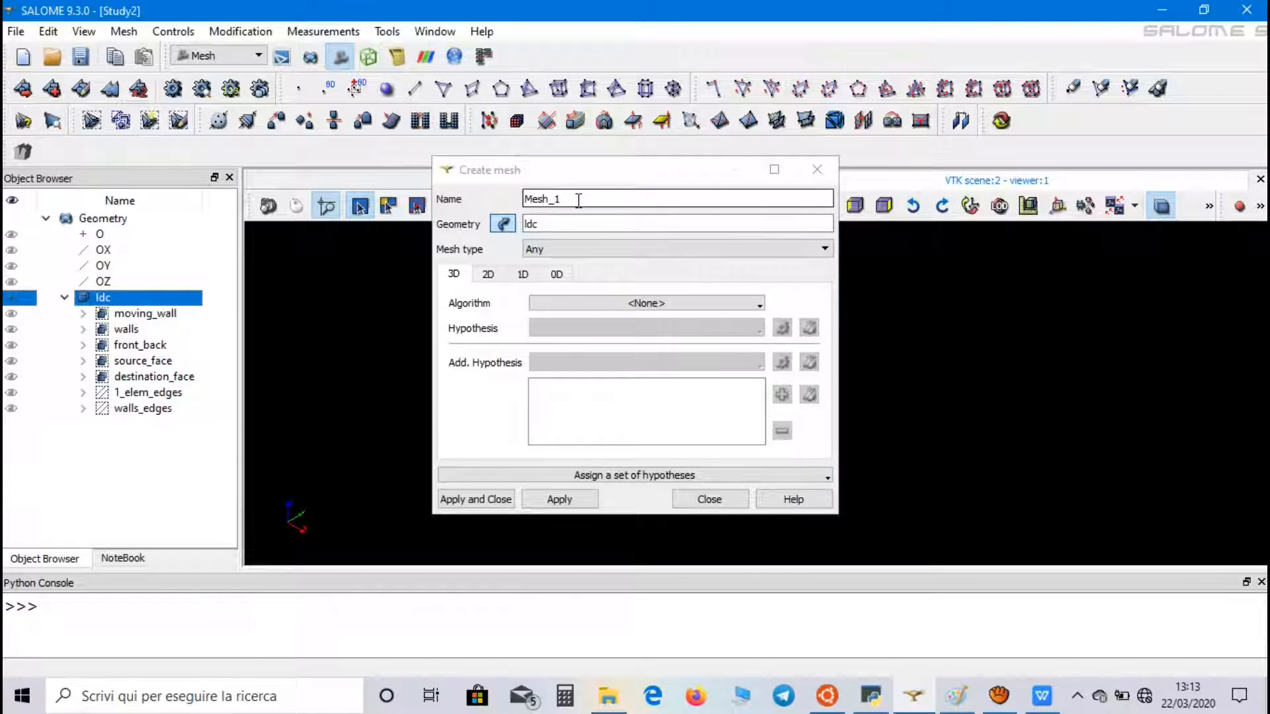
triple_click(548, 199)
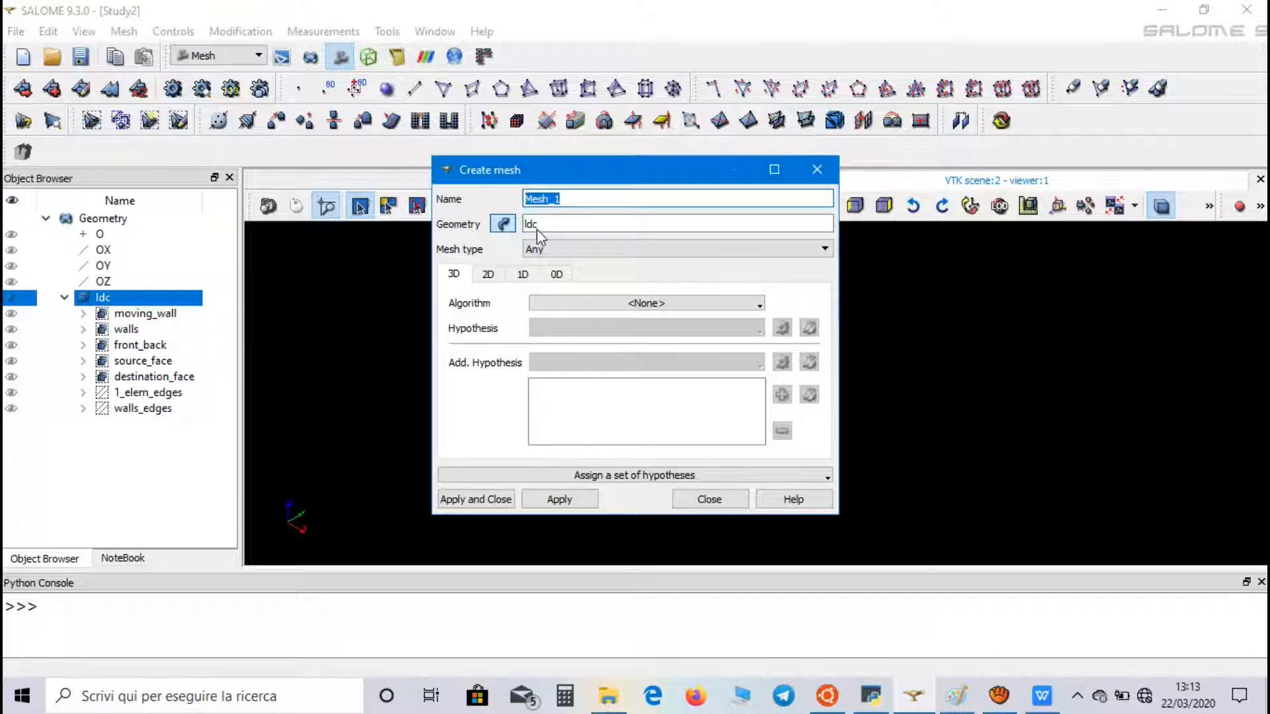
text(ldc_mesh)
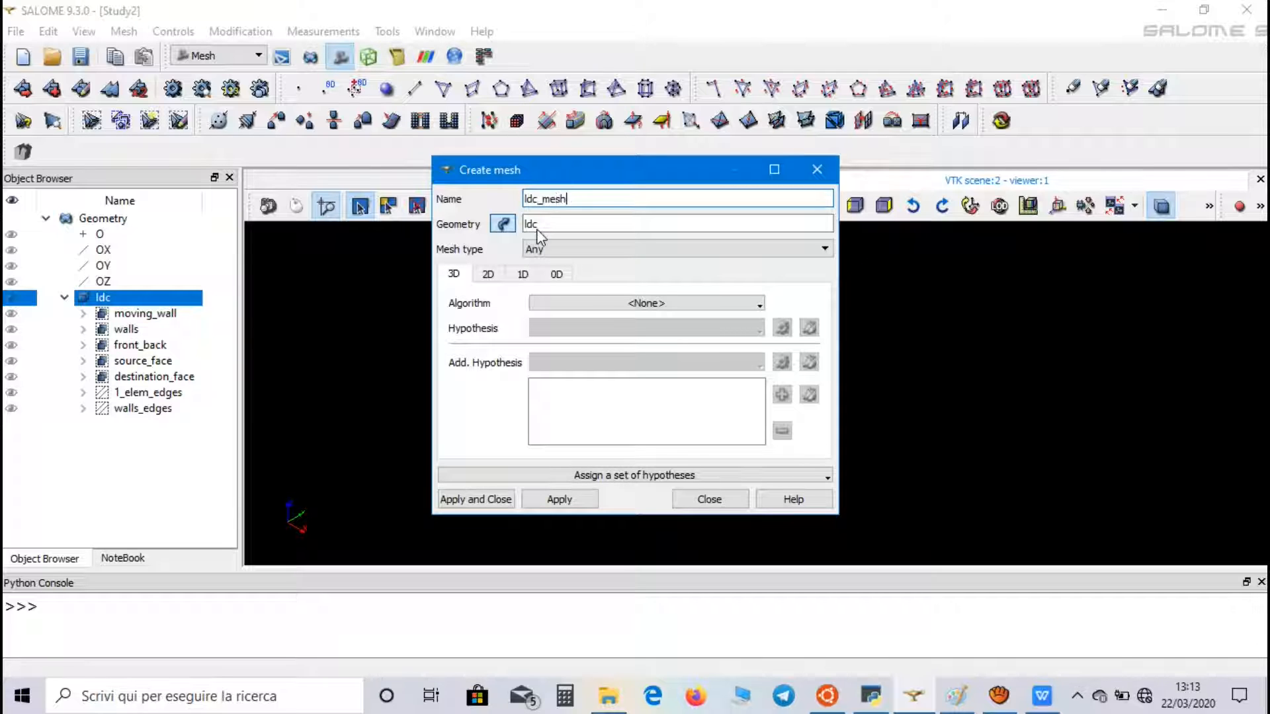
click(646, 302)
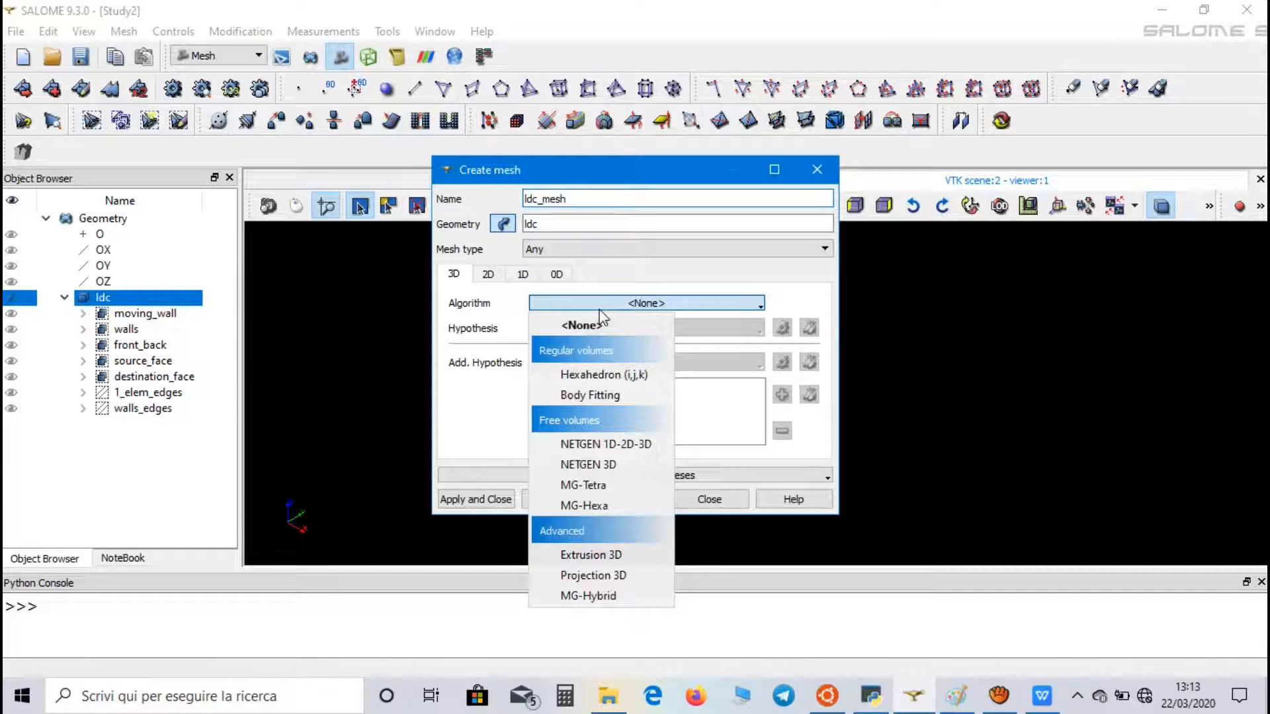
click(591, 555)
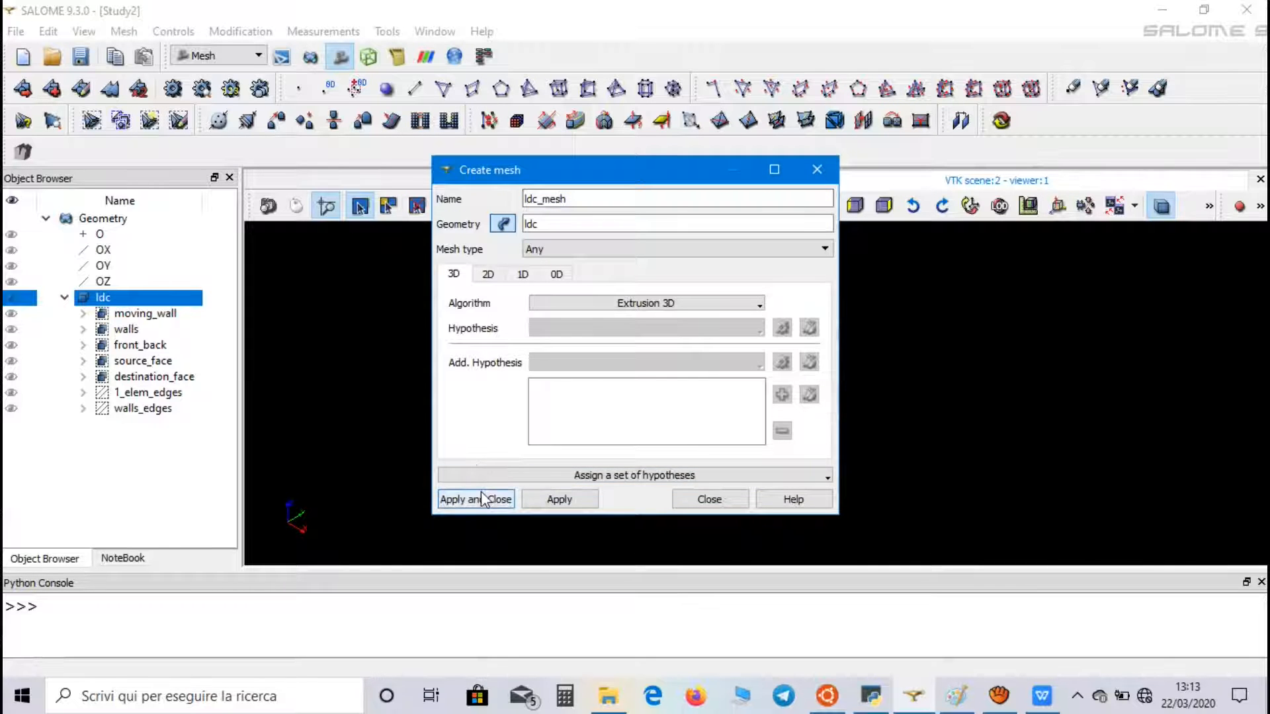
click(475, 499)
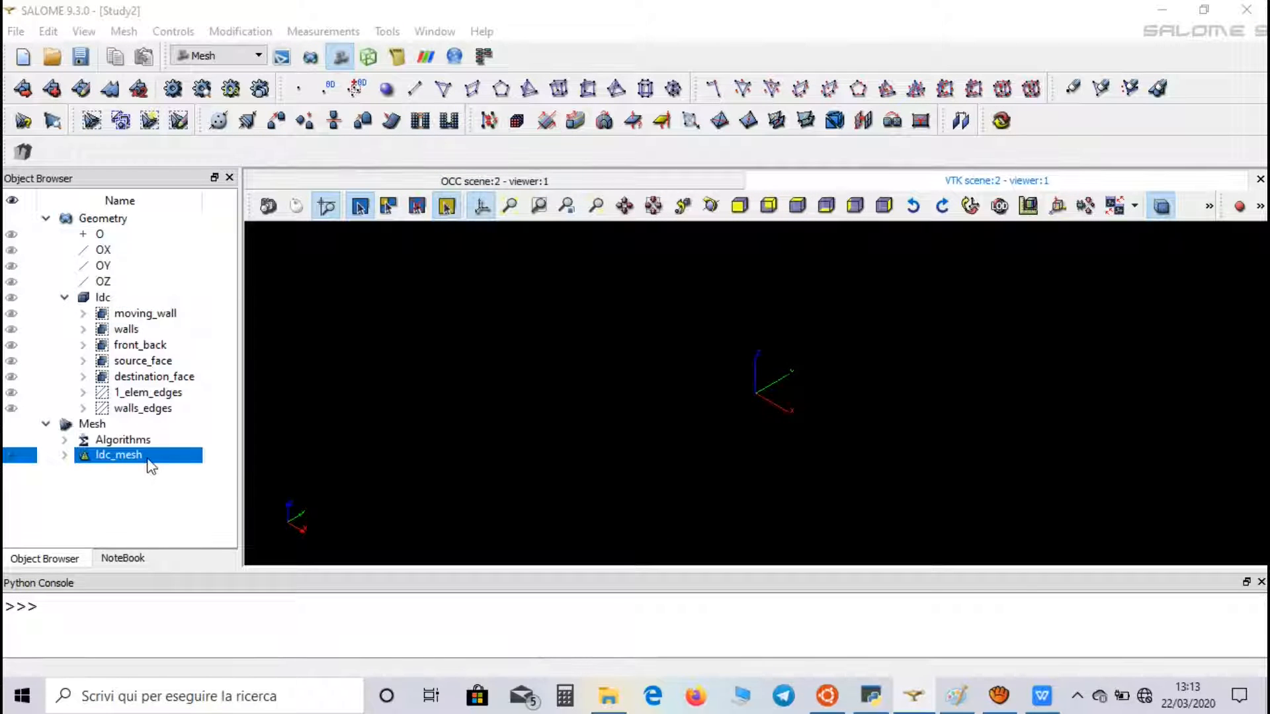
Add sub-meshes 'source' on source_face and 'destination' on destination_face, both Quadrangle: Mapping.
right_click(119, 455)
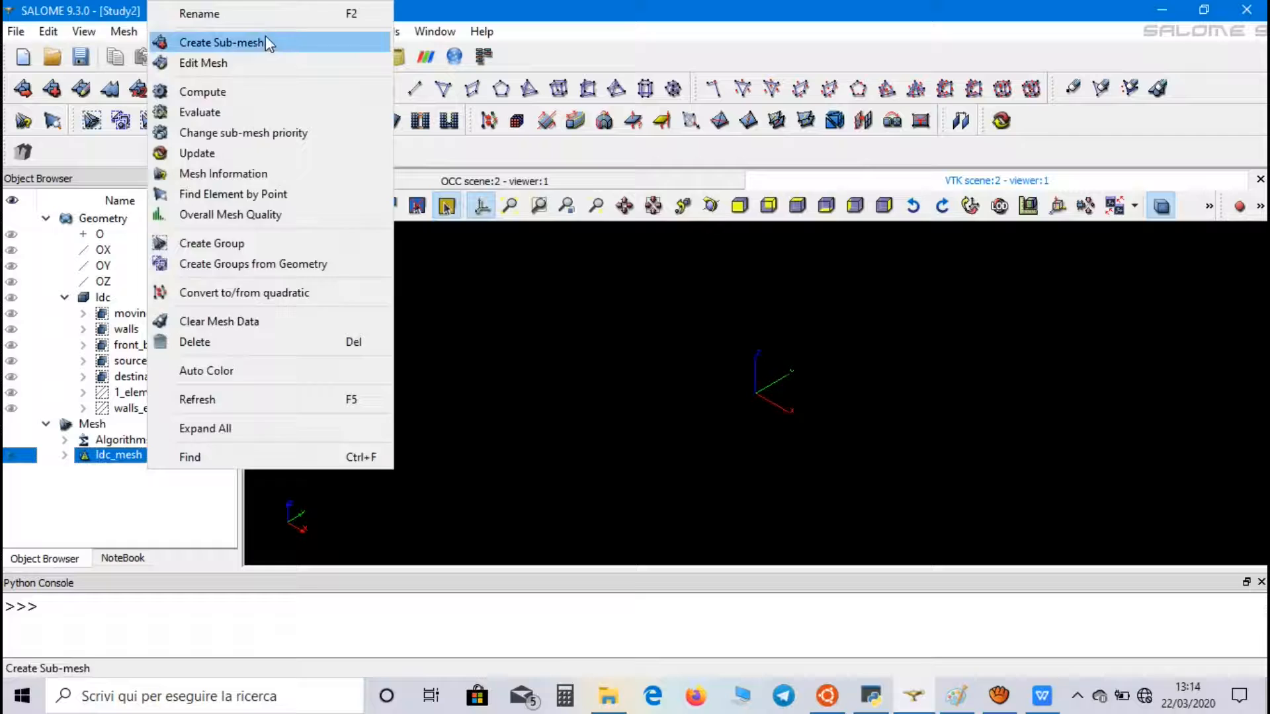
click(226, 42)
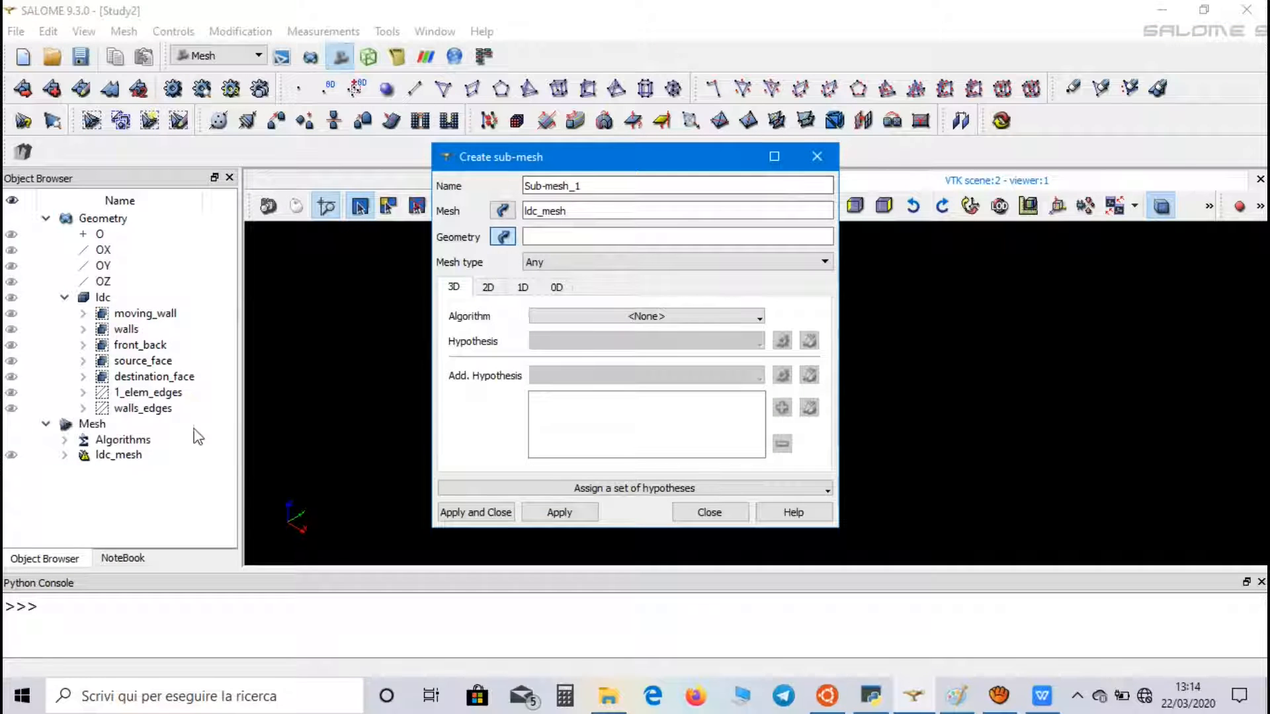
click(142, 360)
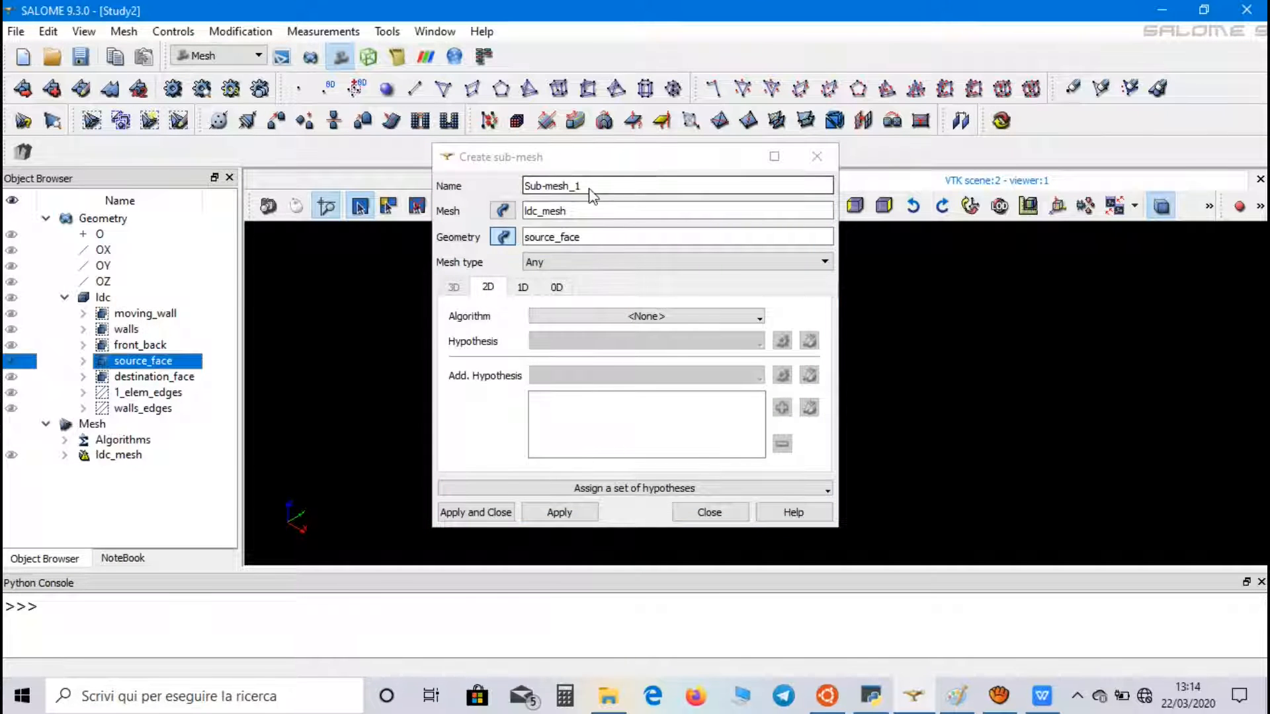
text(source)
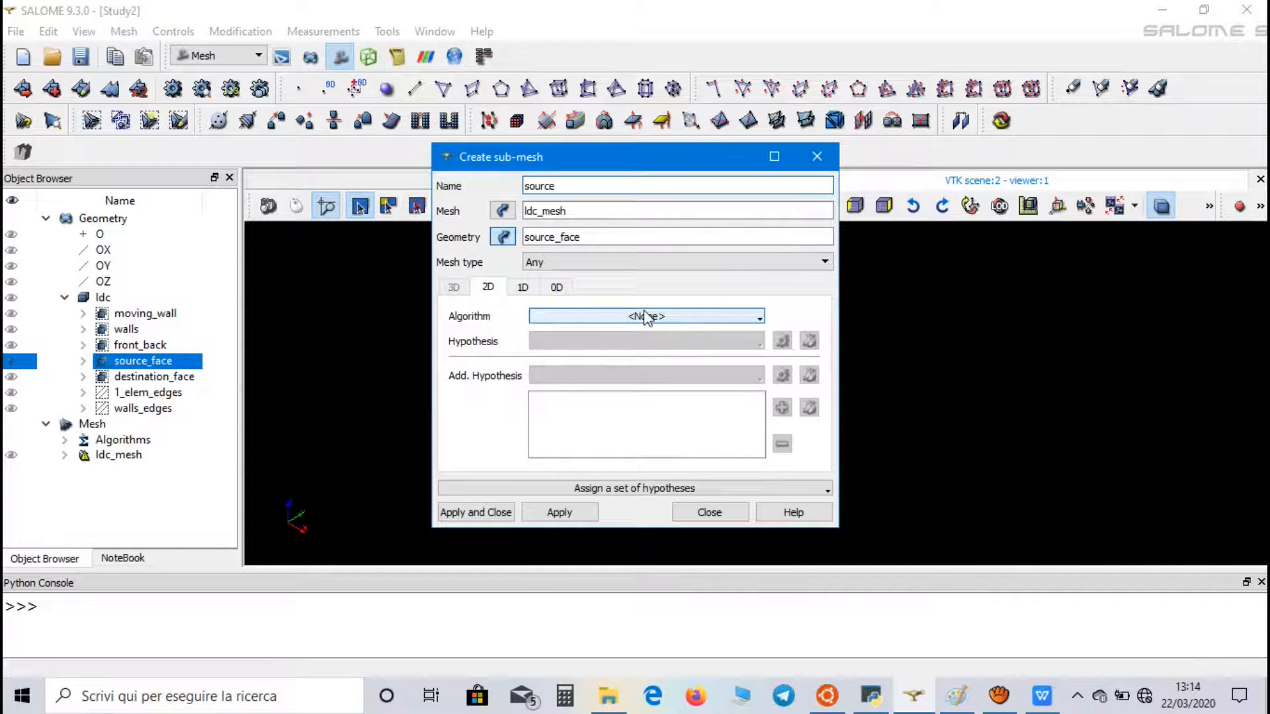
click(646, 316)
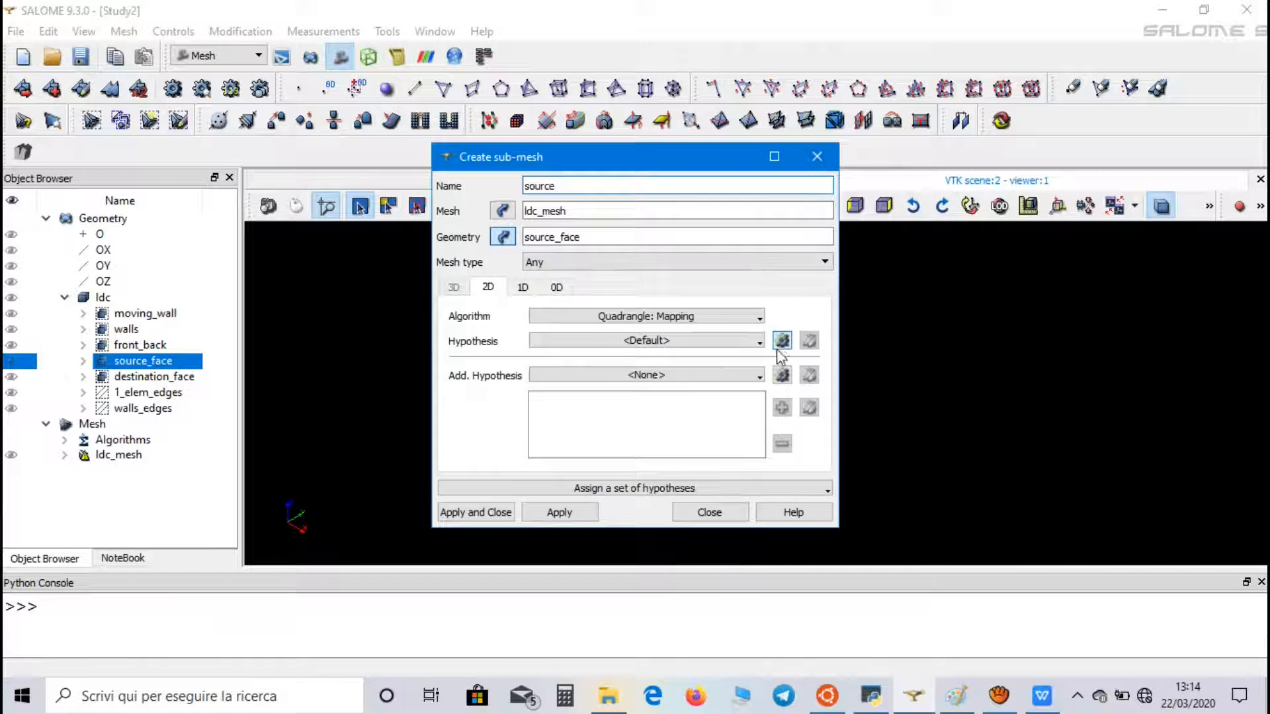
click(781, 341)
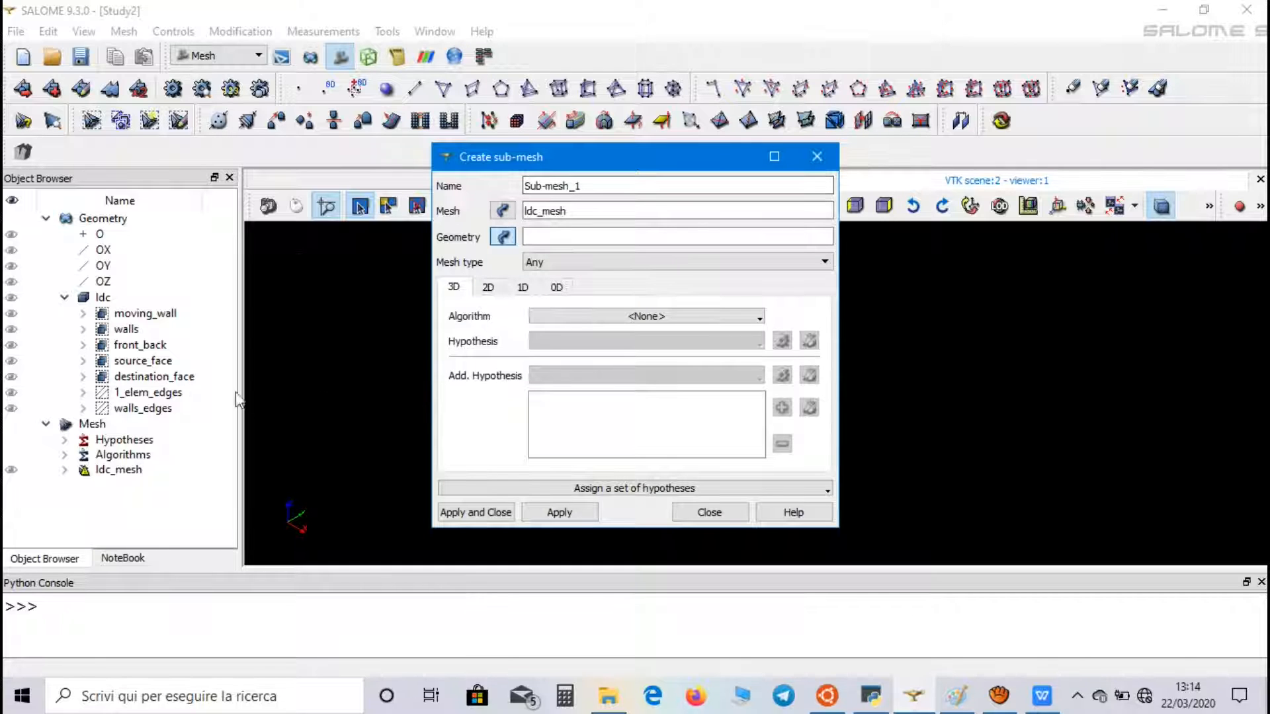
mouse_move(165, 383)
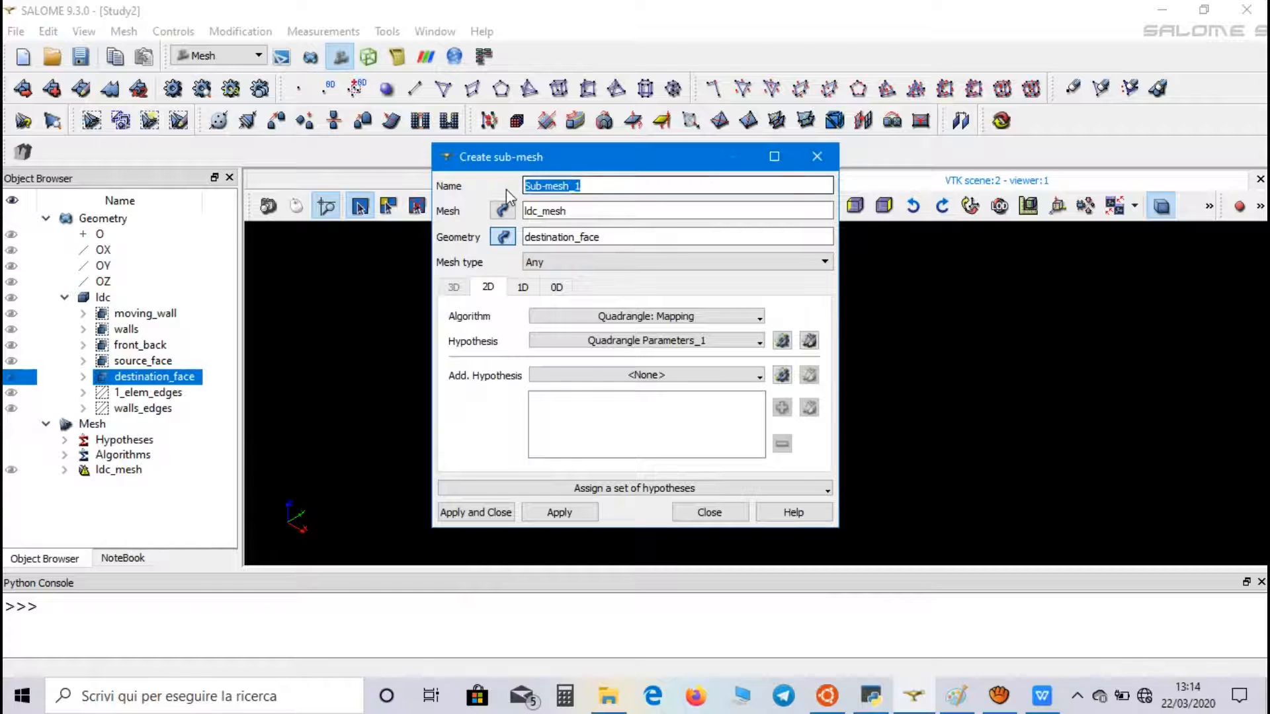
text(destination)
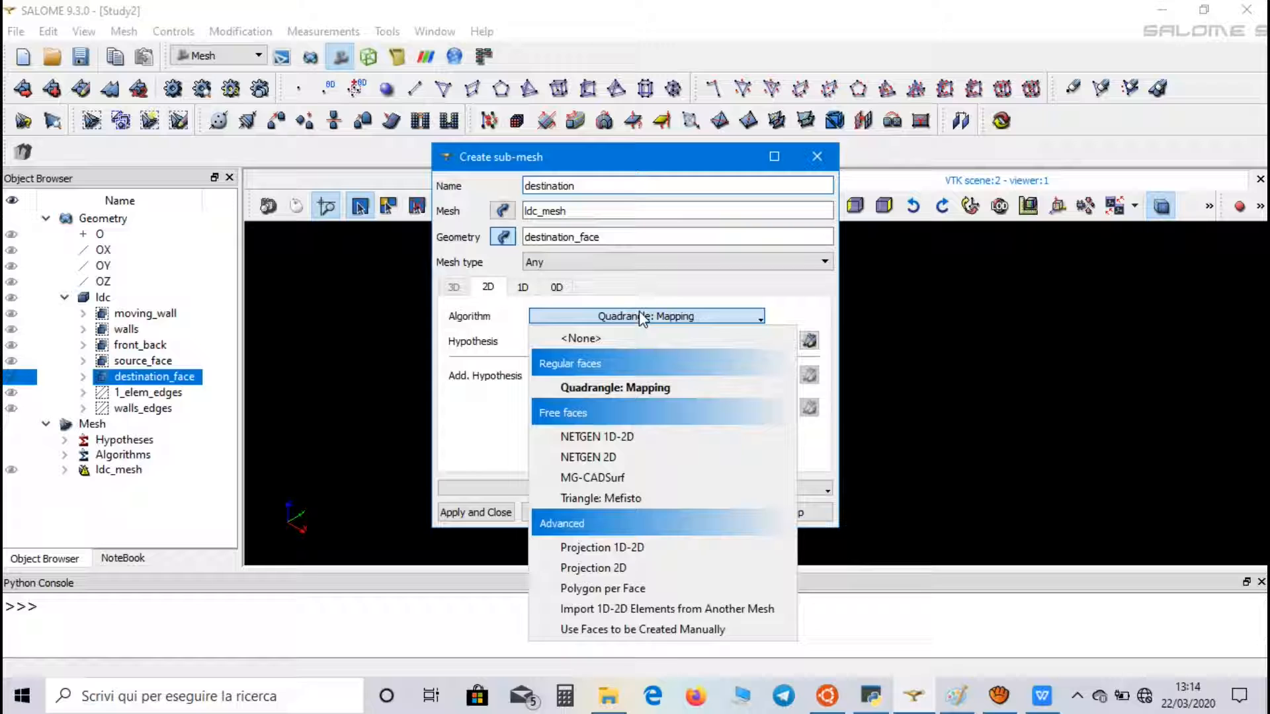
click(593, 568)
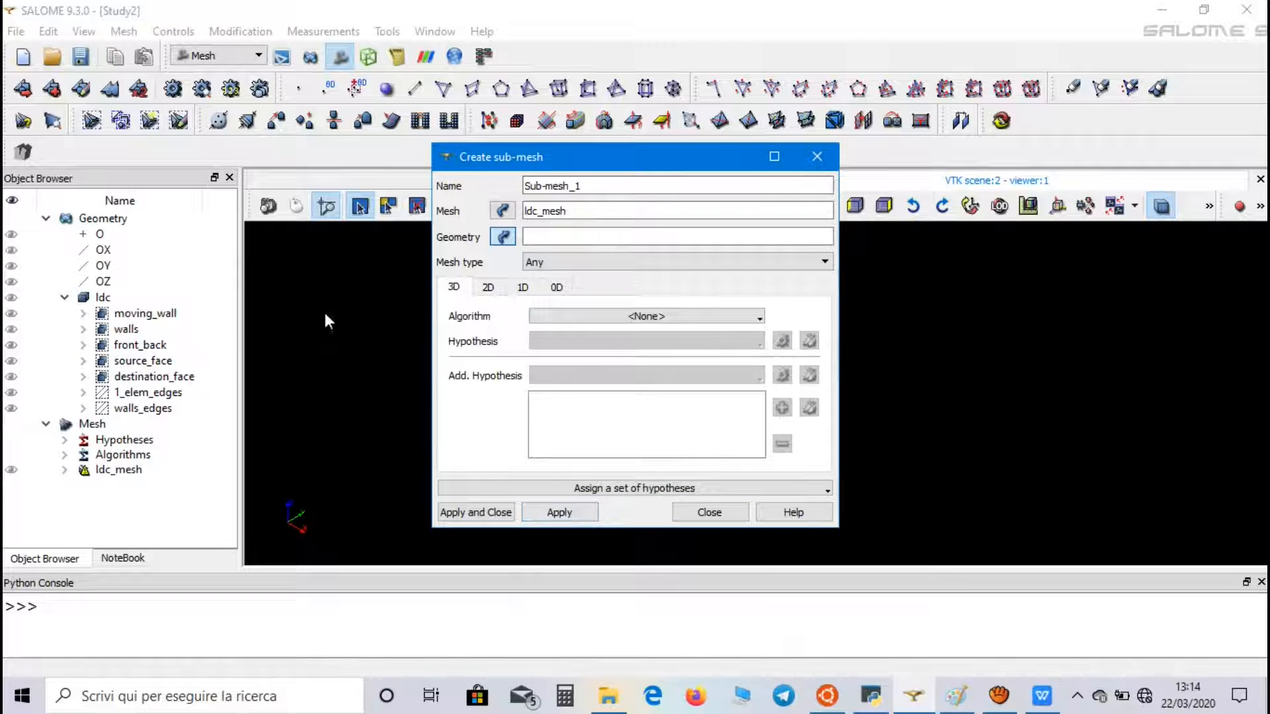
Add sub-mesh '1_elem' on 1_elem_edges with Wire Discretisation and 1 segment.
click(146, 392)
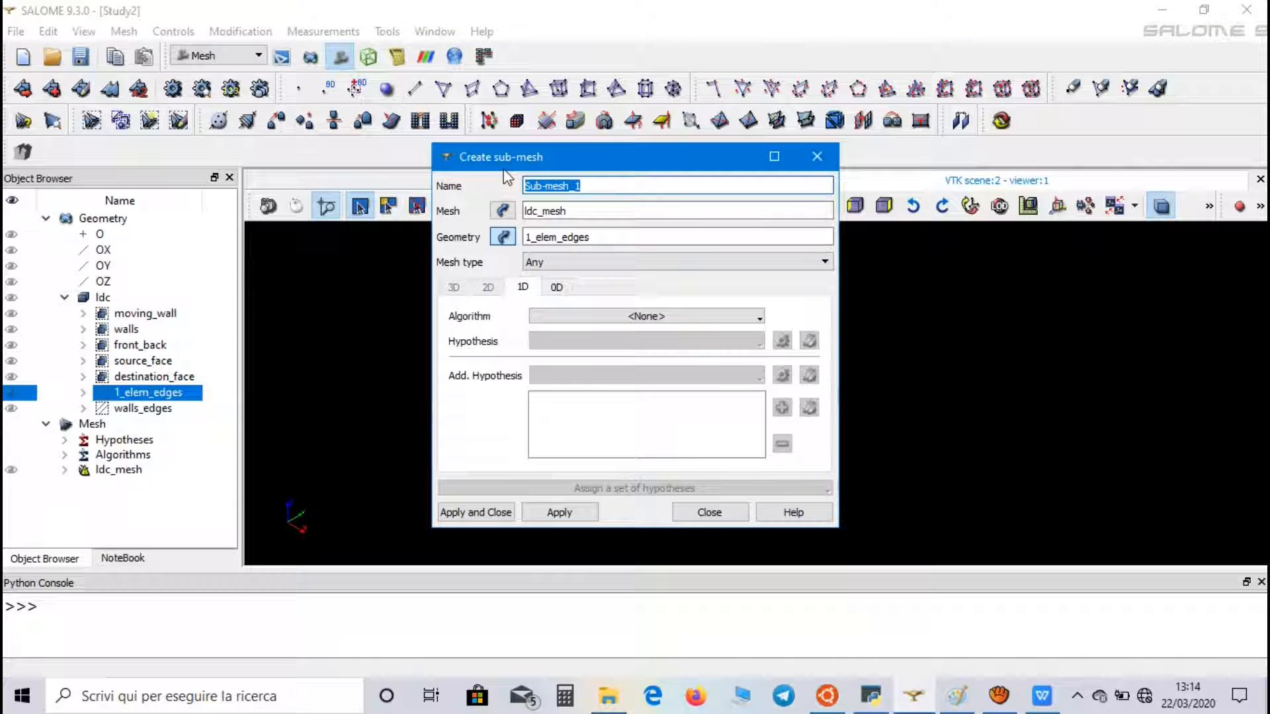
text(1)
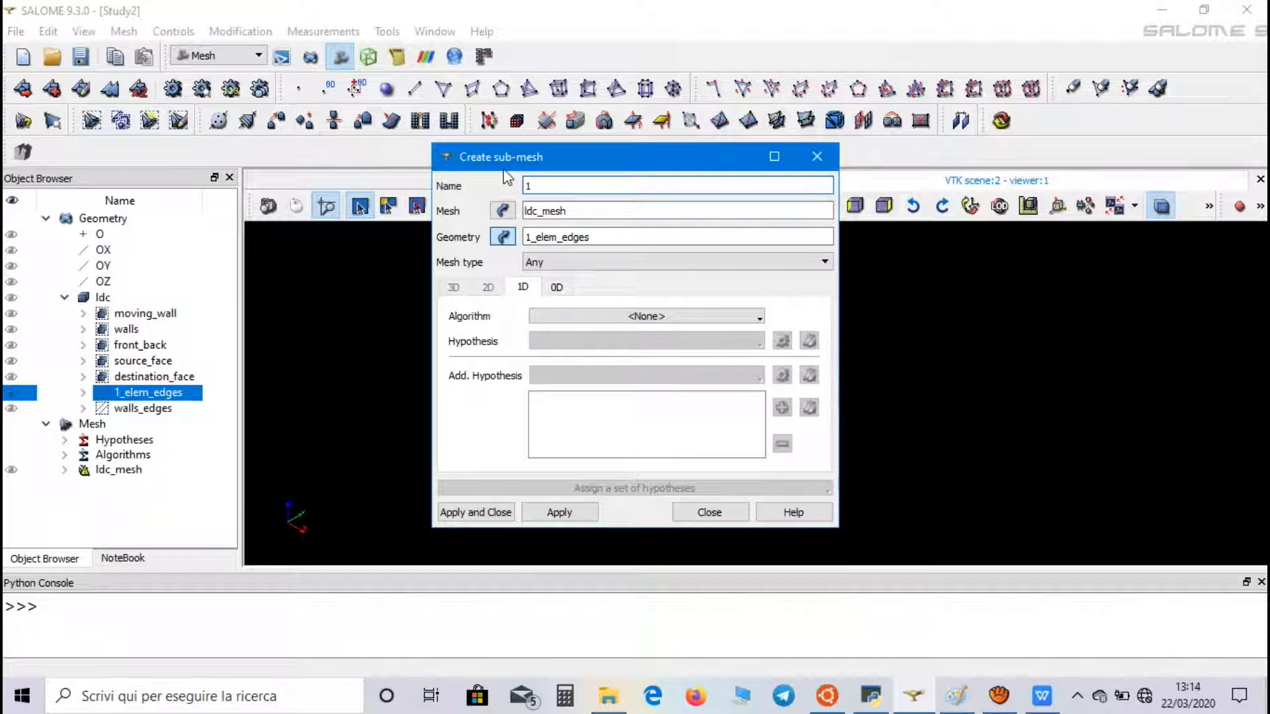
text(_elem)
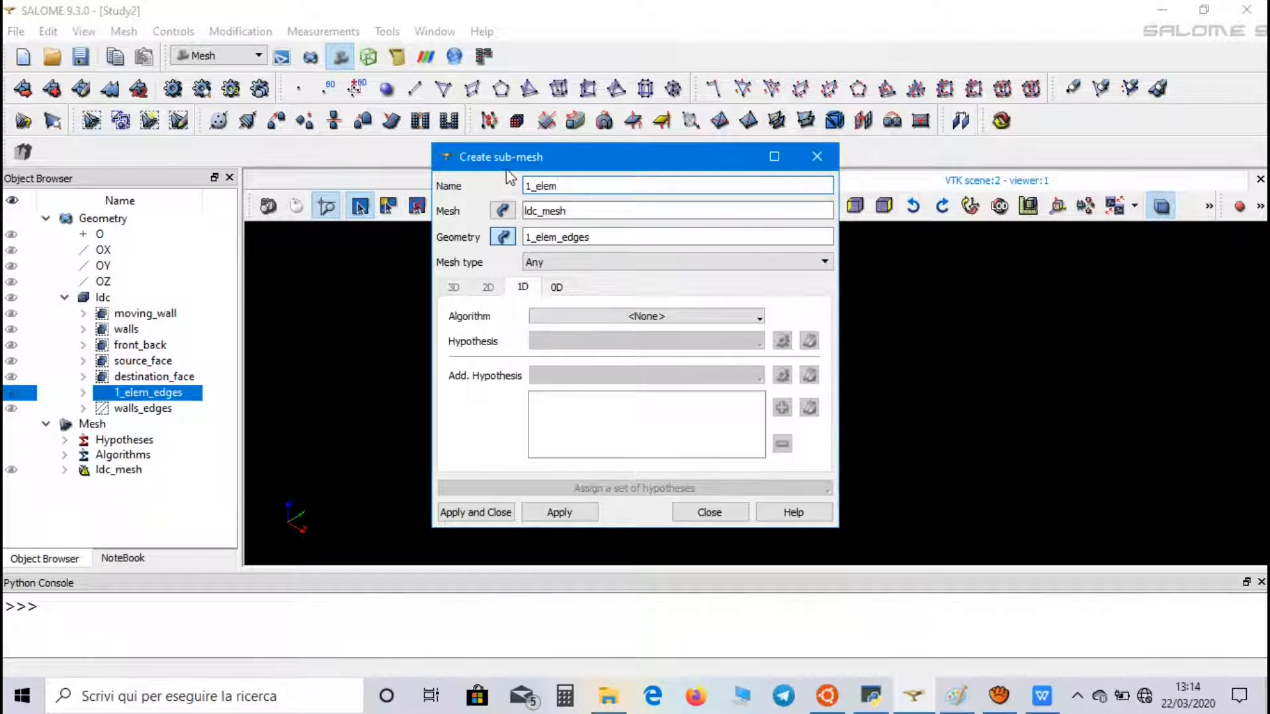
click(646, 316)
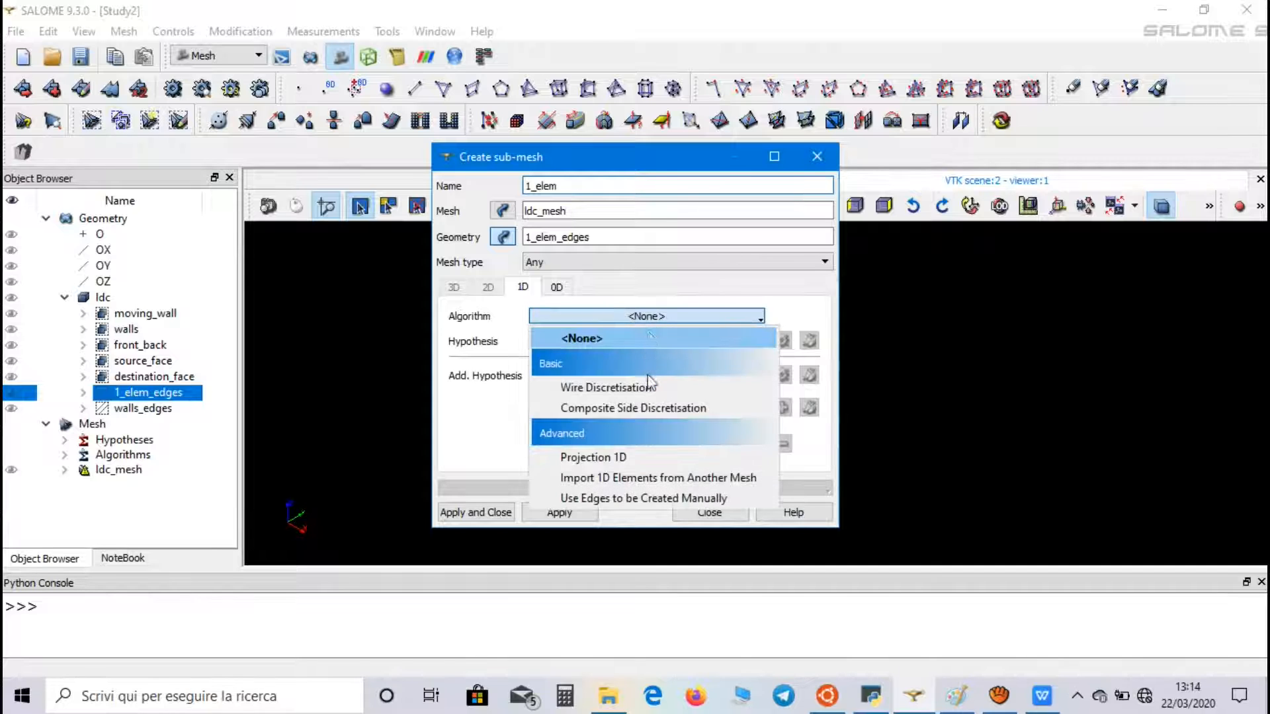
click(608, 388)
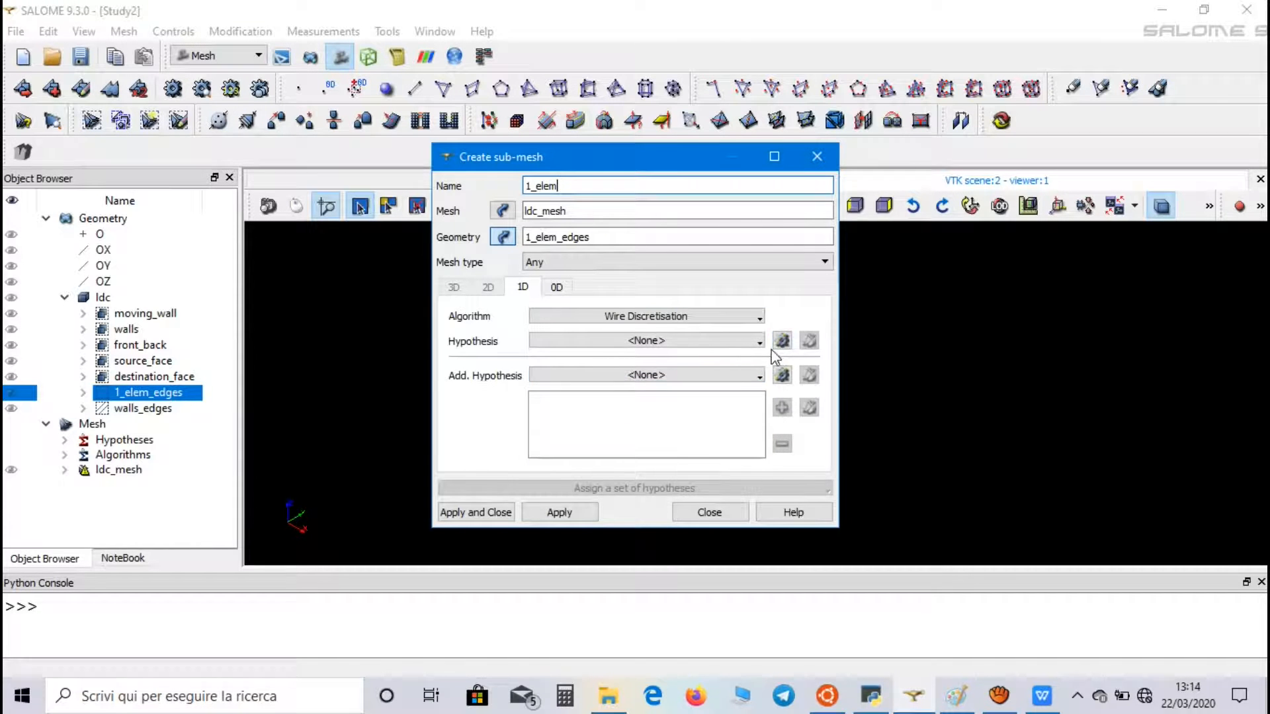
click(781, 341)
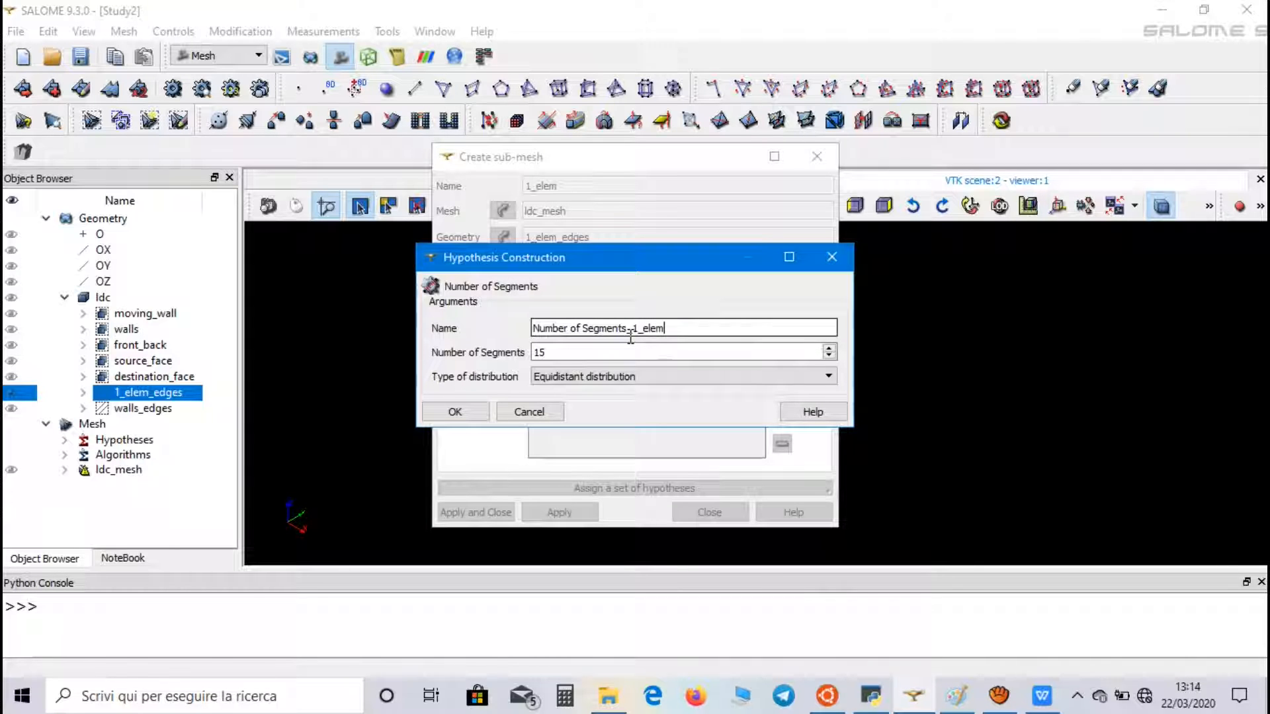
text(1)
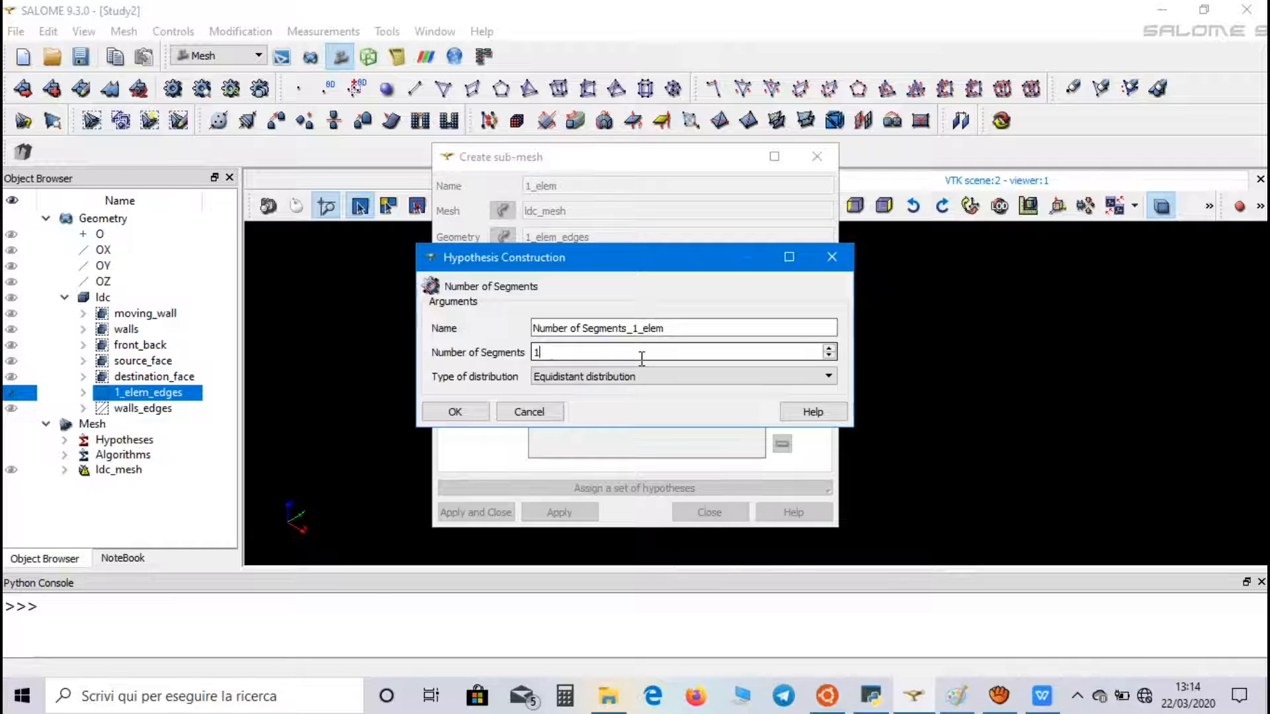
click(454, 412)
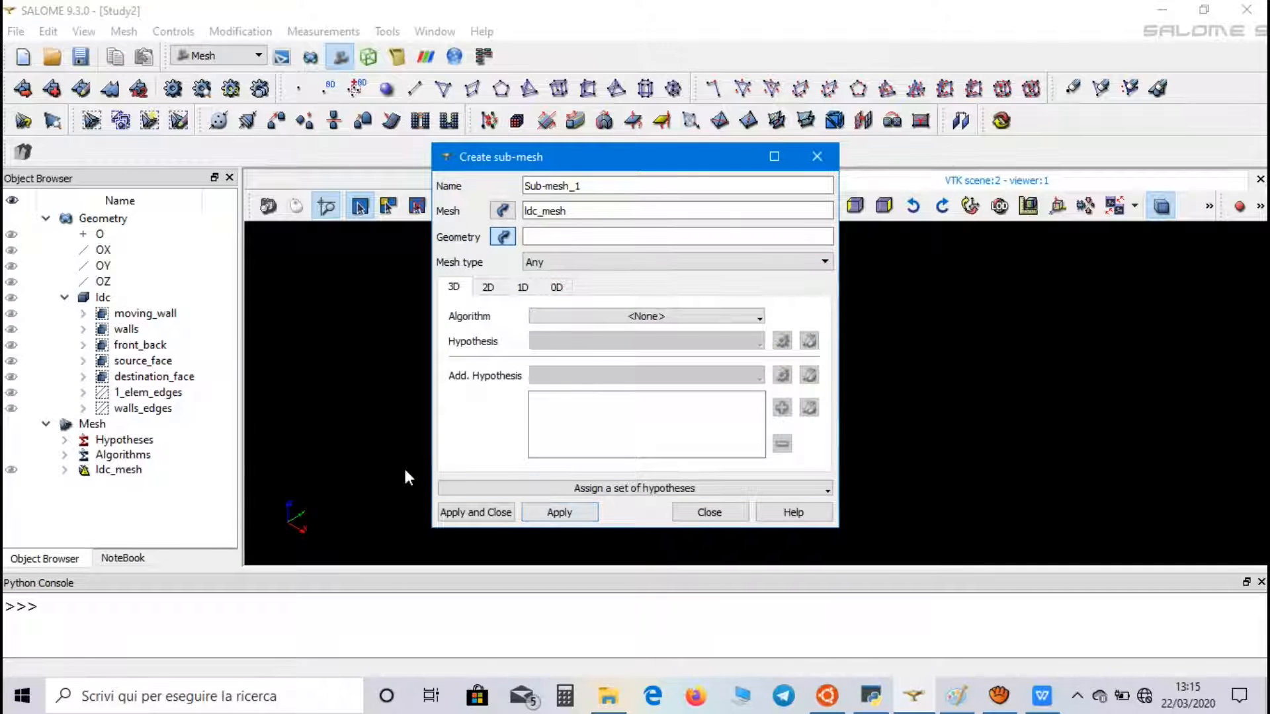
mouse_move(179, 416)
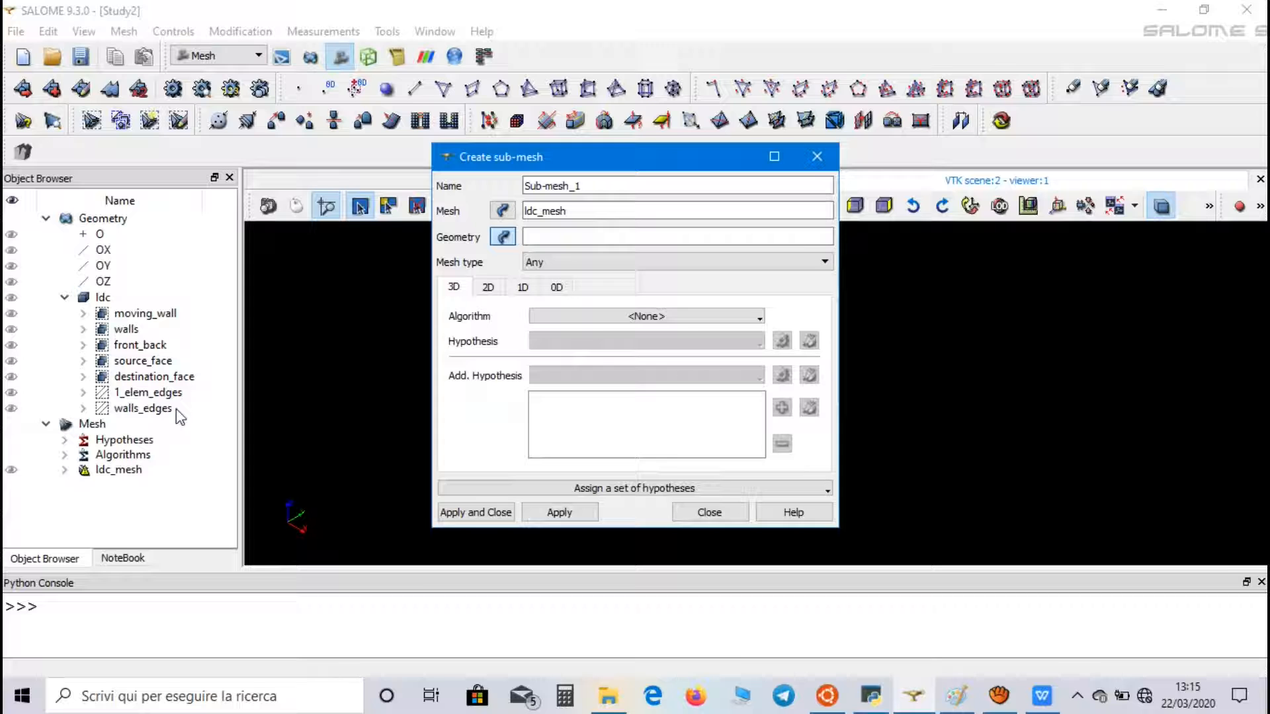
Add sub-mesh 'walls' on walls_edges with a 15-segment hypothesis 'Number of Segments_walls'.
click(142, 408)
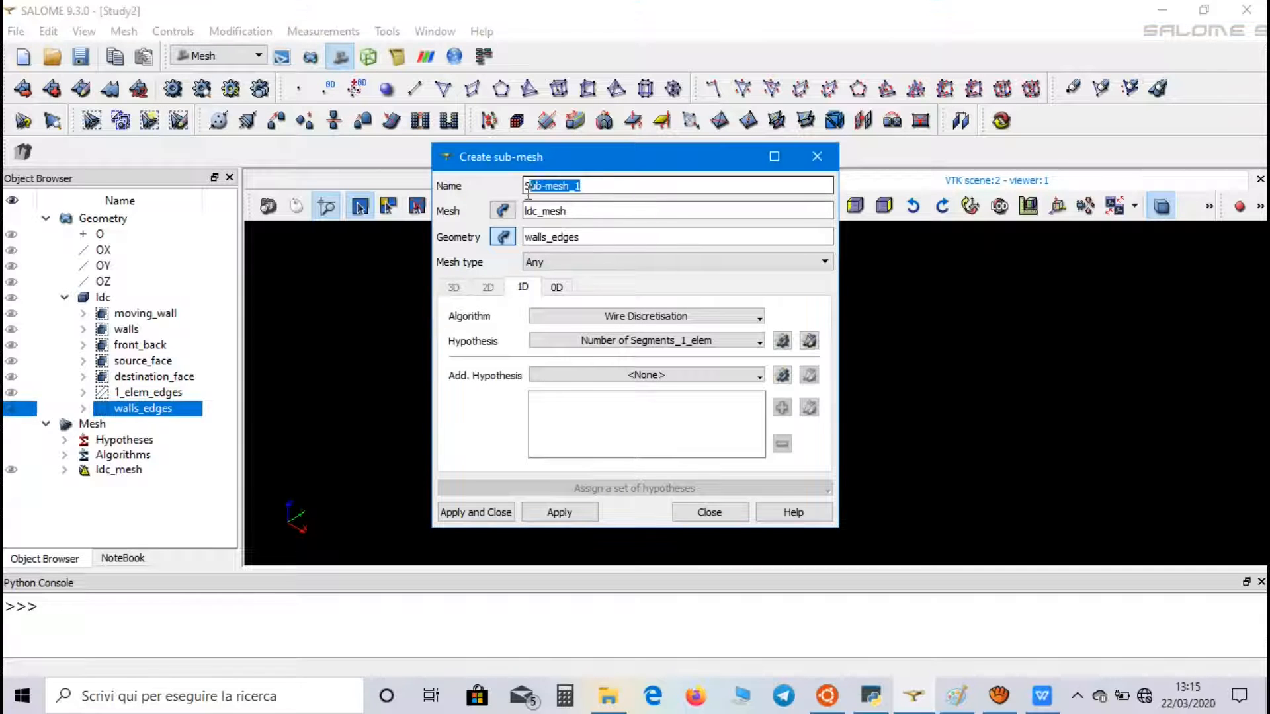
text(walls)
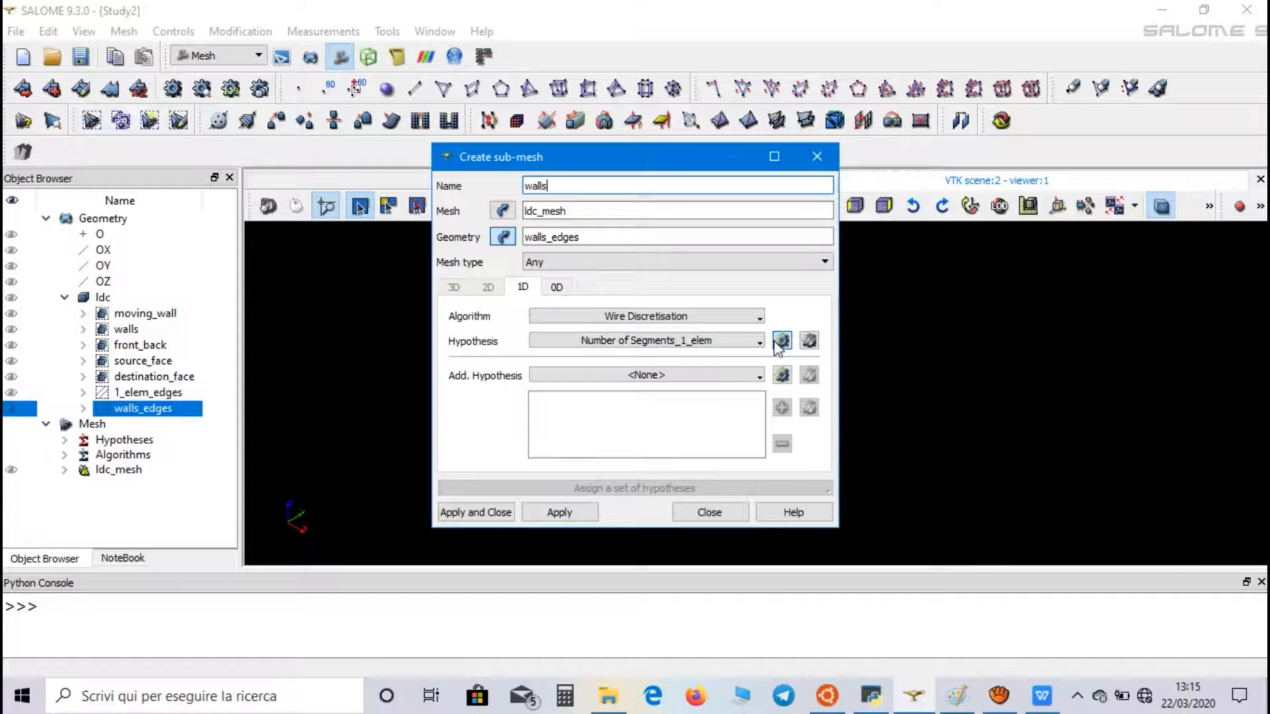
click(782, 340)
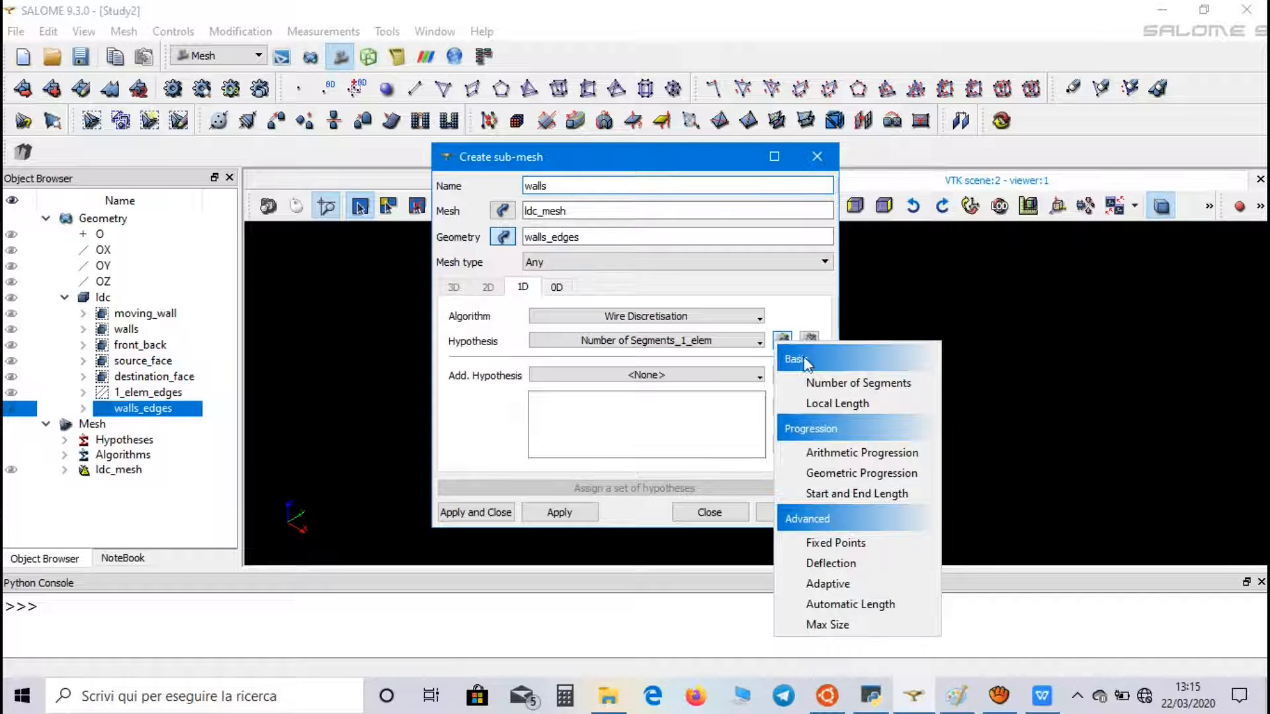
click(858, 383)
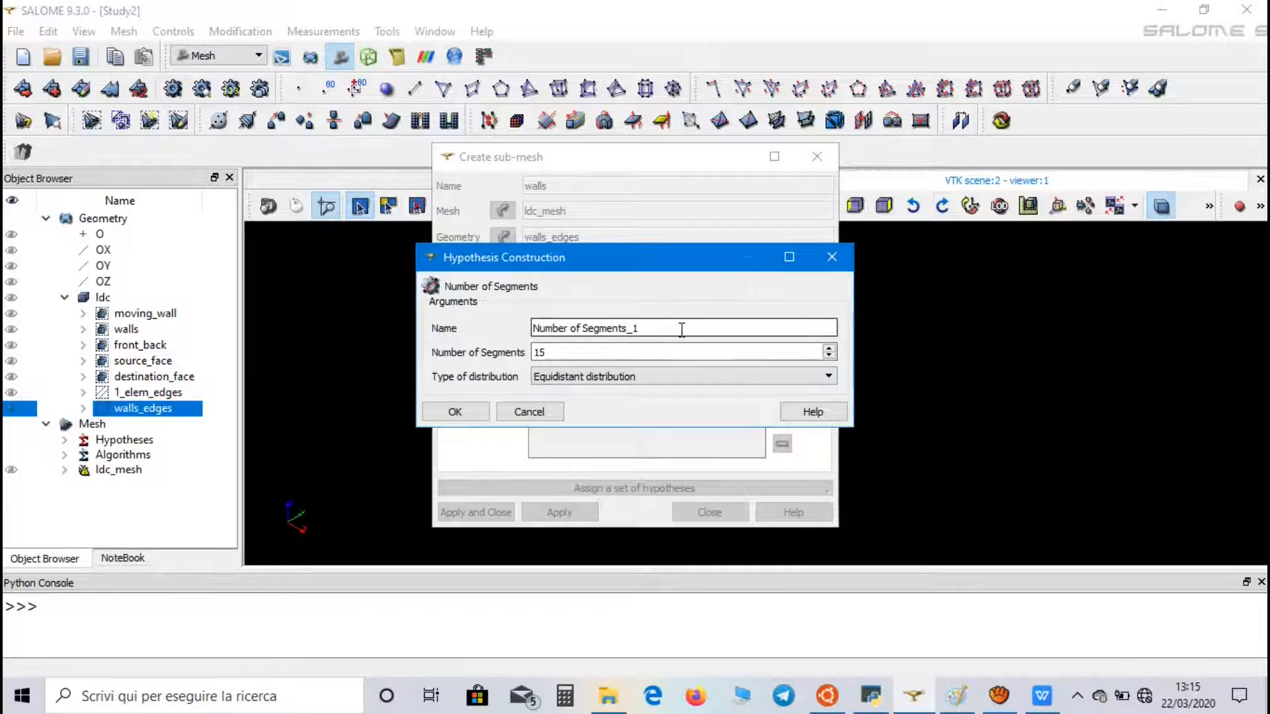
key(Backspace)
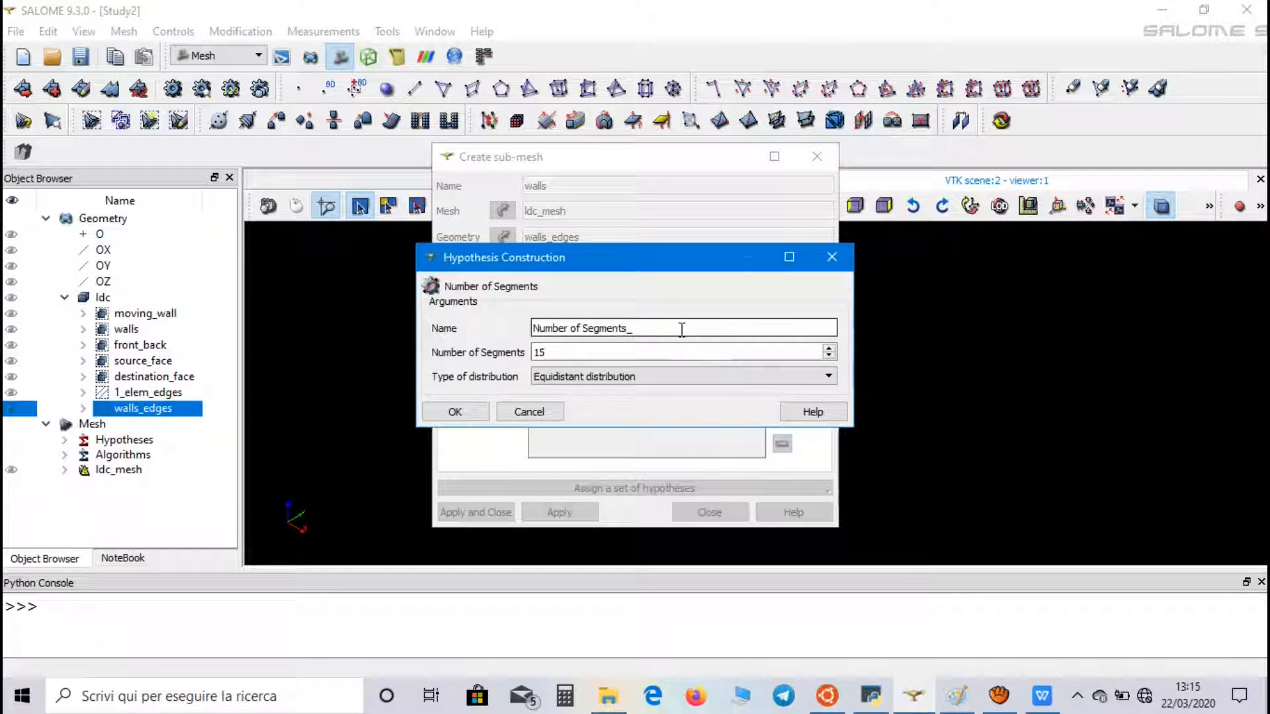
text(walls)
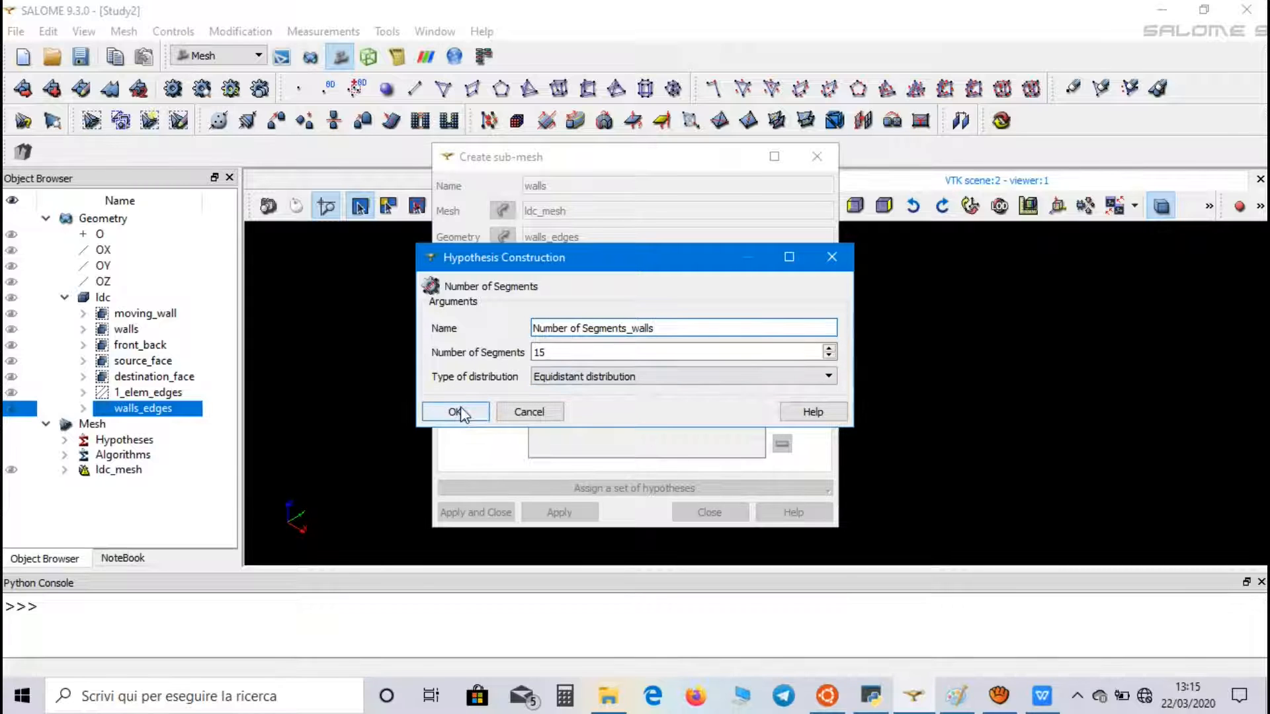
click(454, 412)
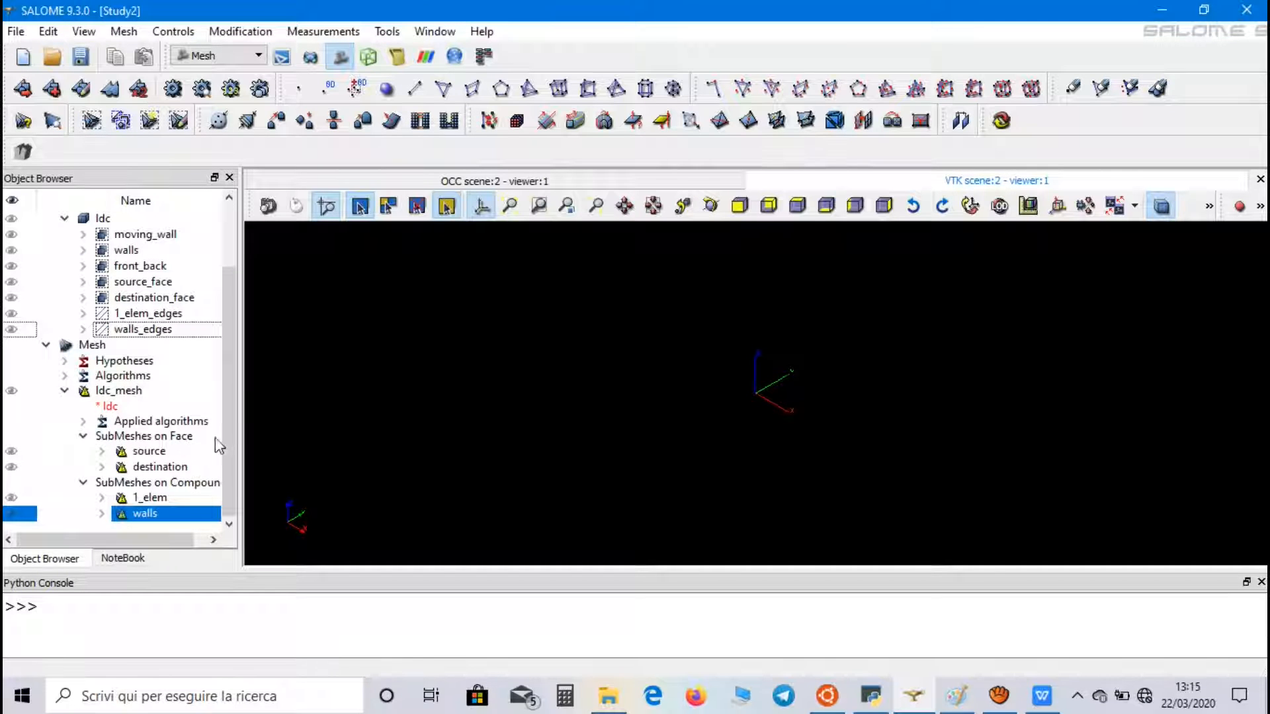
mouse_move(177, 507)
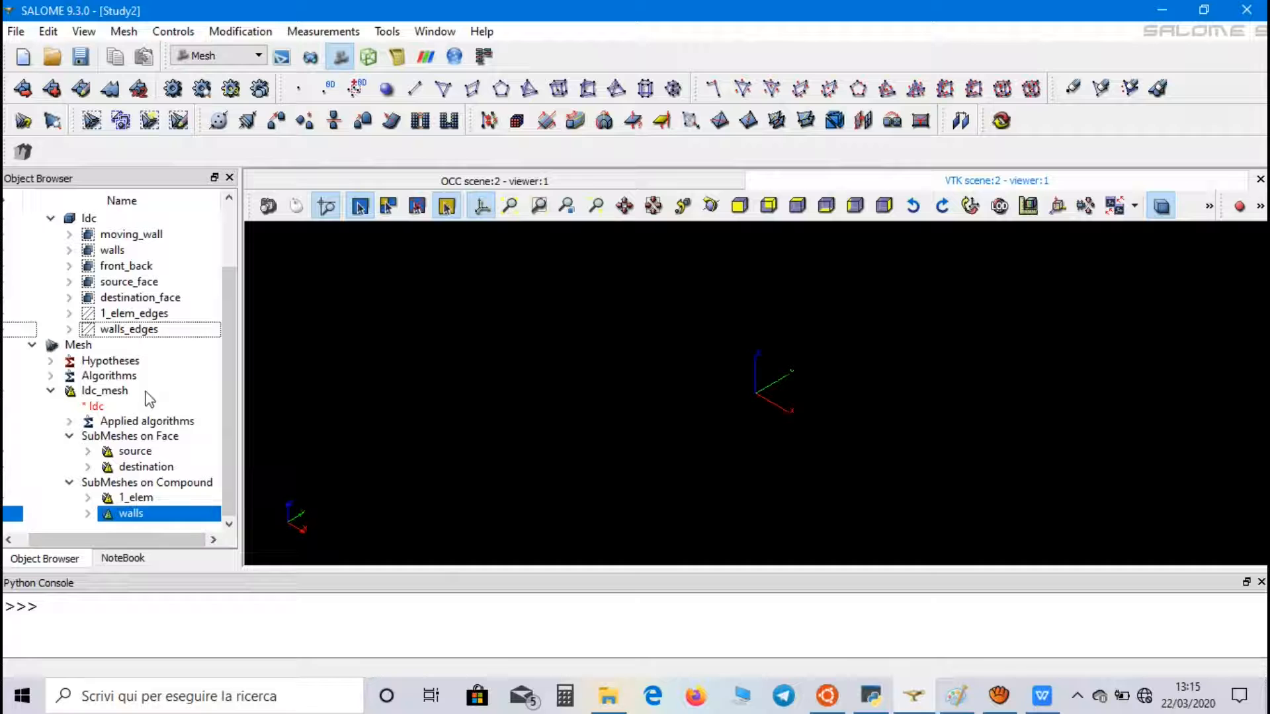
Compute ldc_mesh and rotate the 3D view to inspect the 225-hexahedron mesh.
right_click(104, 391)
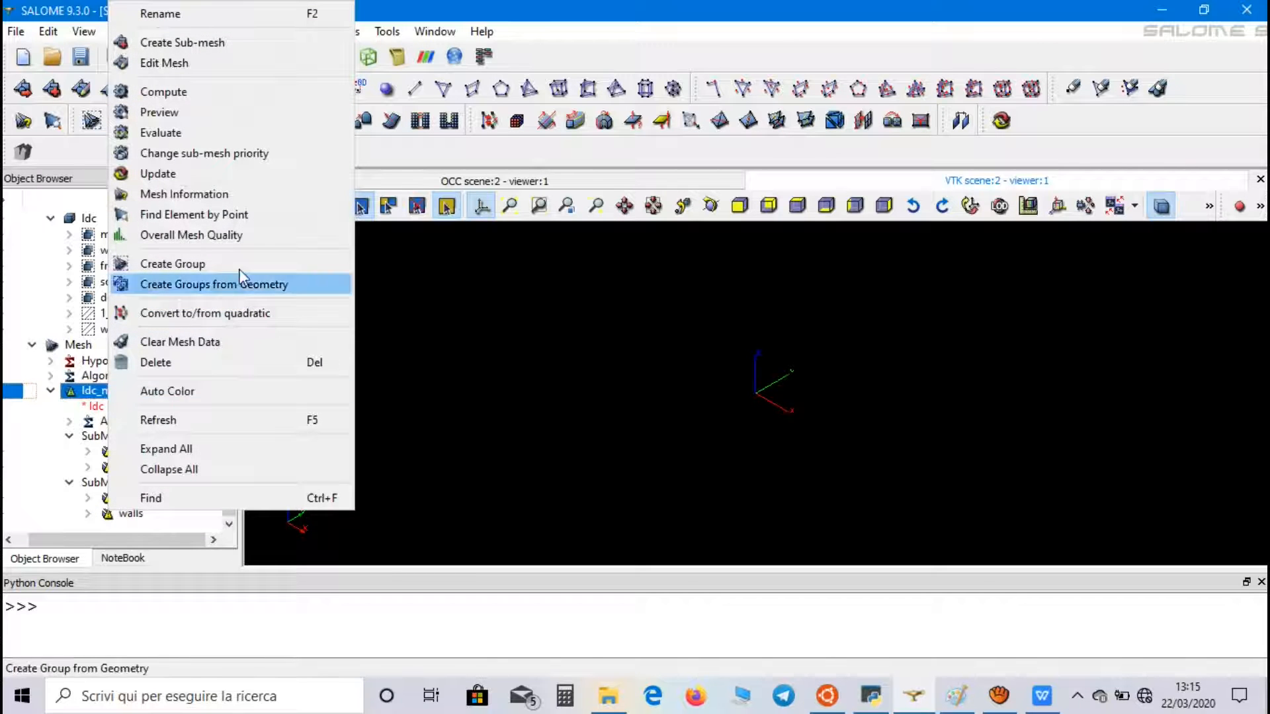
click(163, 91)
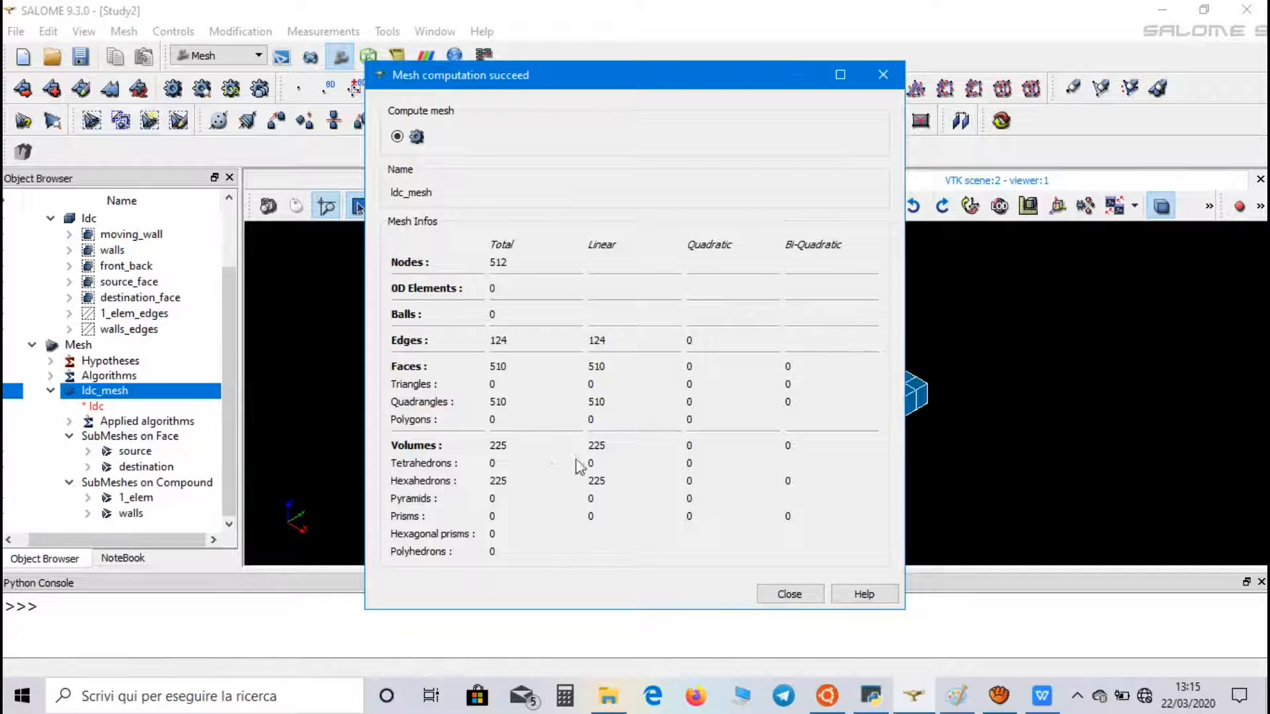
click(788, 594)
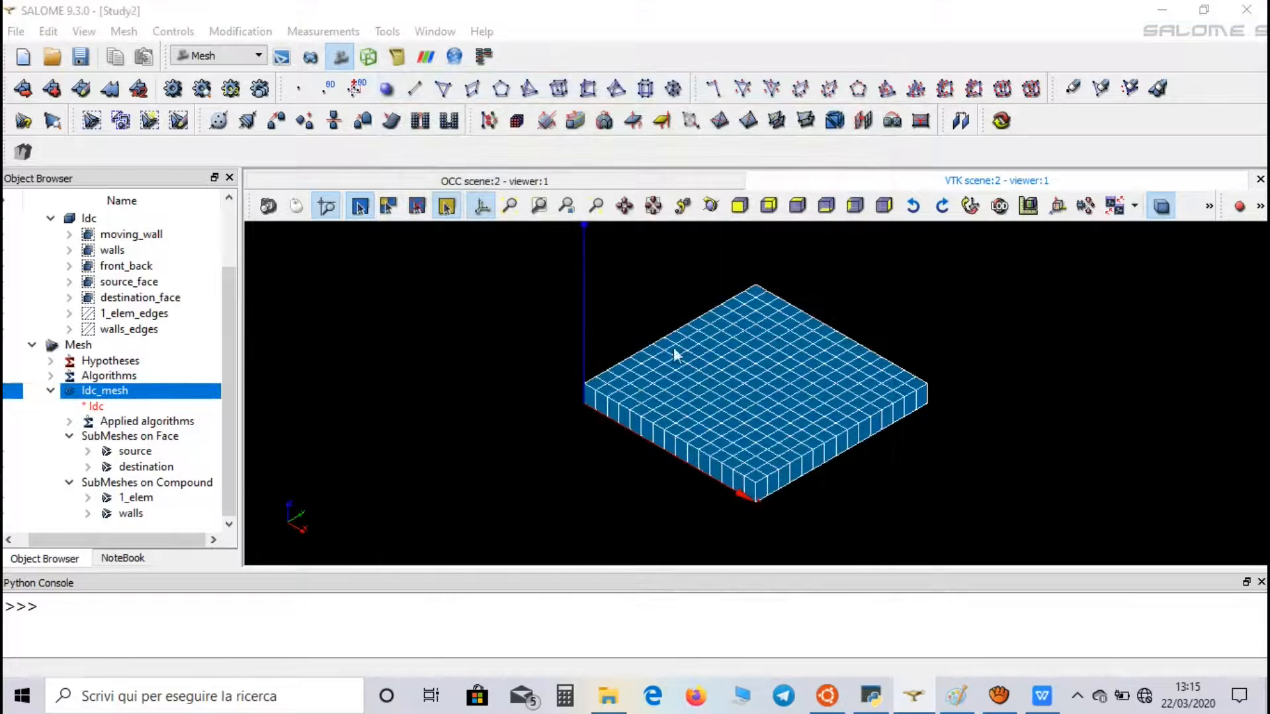
drag(676, 357, 866, 526)
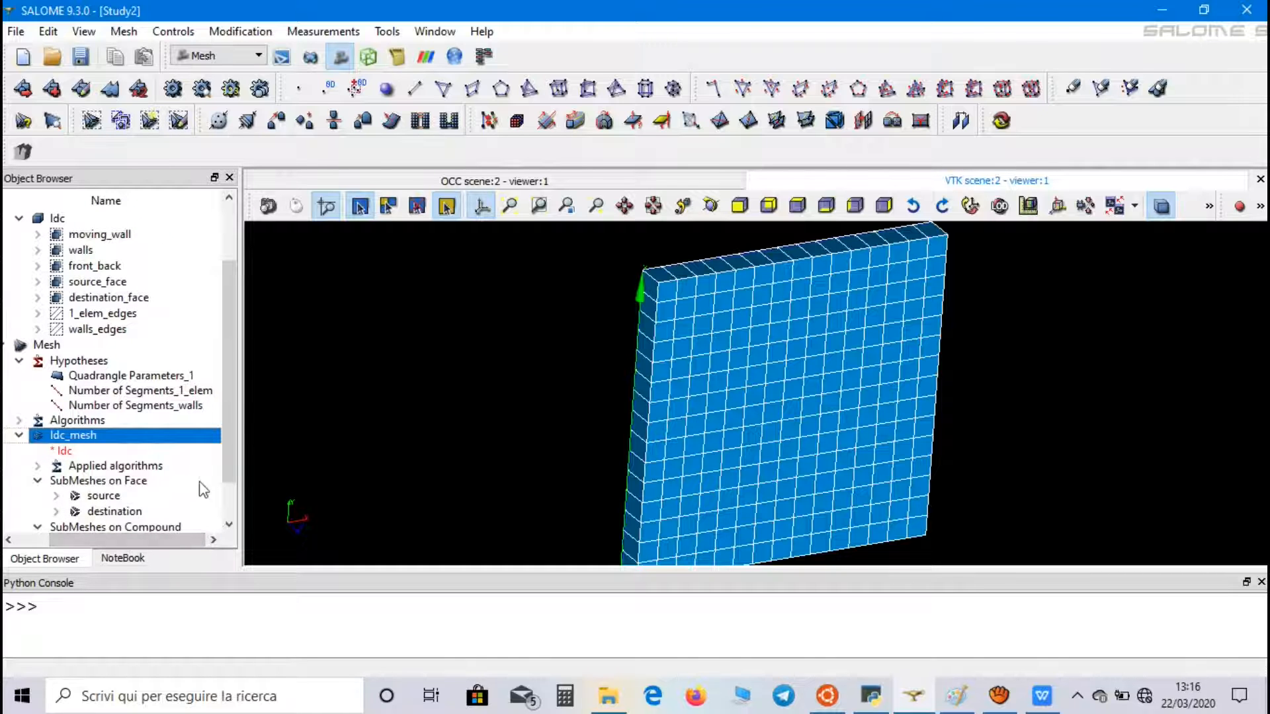
Edit Number of Segments_walls to use 50 segments with a table density distribution.
right_click(136, 405)
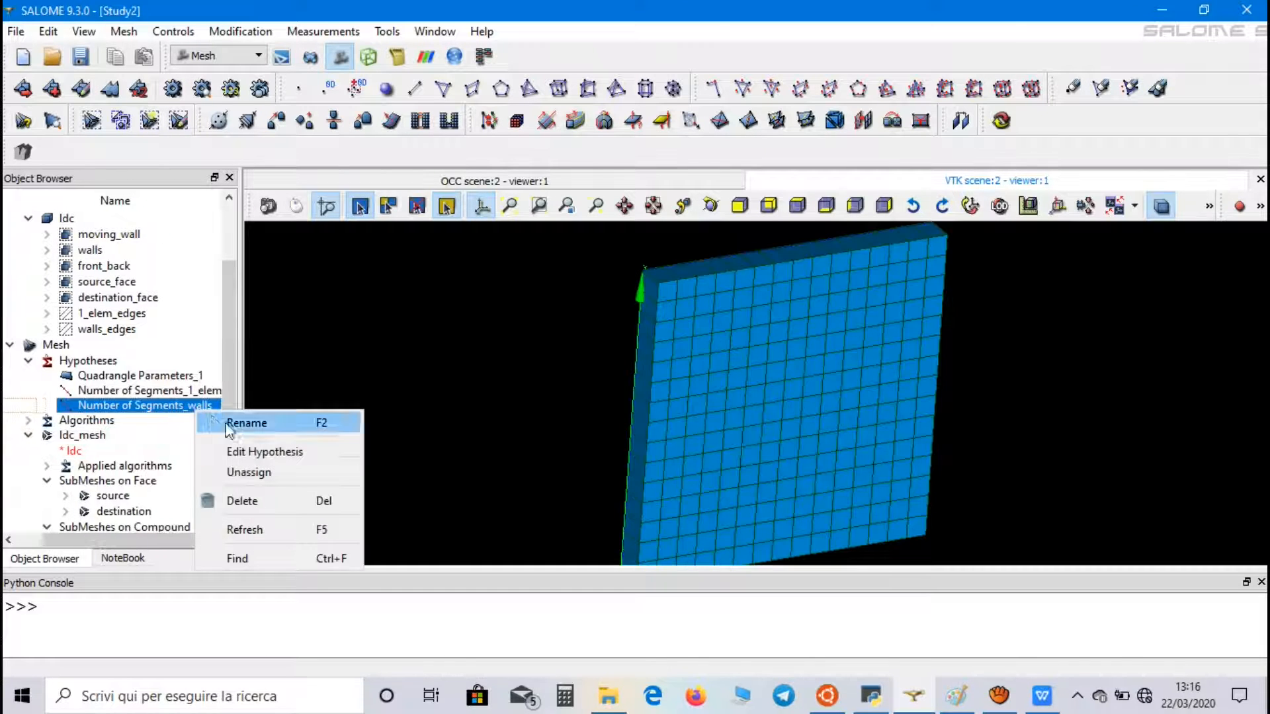
click(264, 452)
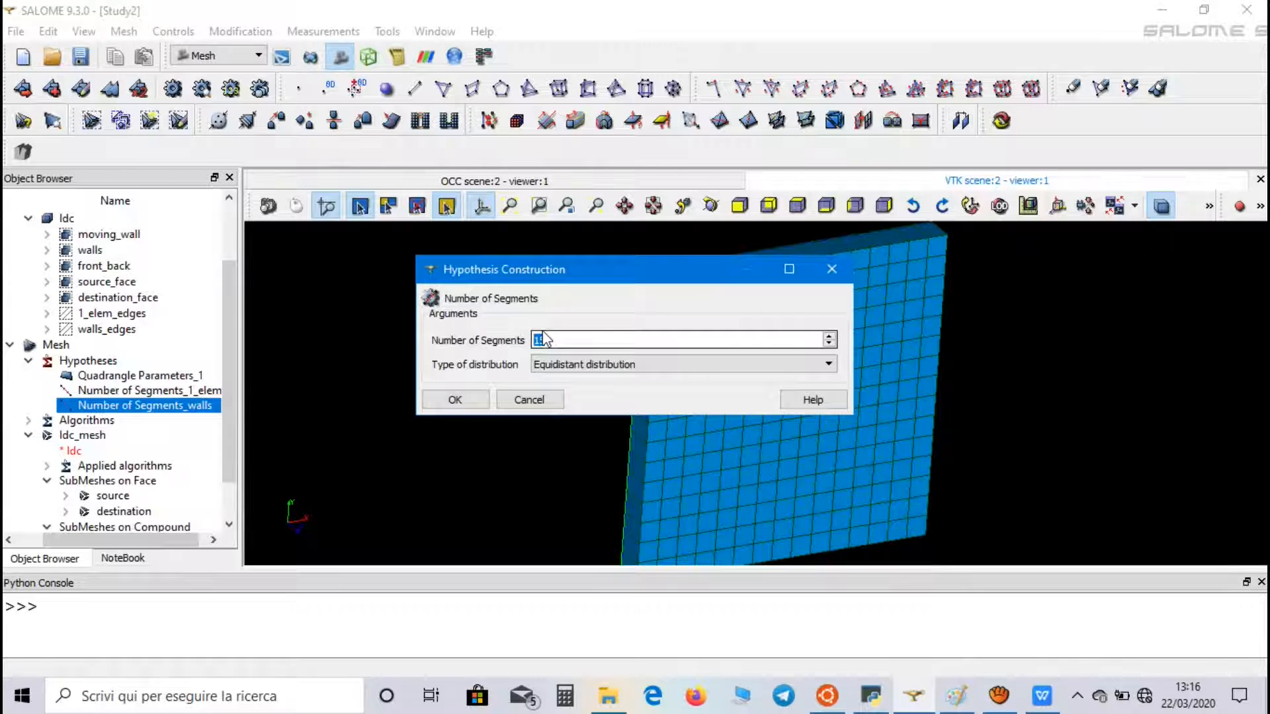
text(50)
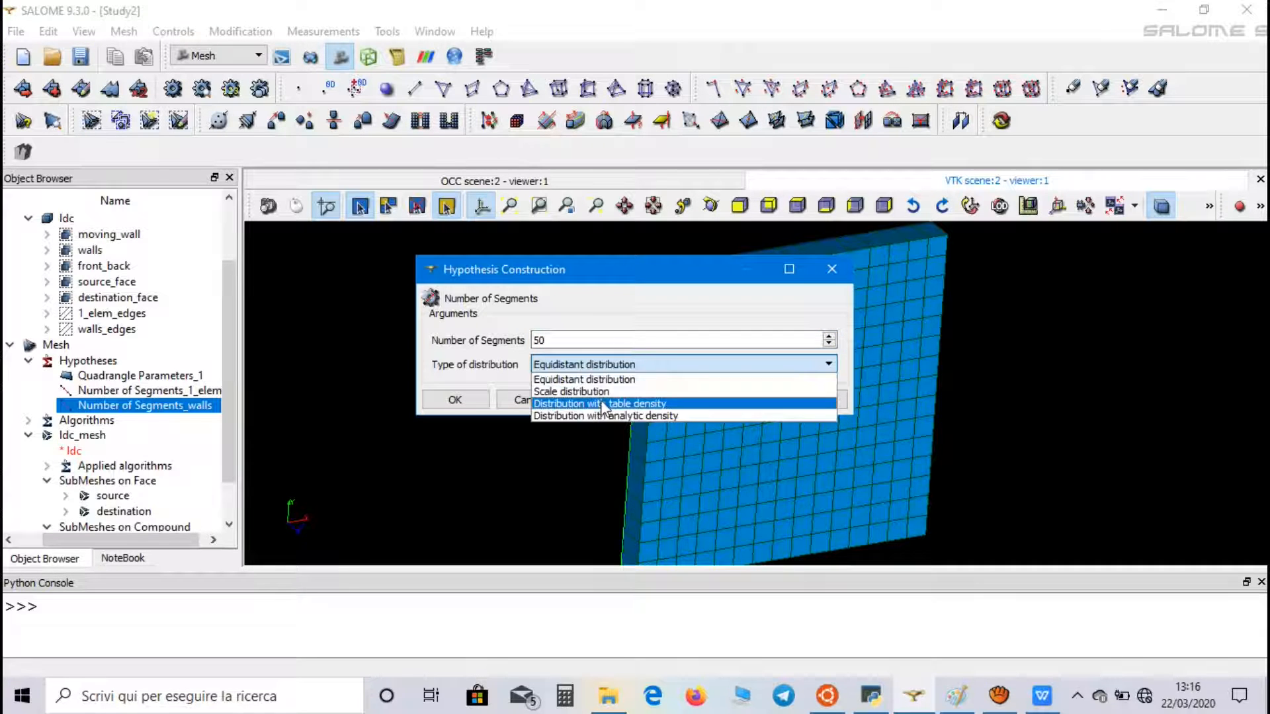
click(598, 403)
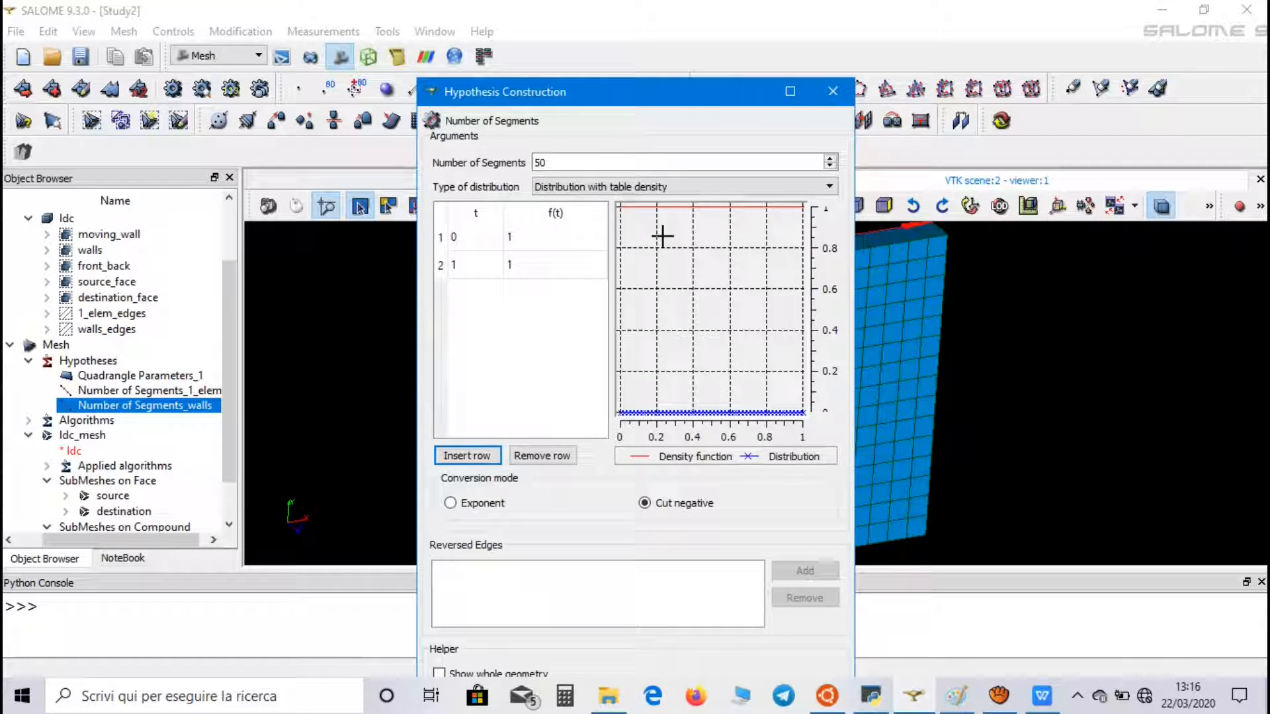
mouse_move(632, 259)
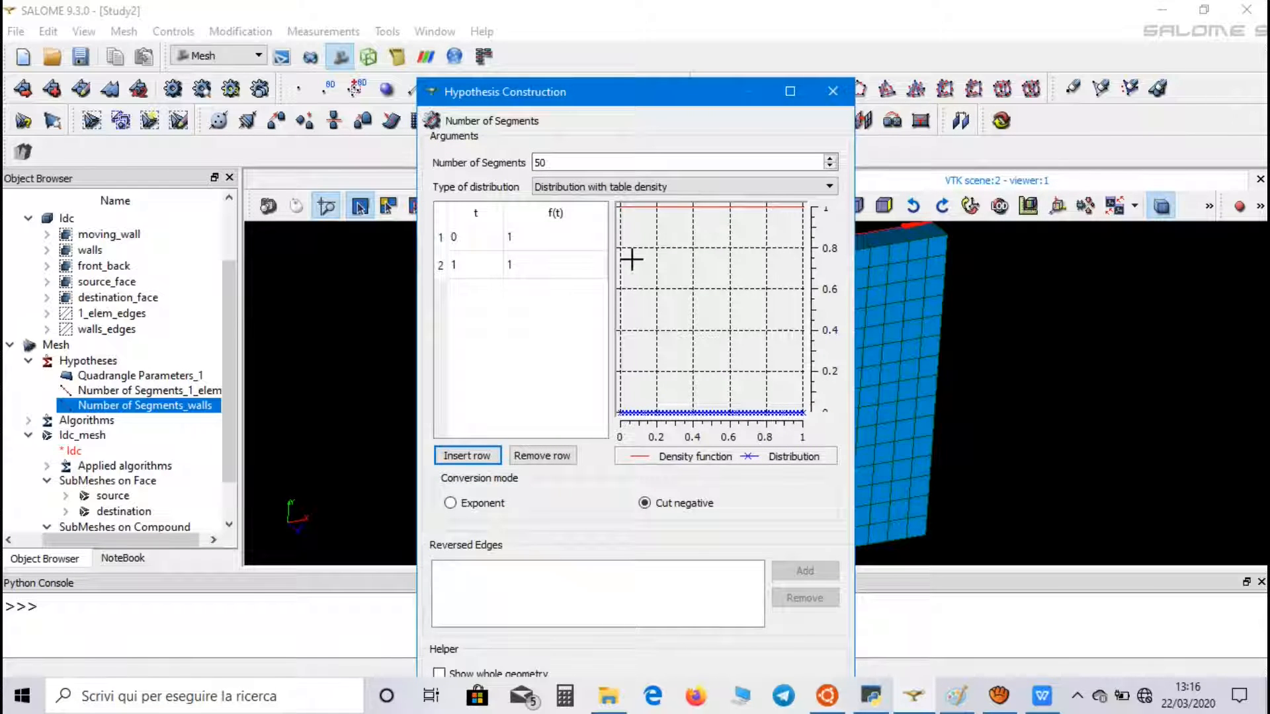
mouse_move(661, 323)
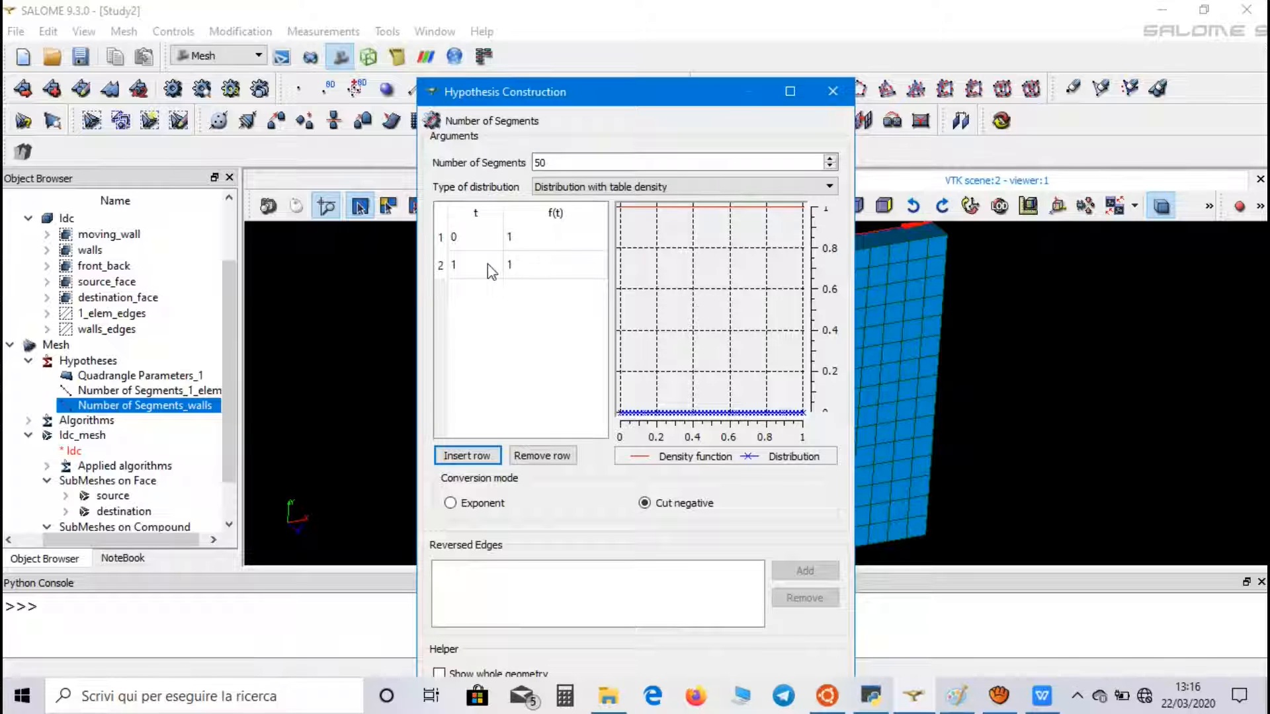
Enter density table rows 0/1, 0.2/0.4, 0.5/0.2, 0.8/0.4, 1/1 and confirm.
click(466, 455)
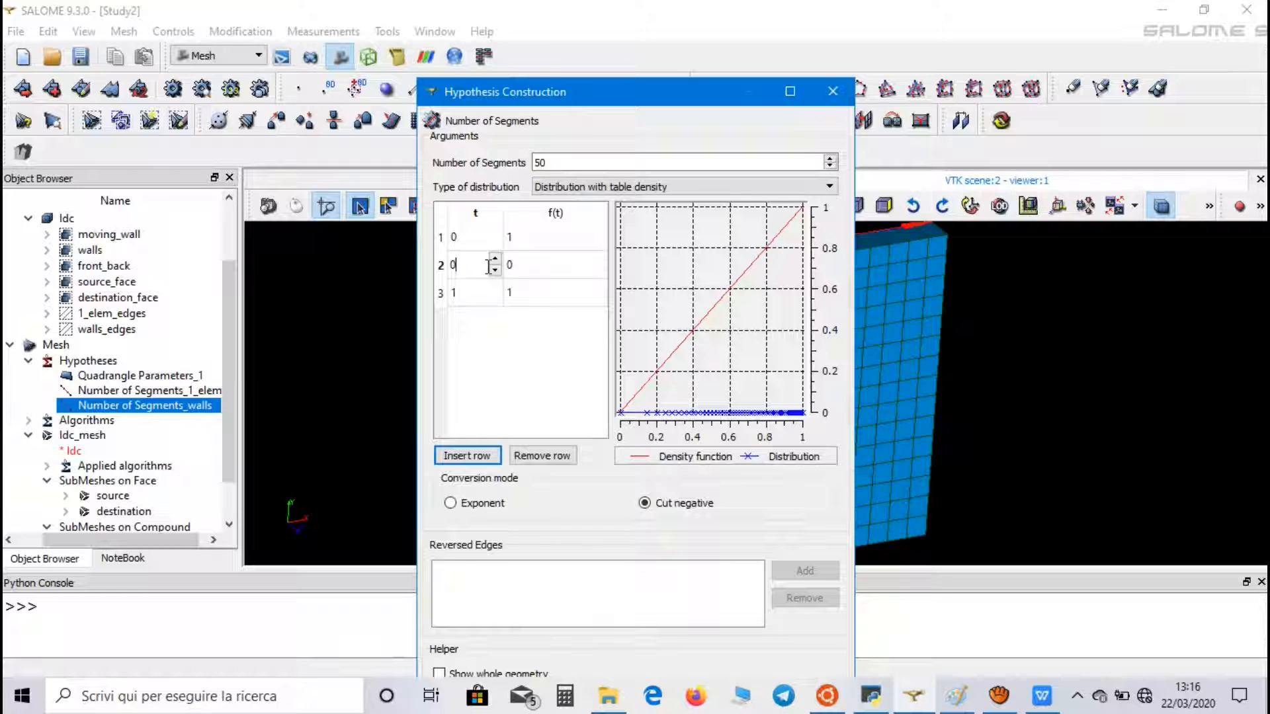
text(.8)
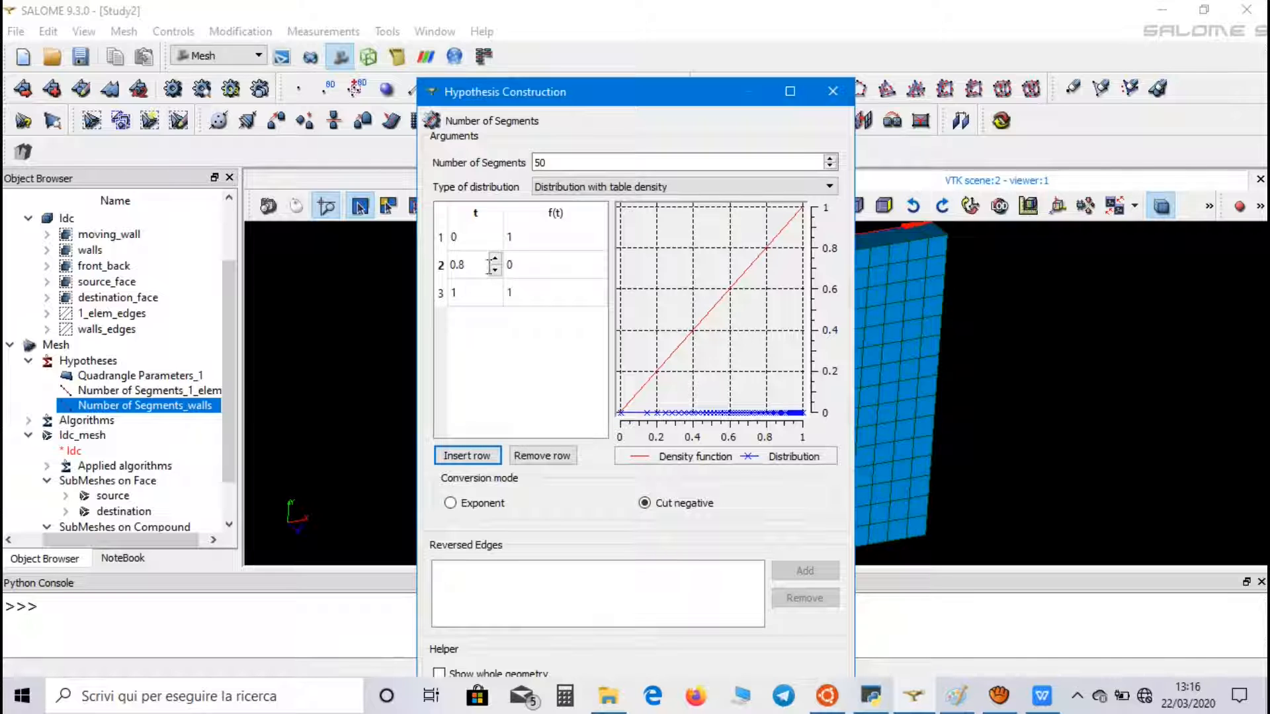
text(0.4)
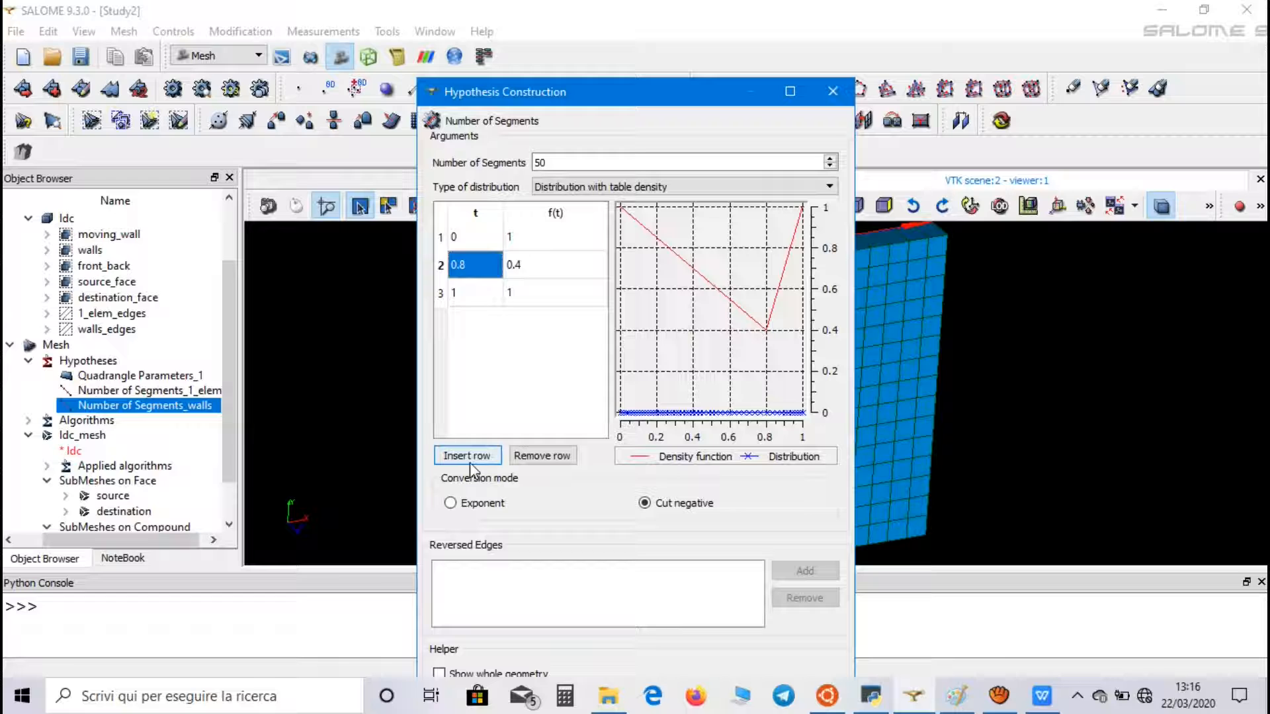
click(467, 456)
text(0.5)
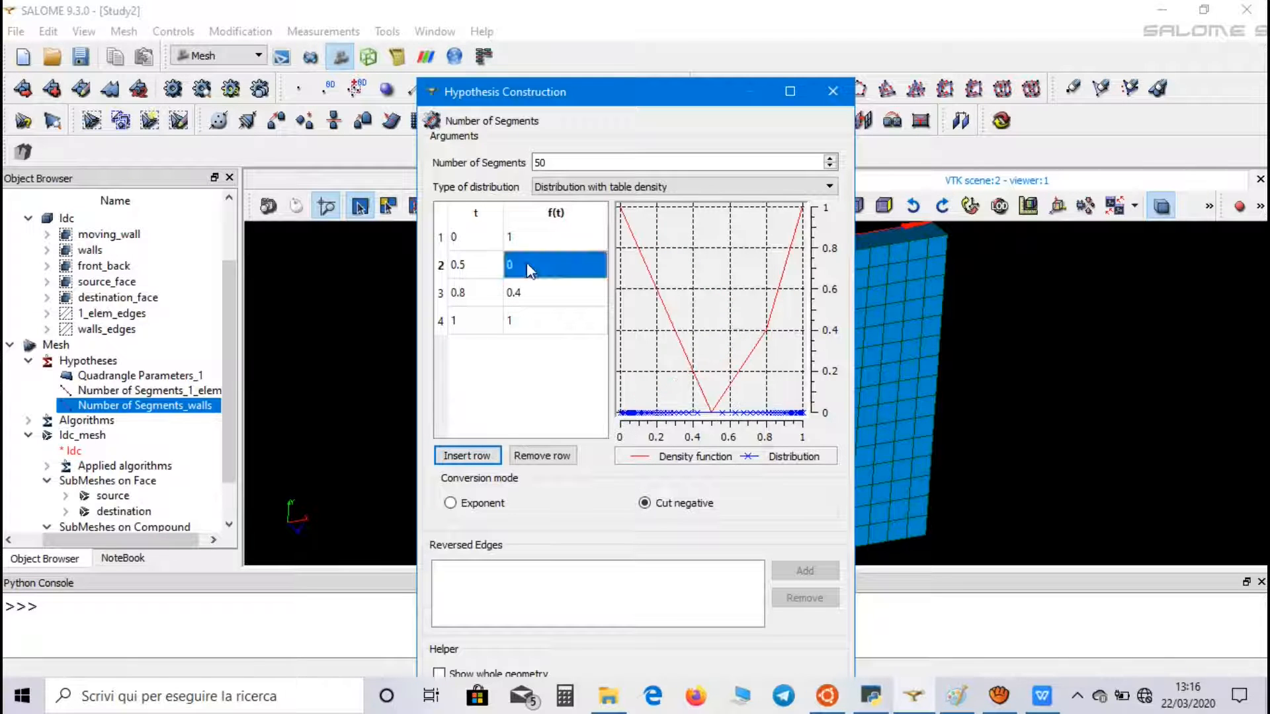
text(0.2)
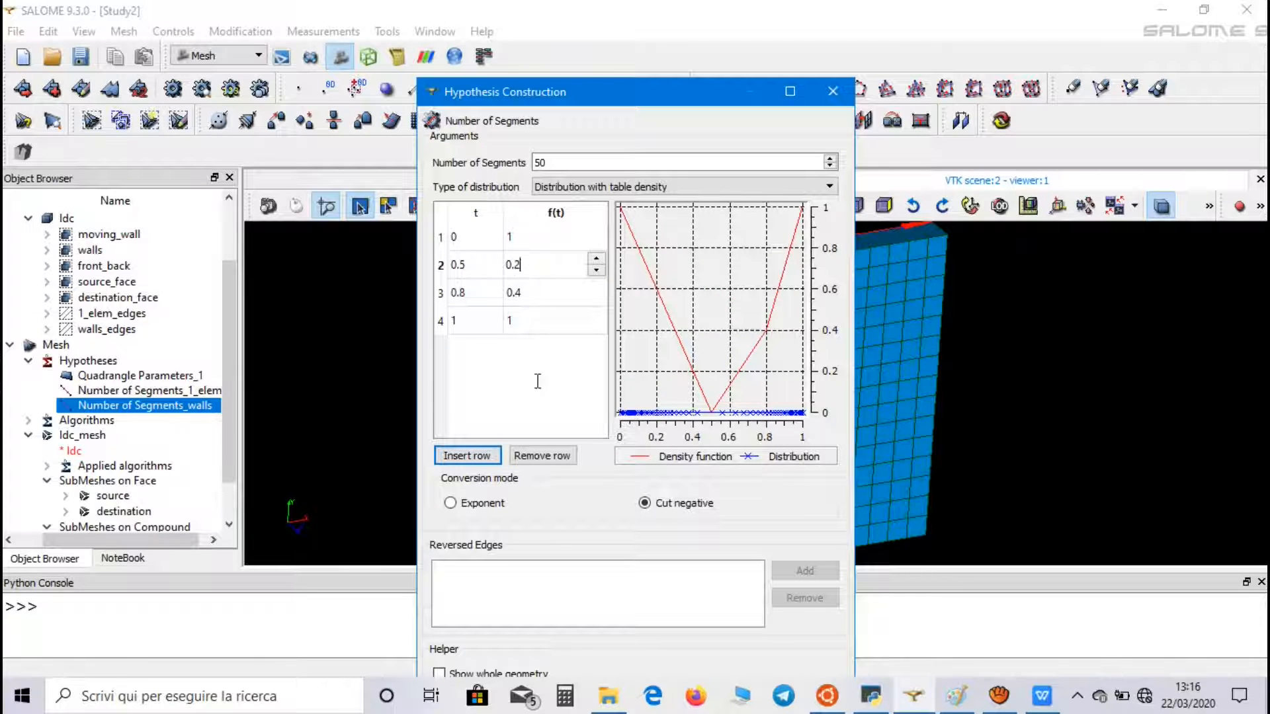
click(467, 455)
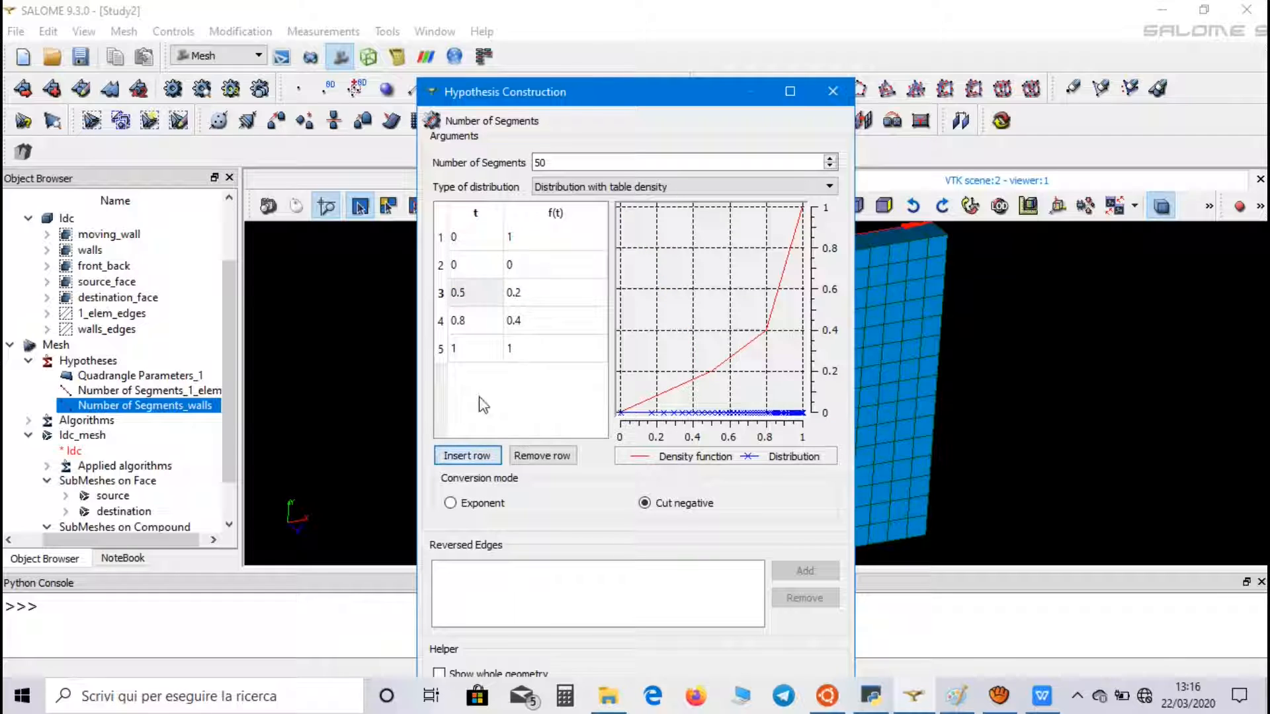
text(0.2)
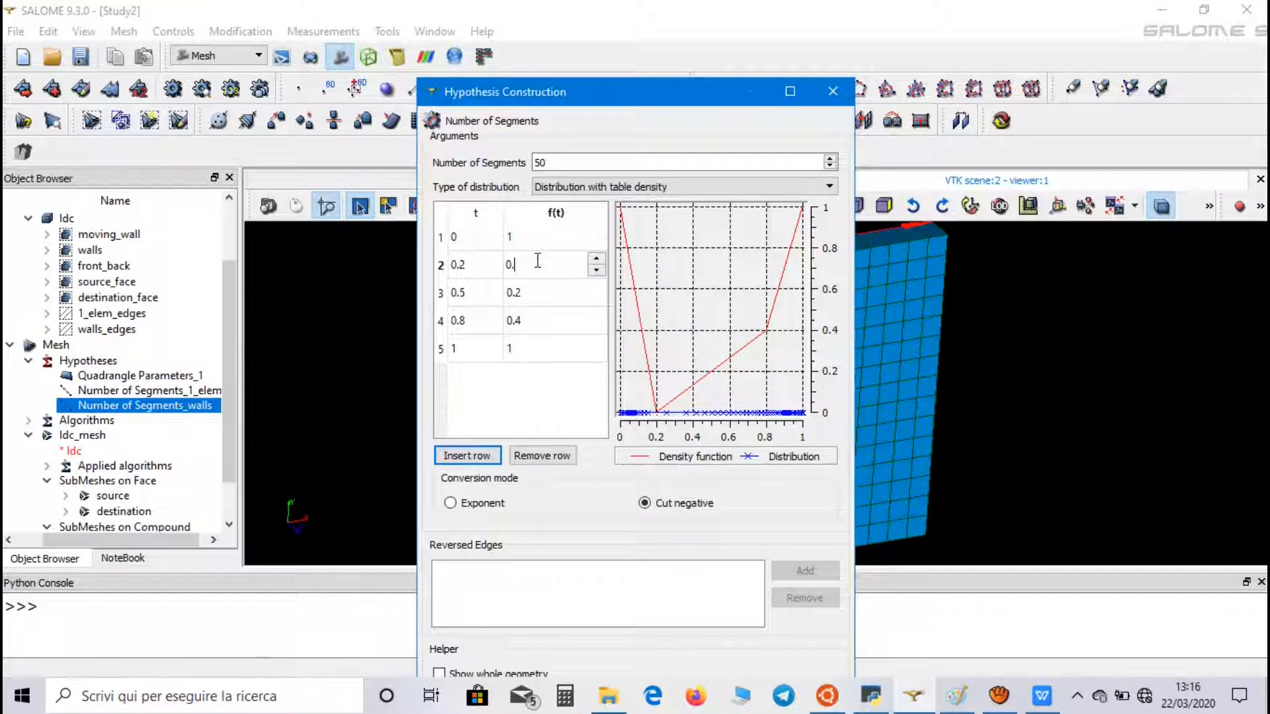
text(0.4)
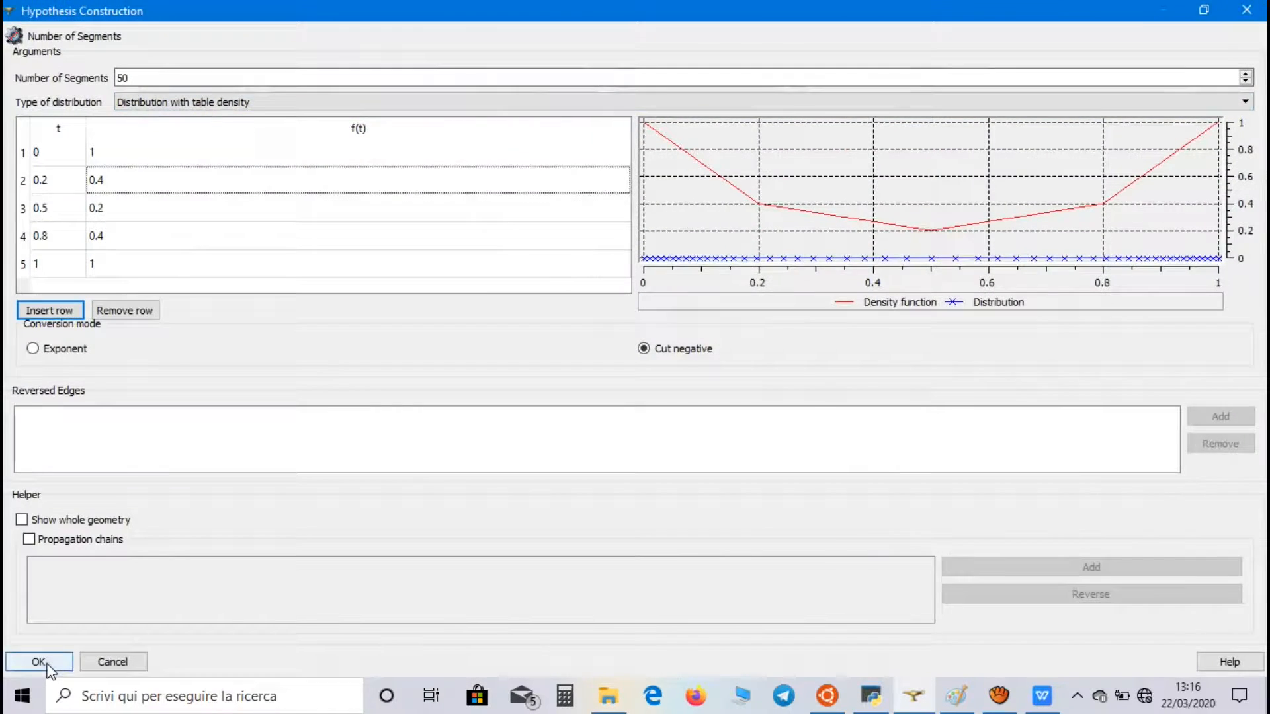
click(35, 662)
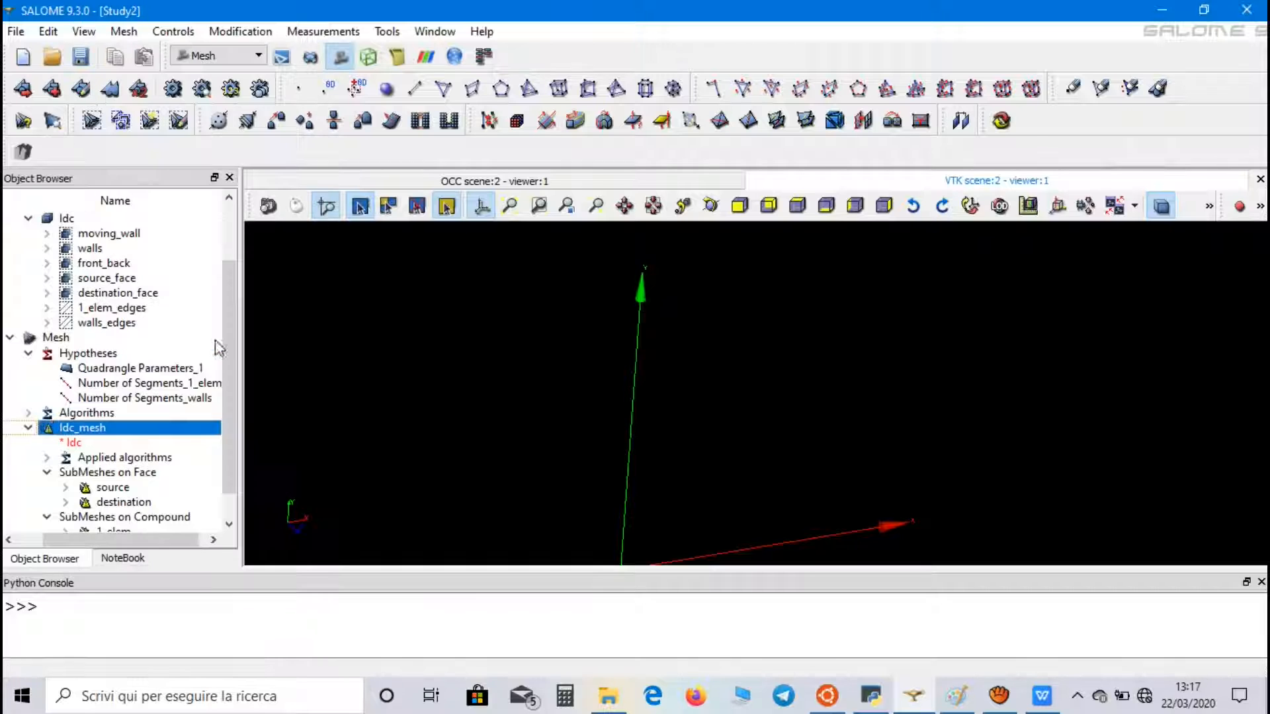
Recompute ldc_mesh, yielding 2500 hexahedra and 5202 nodes.
right_click(82, 428)
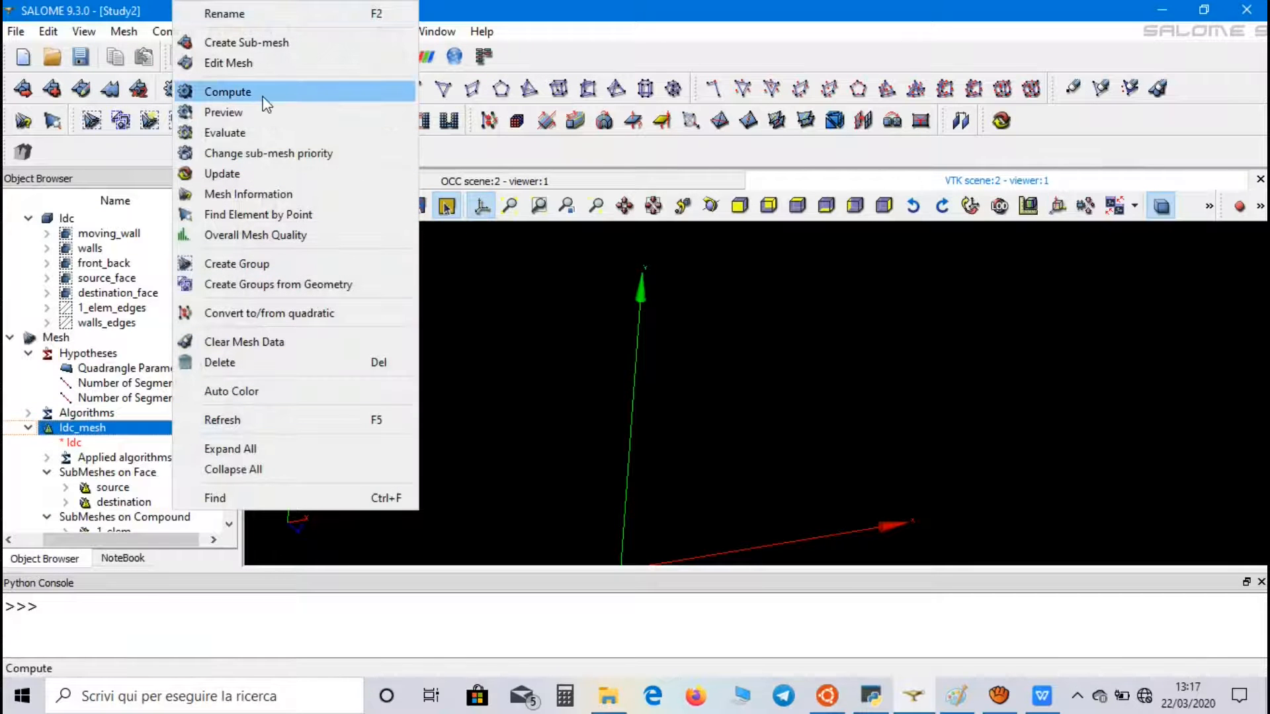
click(227, 92)
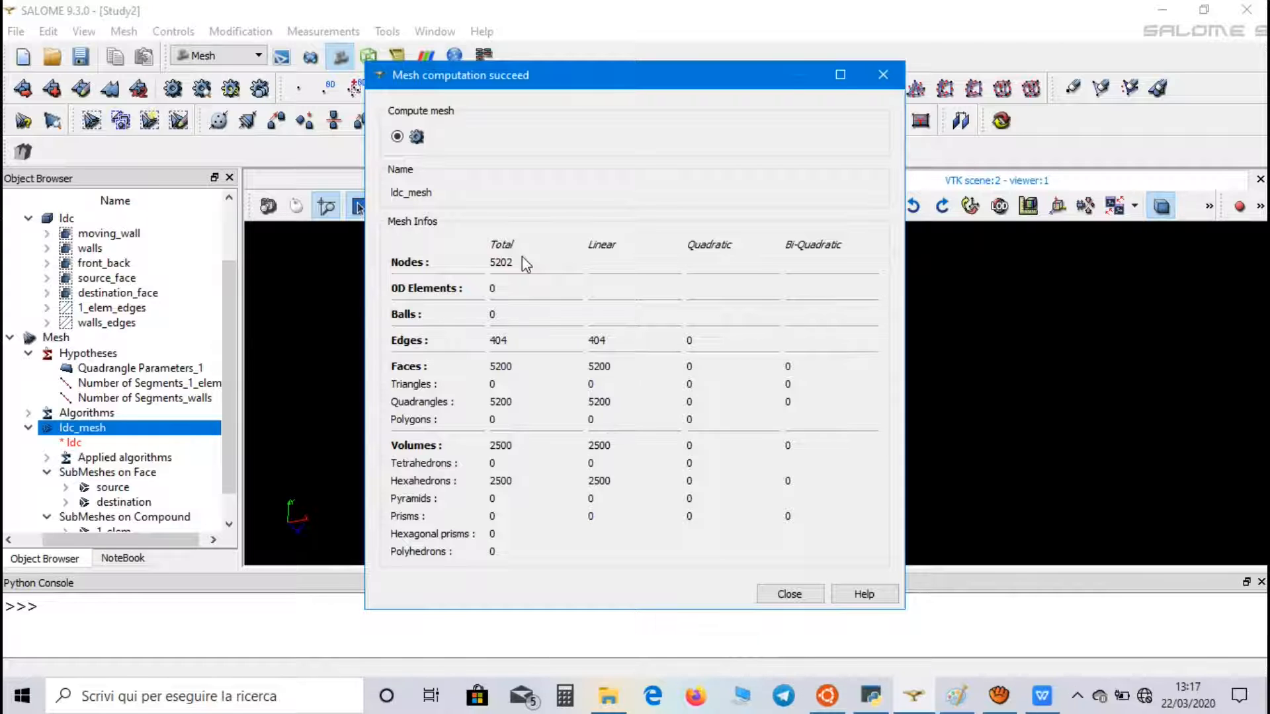
click(790, 594)
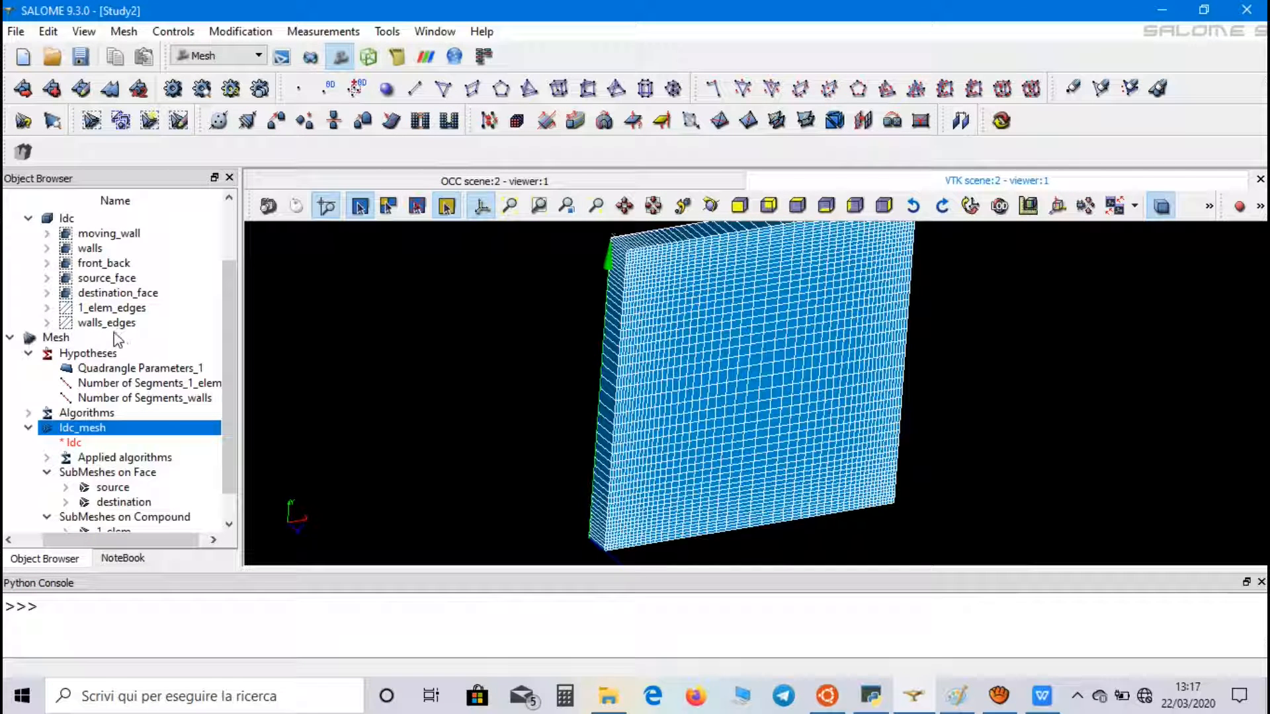
mouse_move(119, 340)
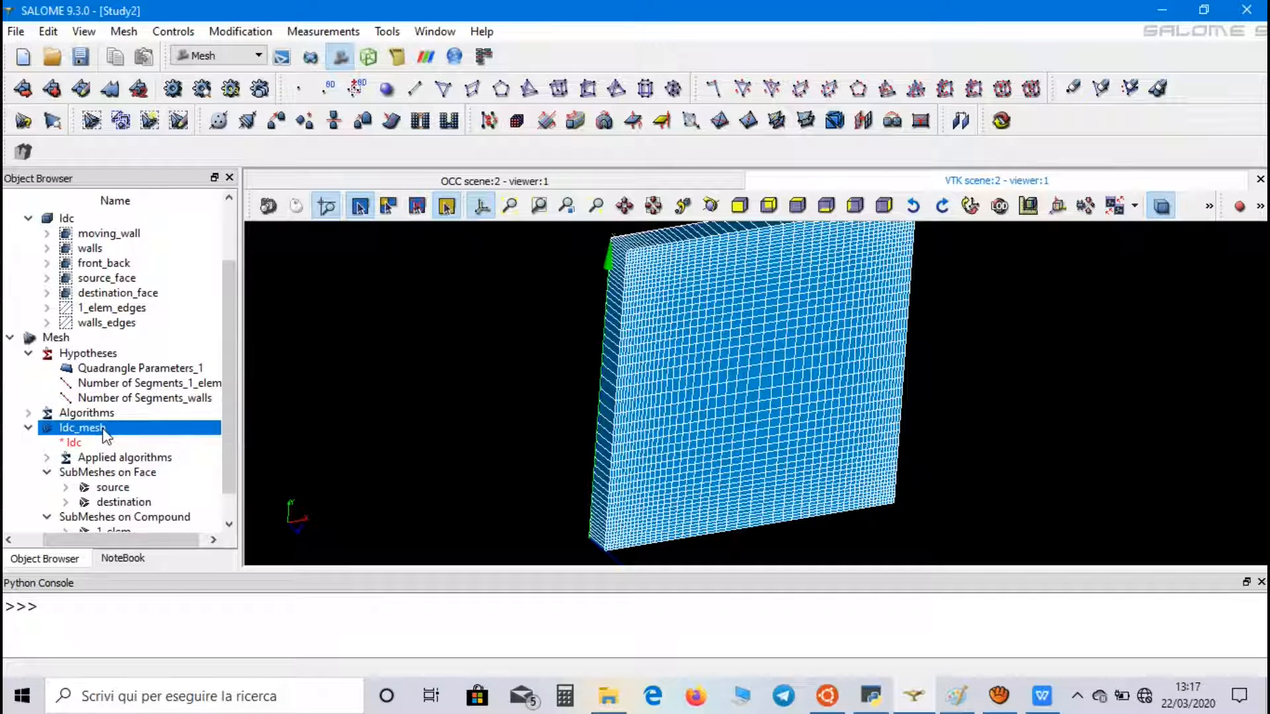
Create moving_wall, walls and front_back face groups on ldc_mesh from the geometry groups.
right_click(82, 427)
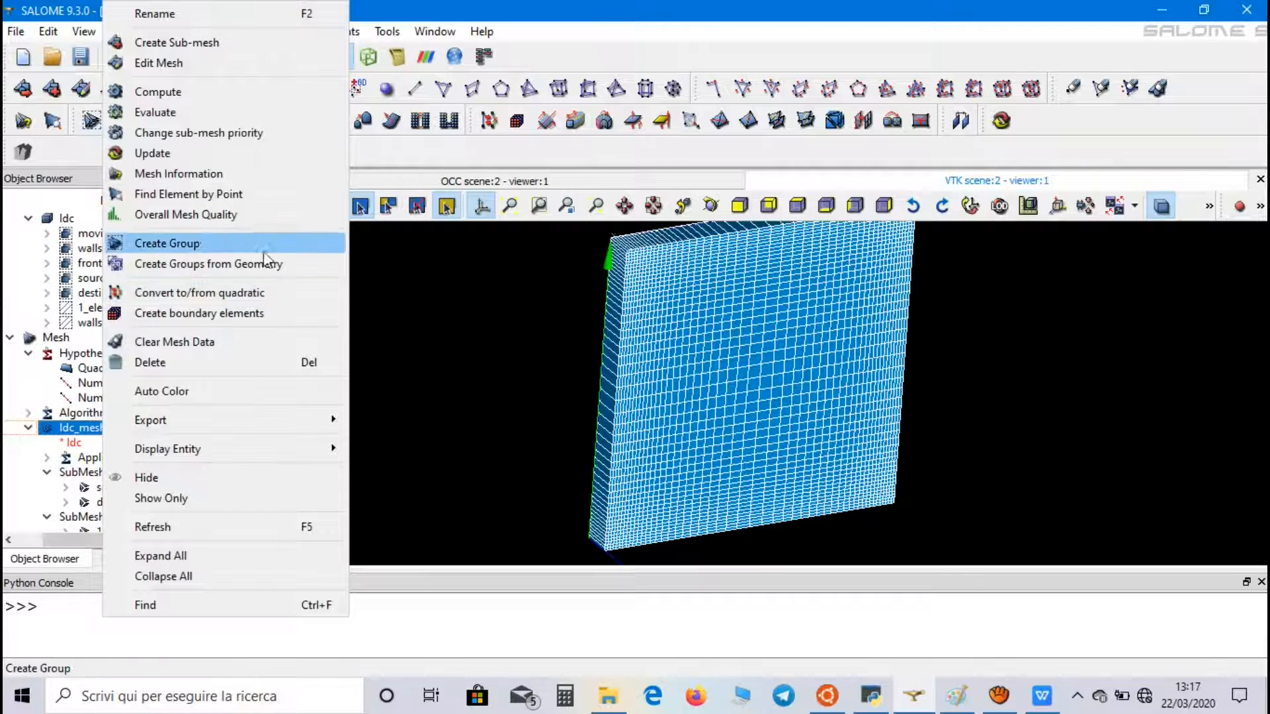
click(209, 264)
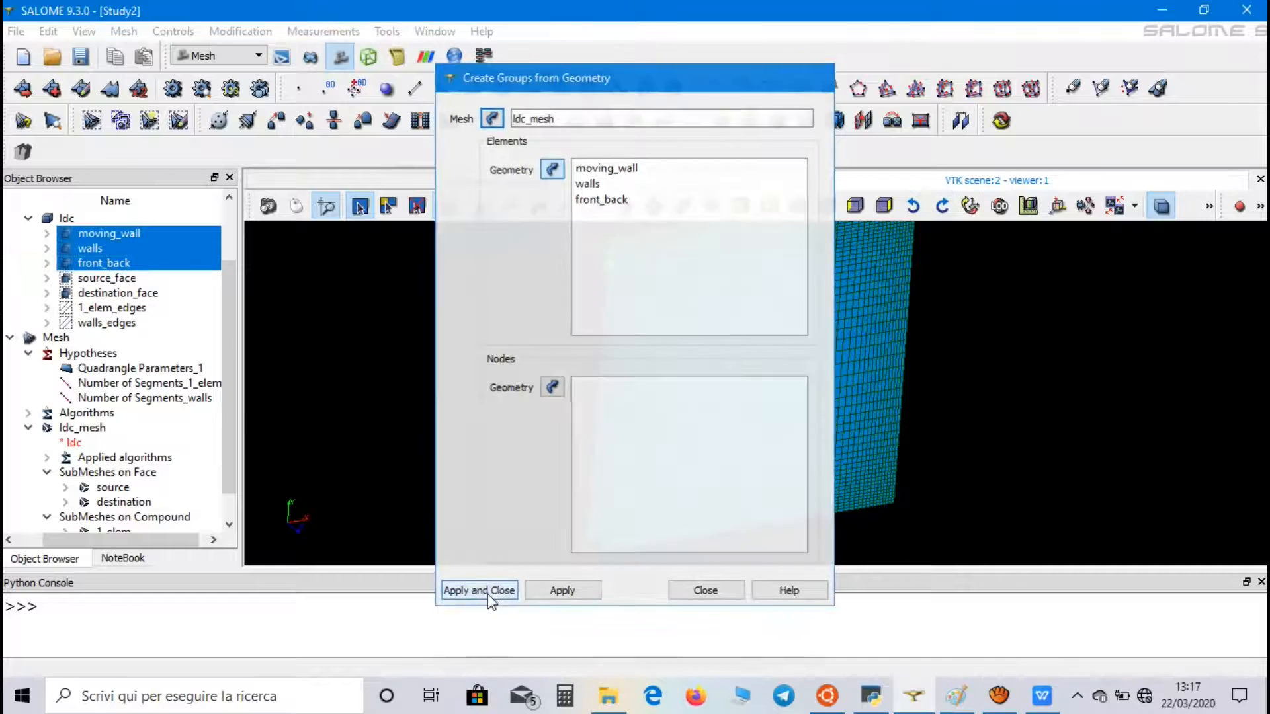
click(479, 590)
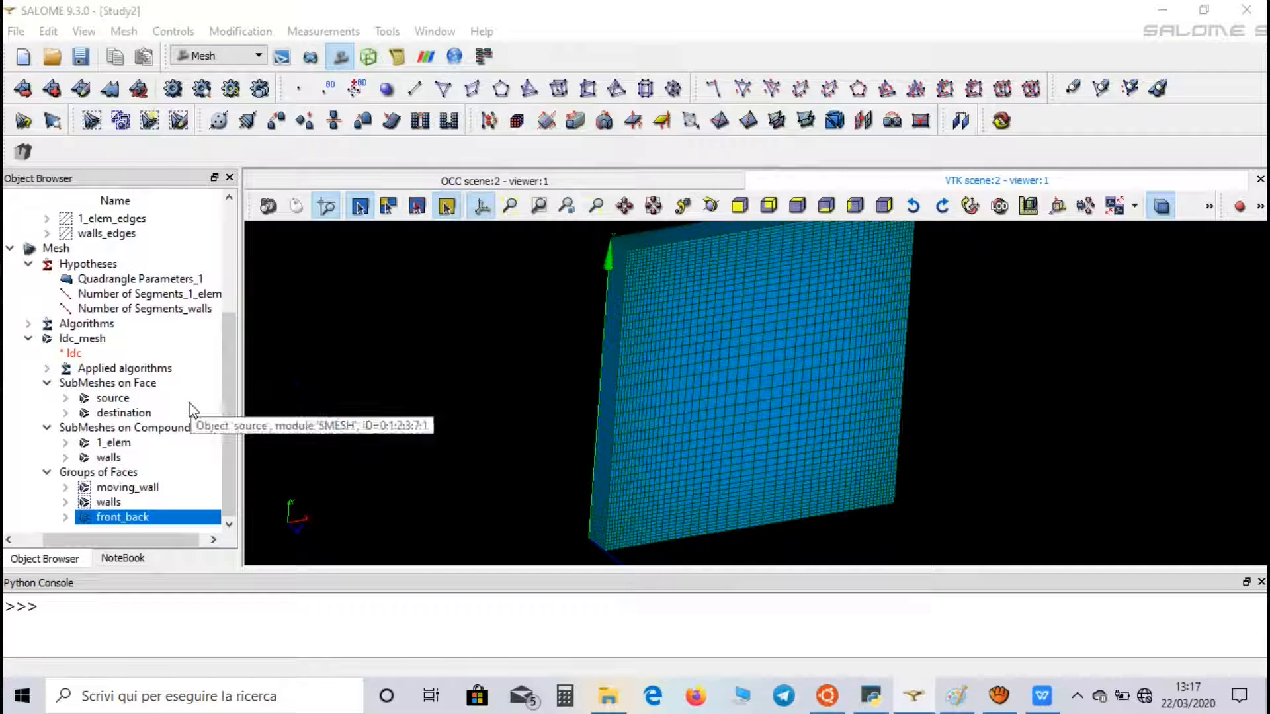
click(82, 339)
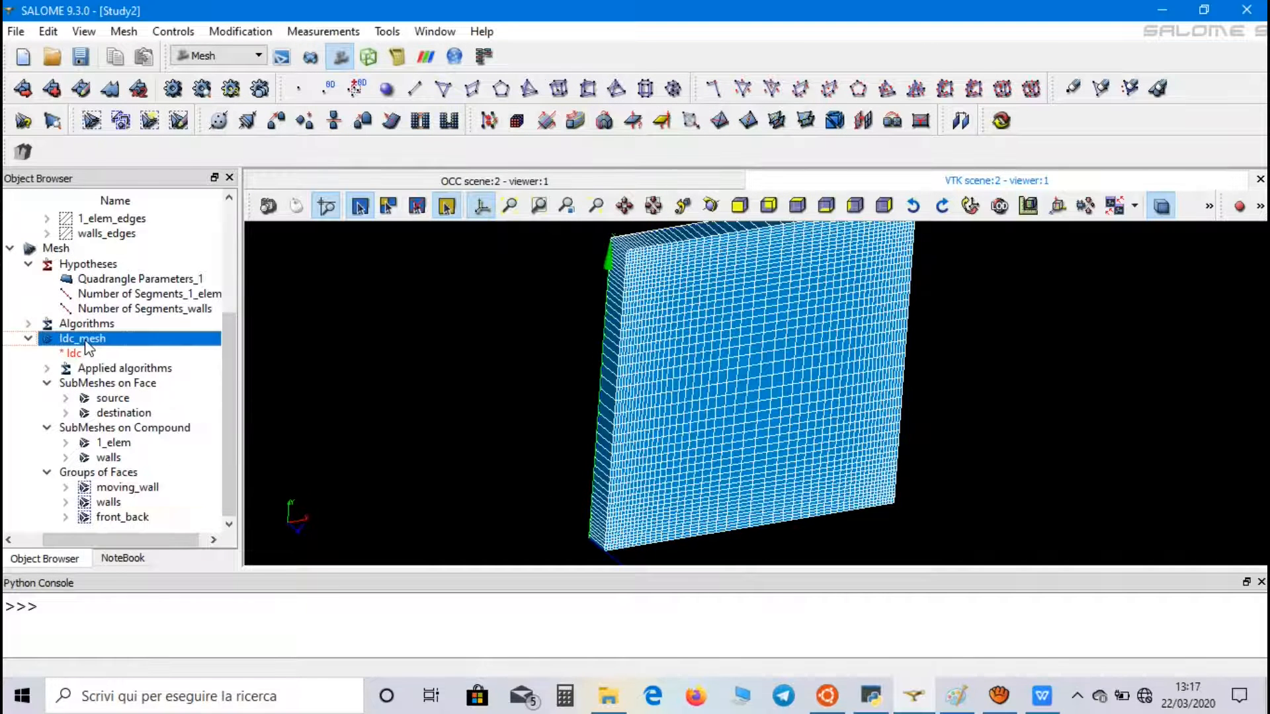
Export ldc_mesh as a UNV file into Desktop/LDC, then quit SALOME without saving.
right_click(81, 339)
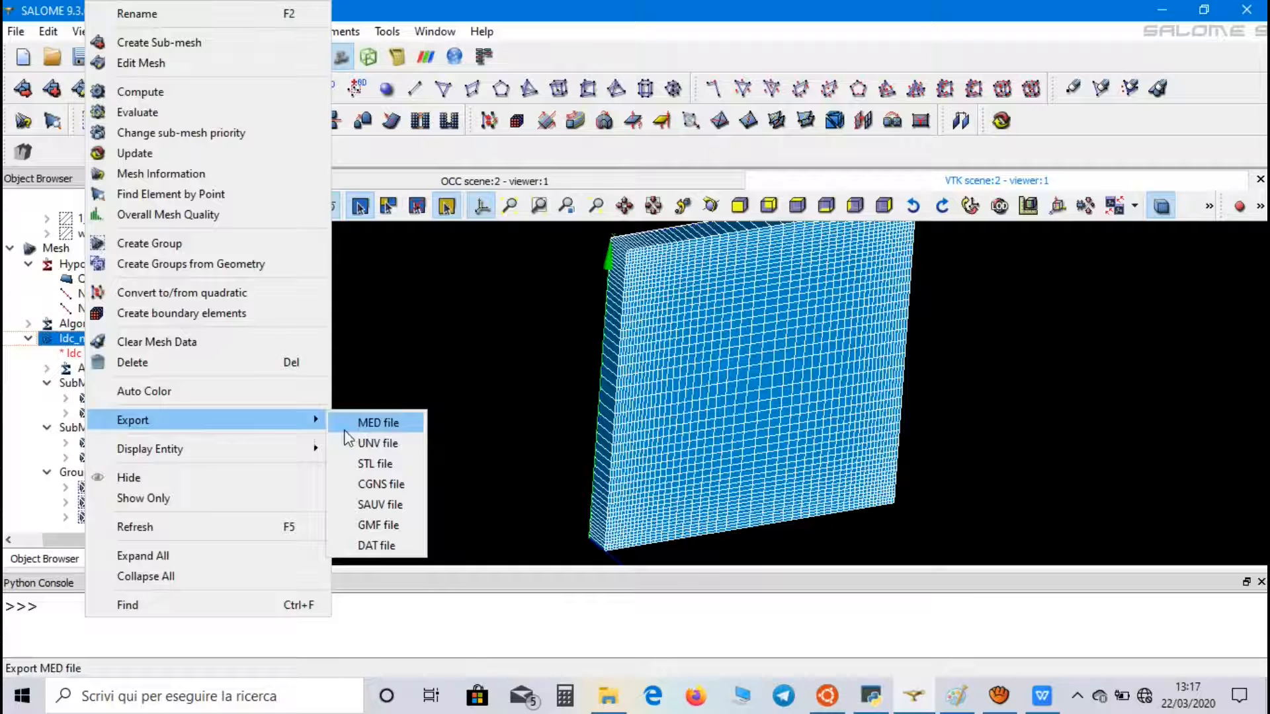
click(377, 423)
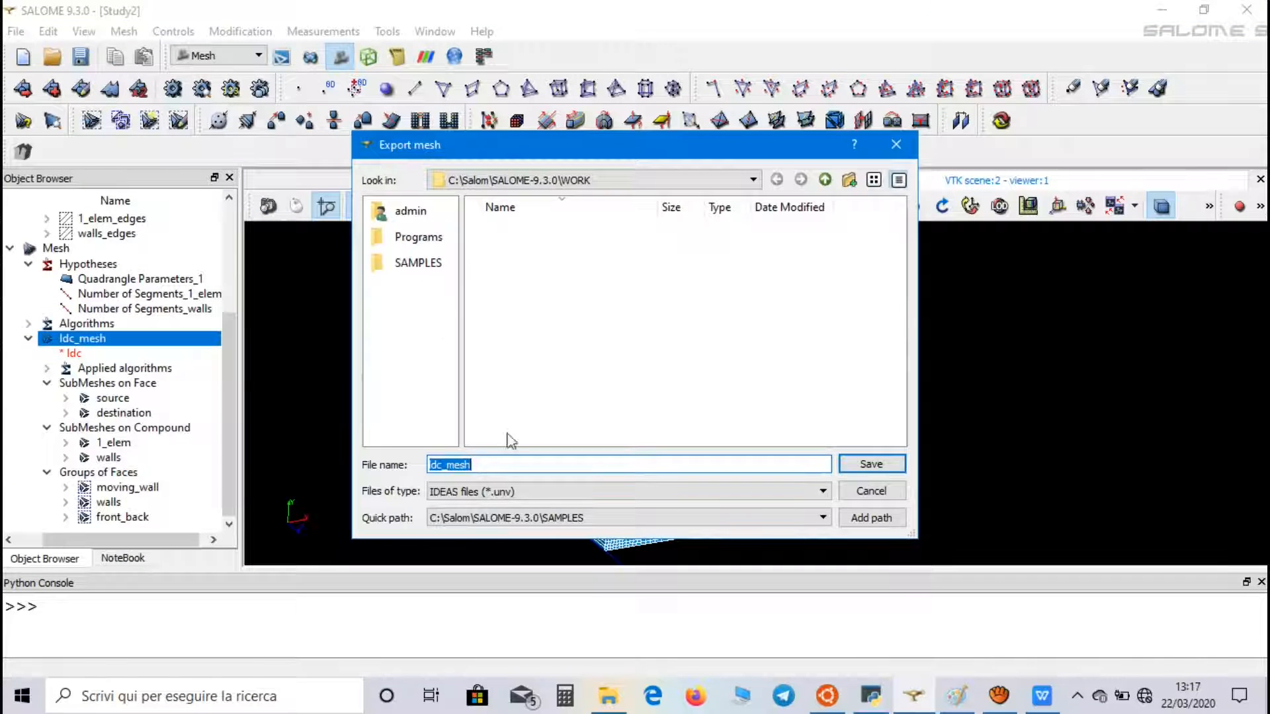
click(492, 464)
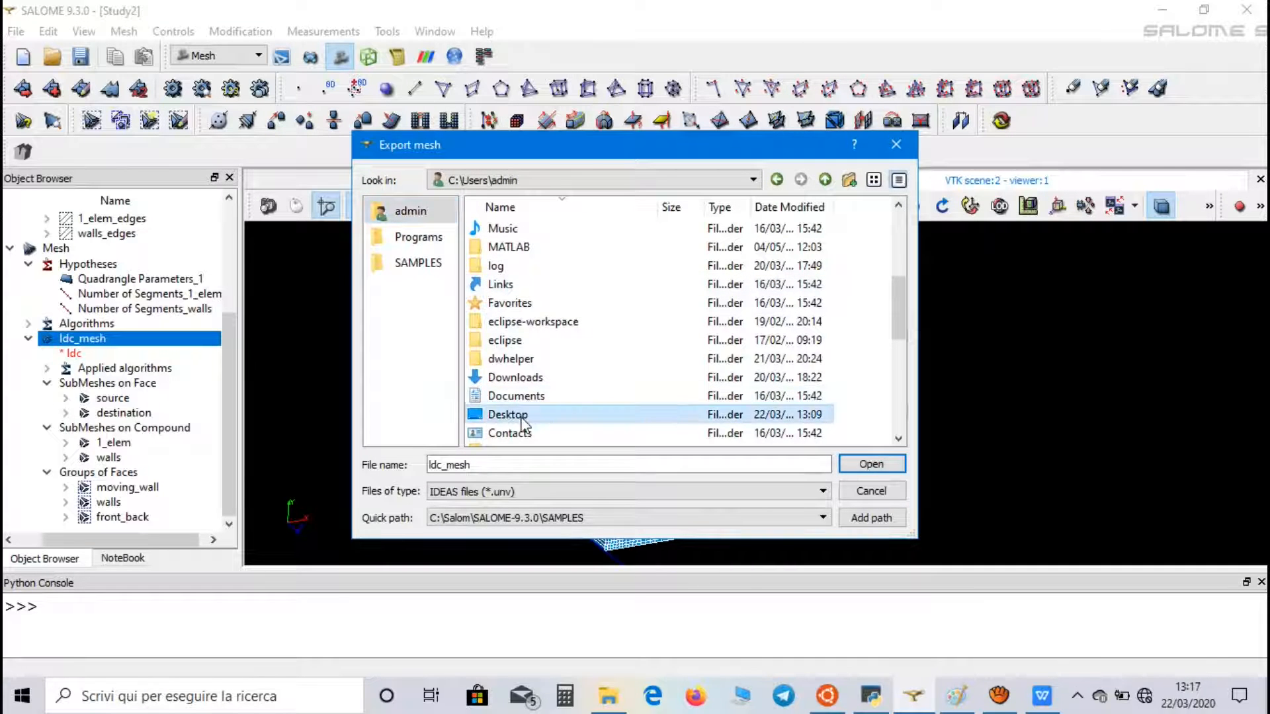
double_click(508, 414)
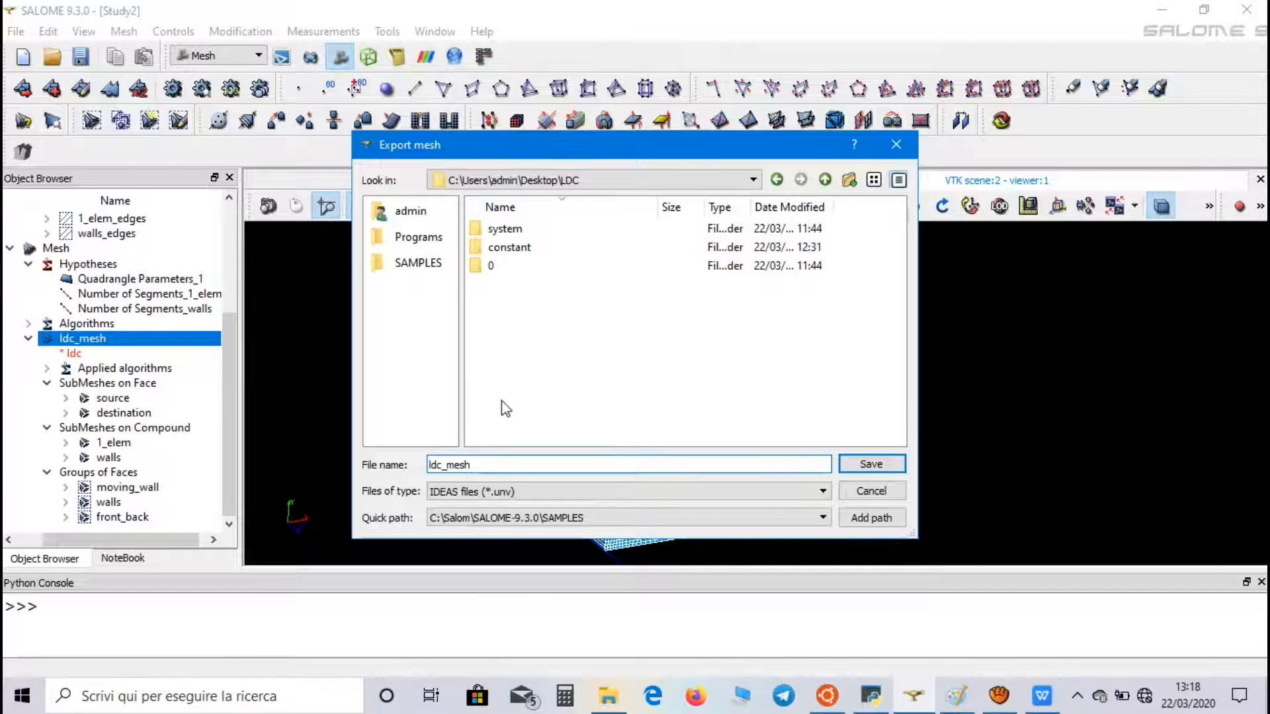
click(871, 463)
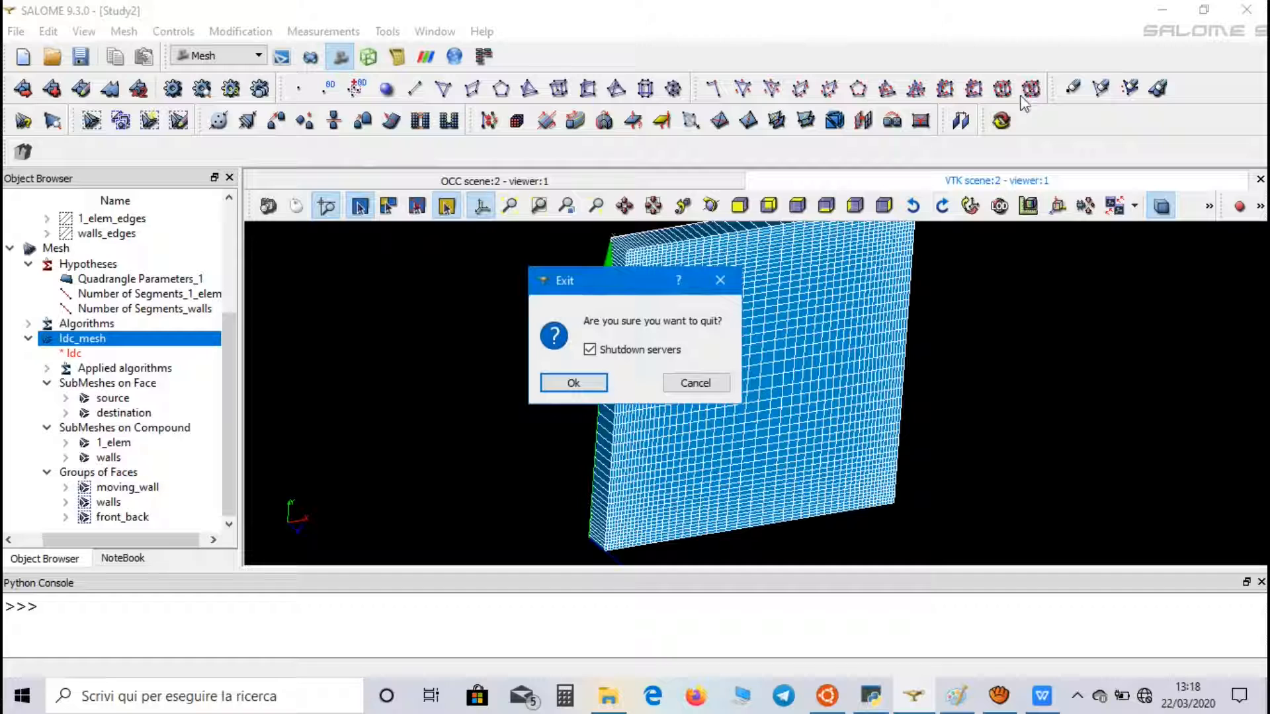
click(574, 382)
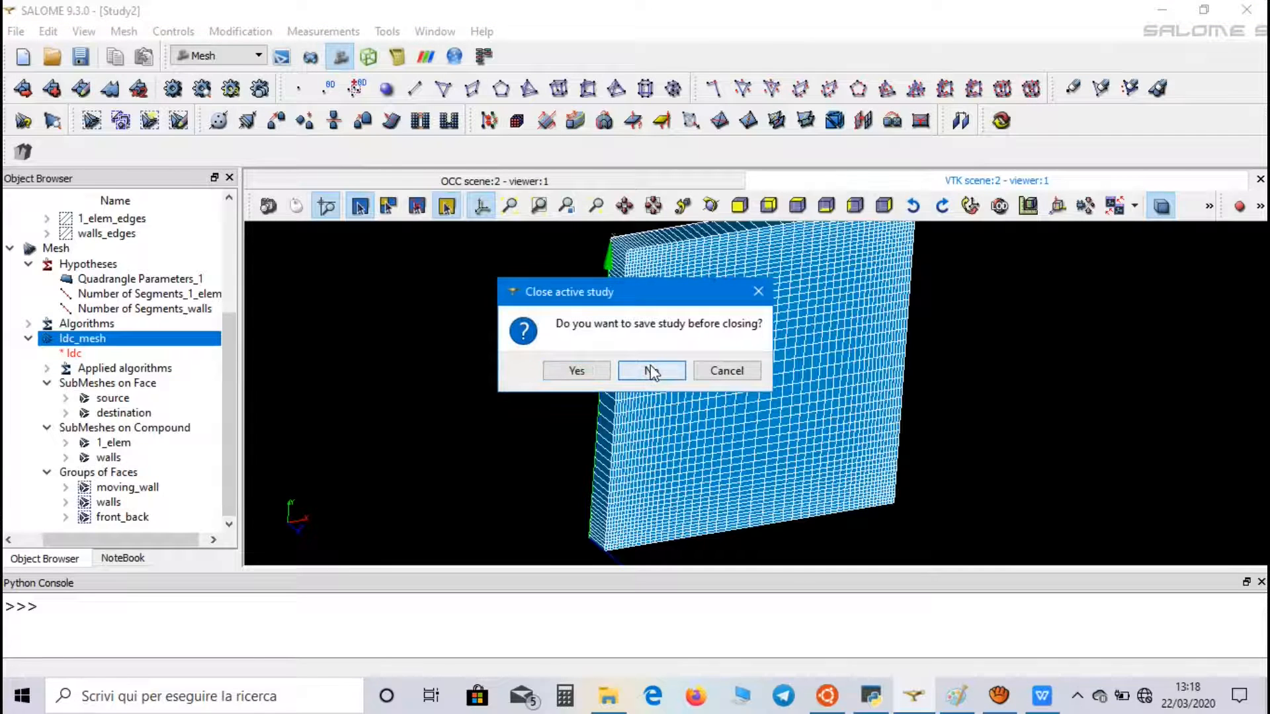
click(651, 370)
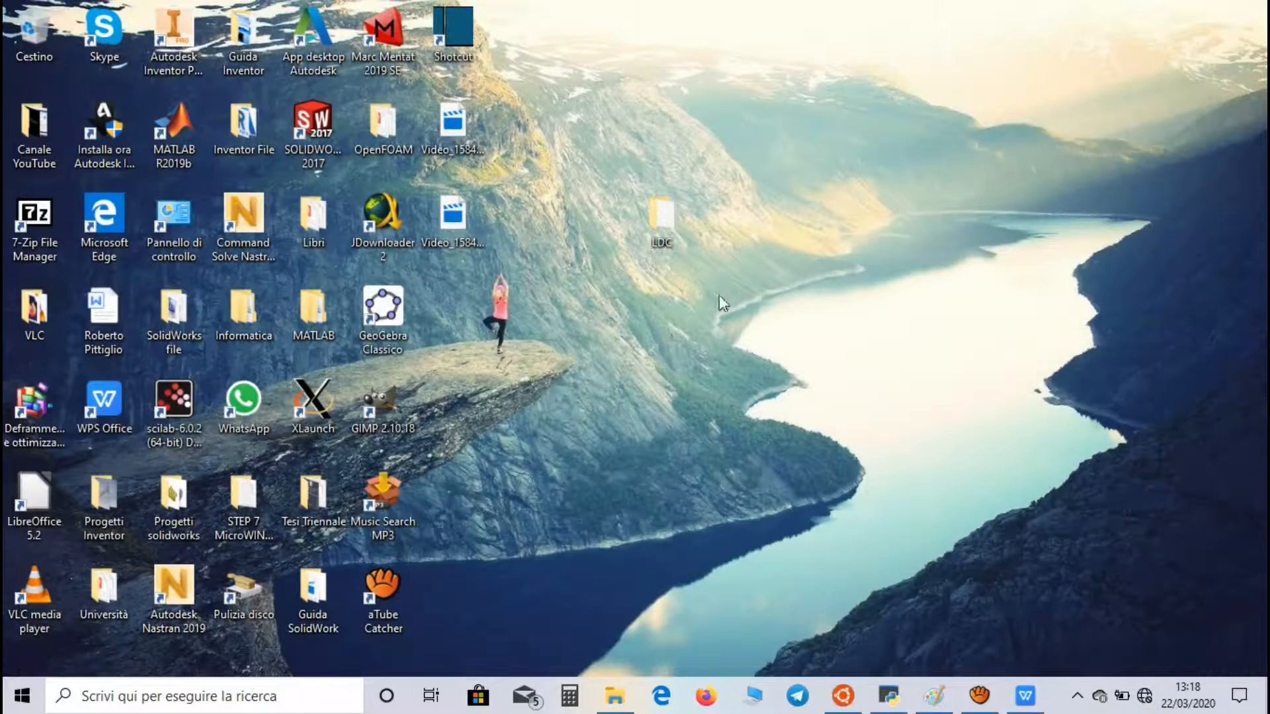
Browse the LDC folder and its constant subfolder, then launch the Ubuntu terminal.
double_click(660, 216)
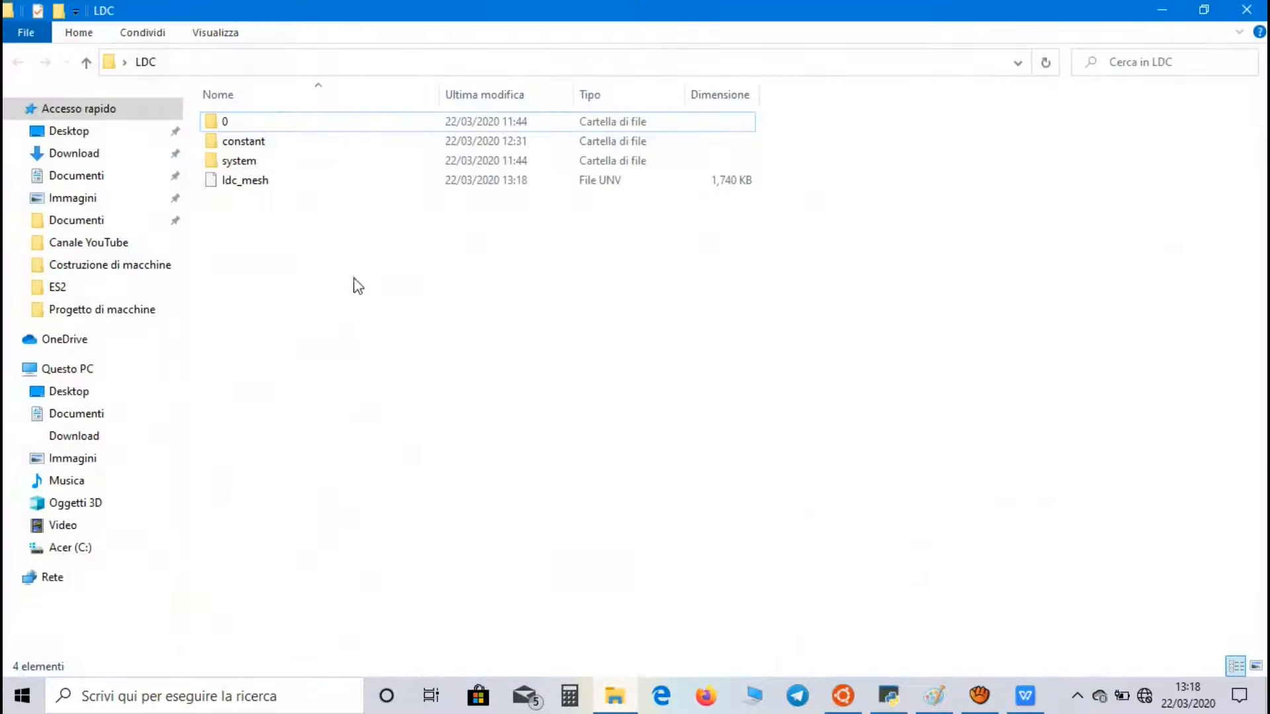
mouse_move(445, 284)
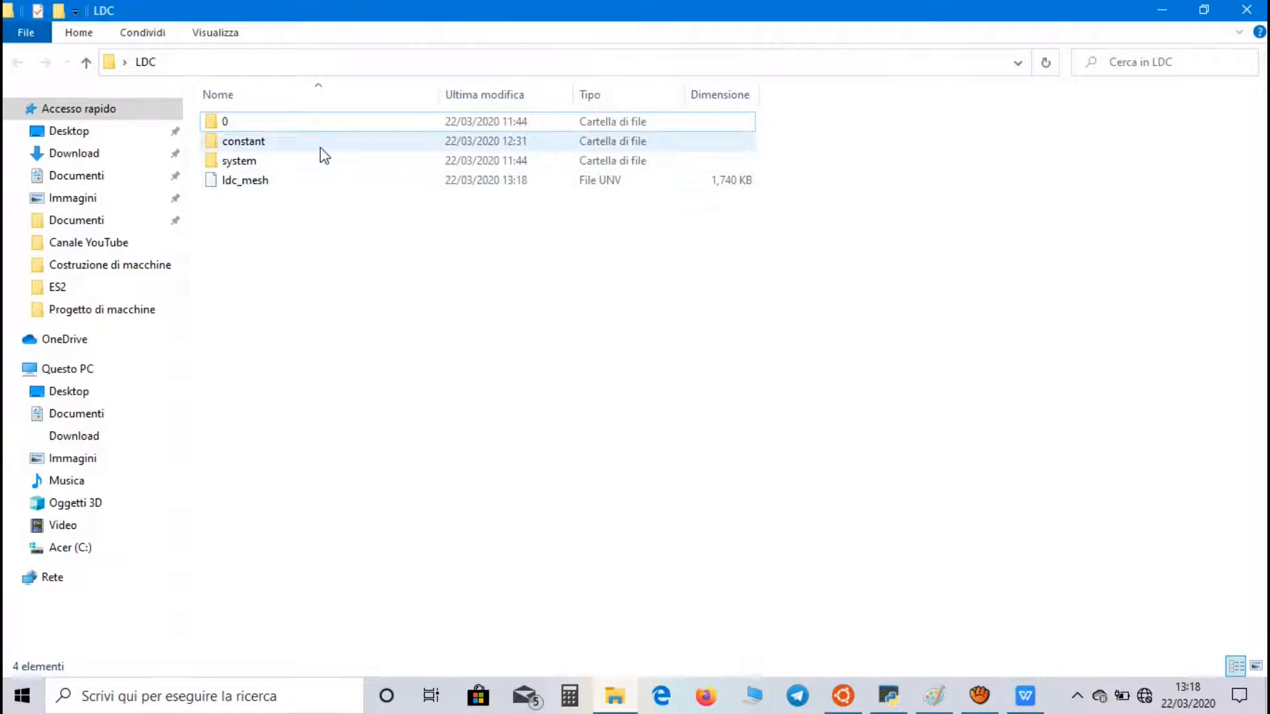
double_click(243, 141)
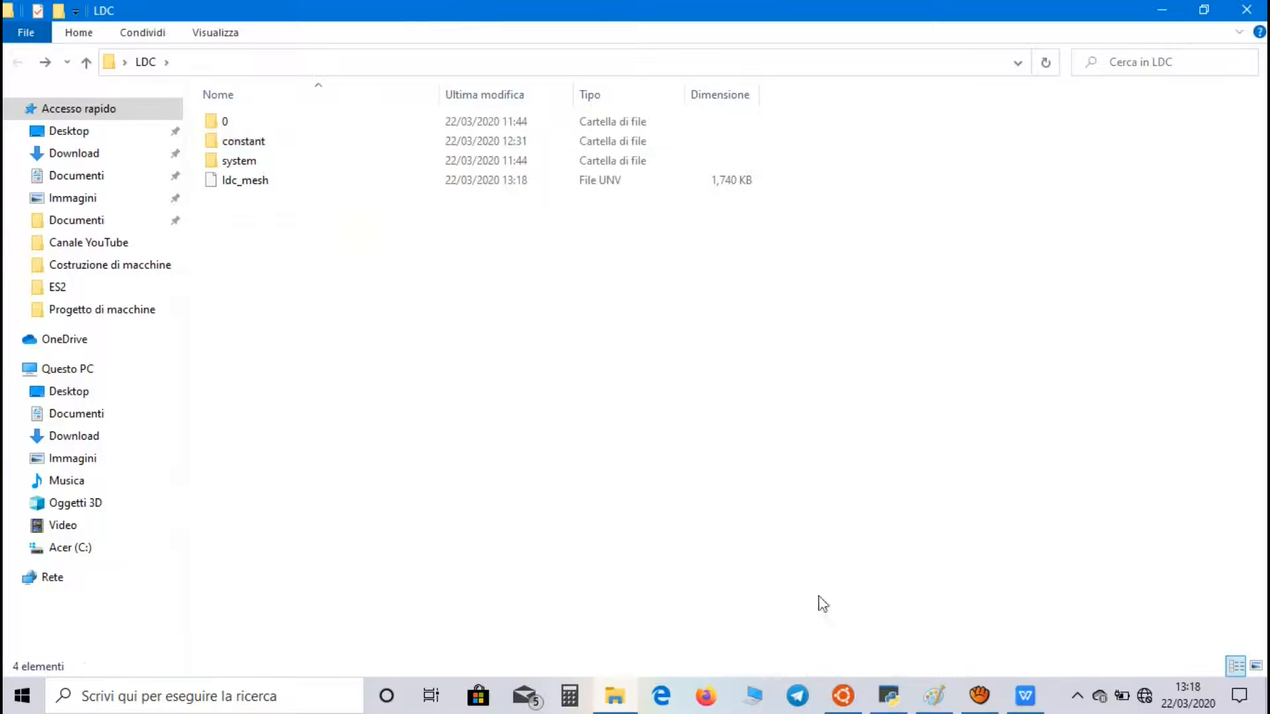
click(842, 695)
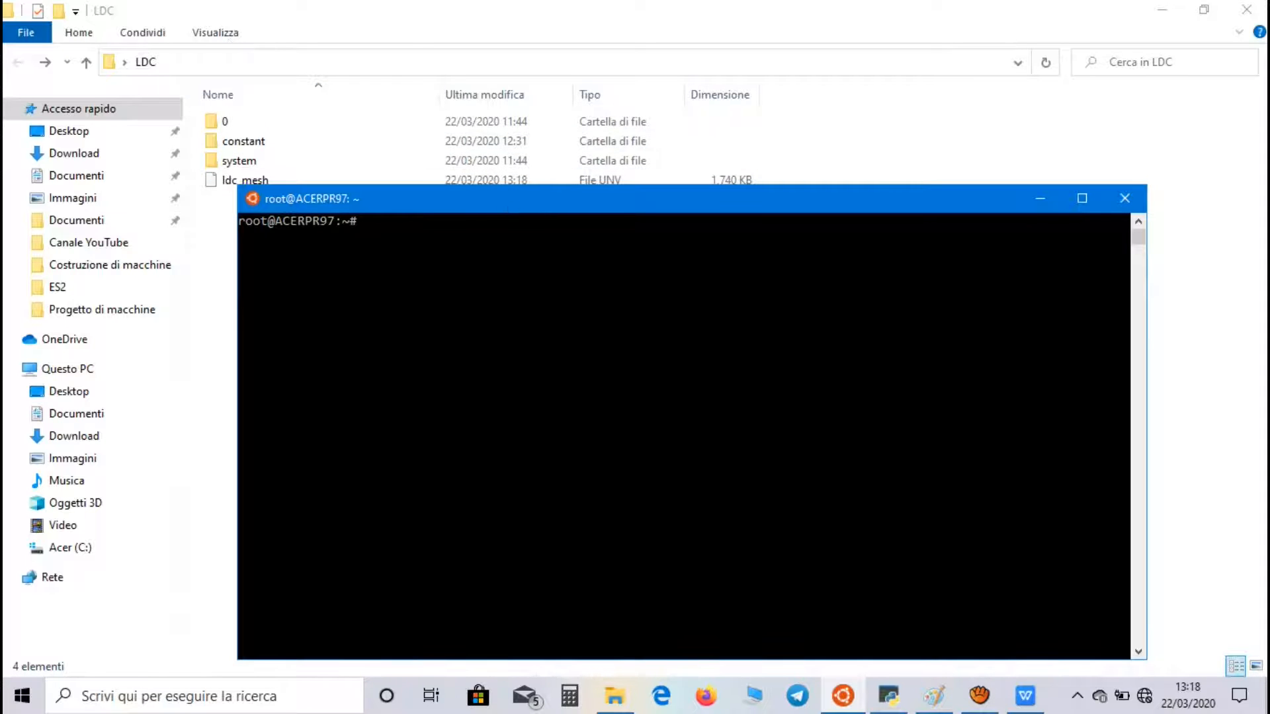
Change to the Desktop LDC folder and run ideasUnvToFoam on ldc_mesh.unv.
text(cd)
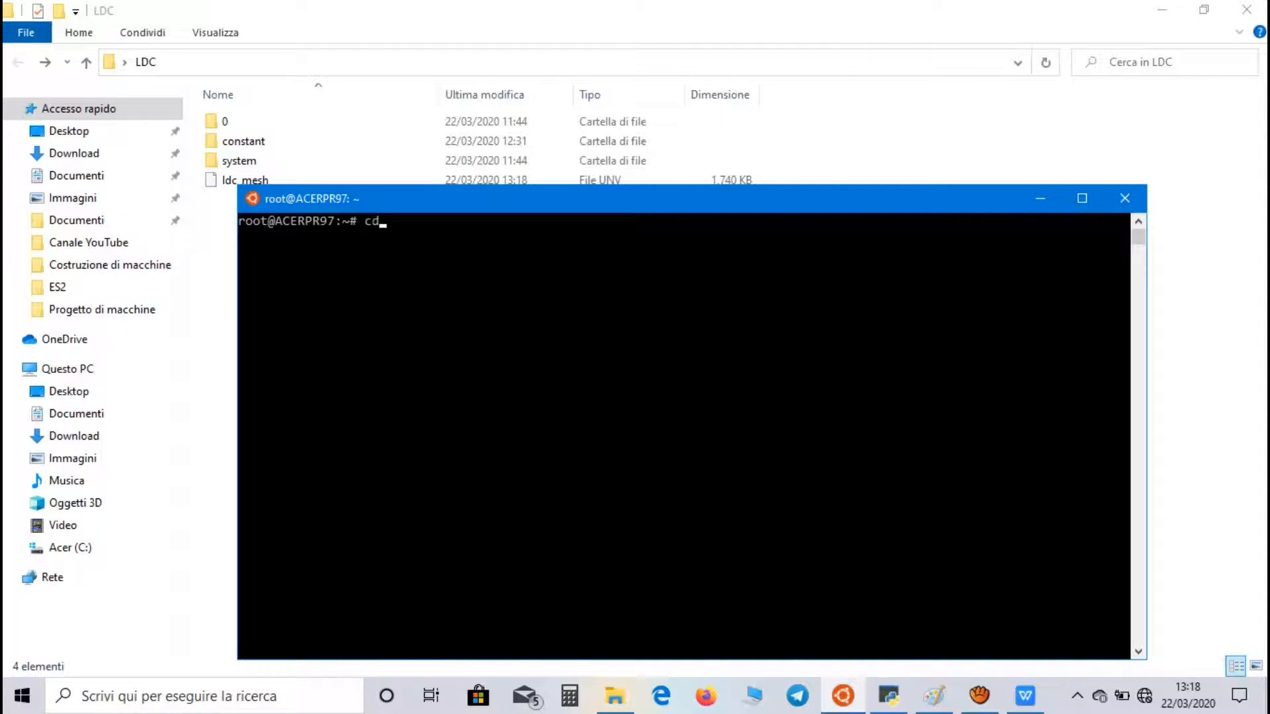
text(../mnt/c/U)
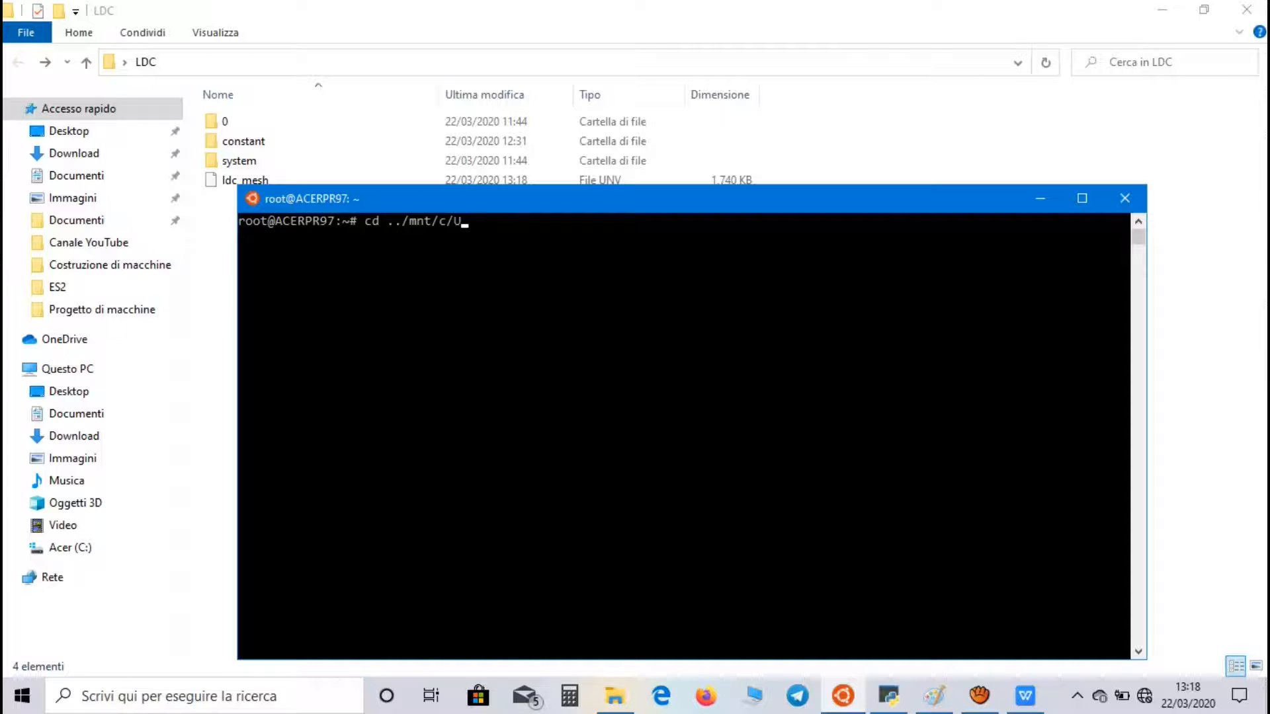
text(sers/admin/)
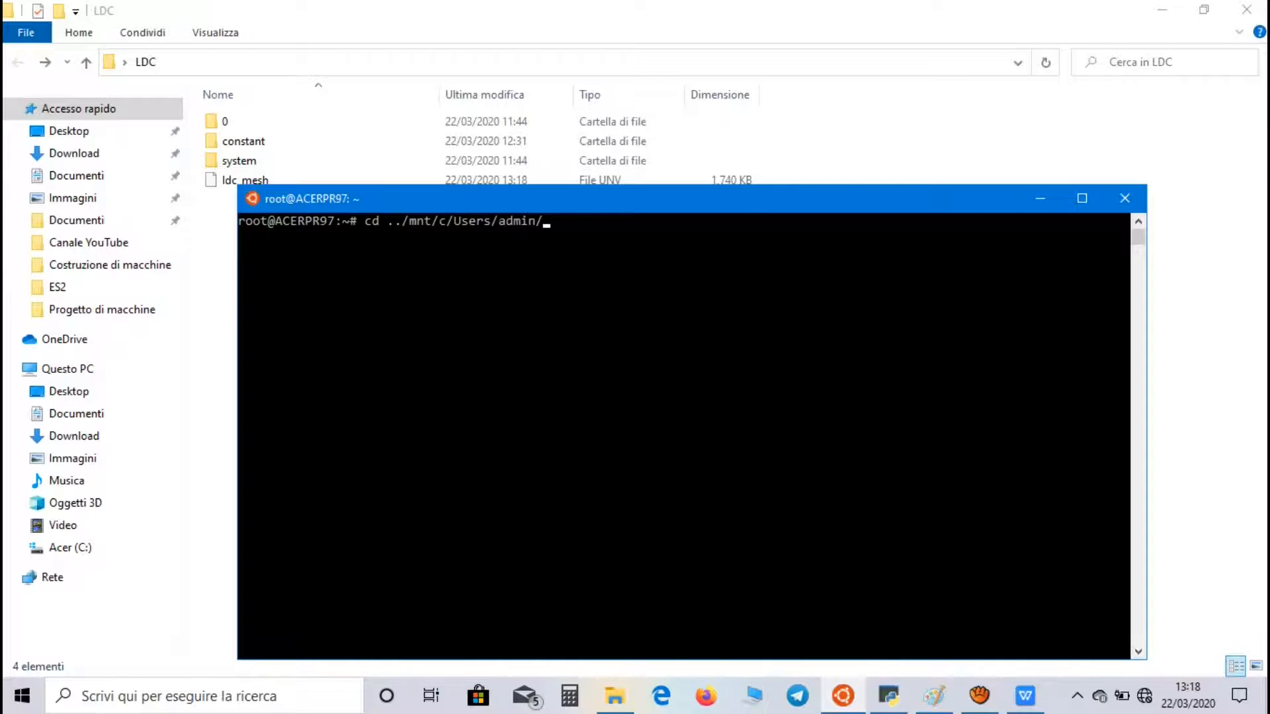
text(Desktop/LDC)
text(ls)
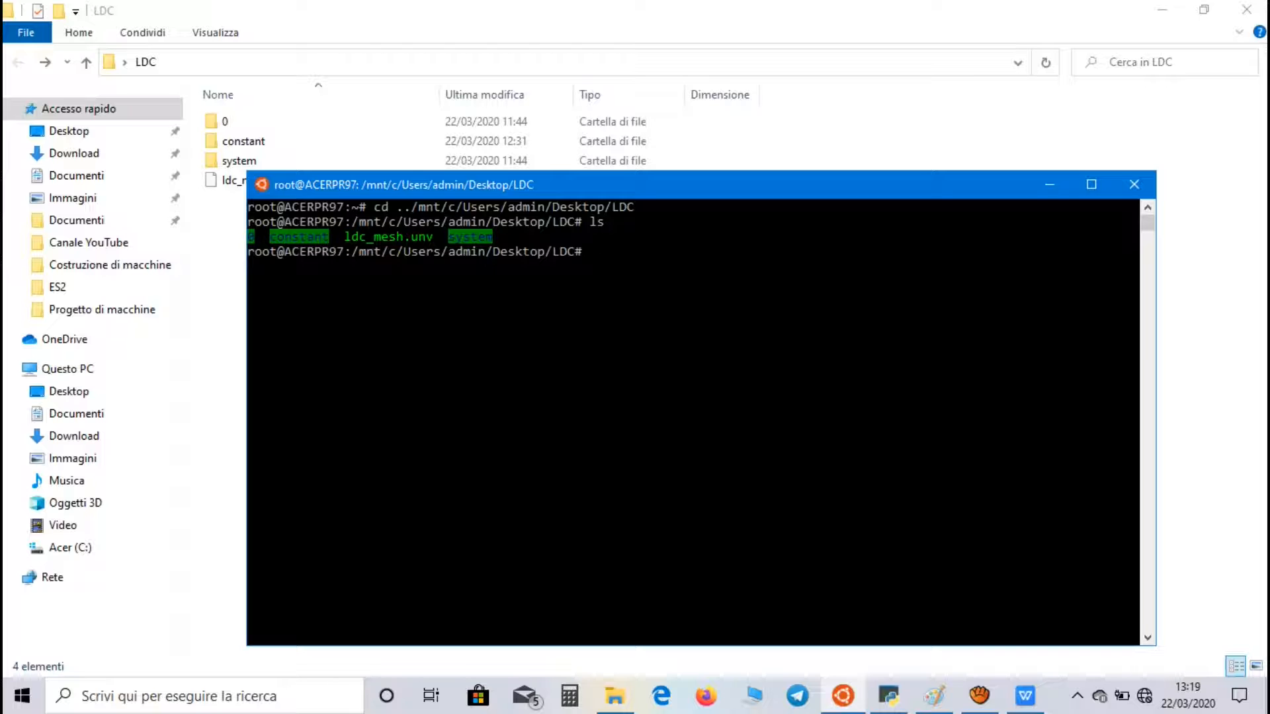
text(ida)
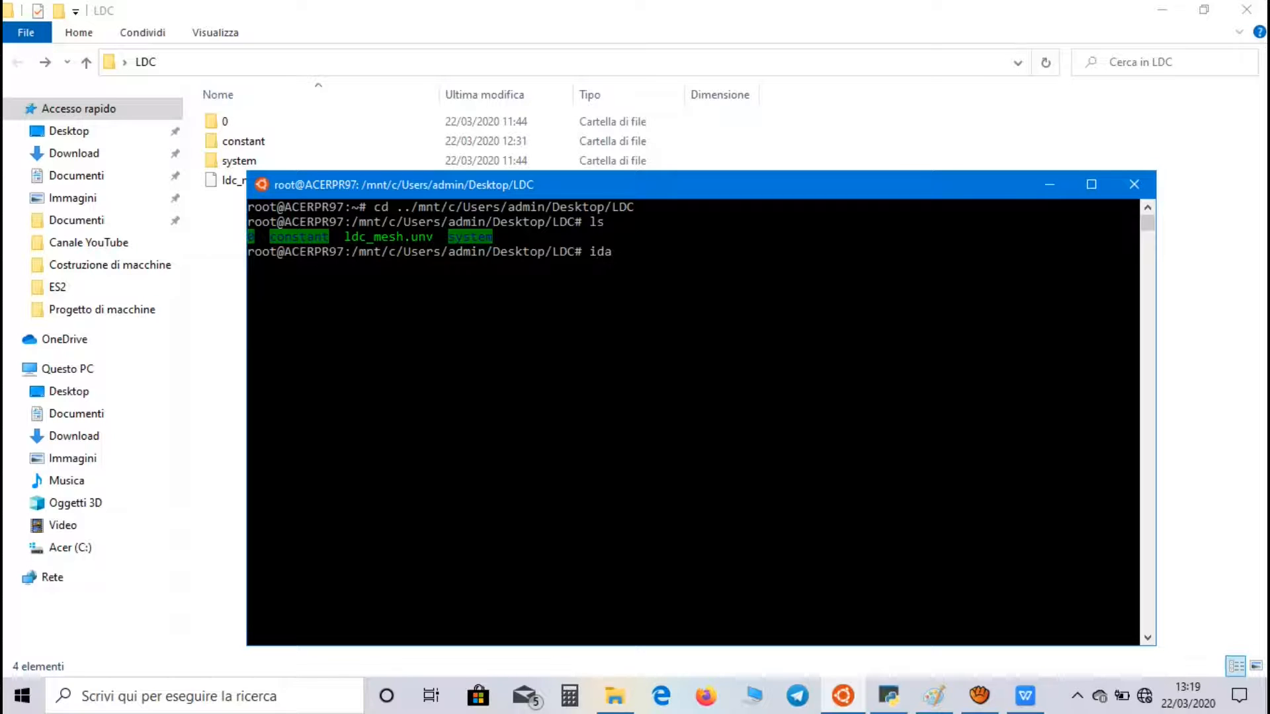
text(easUnvToFoam)
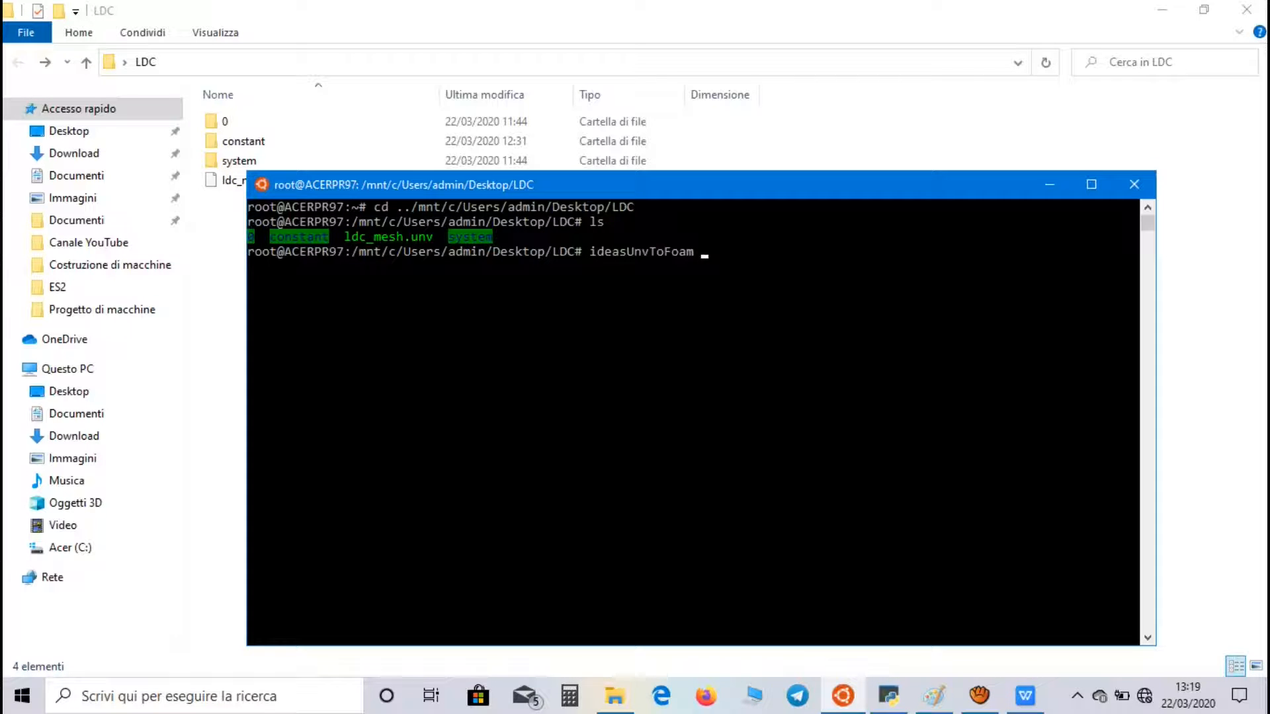
text(l)
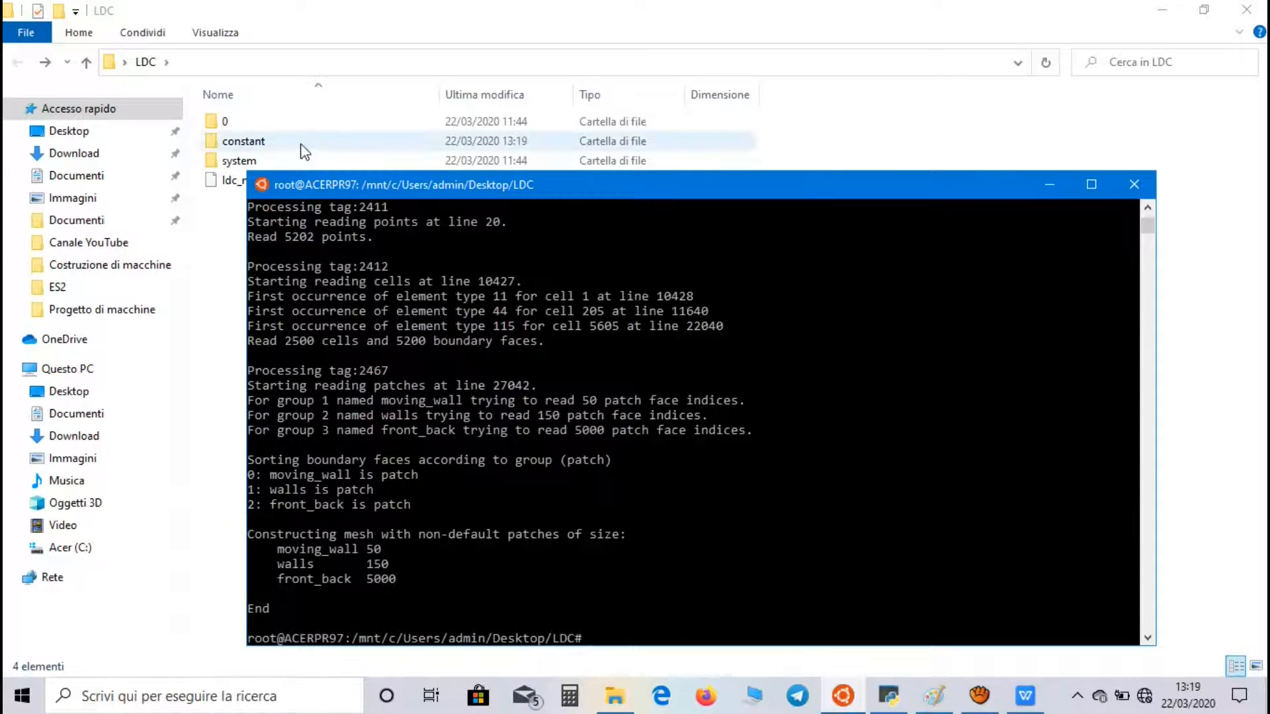
Open constant/polyMesh and open its boundary file in Notepad.
double_click(243, 141)
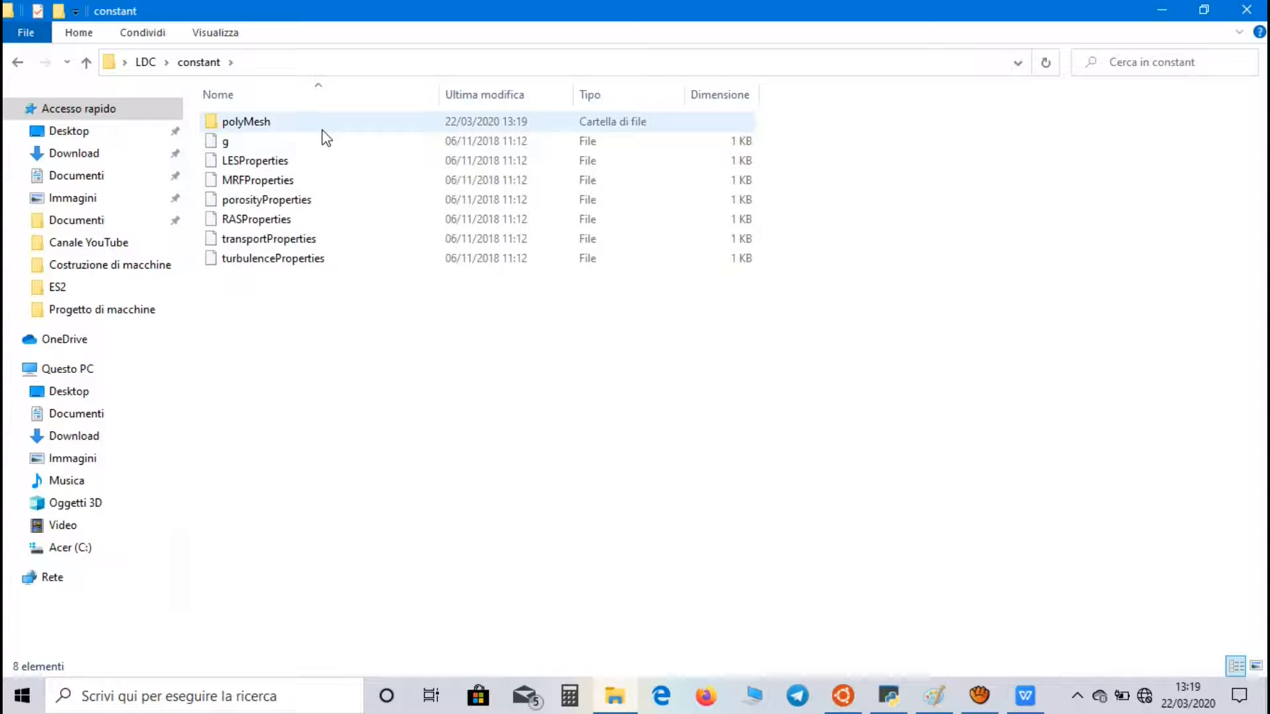
double_click(245, 121)
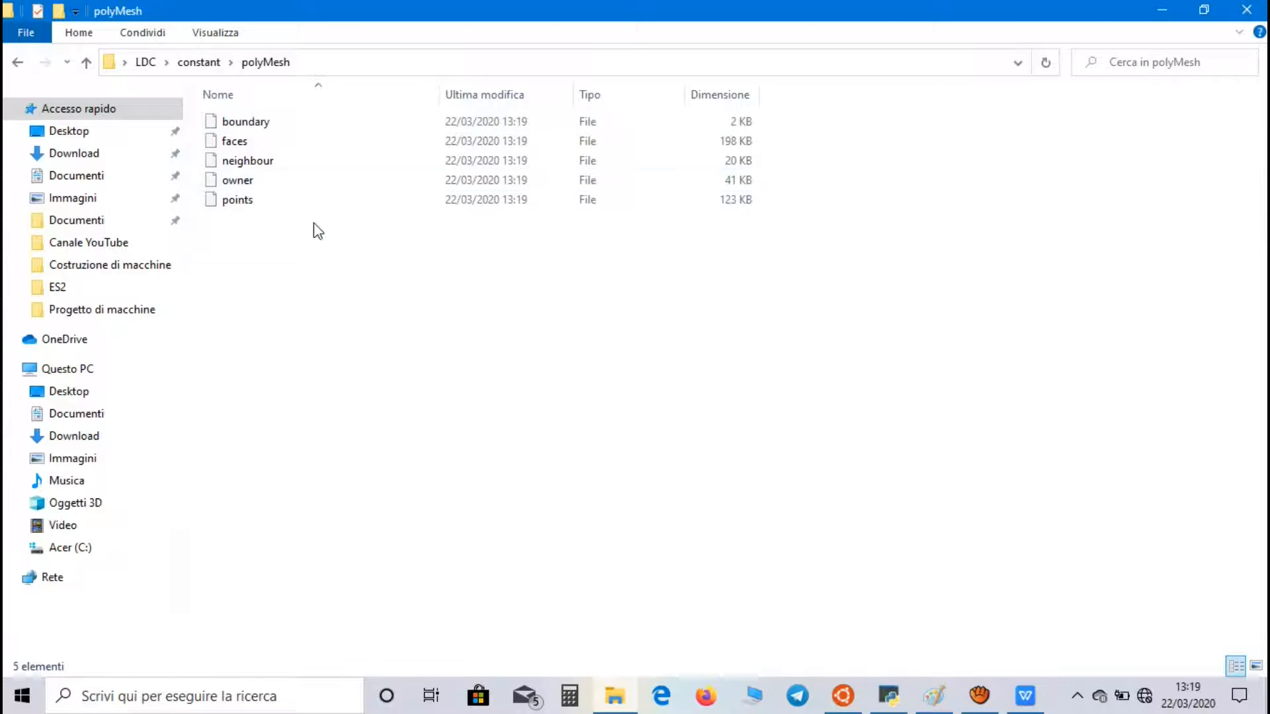
click(236, 141)
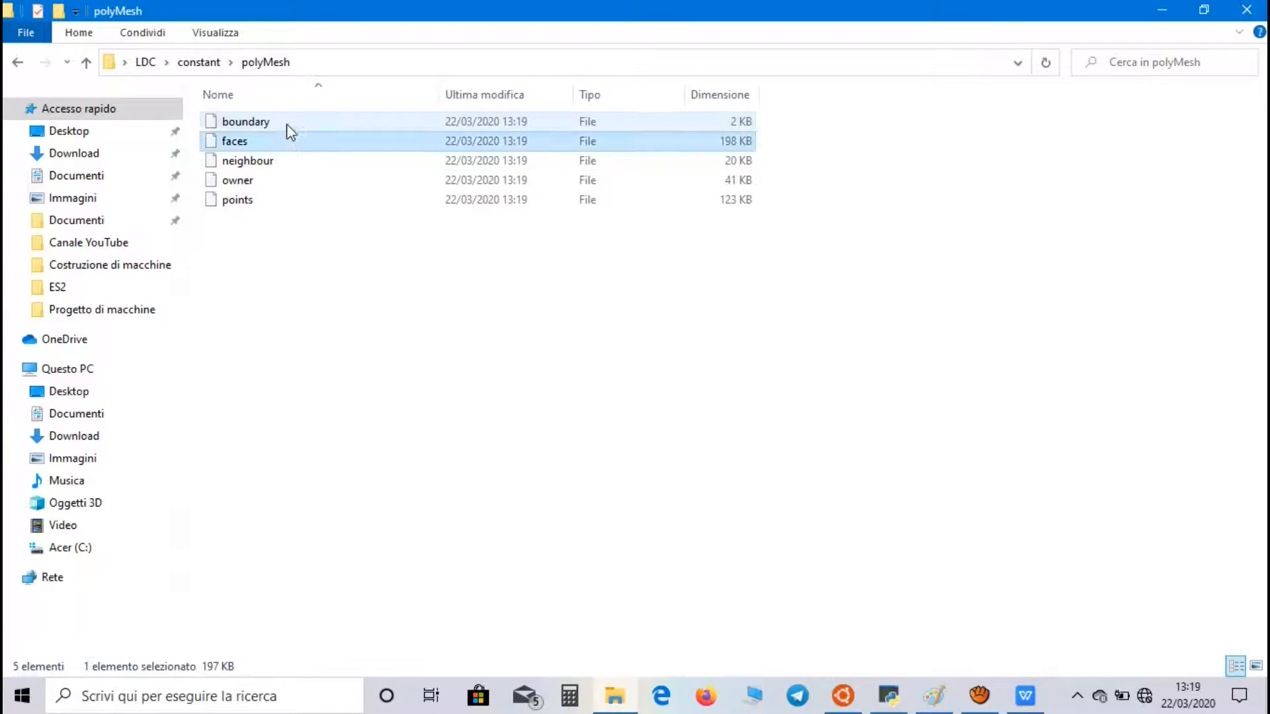
double_click(246, 122)
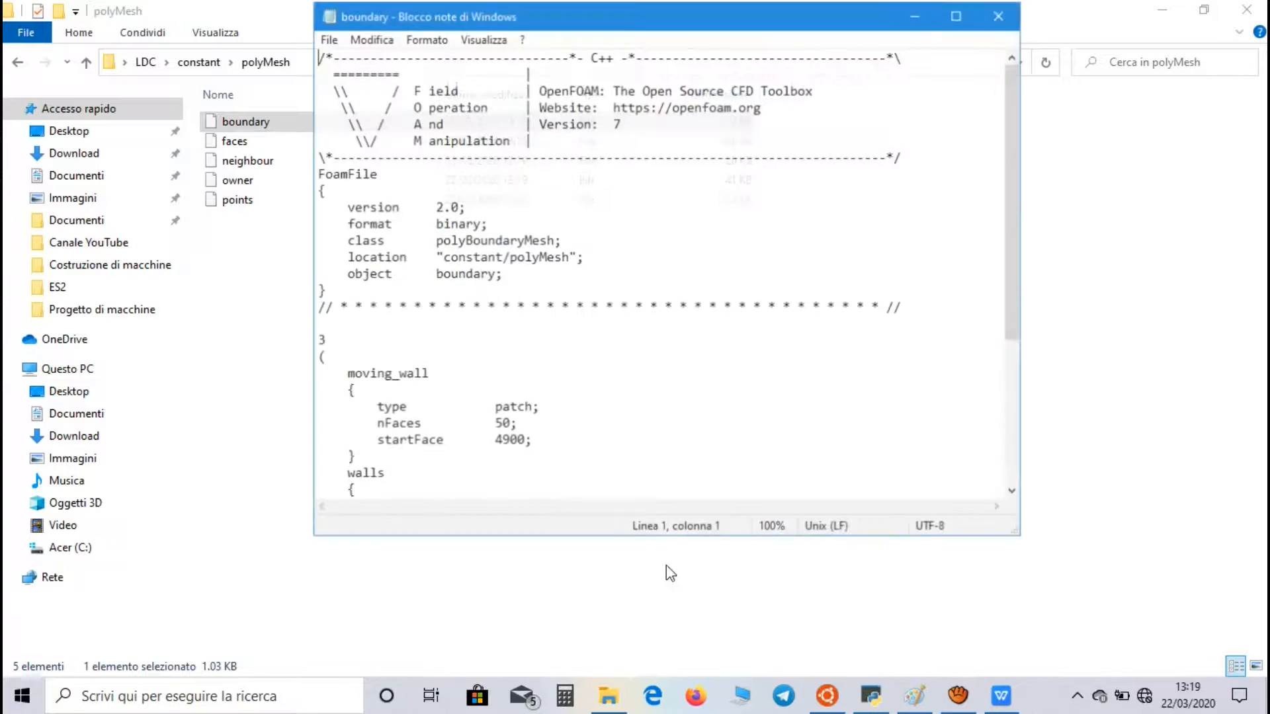
Set the walls patch type to wall and front_back to empty, and save.
scroll(down, 3)
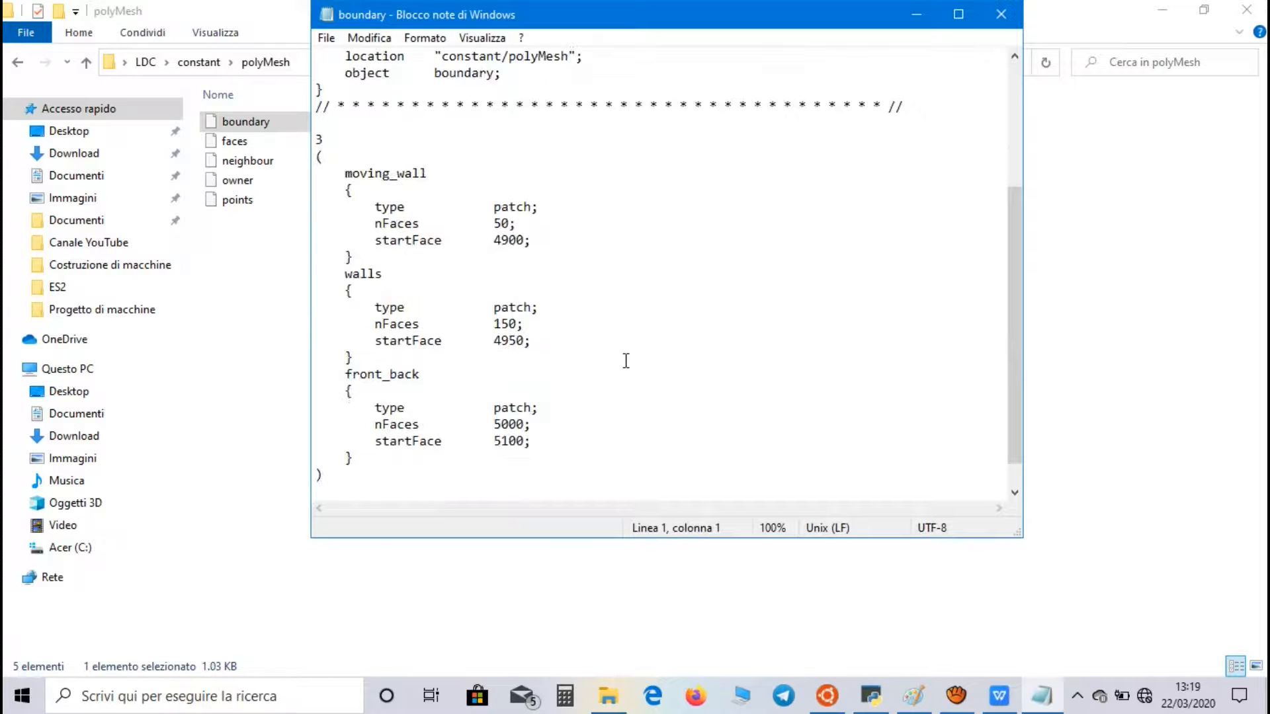
mouse_move(471, 224)
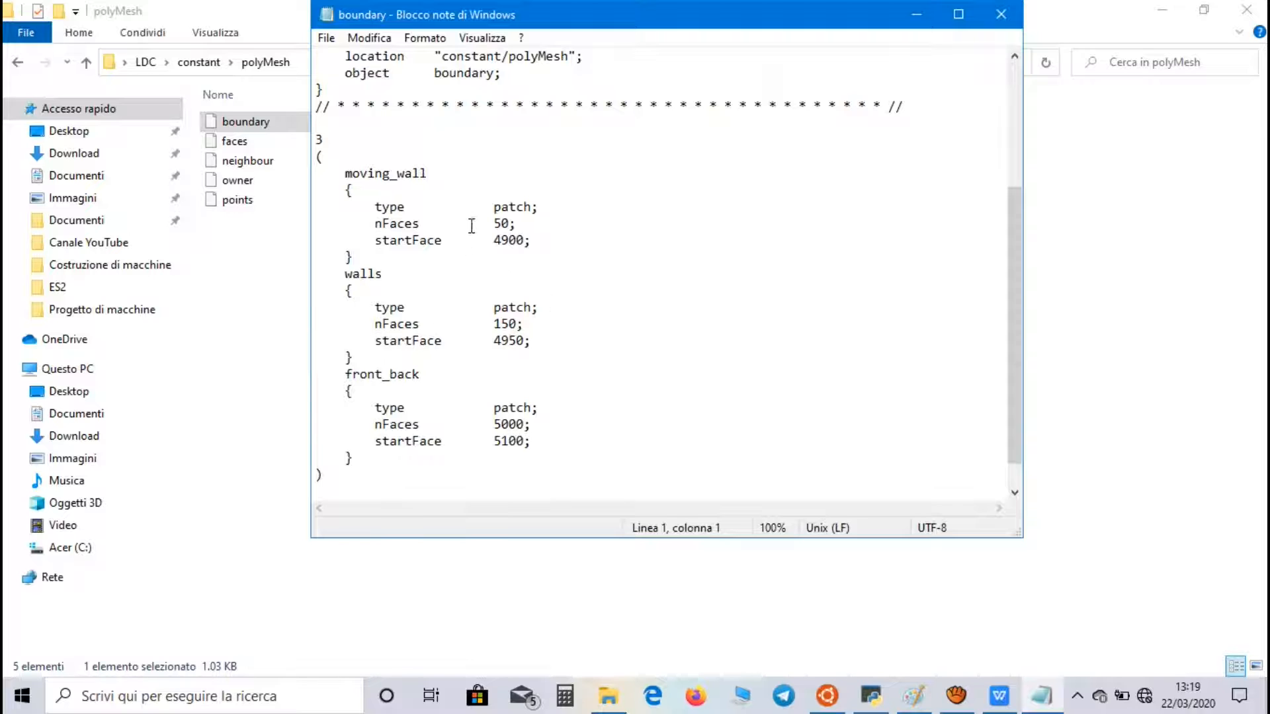
mouse_move(458, 199)
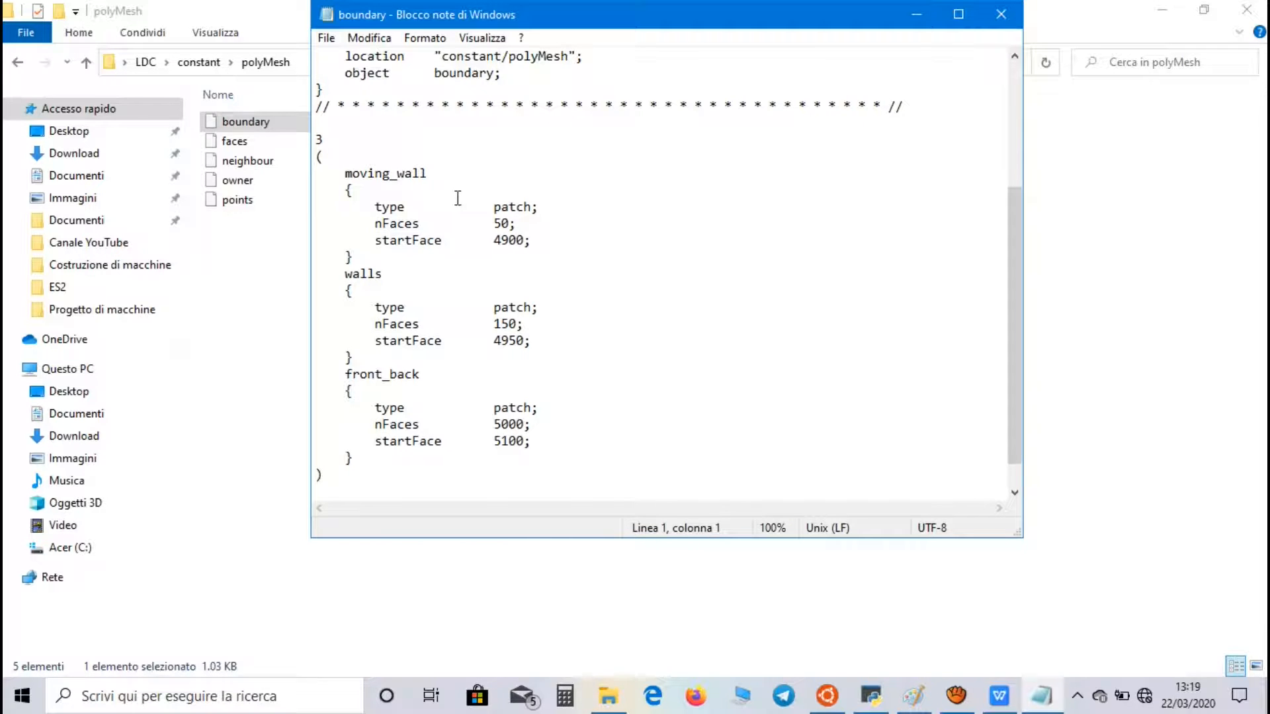
double_click(511, 308)
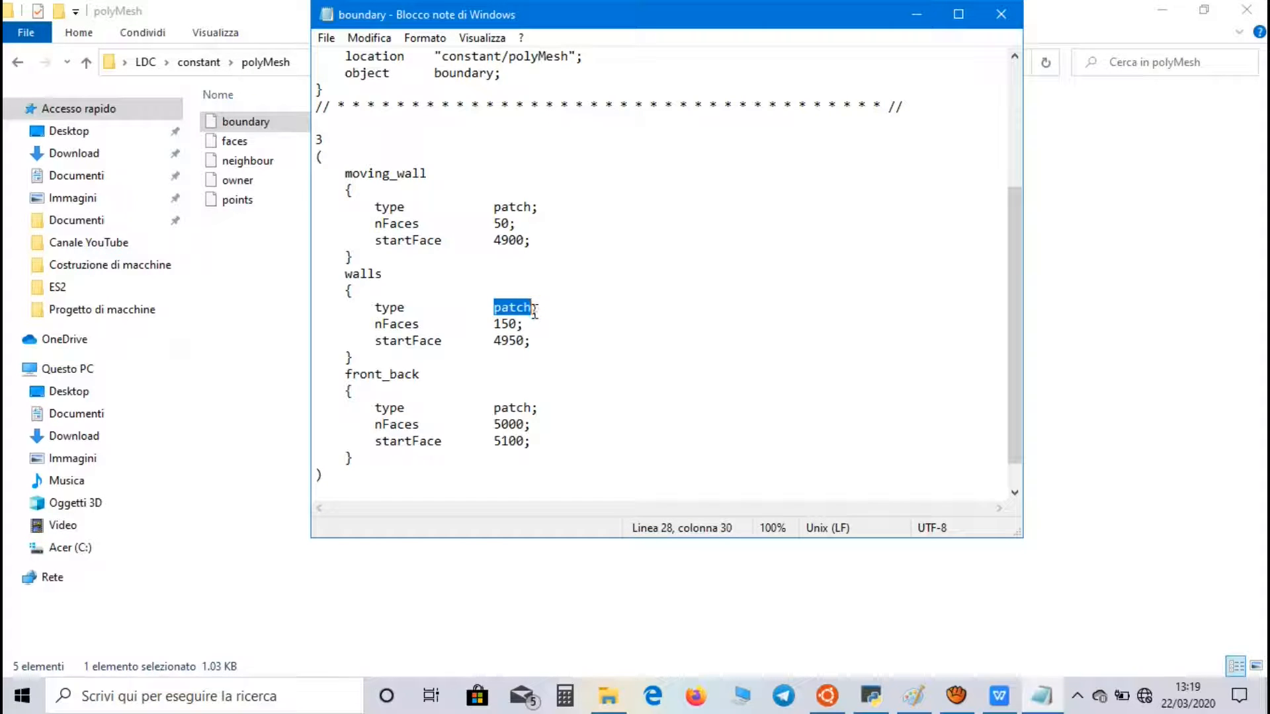
text(wall)
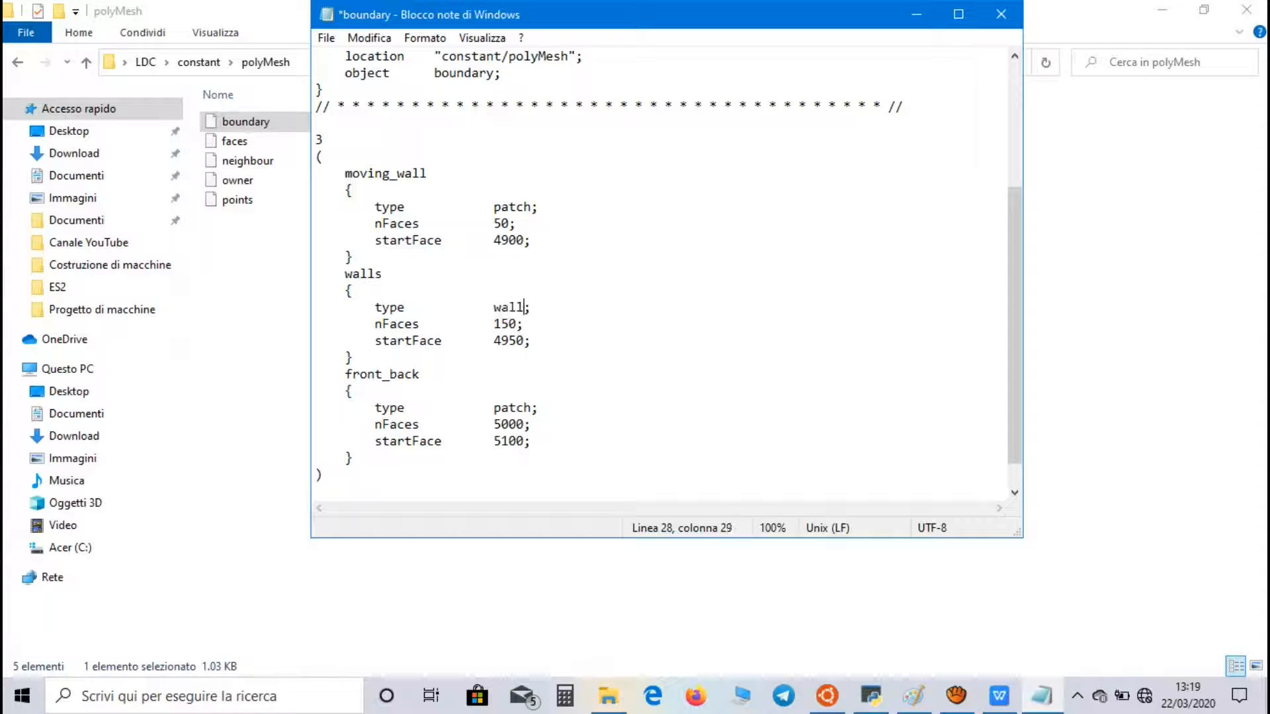
double_click(507, 408)
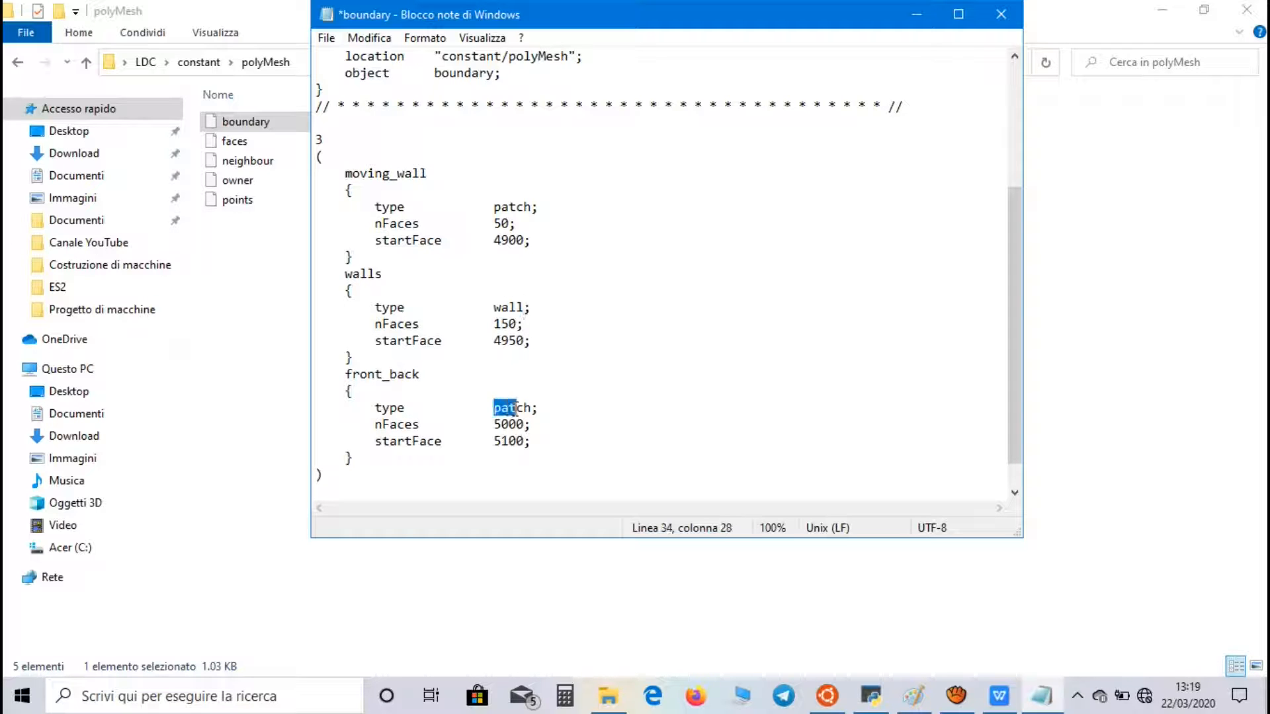
text(emp)
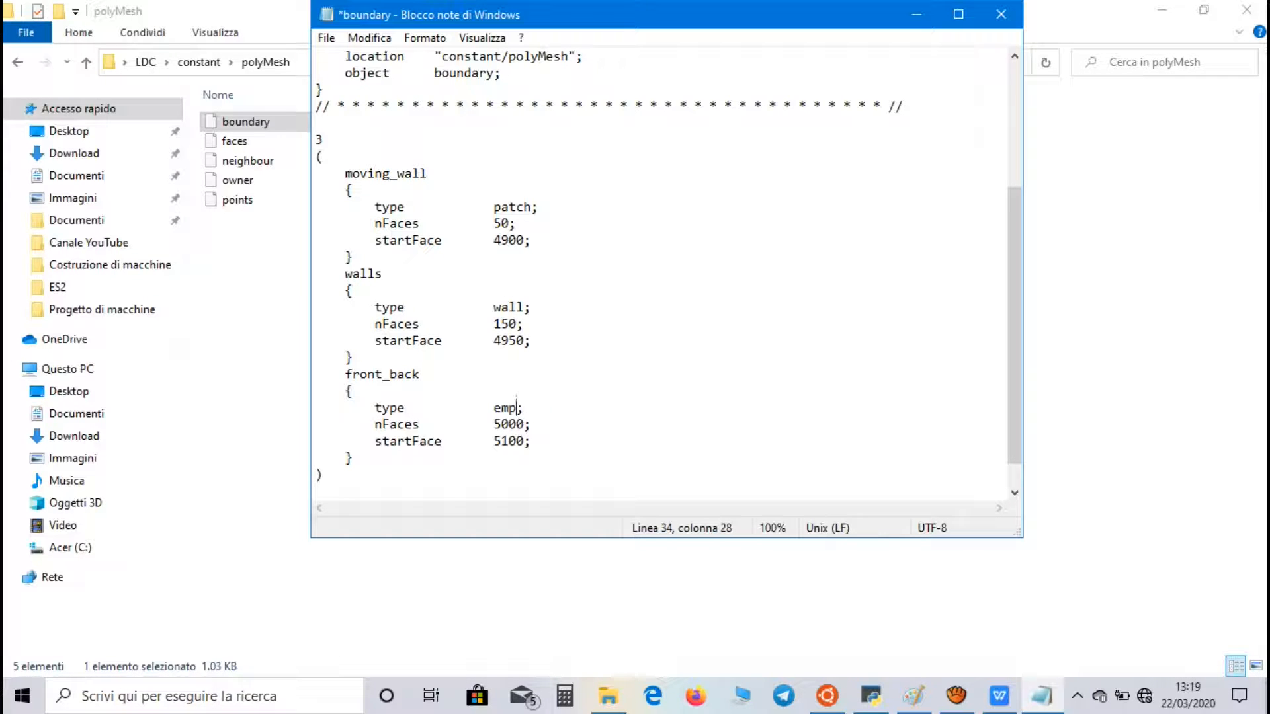
text(ty)
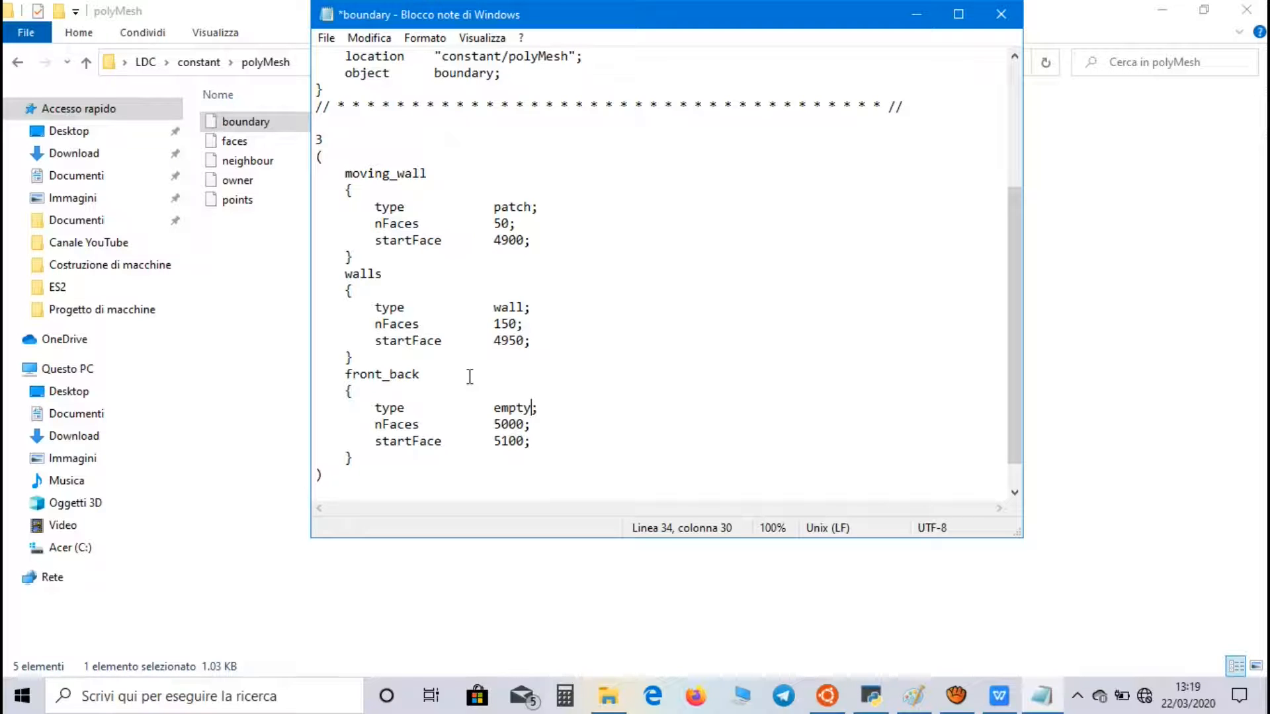
mouse_move(664, 428)
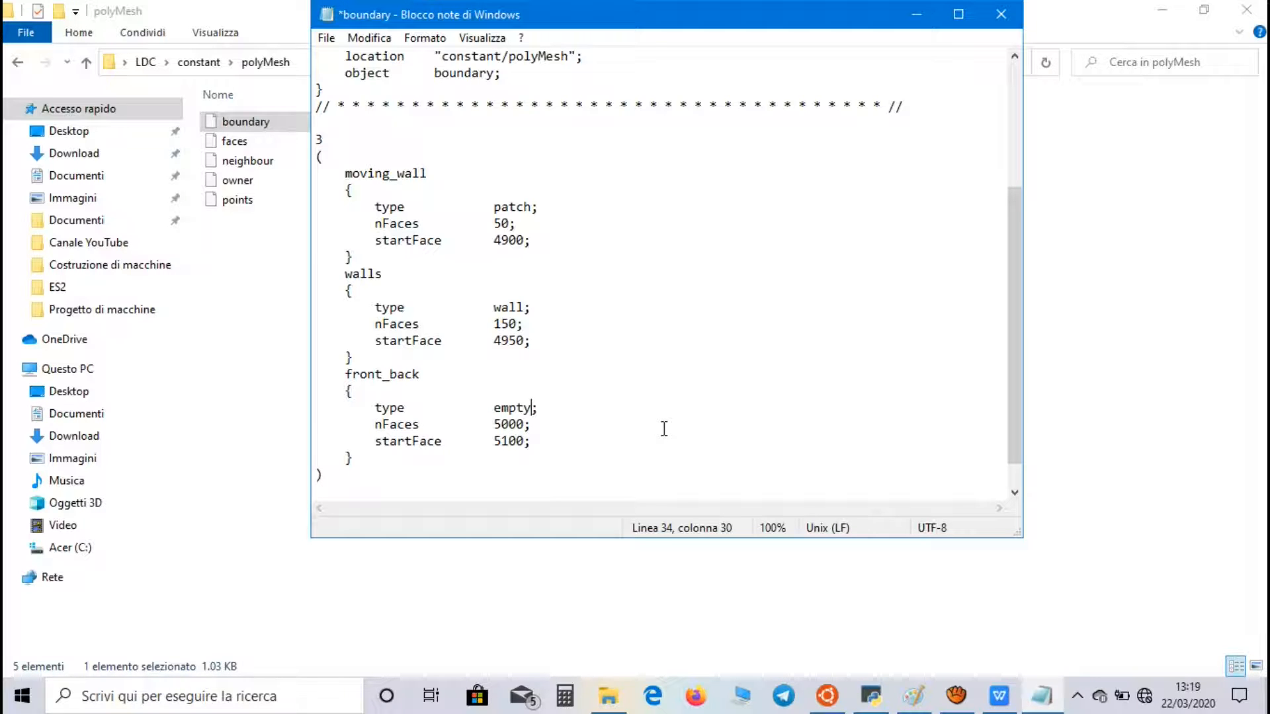
mouse_move(639, 423)
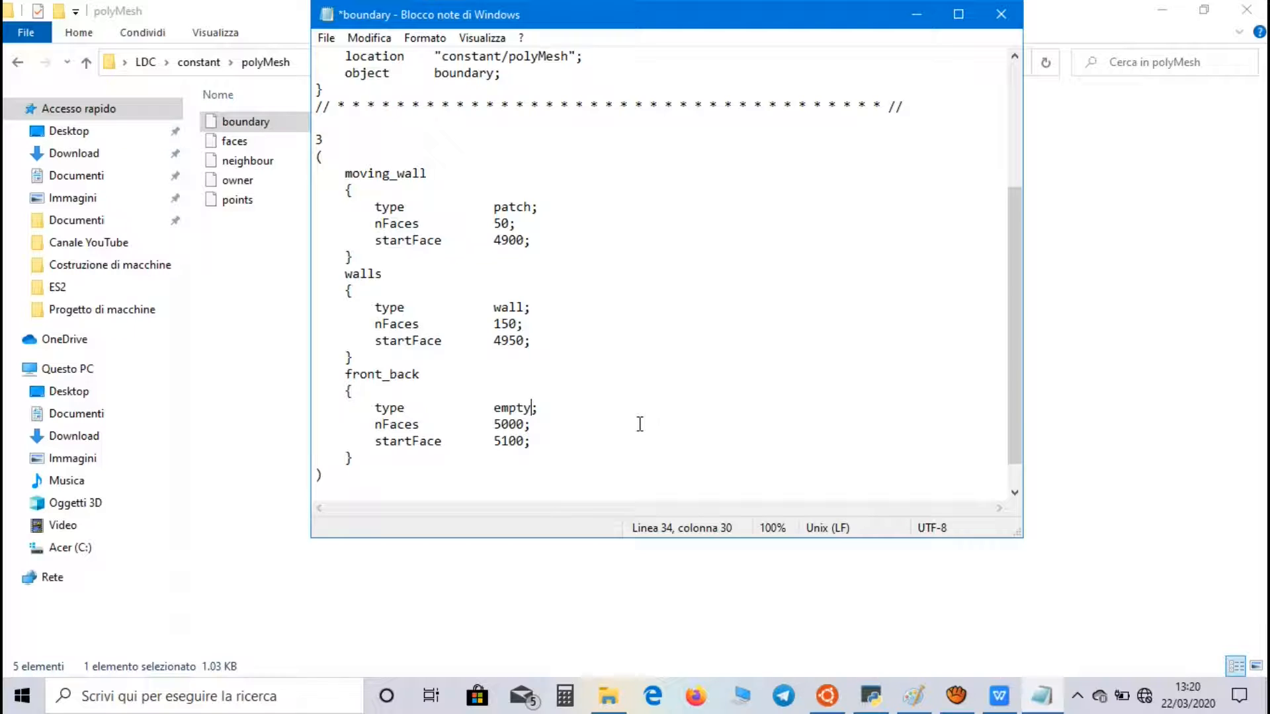
mouse_move(638, 413)
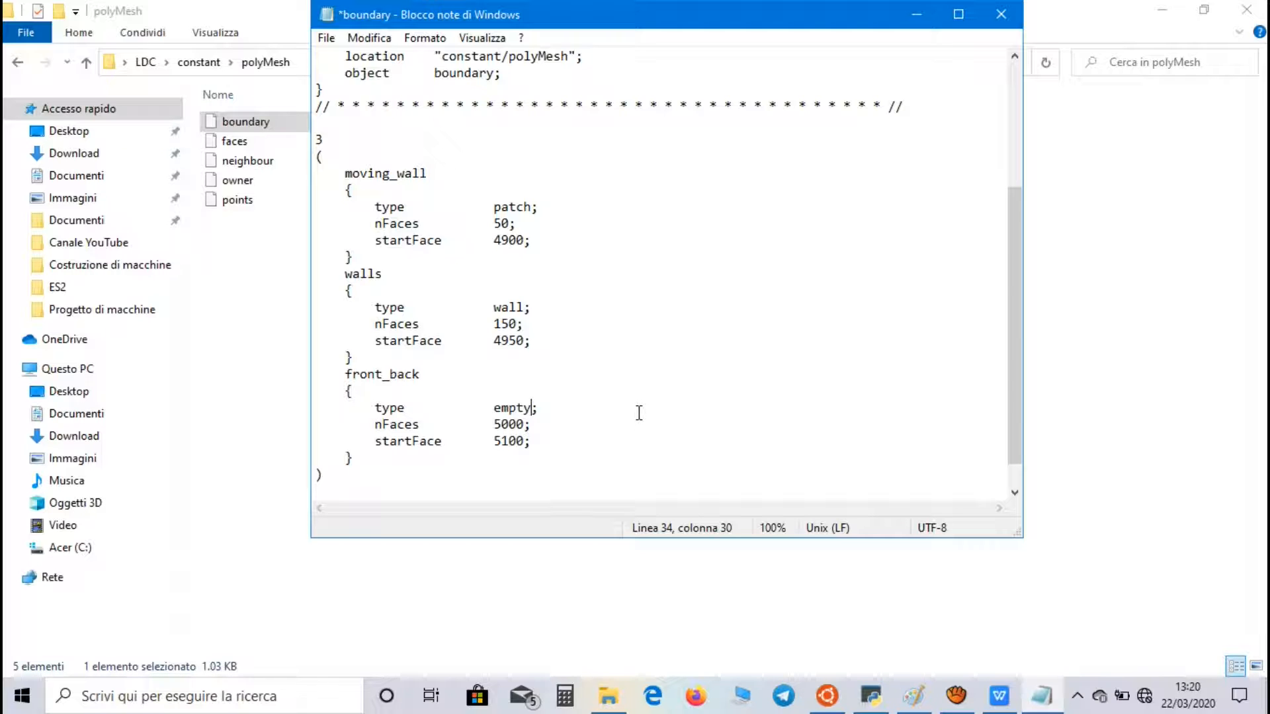
mouse_move(333, 54)
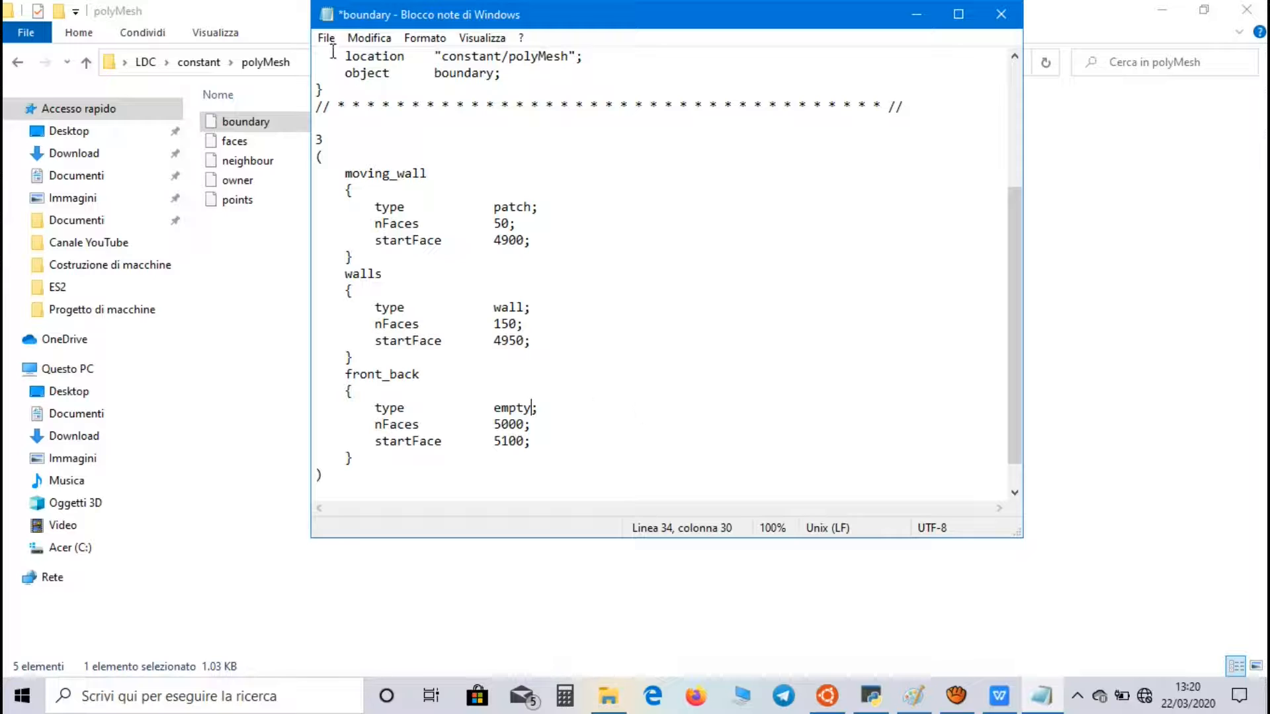
click(1000, 14)
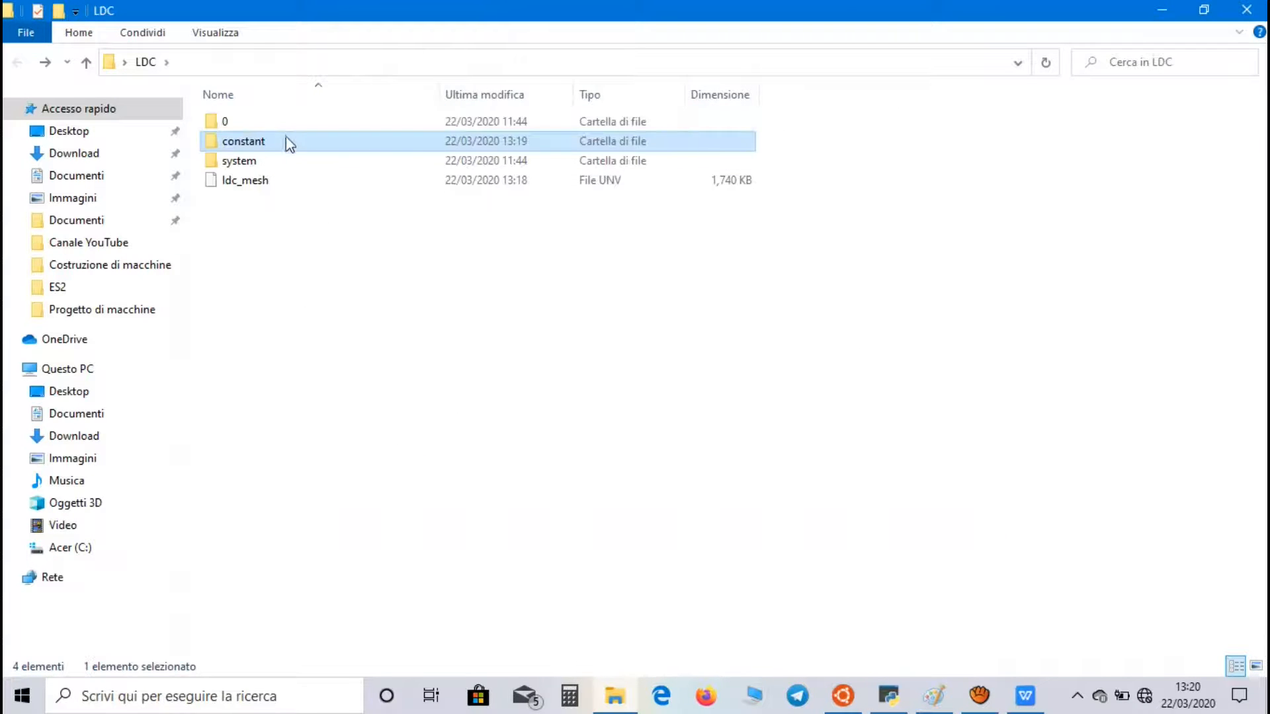
Open 0/U in Notepad, scroll through its boundary conditions, and close it.
double_click(222, 121)
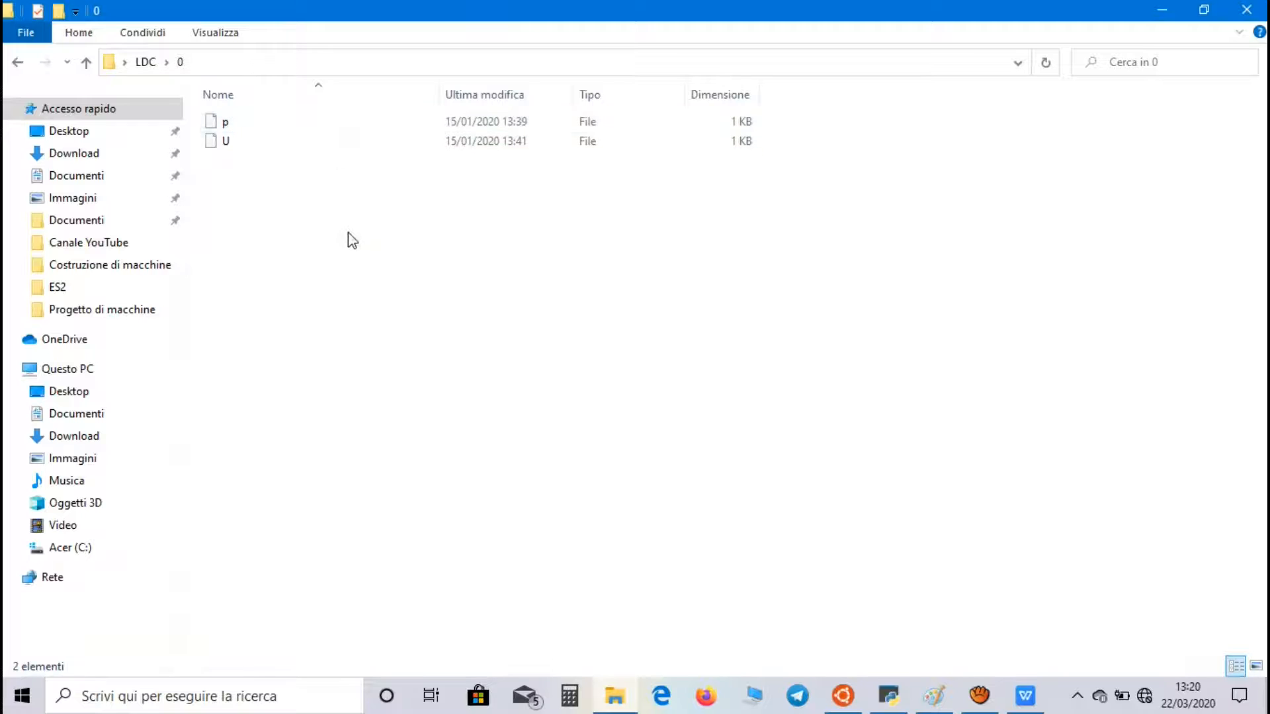
click(225, 141)
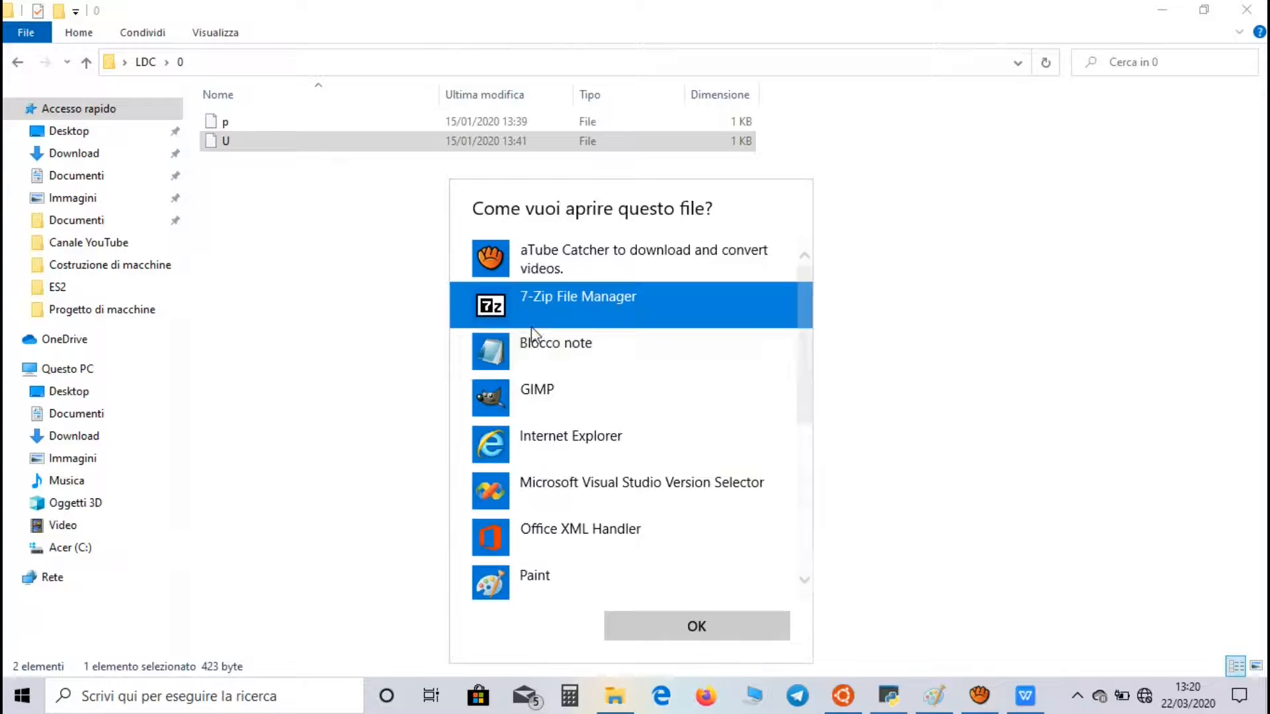
click(555, 352)
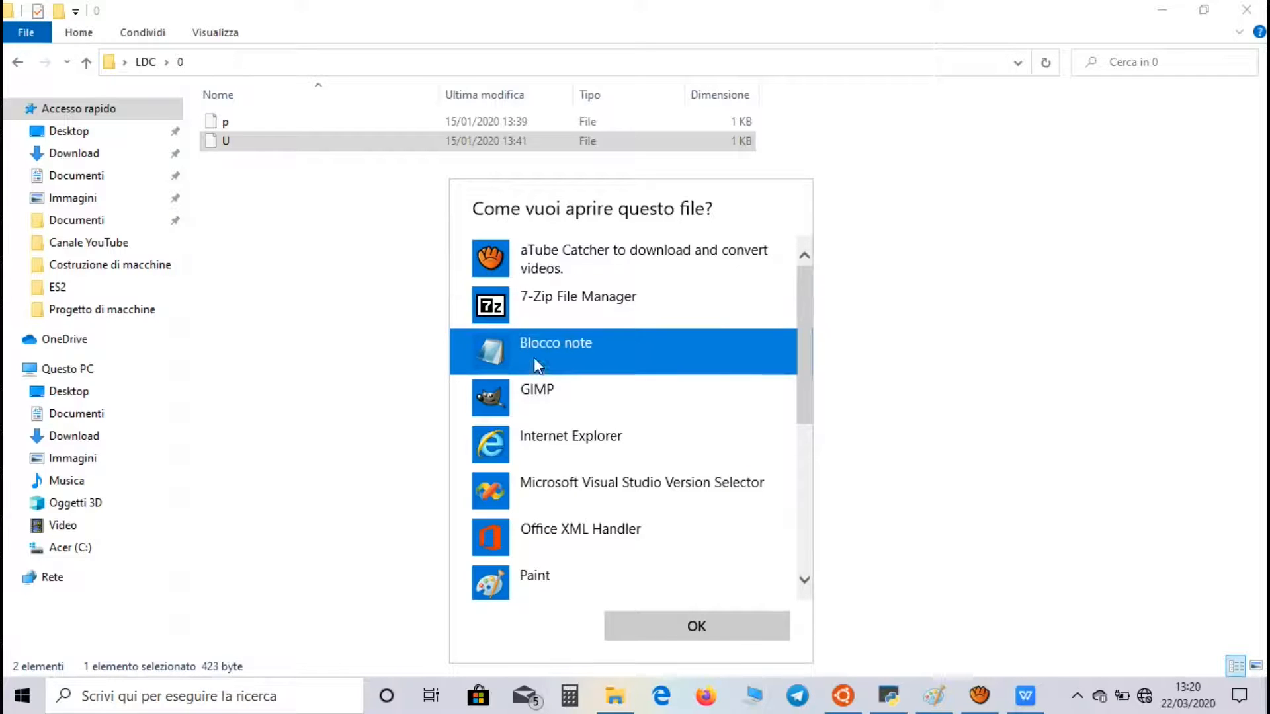
click(696, 626)
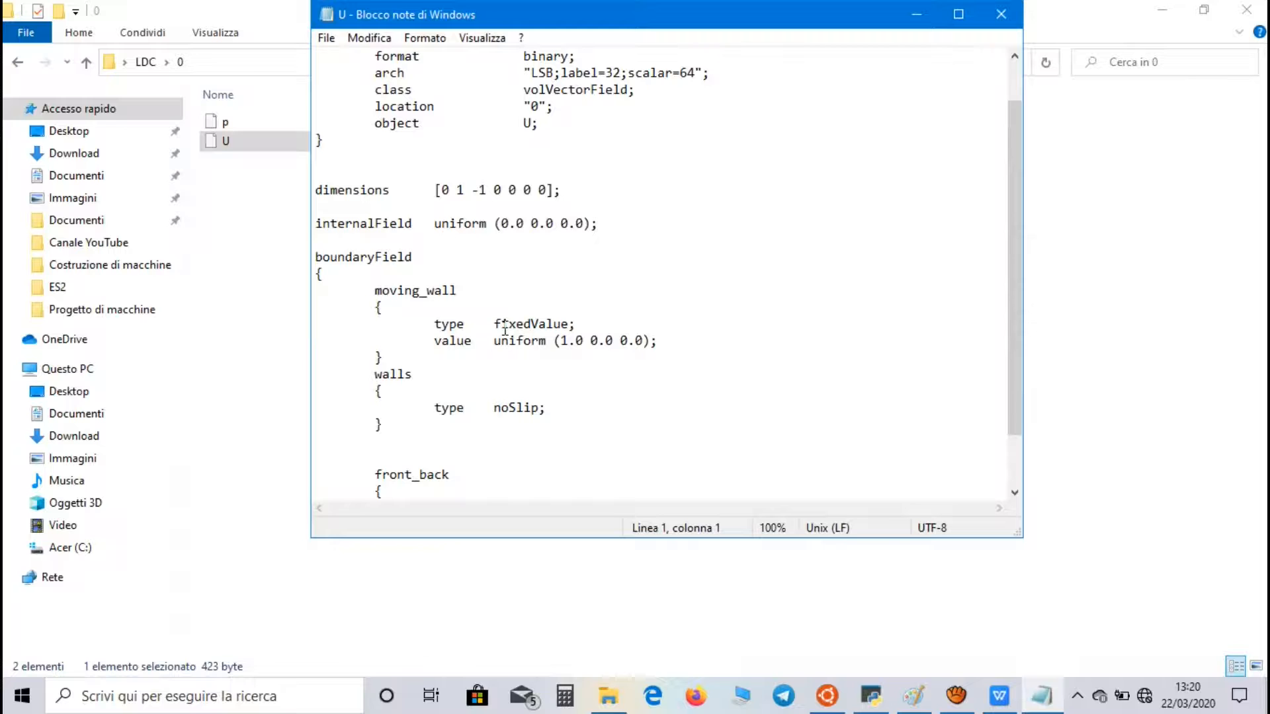
mouse_move(712, 355)
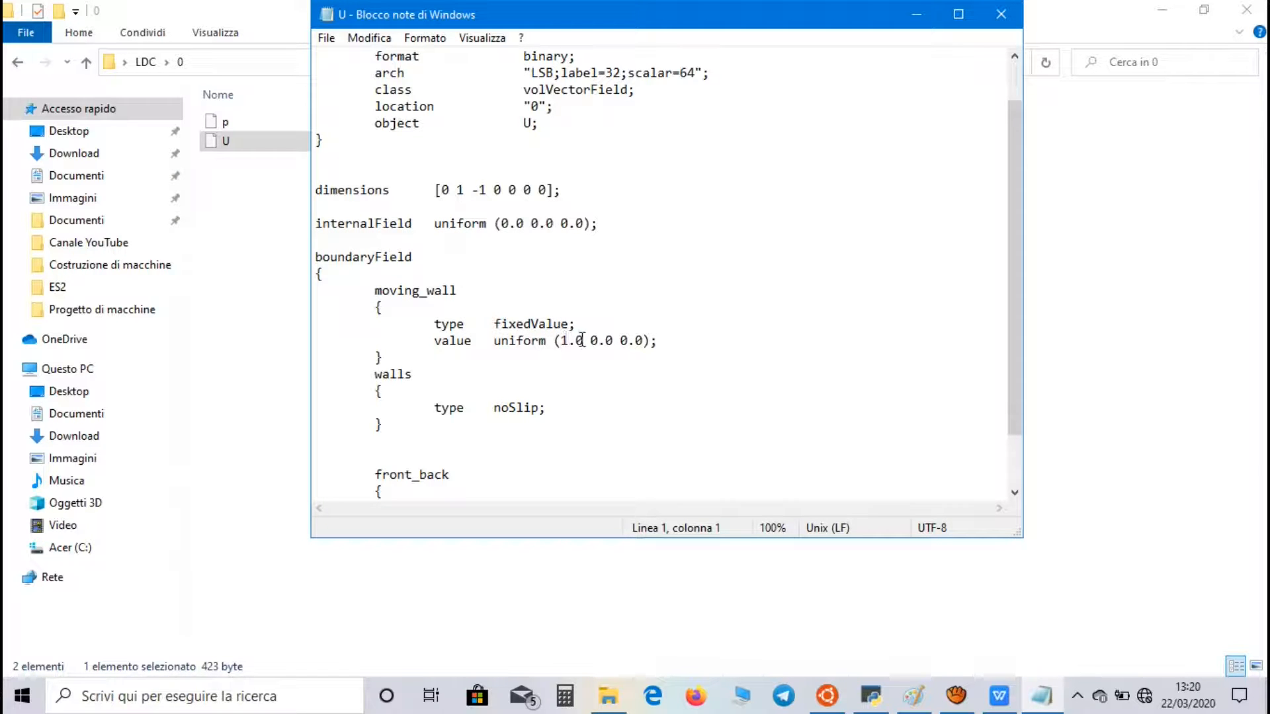
mouse_move(597, 295)
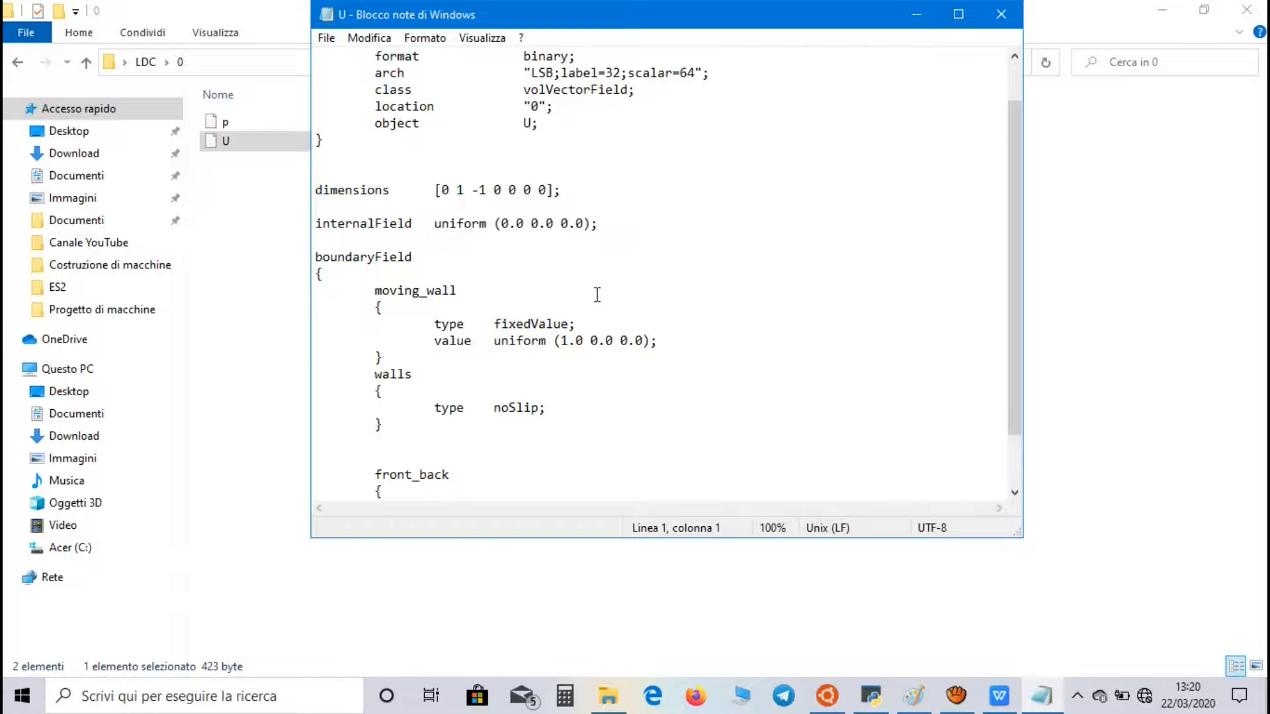
scroll(down, 3)
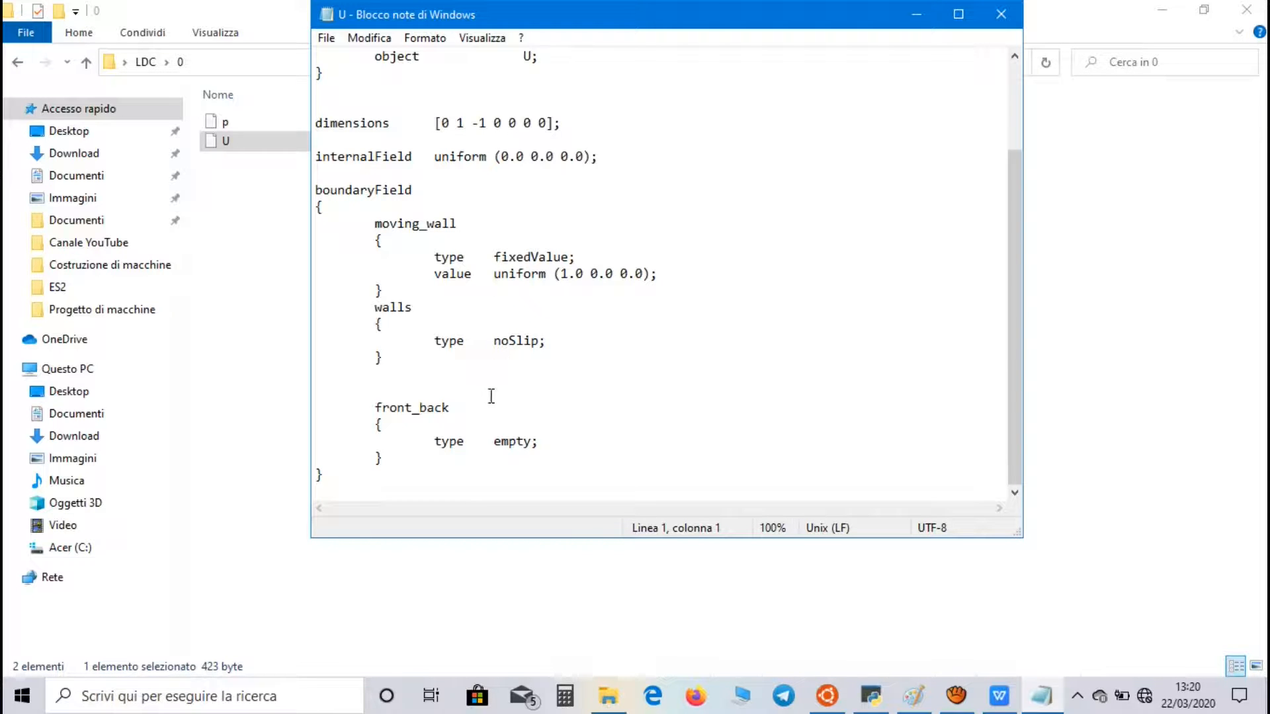
click(1000, 14)
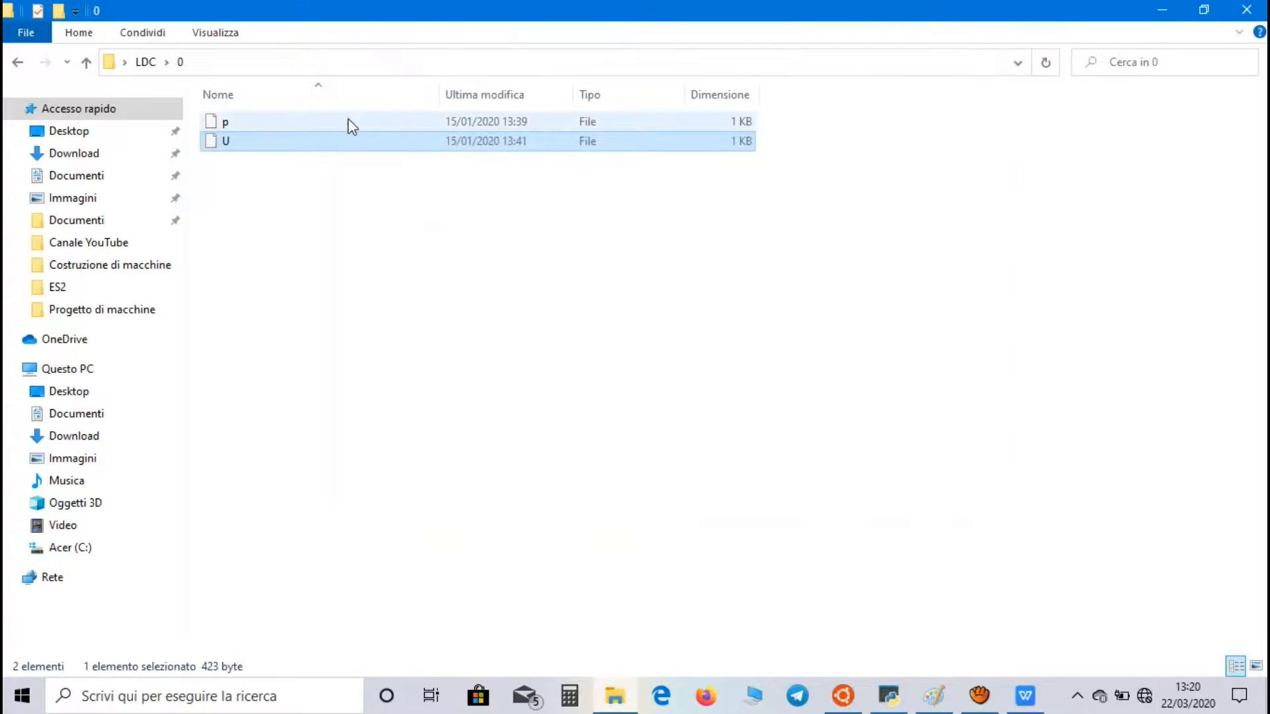
Open the p pressure file from the 0 folder in Notepad.
double_click(225, 121)
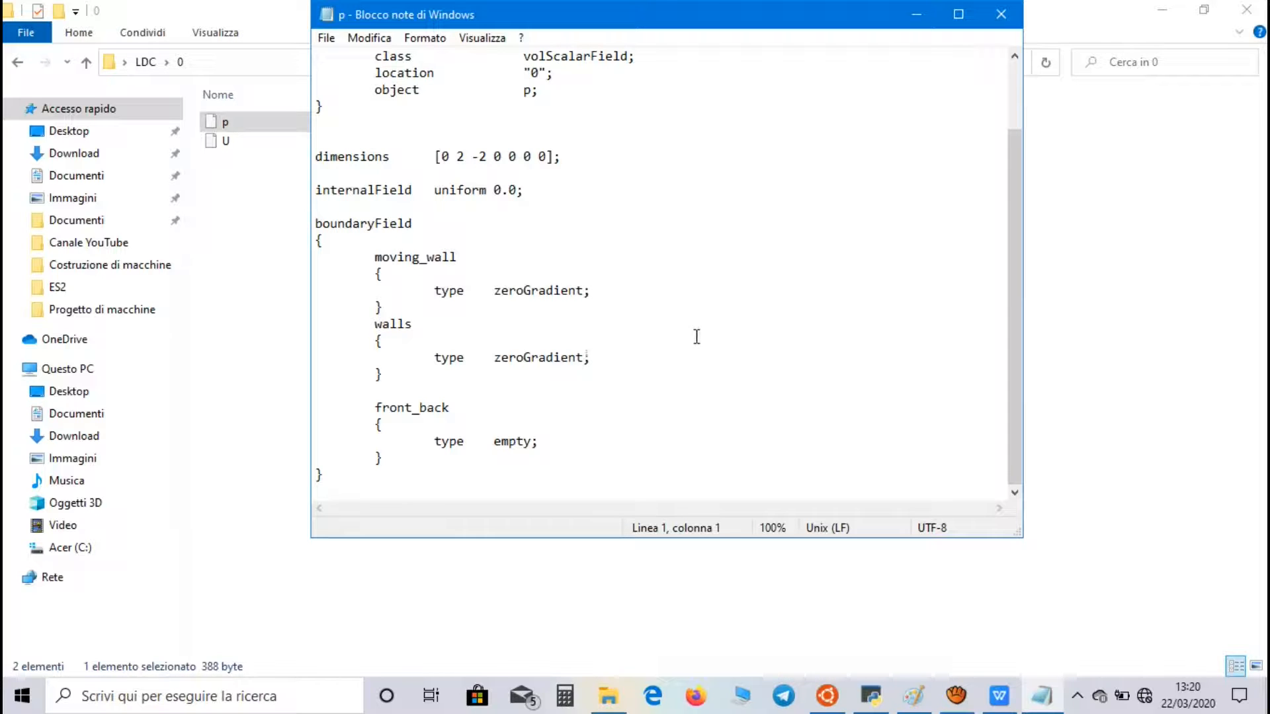
mouse_move(473, 316)
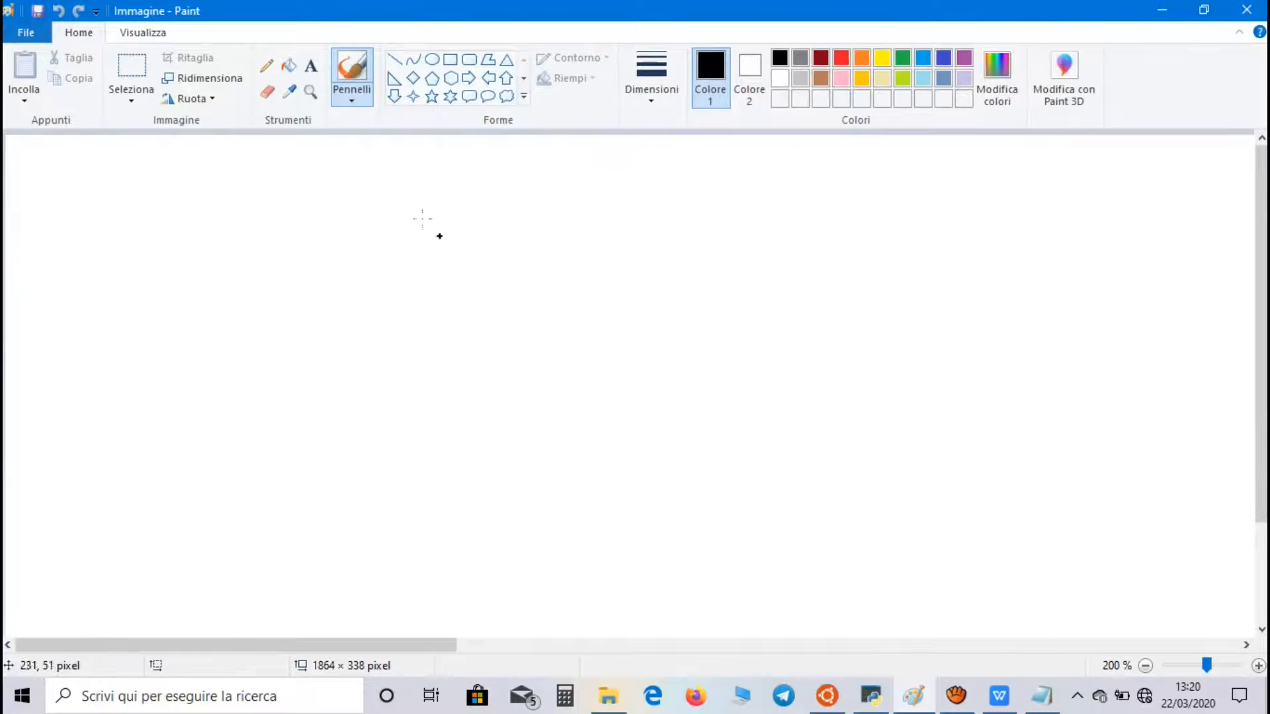
Sketch a wall line, a rising boundary-layer curve and four vertical velocity profile lines.
drag(270, 376, 510, 391)
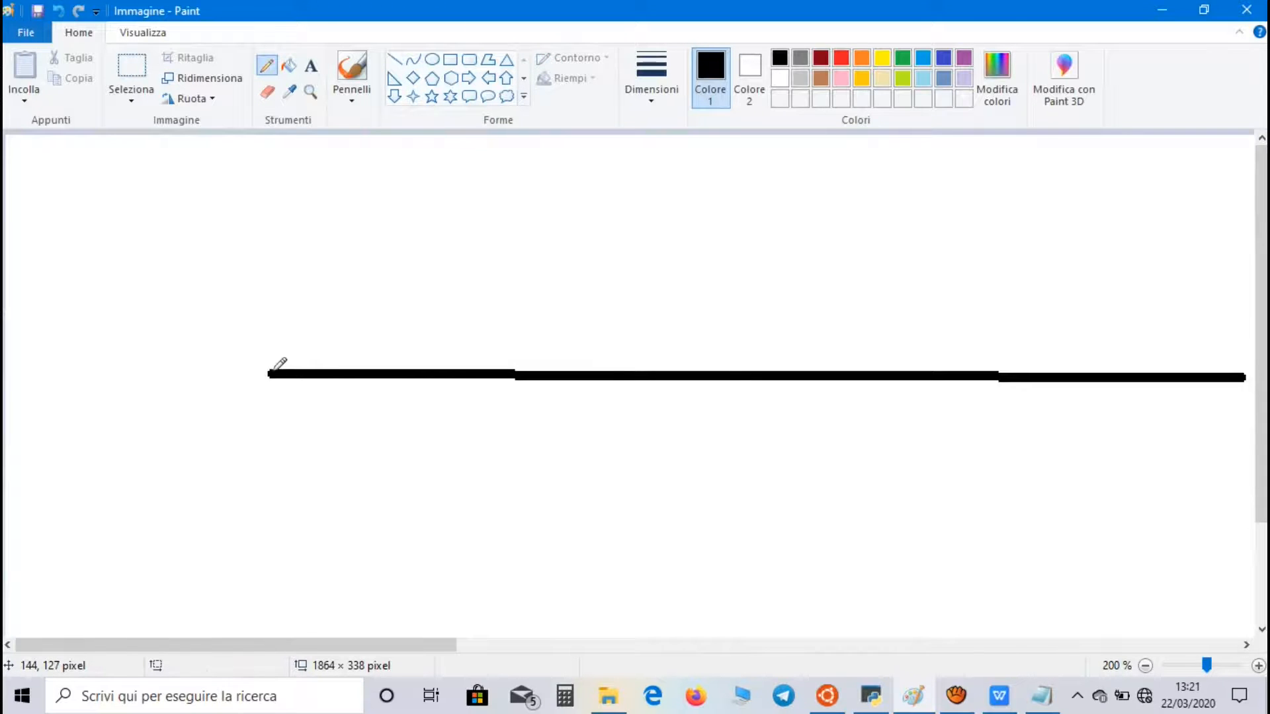
drag(275, 372, 1021, 195)
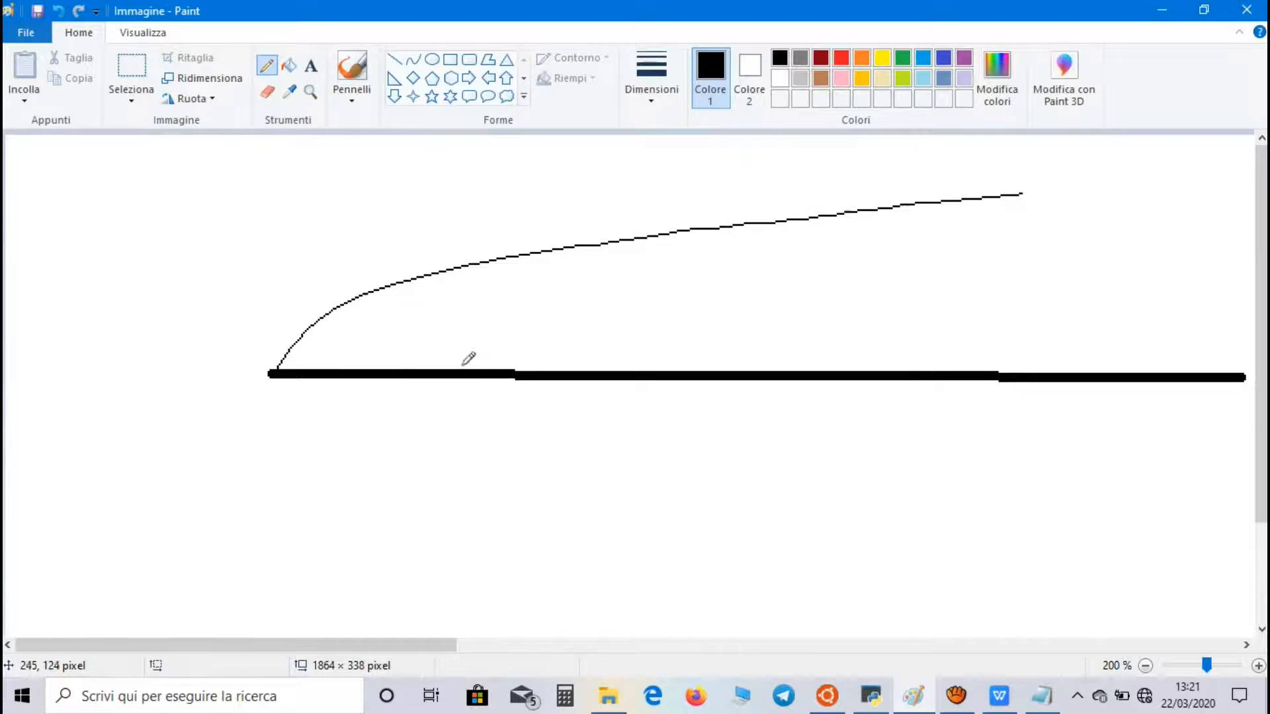
mouse_move(470, 357)
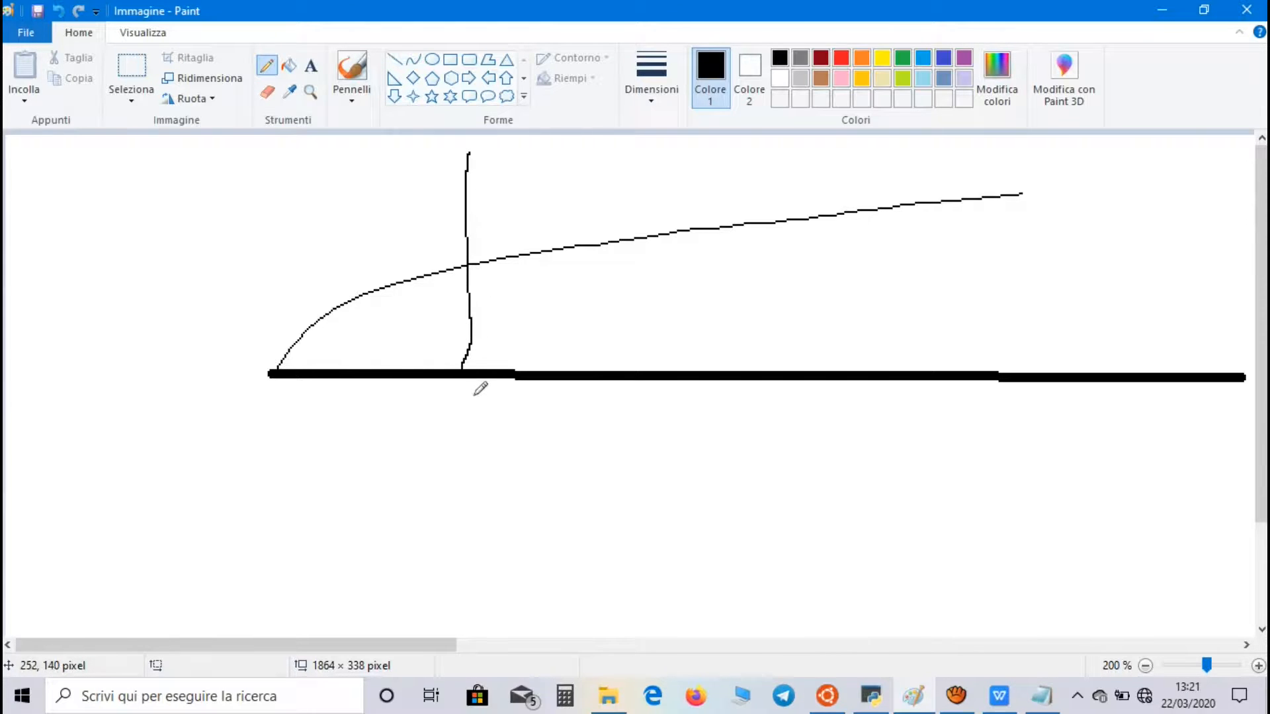
drag(469, 368, 519, 308)
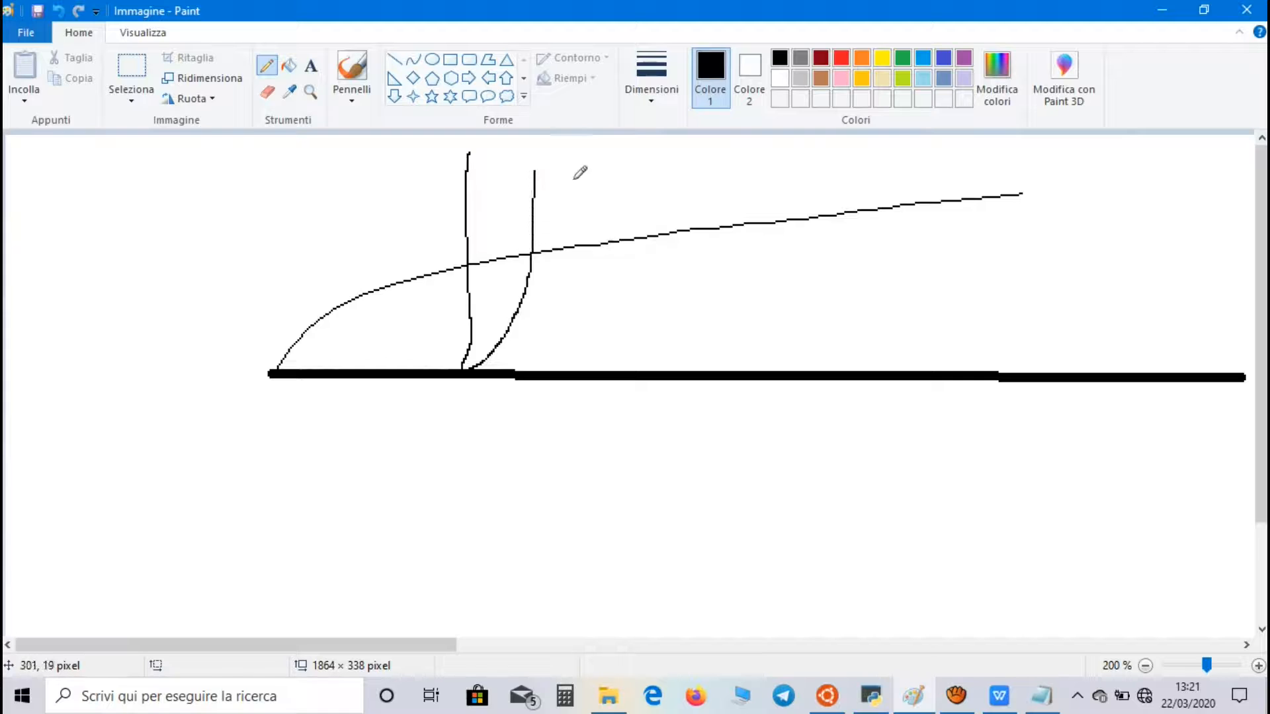
drag(636, 182, 636, 368)
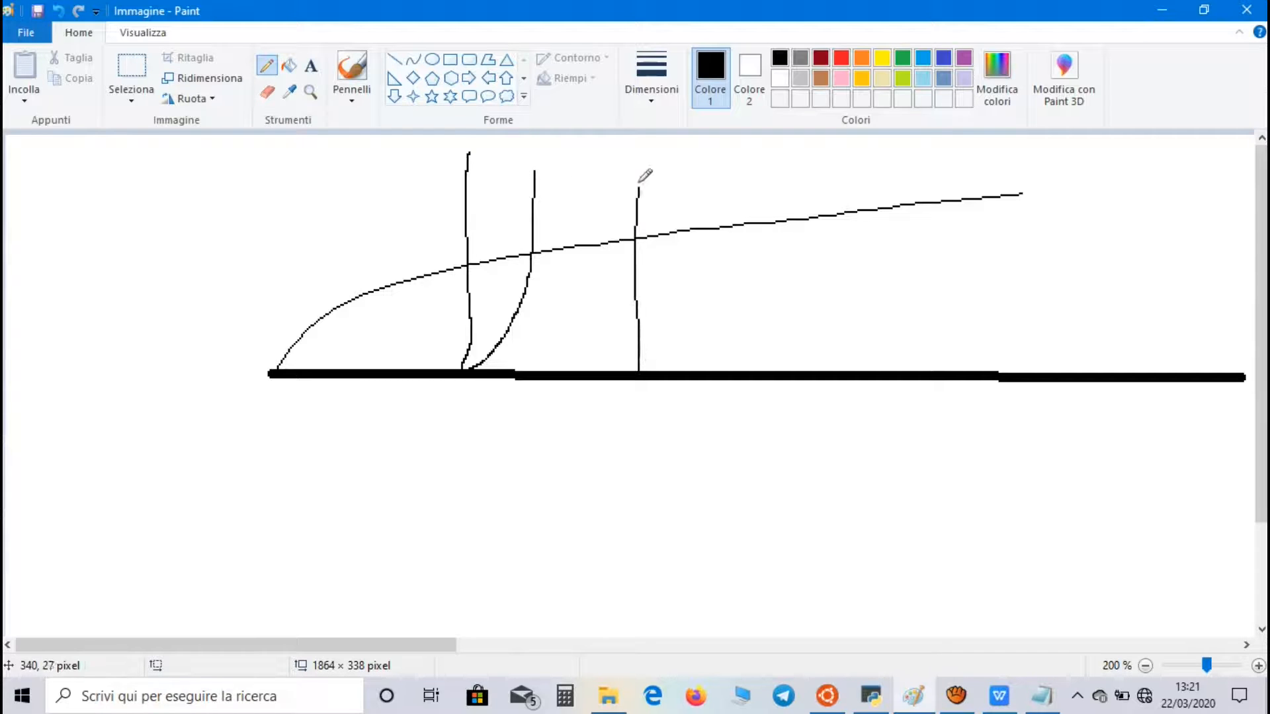
drag(739, 292, 739, 369)
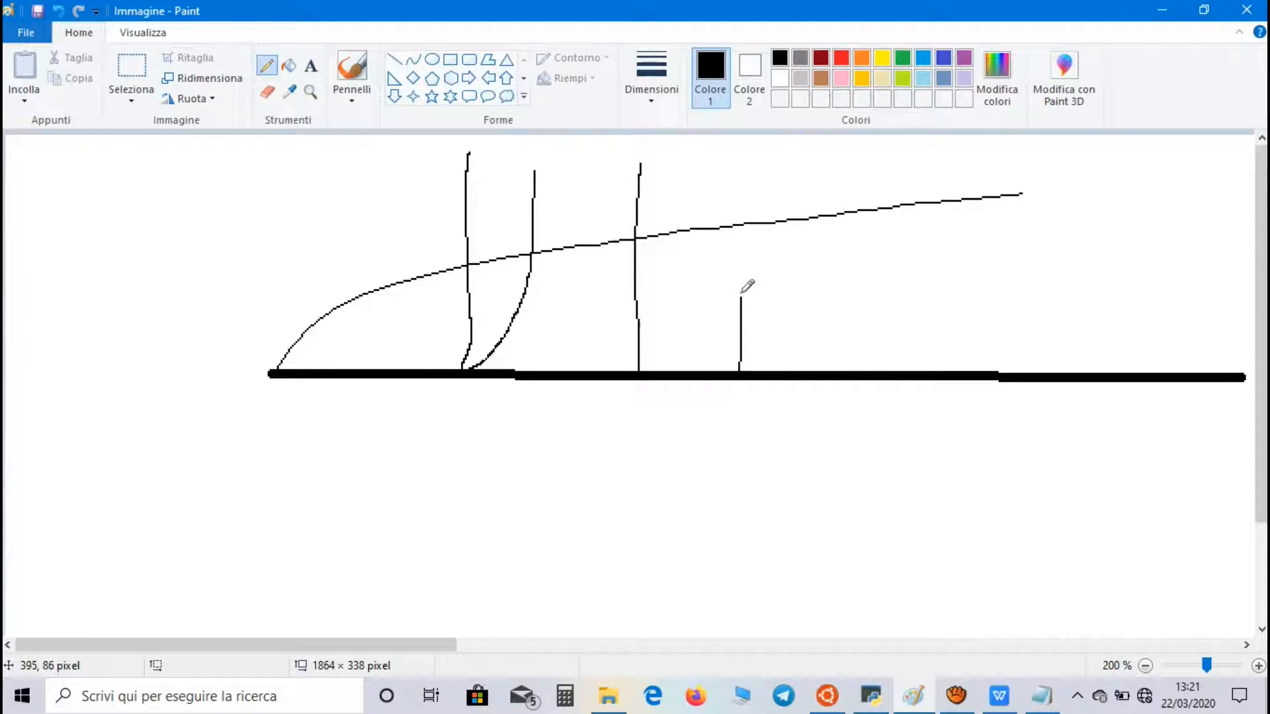
drag(737, 364, 749, 170)
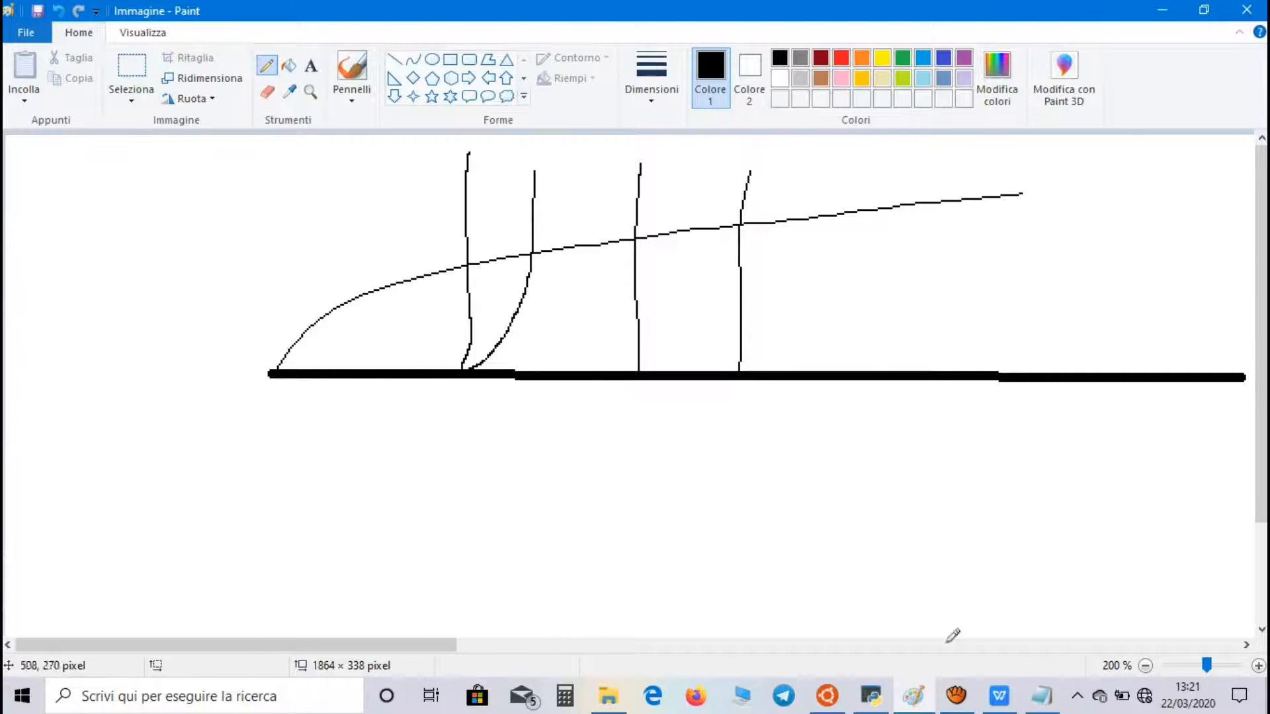
click(998, 694)
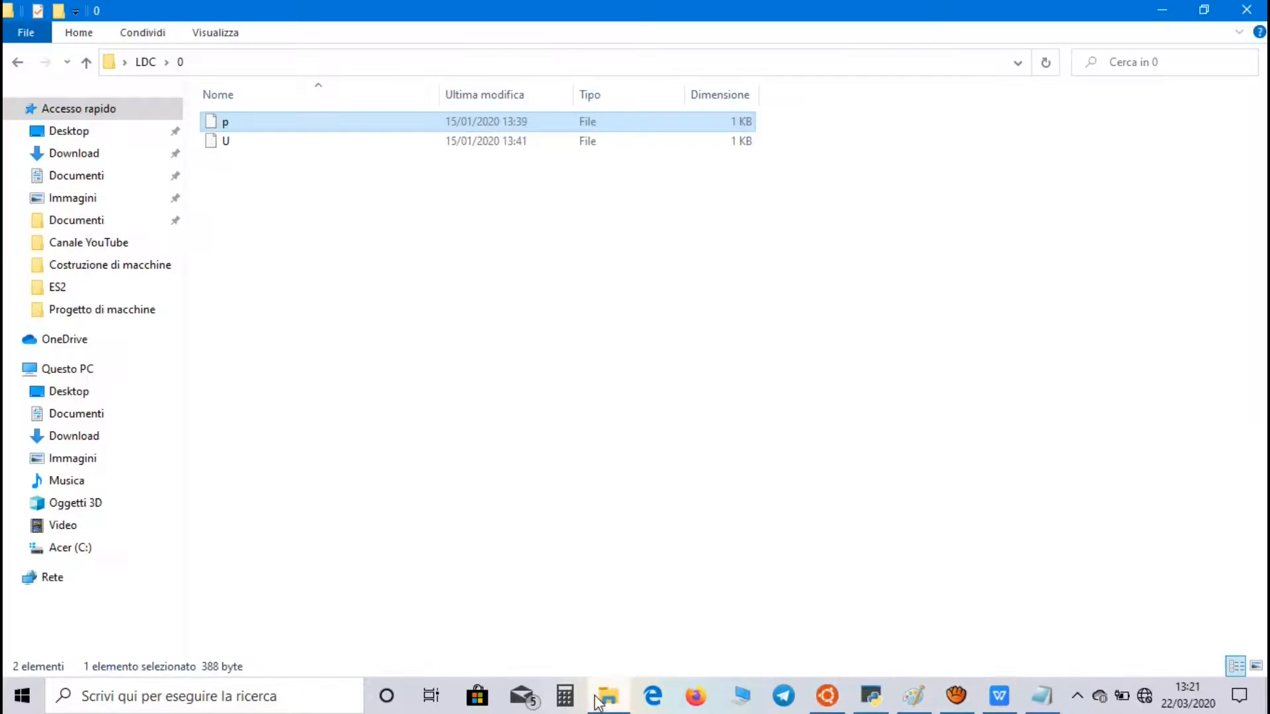
Go from the LDC folder into system and open controlDict, bringing up the app chooser.
double_click(226, 122)
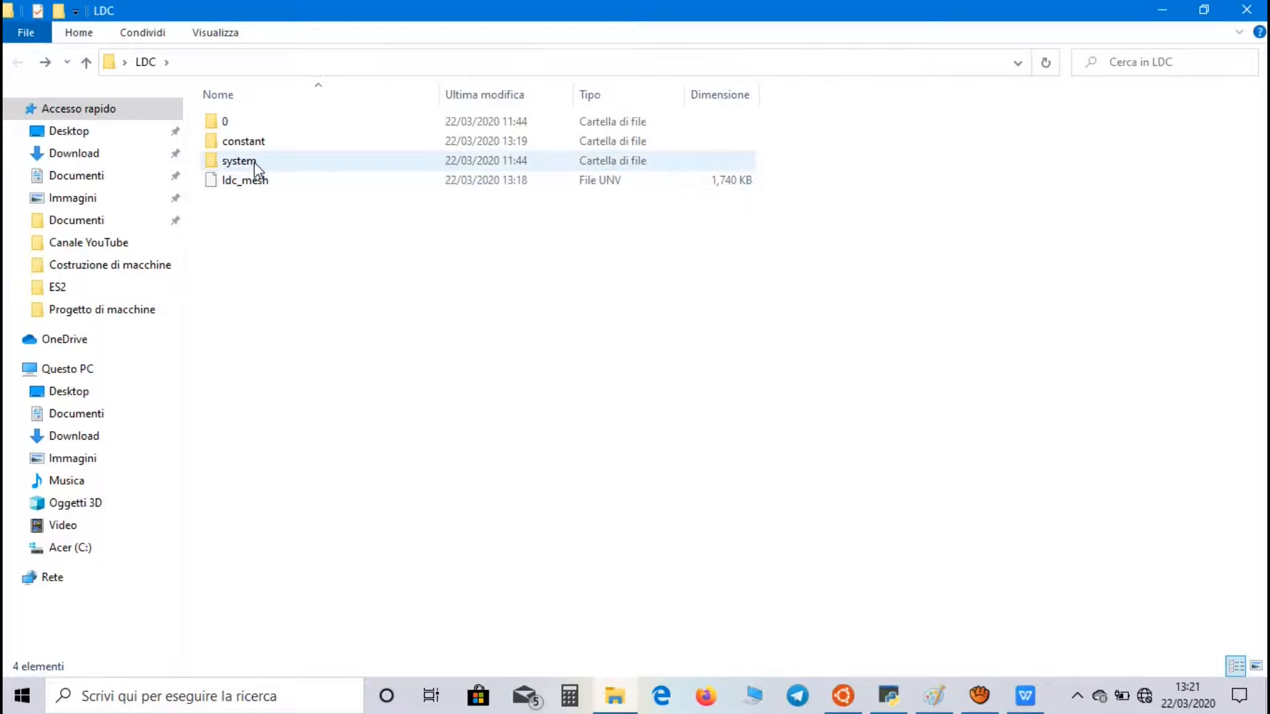
double_click(236, 161)
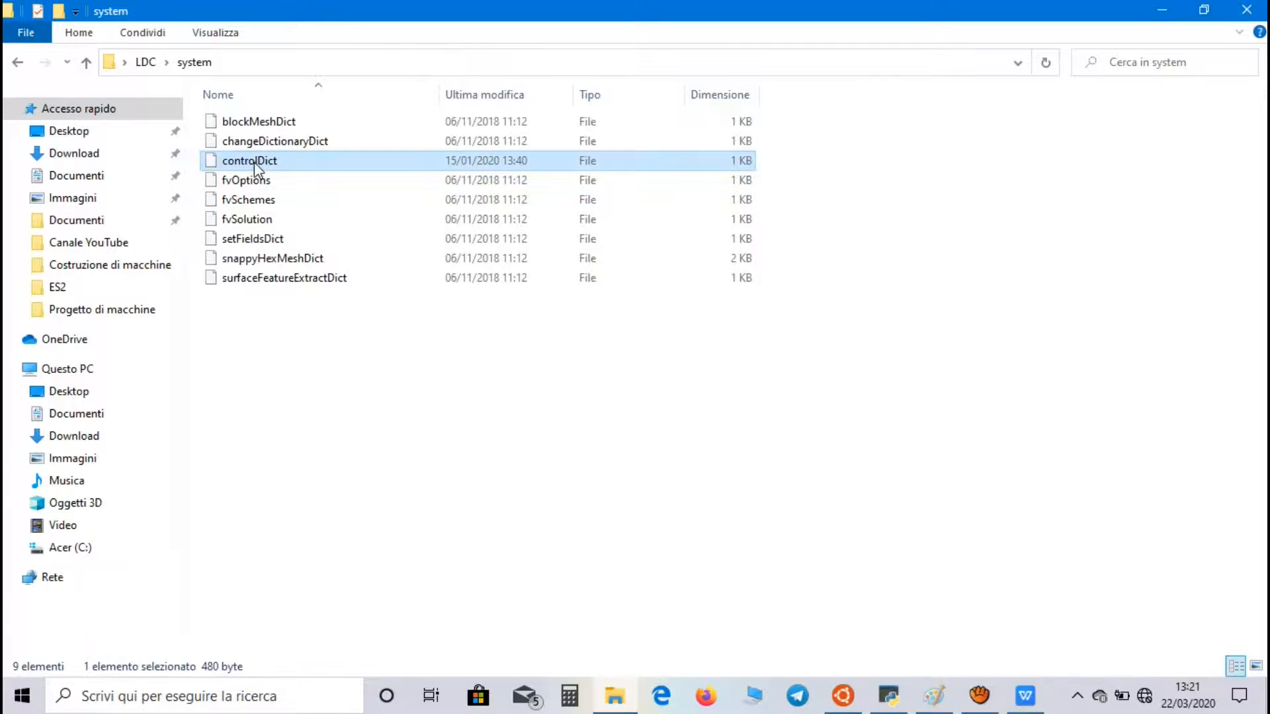
double_click(249, 161)
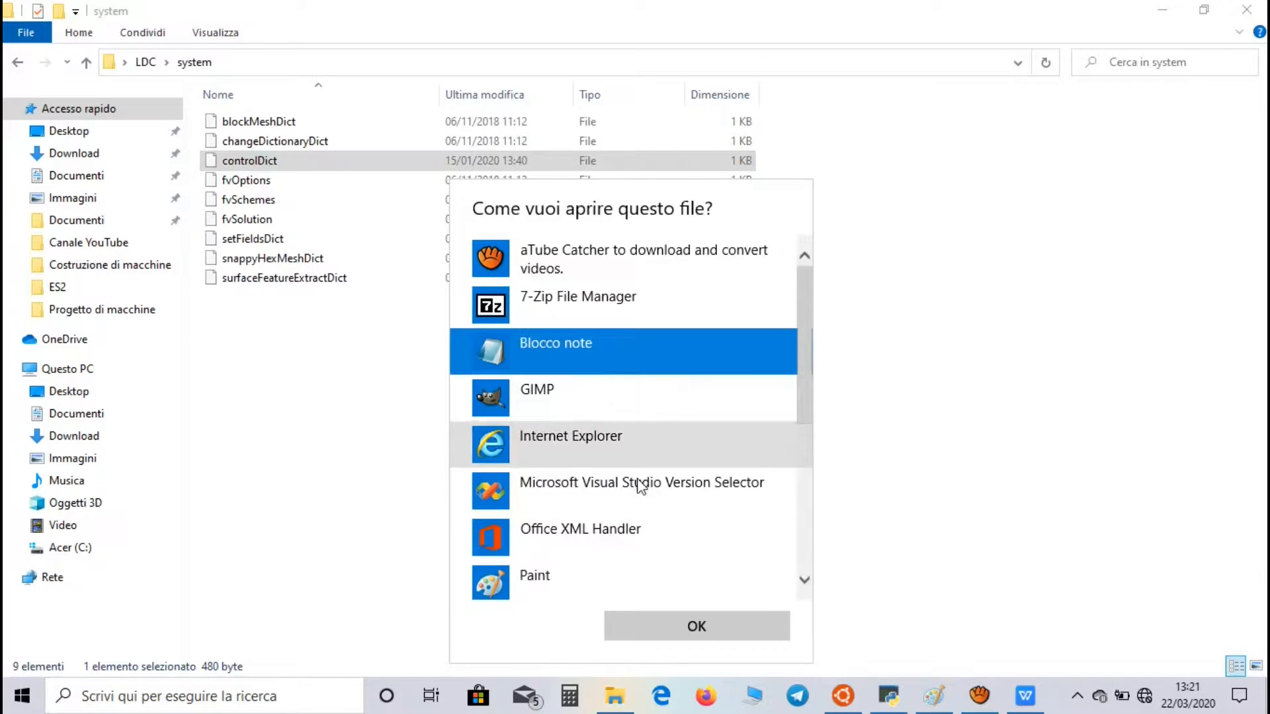
View controlDict in Notepad: simpleFoam, endTime 1000, deltaT 0.1, writeInterval 100.
click(696, 626)
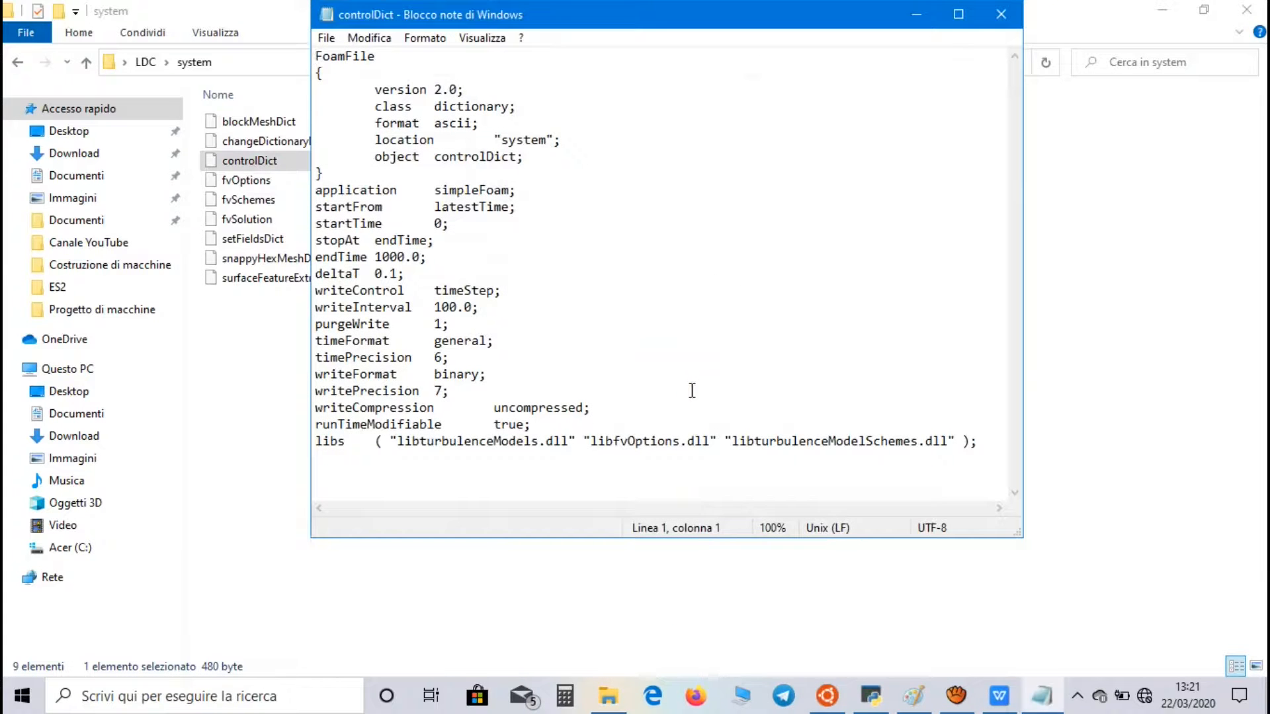
mouse_move(529, 278)
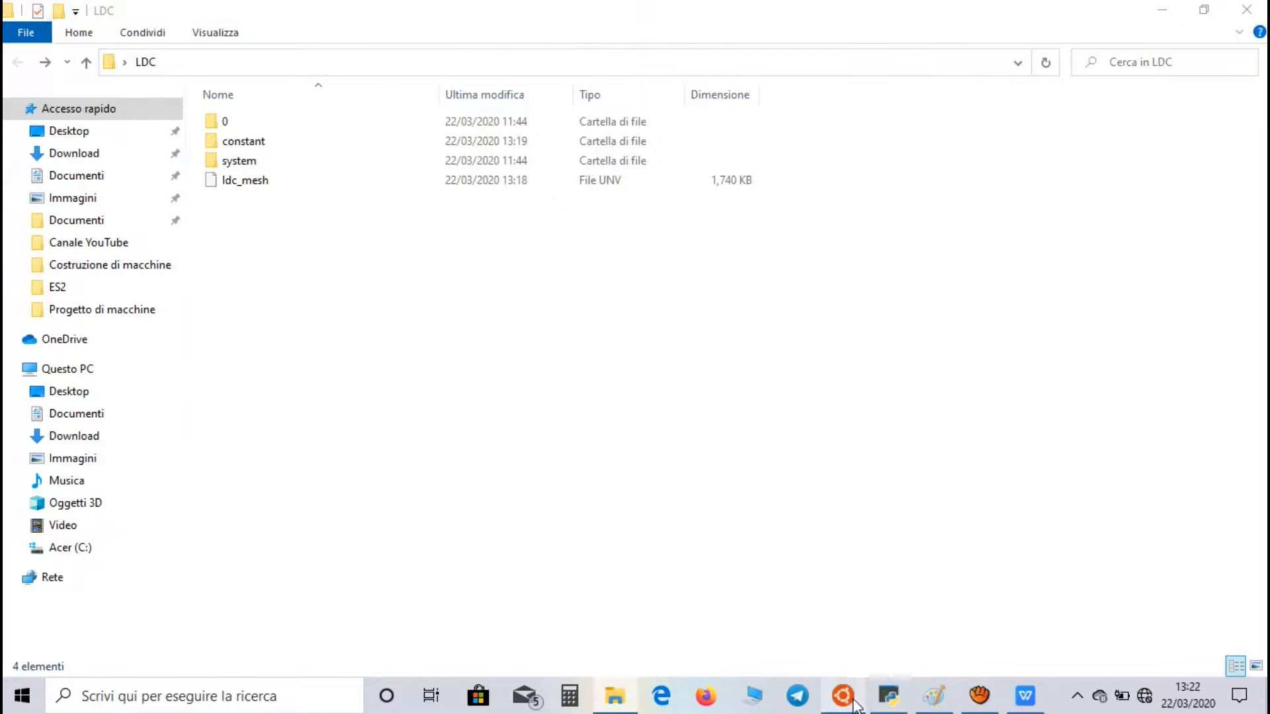
Run simpleFoam in the Ubuntu terminal until it converges at time 23.9.
click(839, 696)
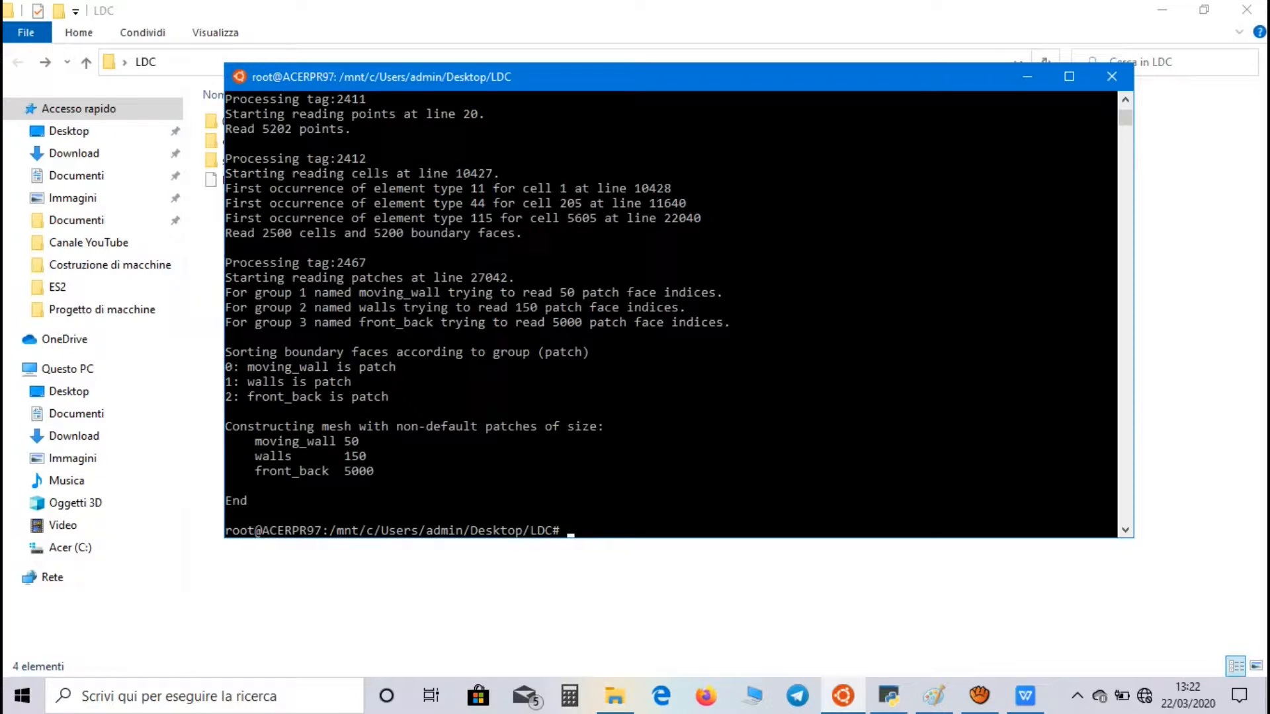
text(simple)
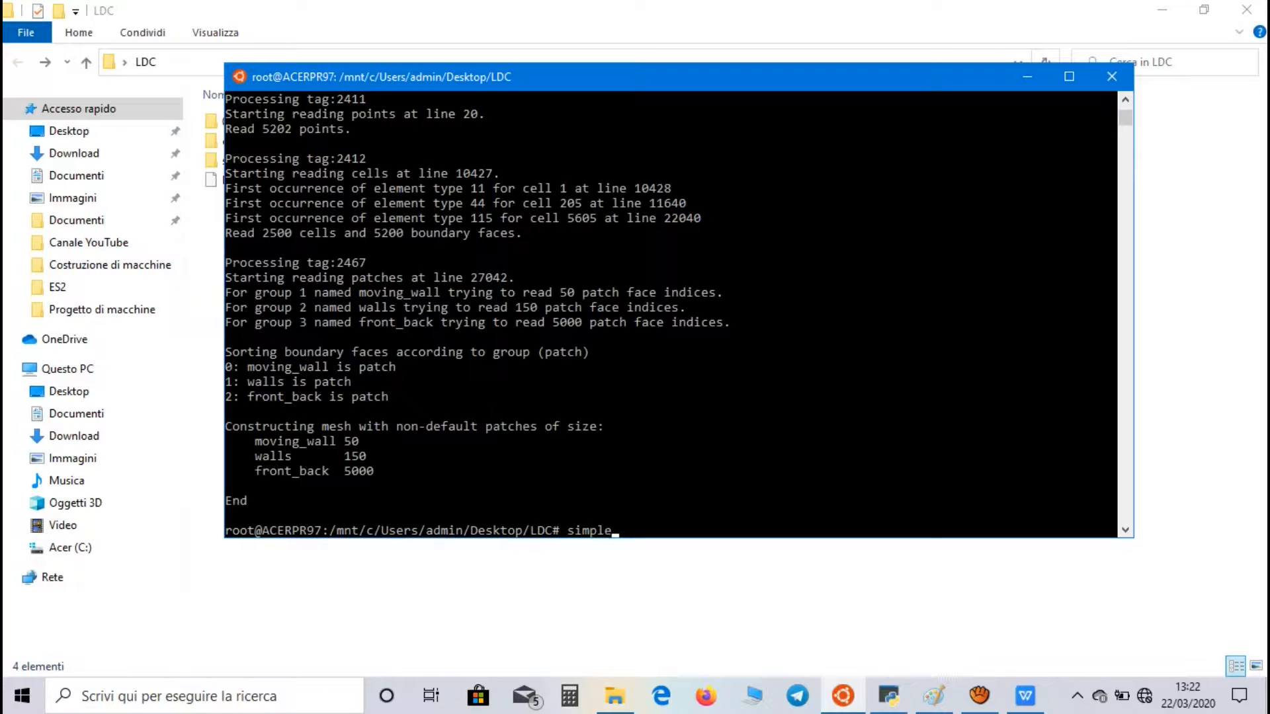
text(Foam)
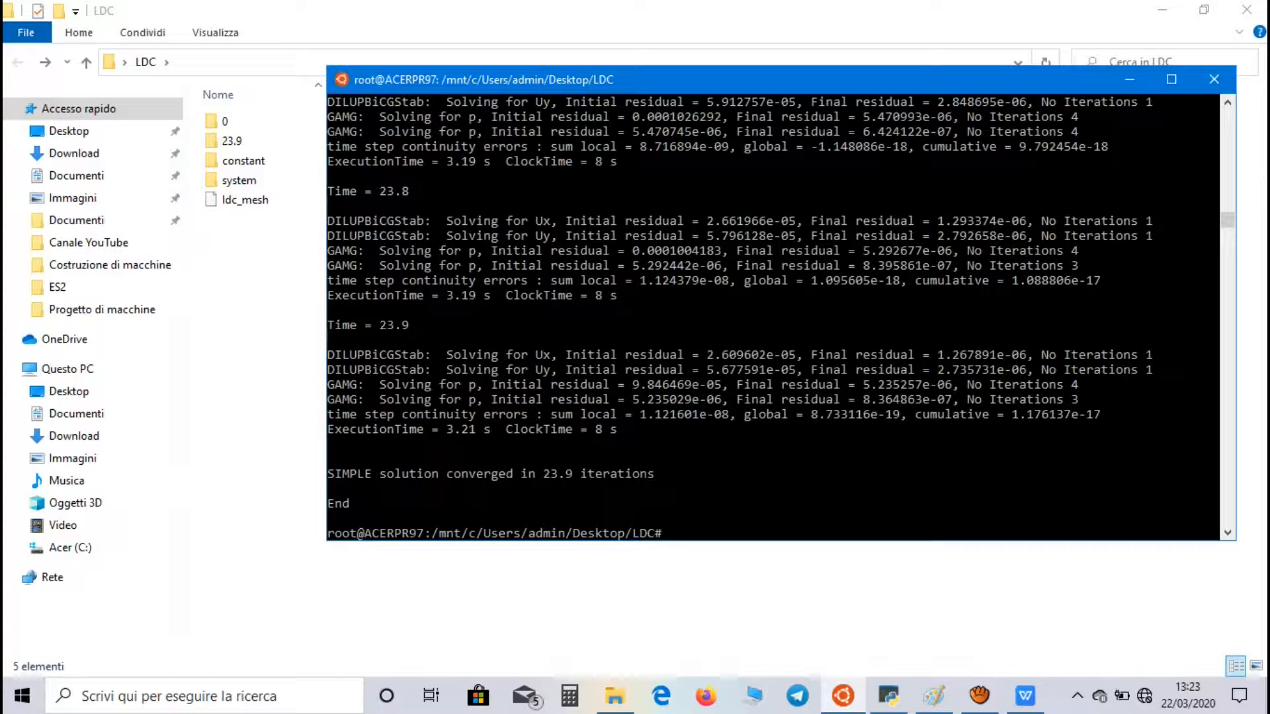
Launch paraFoam from the terminal to load LDC.OpenFOAM in ParaView.
text(p)
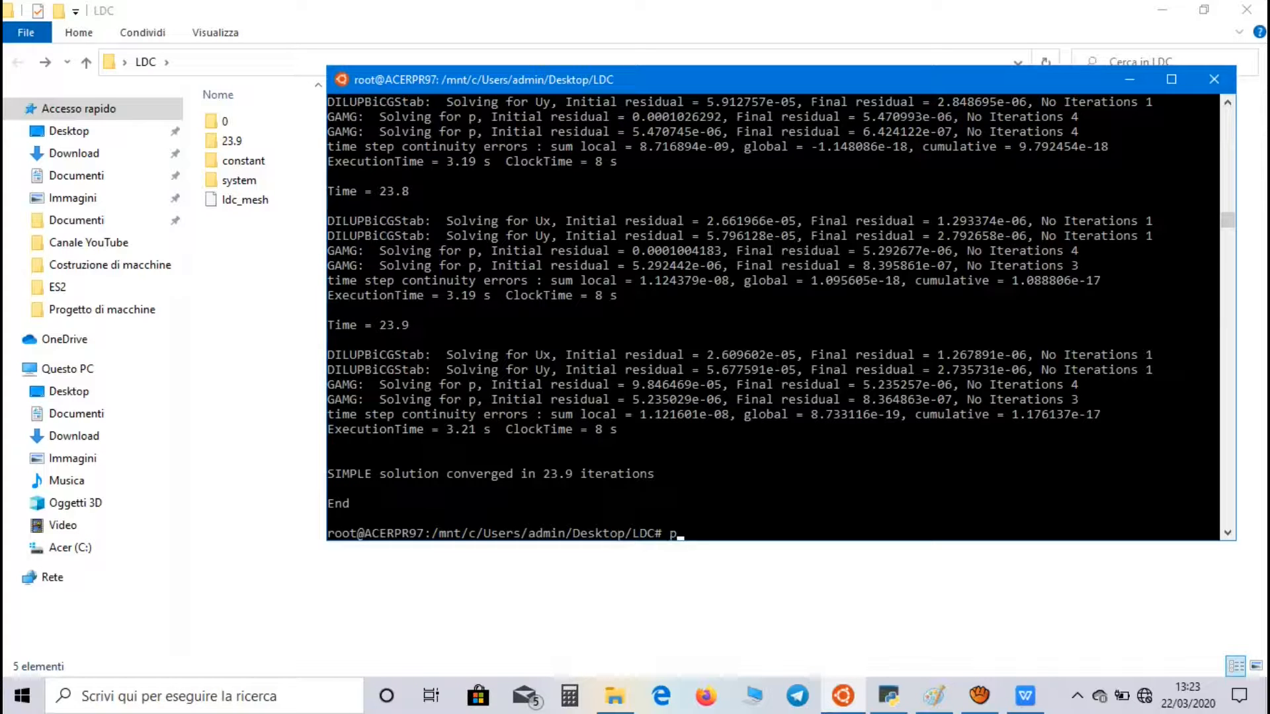
text(ara)
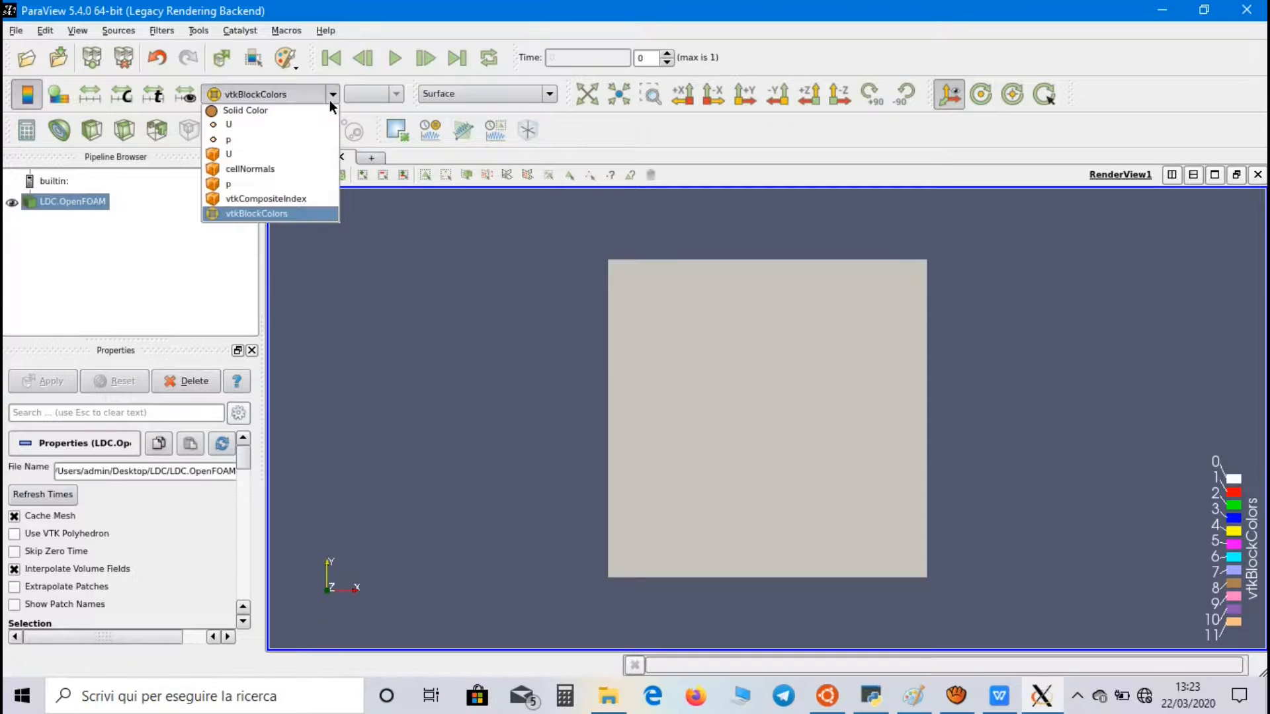
Colour the cavity by velocity U and jump to the last time step.
click(257, 213)
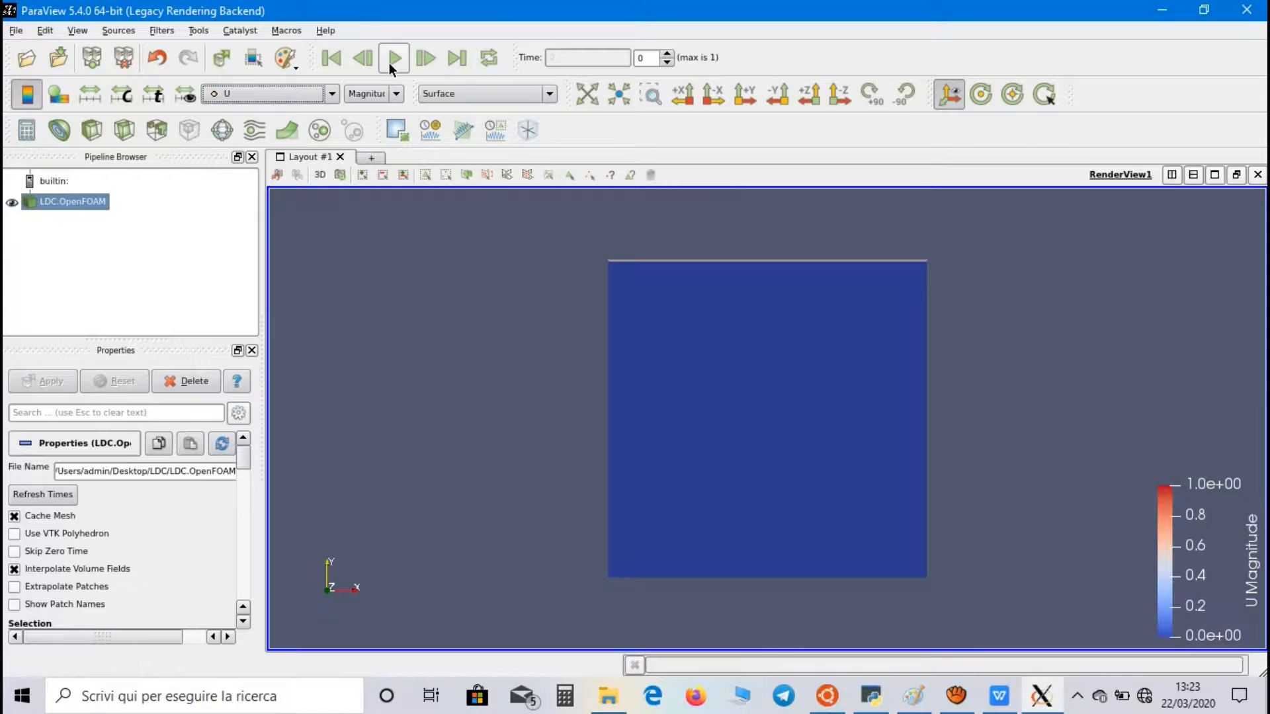
mouse_move(393, 66)
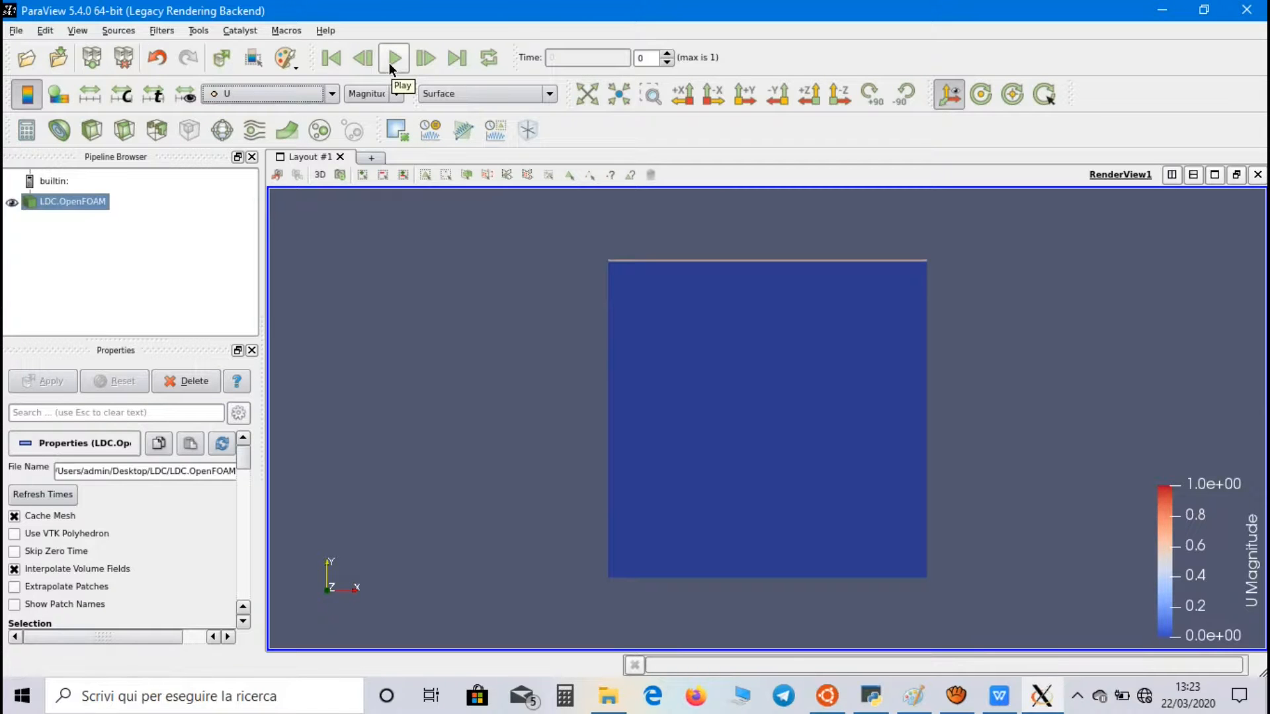
click(394, 58)
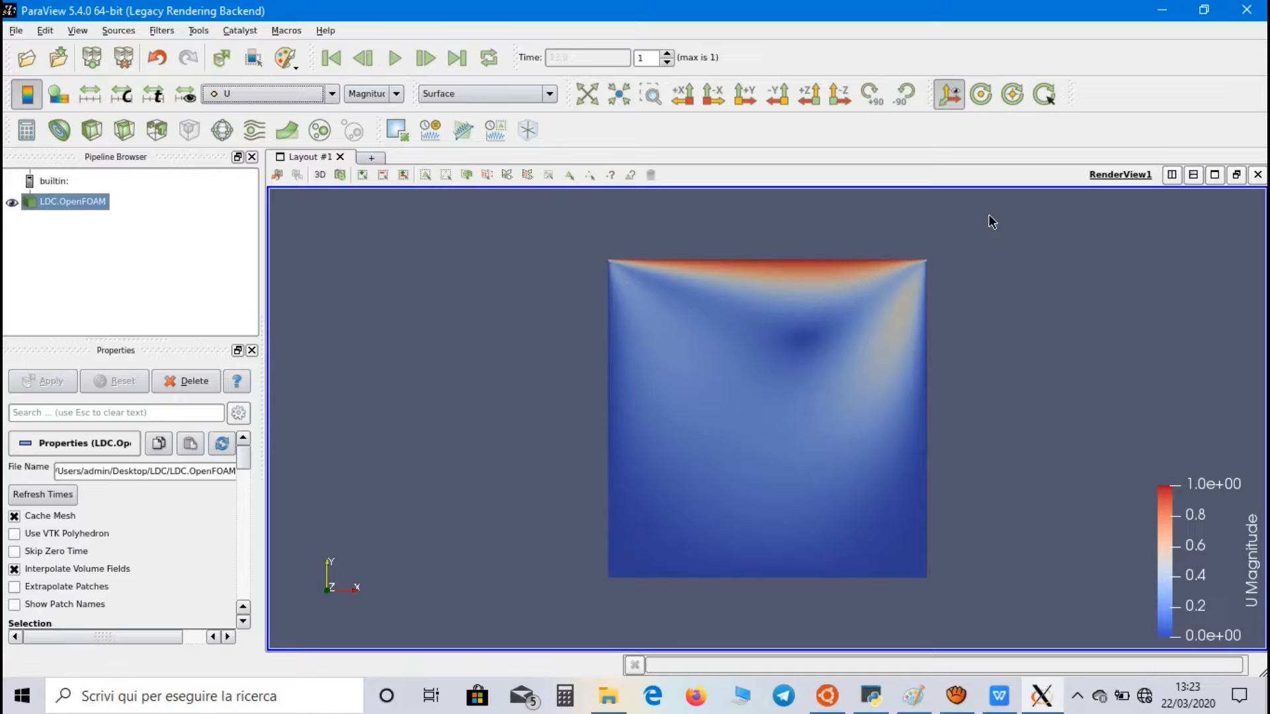
mouse_move(858, 281)
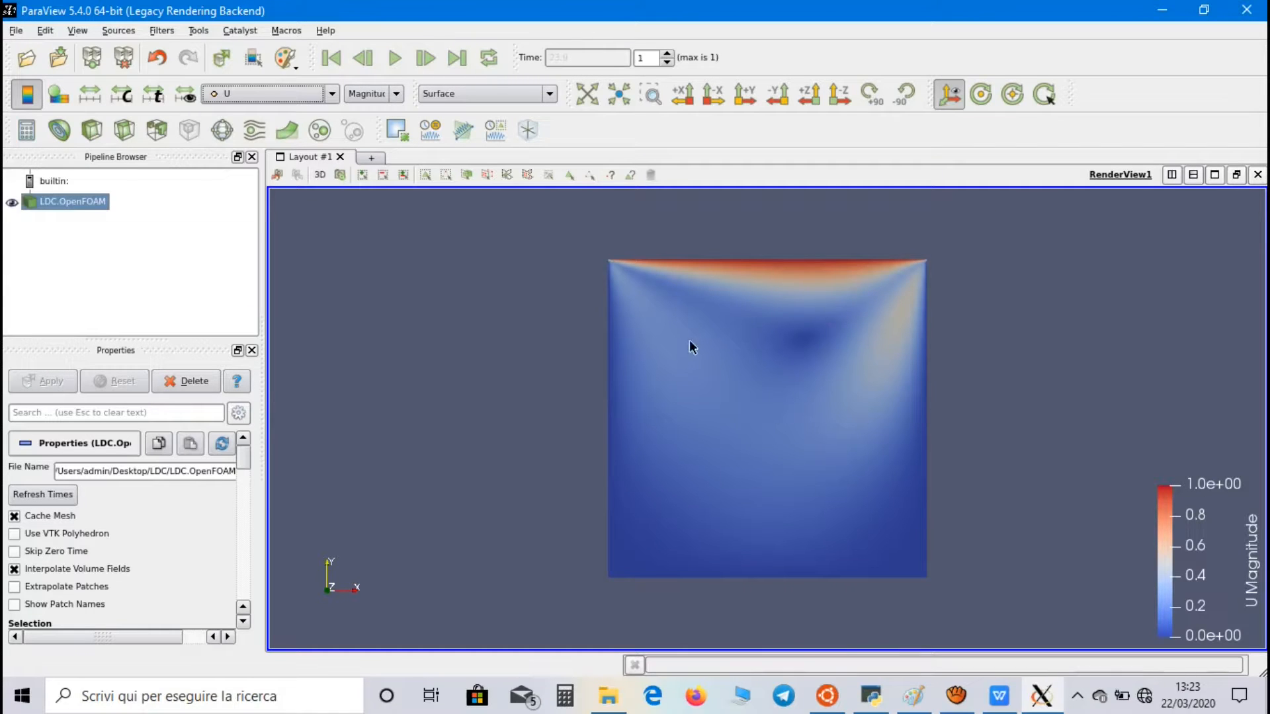
mouse_move(613, 292)
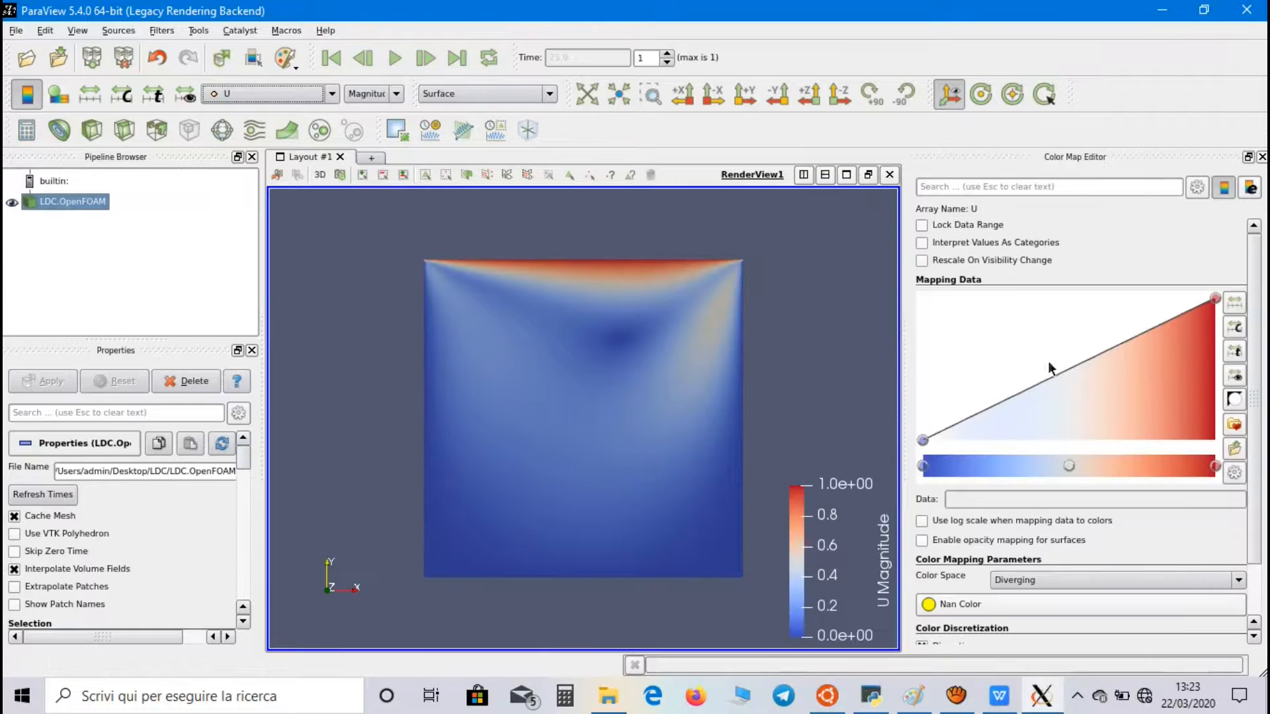
Apply the Blue to Red Rainbow preset to the velocity colour map.
click(1226, 187)
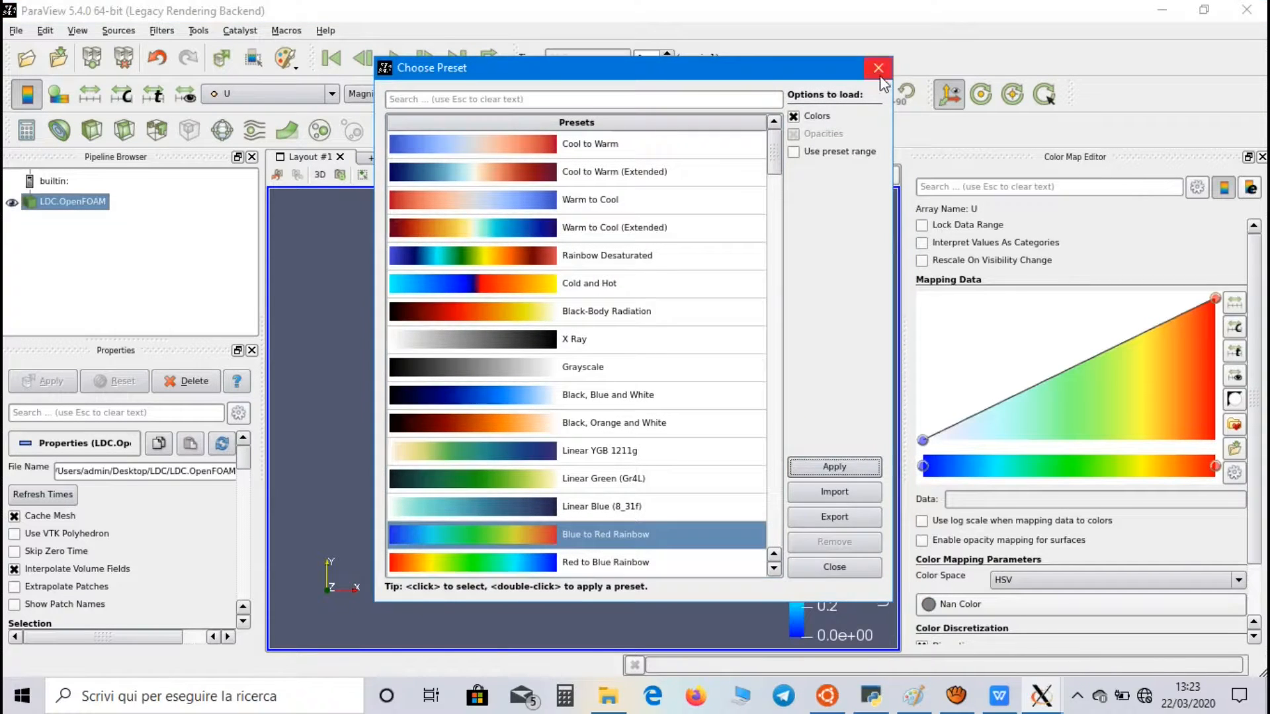
click(878, 68)
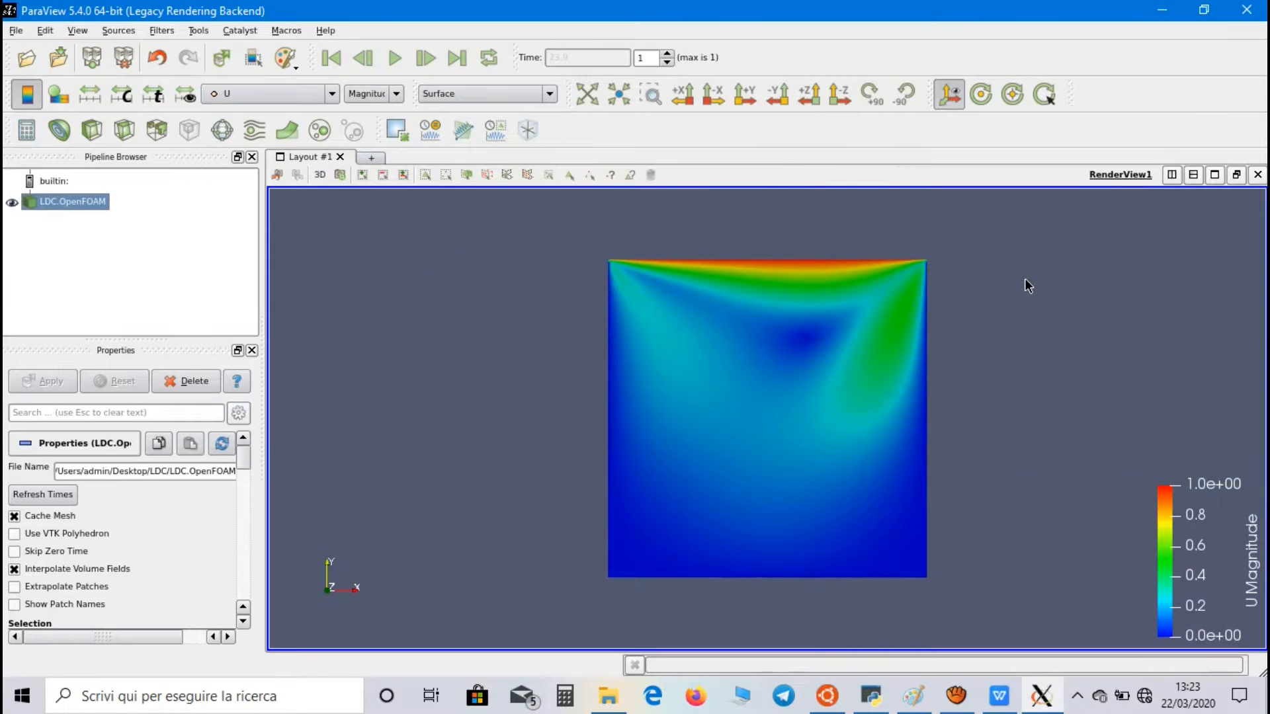
mouse_move(552, 413)
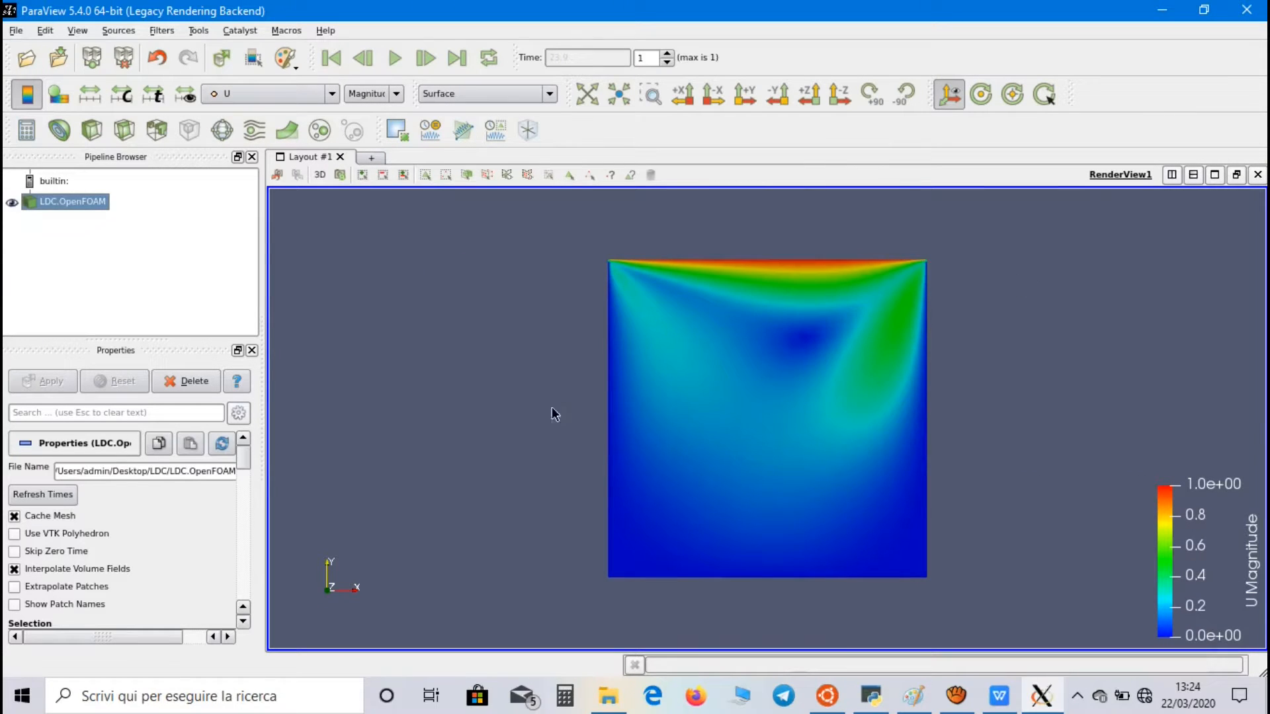
mouse_move(254, 129)
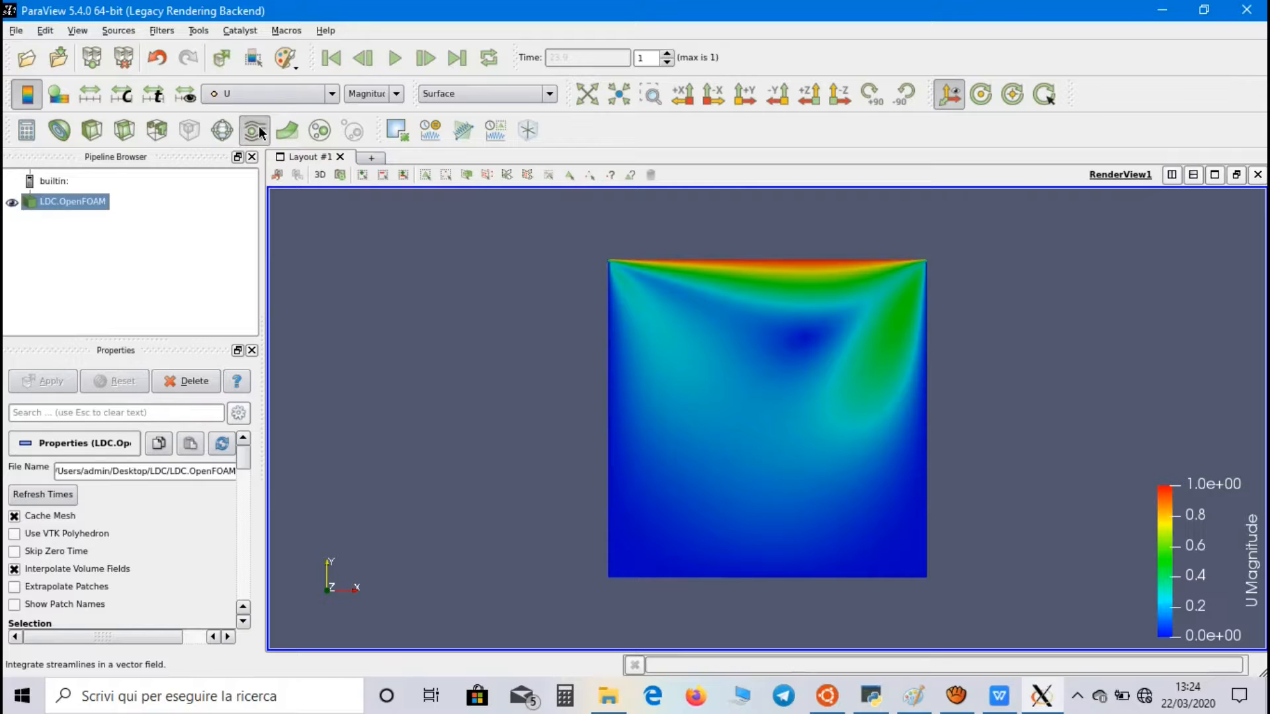
Add a Stream Tracer with a Y-axis line seed of resolution 100 and apply it.
click(254, 129)
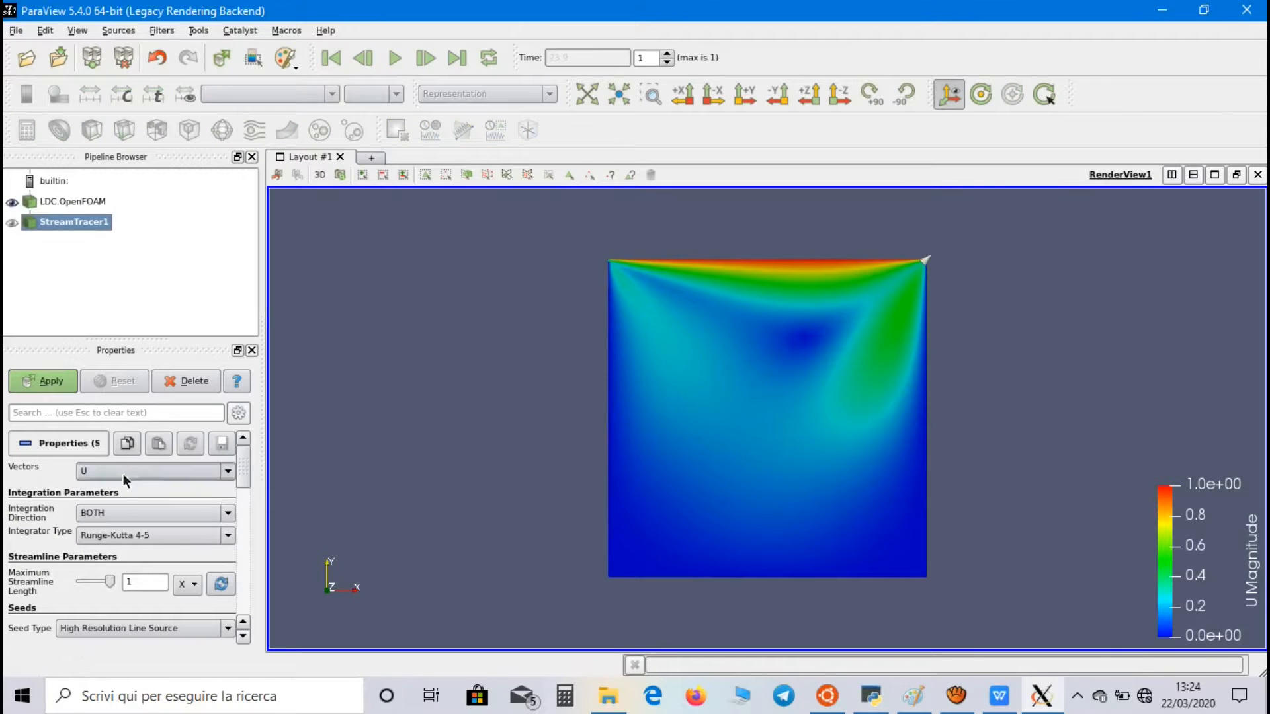
scroll(down, 3)
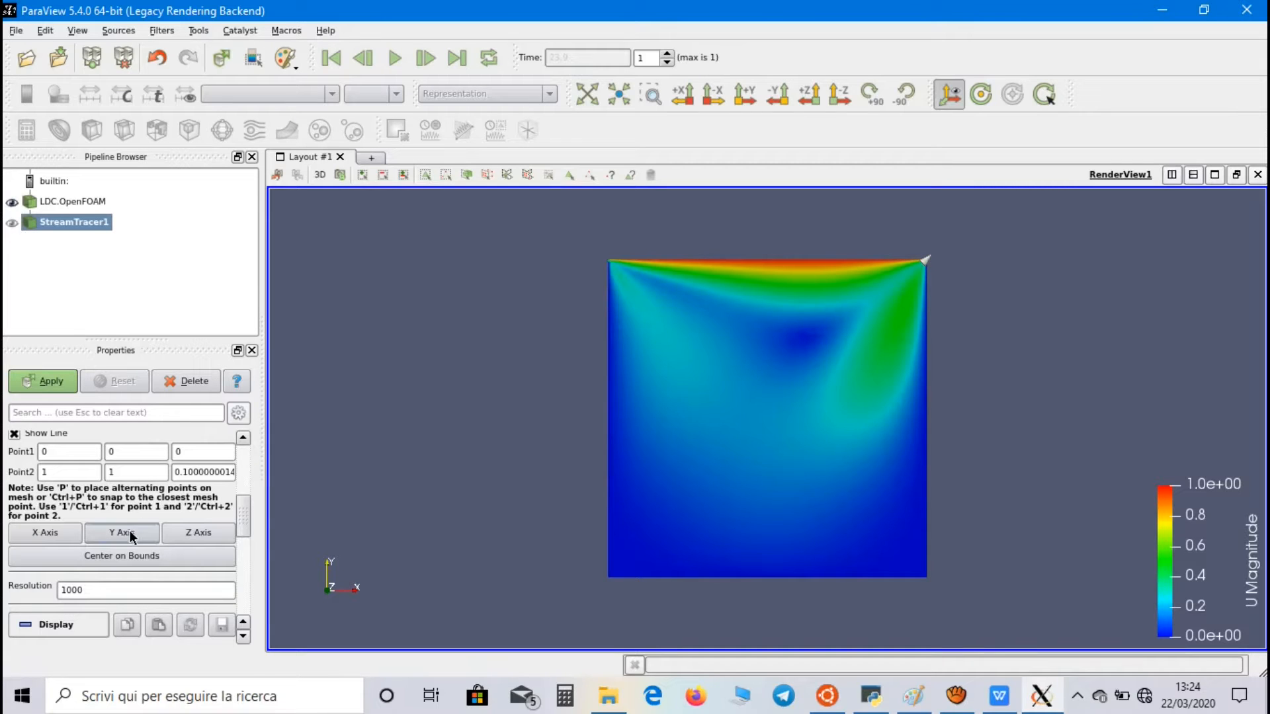
click(122, 533)
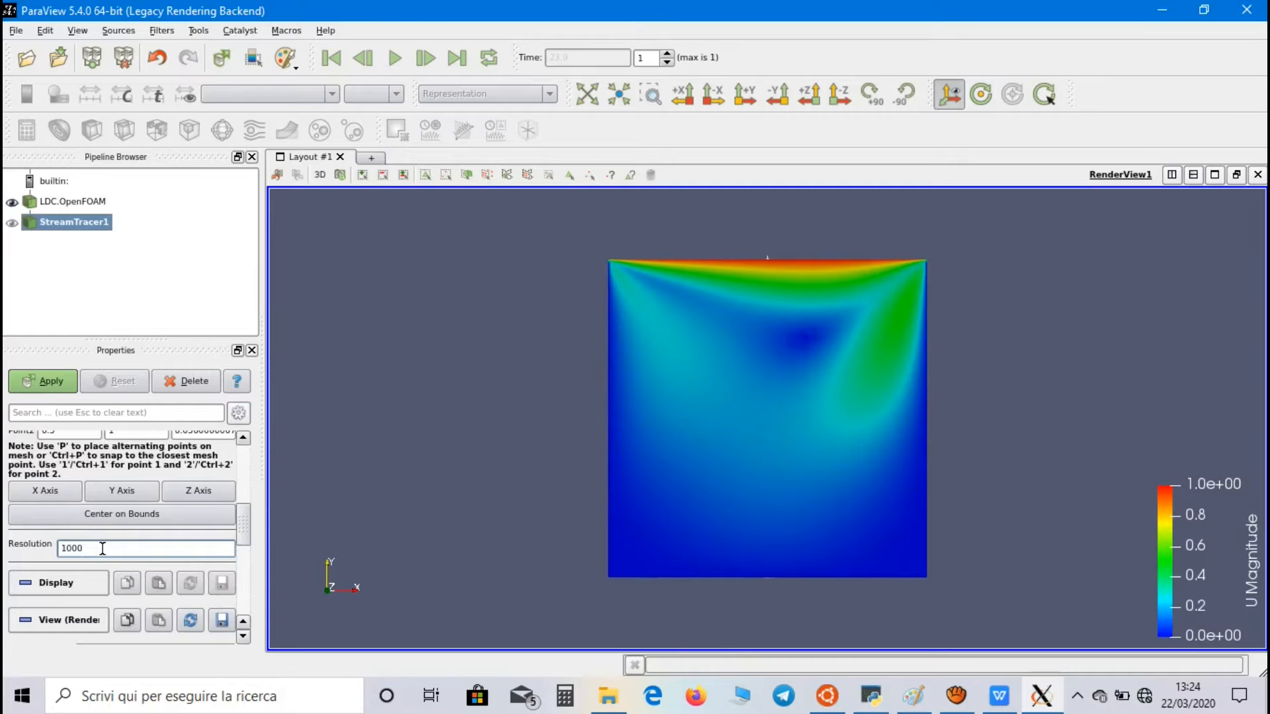
text(100)
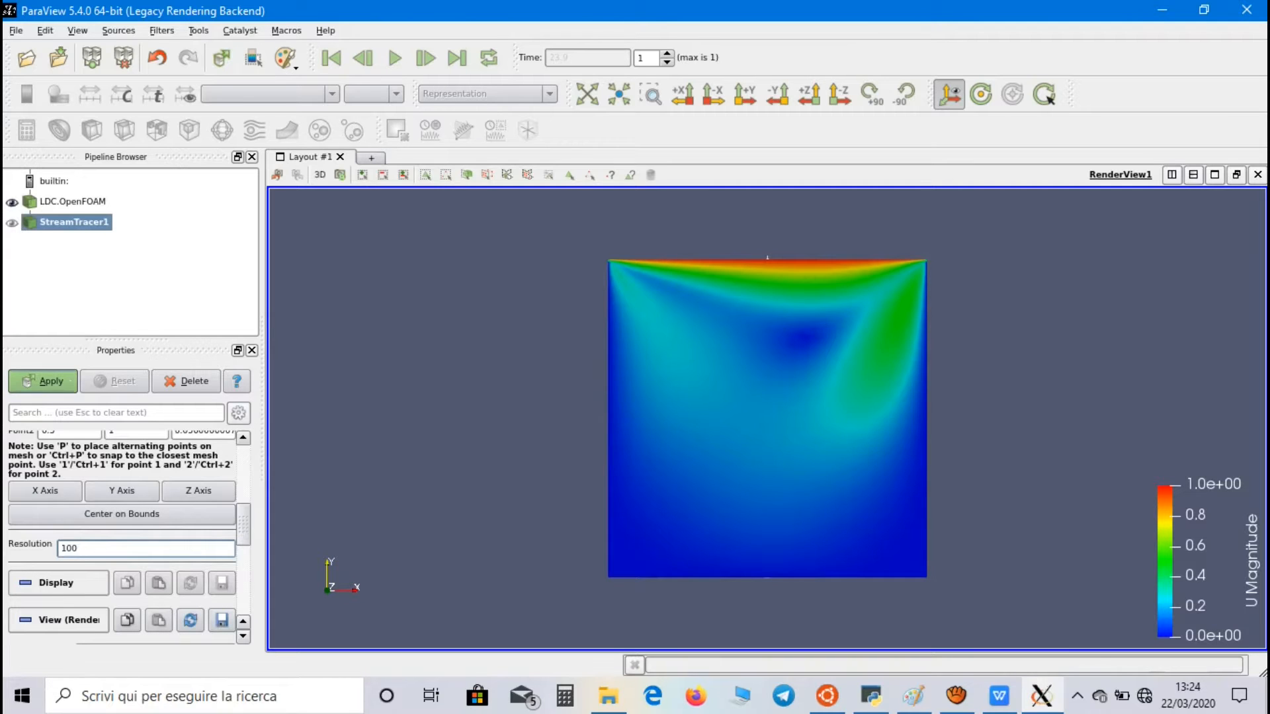
click(42, 381)
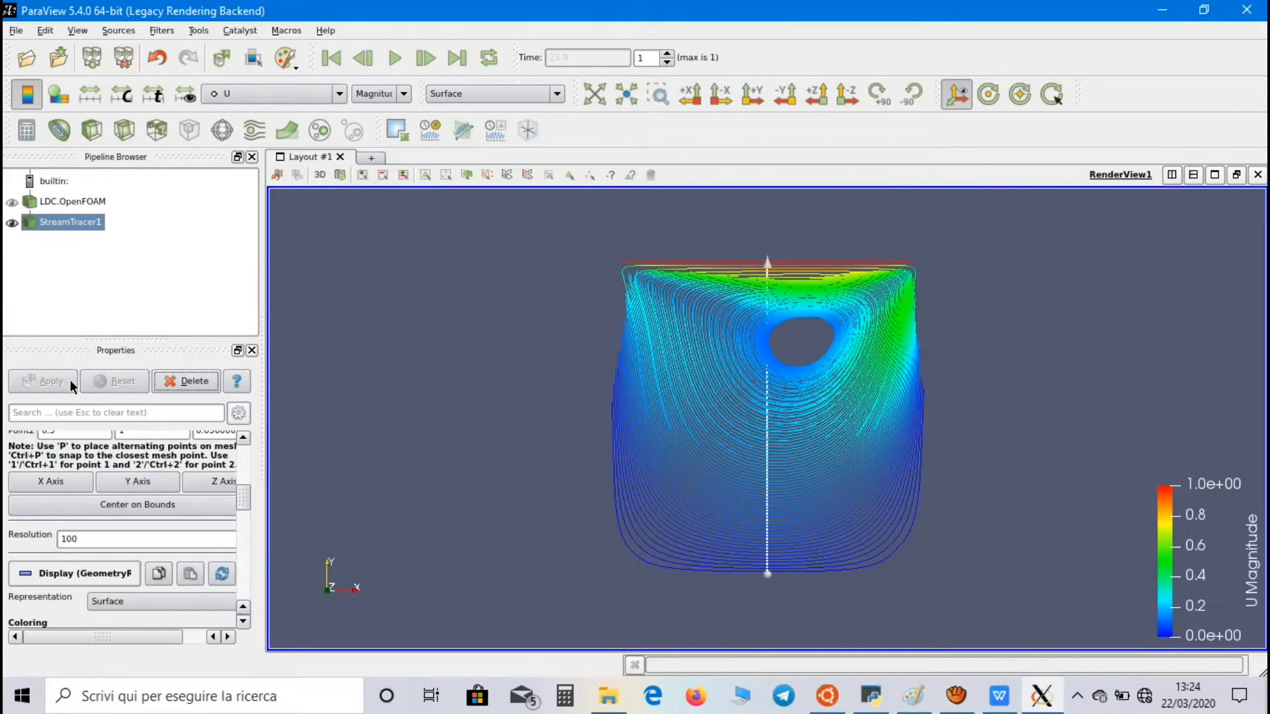
click(42, 381)
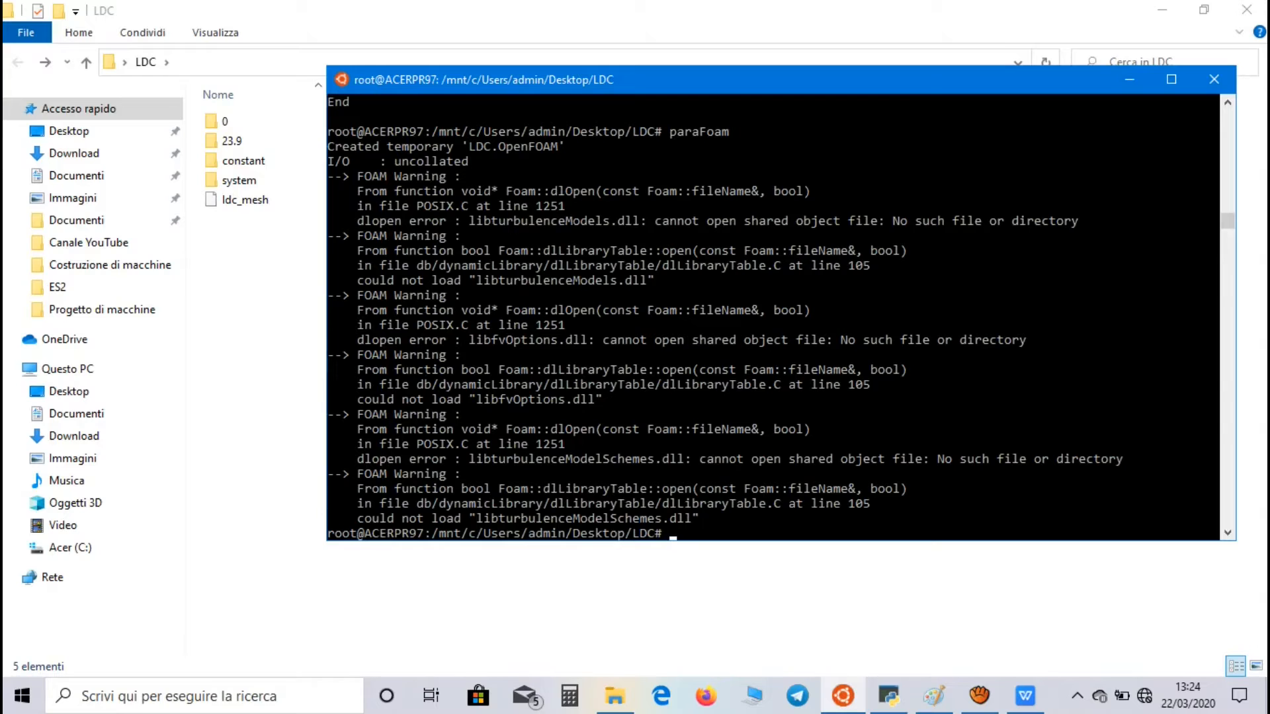
Create ldc.foam with the touch command and select it in File Explorer.
text(touch)
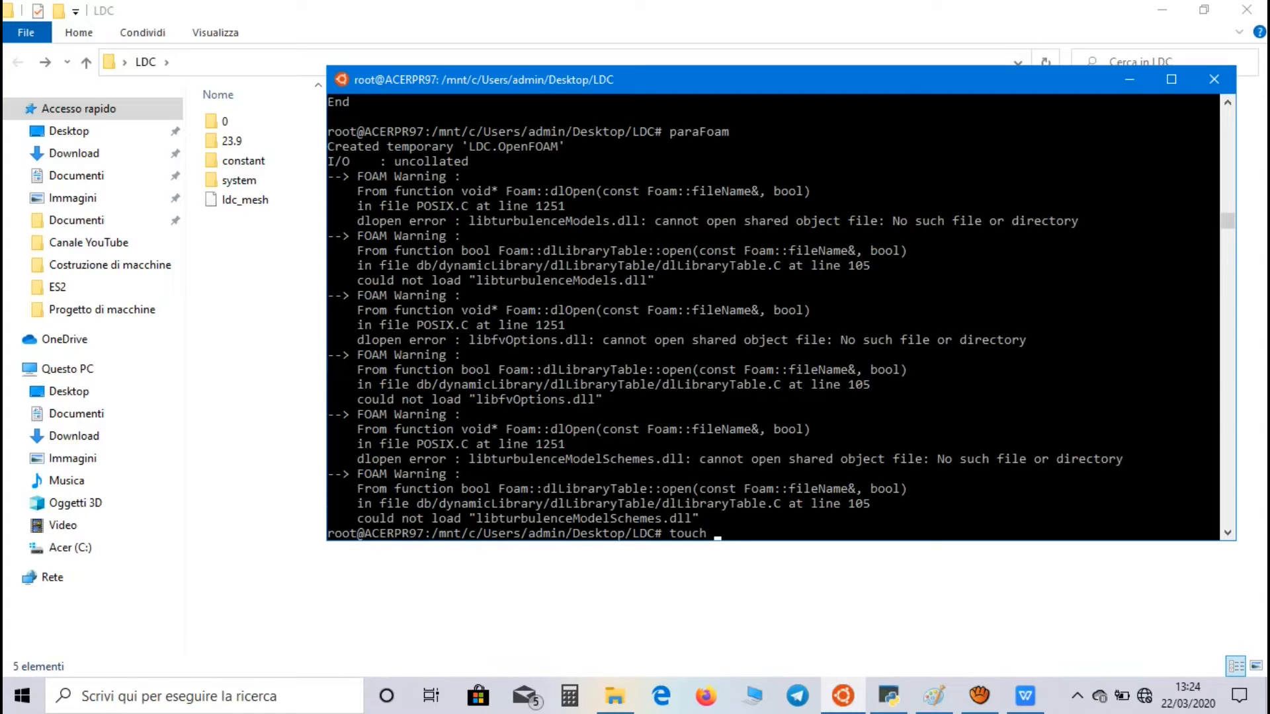
text(ld)
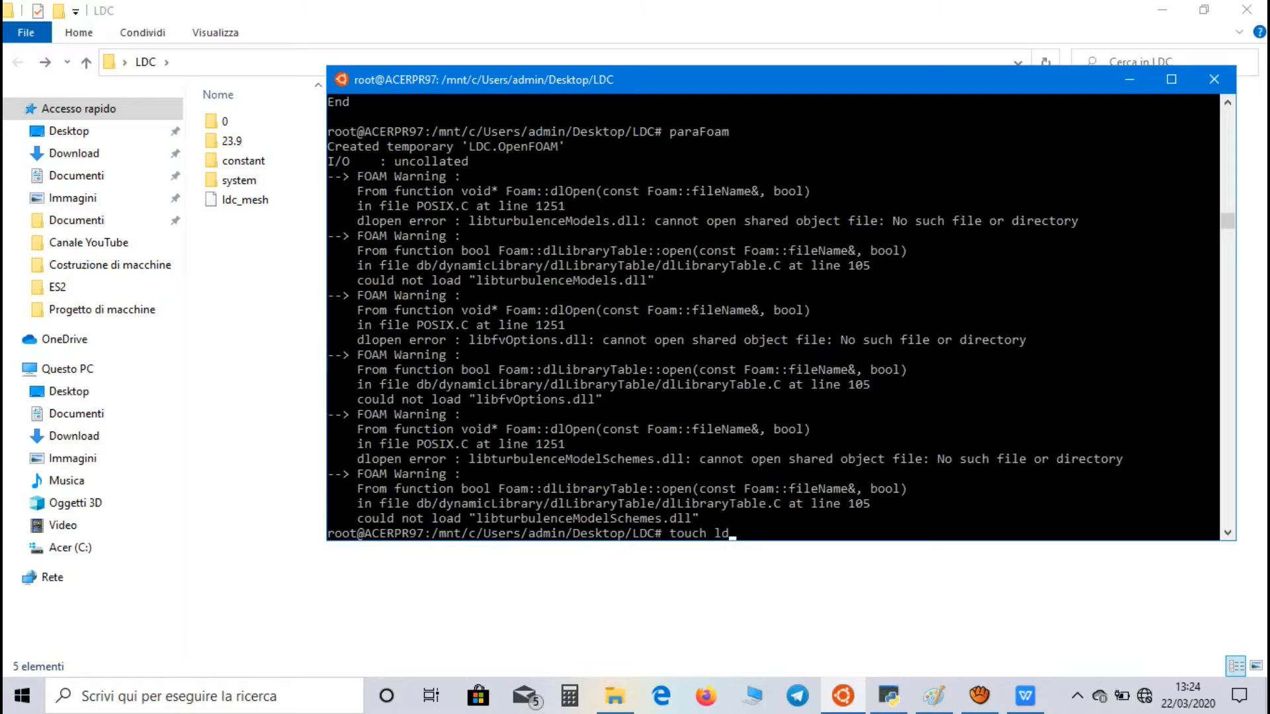
text(c.foam)
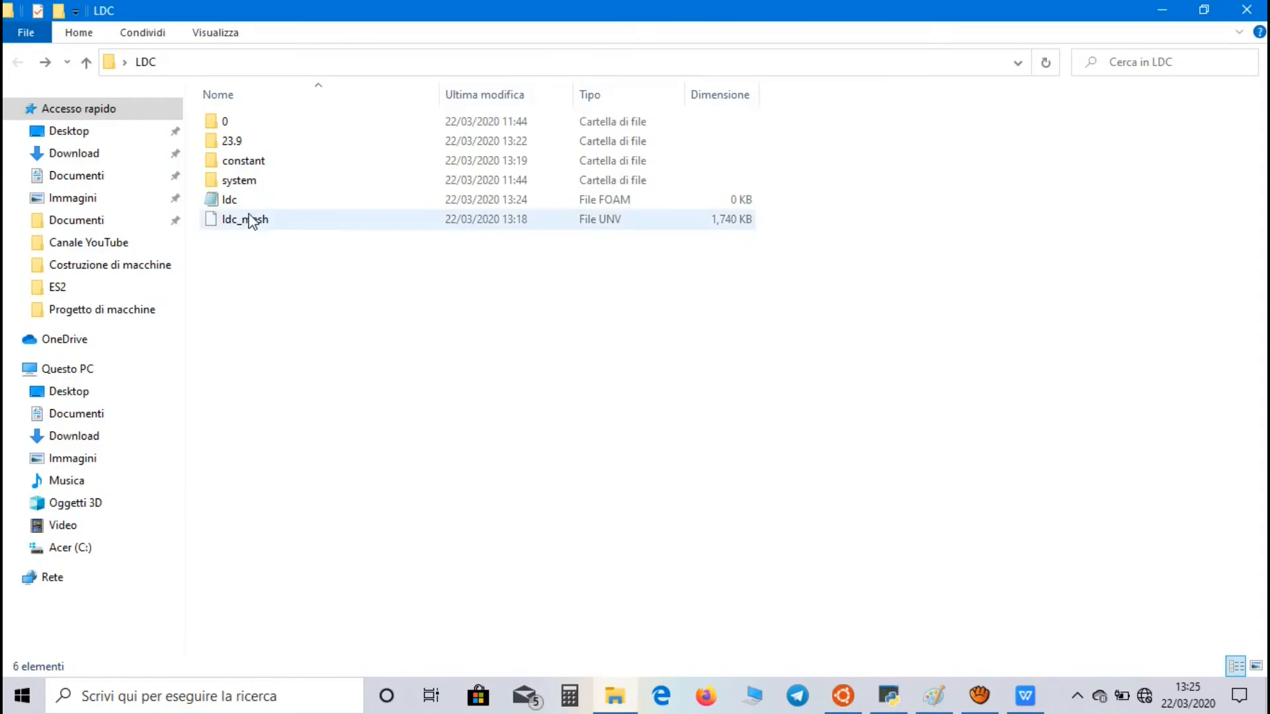
click(229, 200)
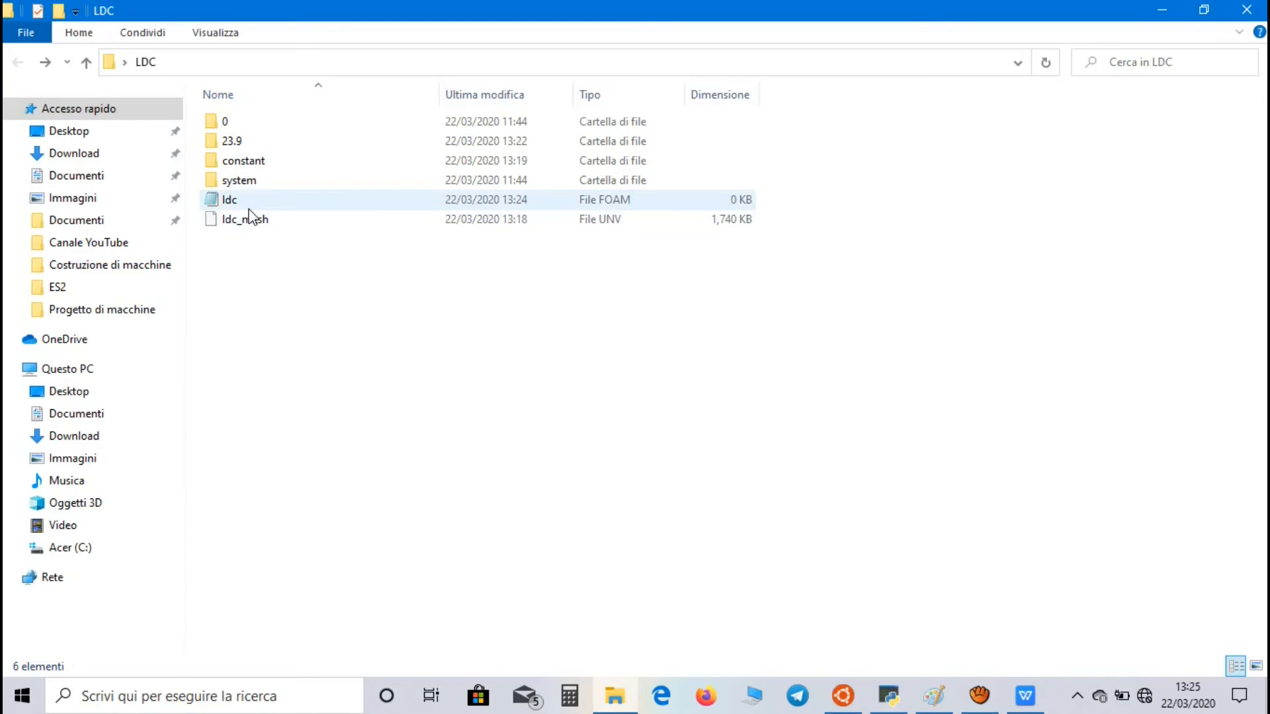